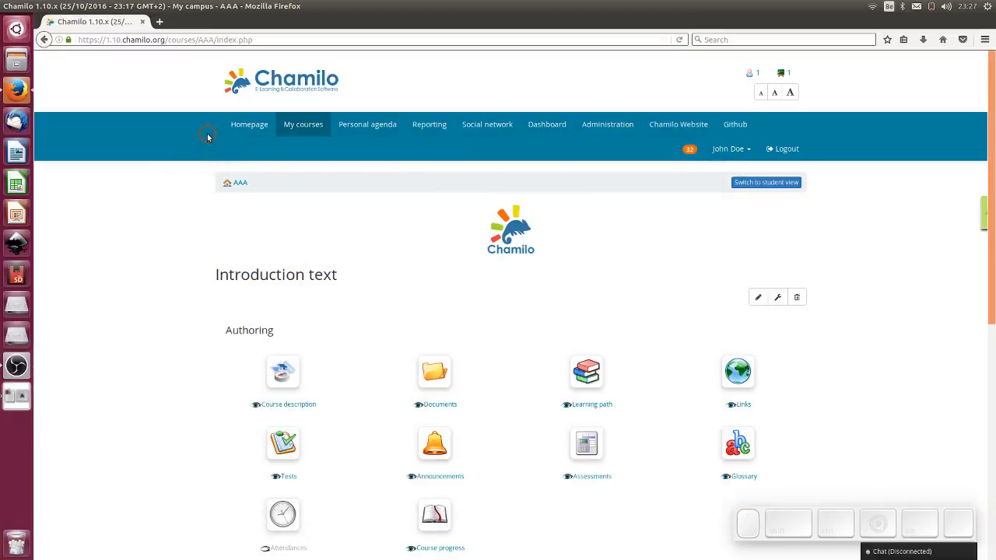
mouse_move(262, 137)
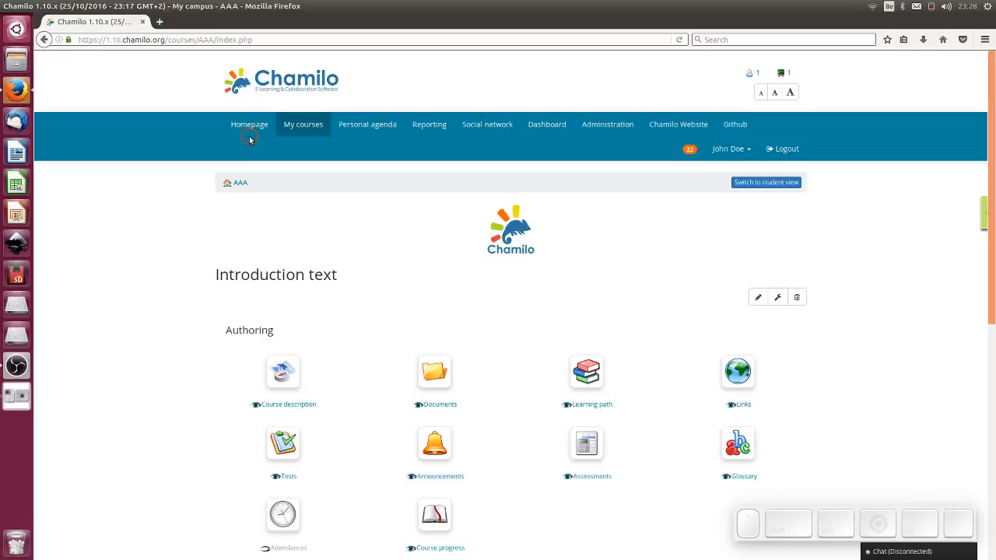
mouse_move(750, 75)
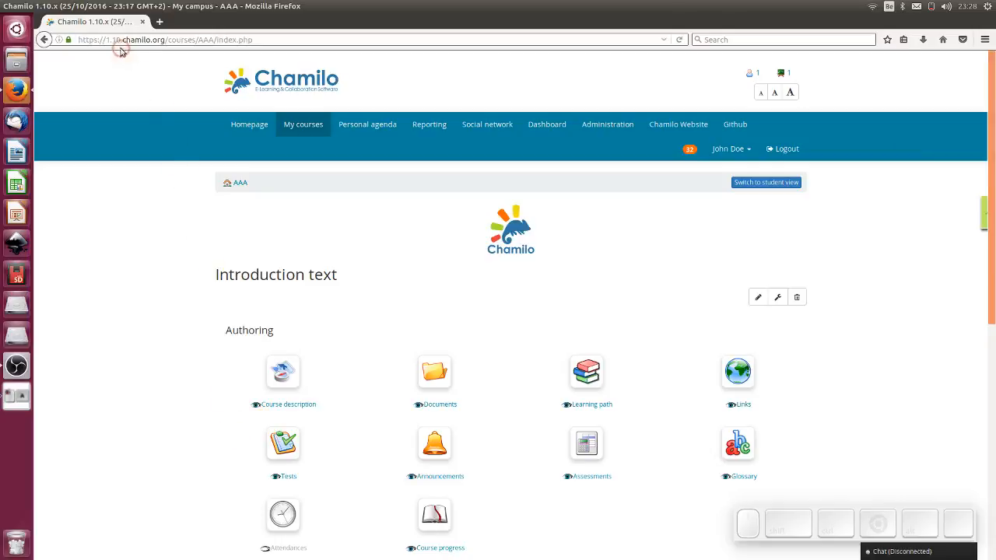
- Go to the AAA course's Tests tool from the course homepage
click(284, 442)
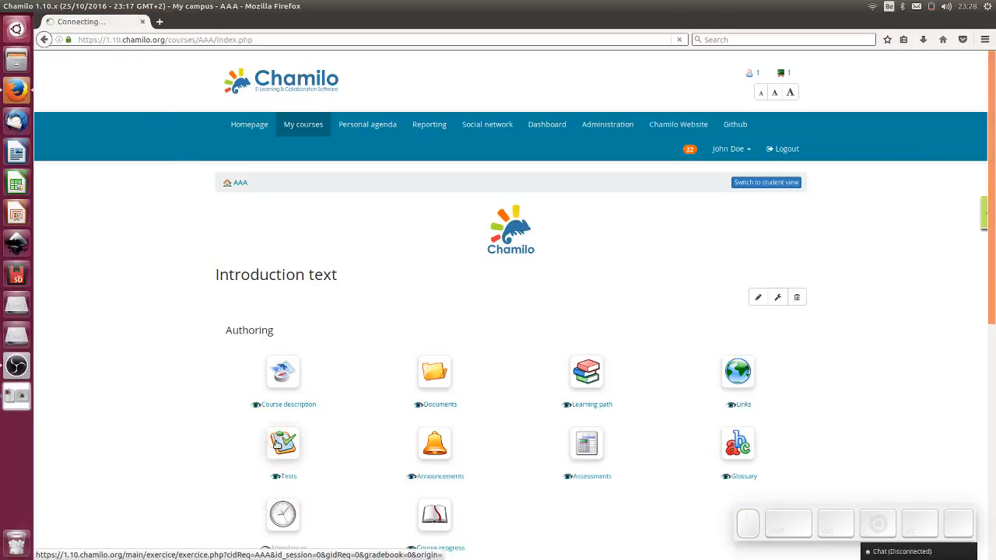
- Create a new test named 'Test 2' and reveal its advanced settings
click(284, 441)
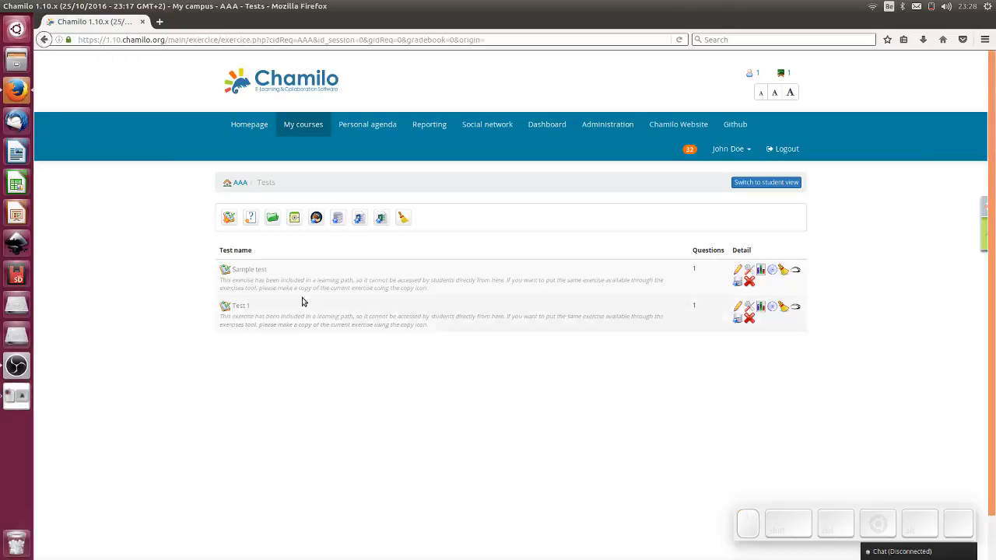
mouse_move(246, 307)
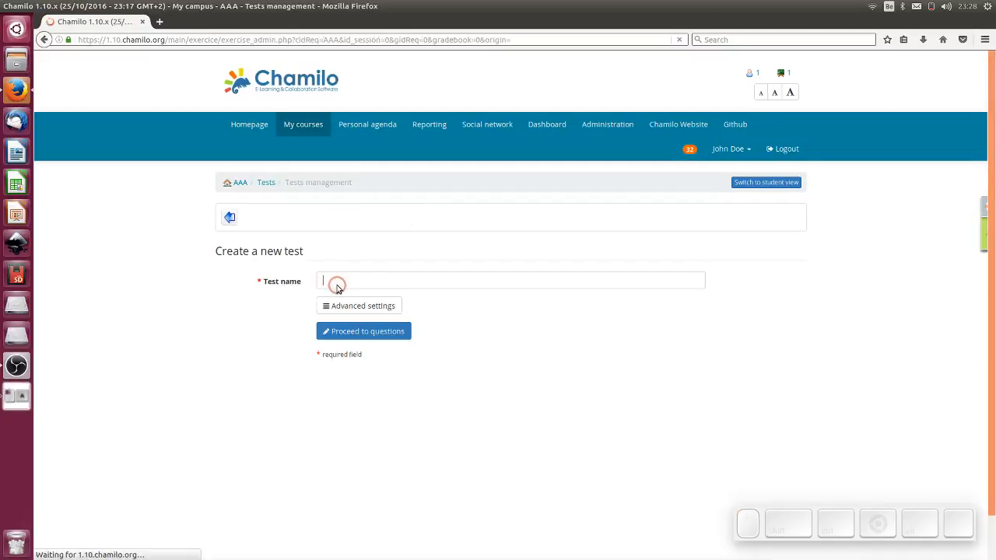
text(Test 2)
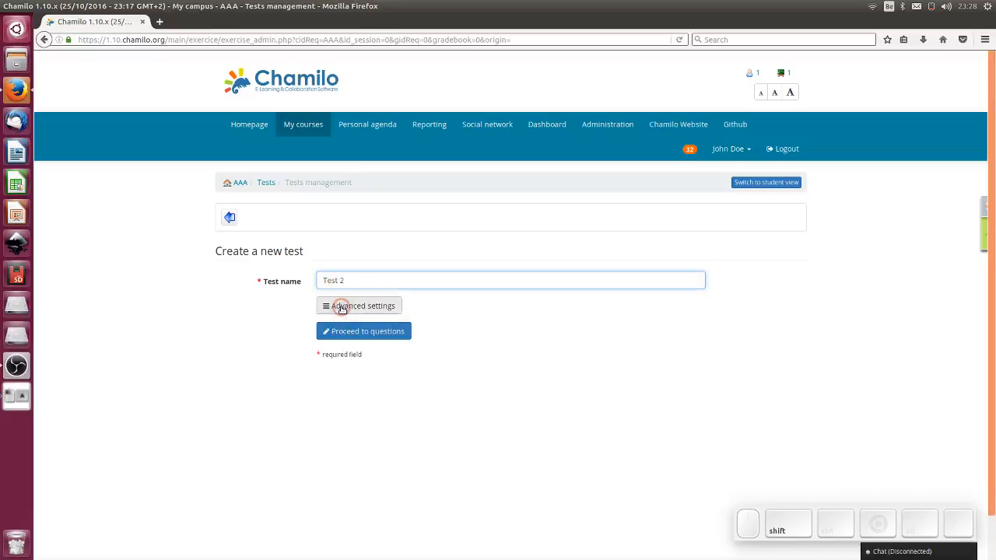
click(361, 305)
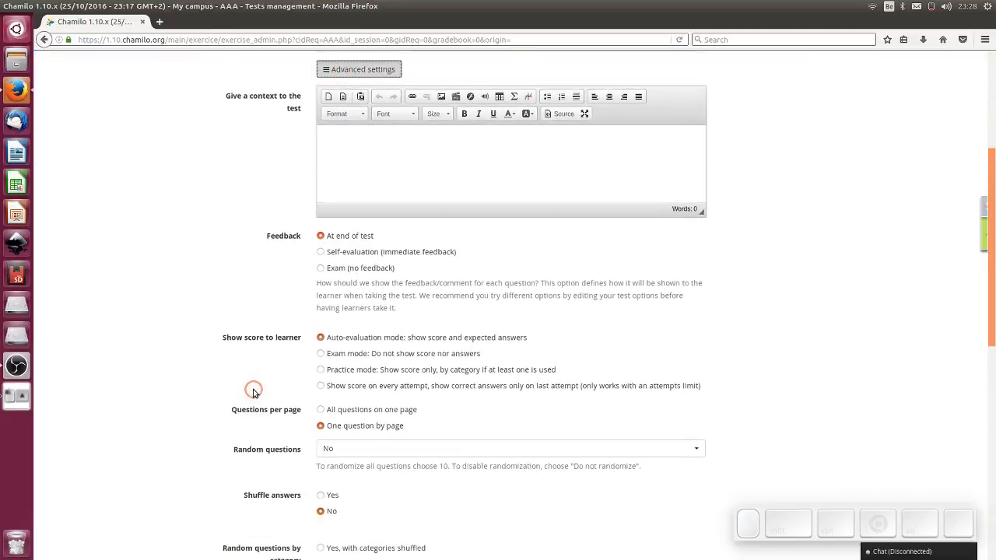
scroll(down, 3)
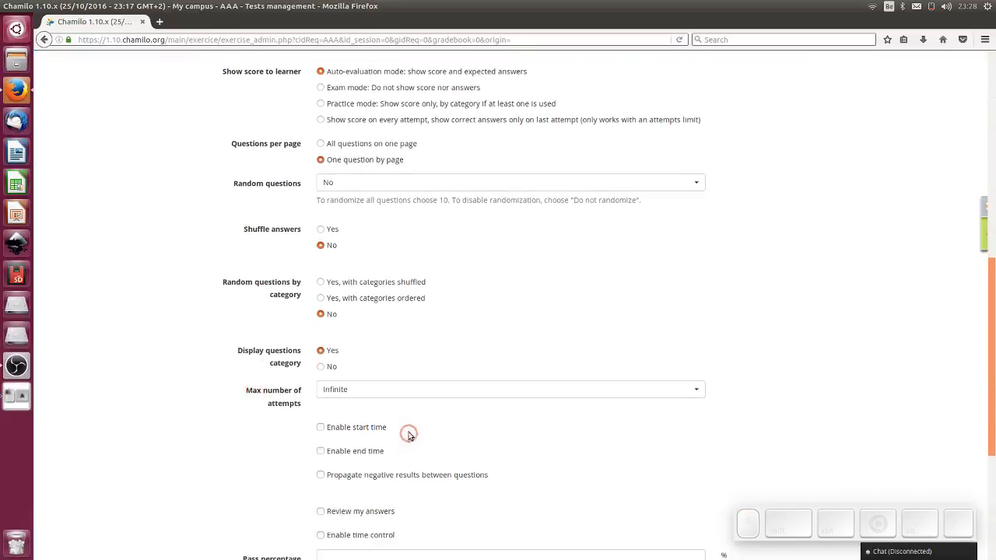
scroll(down, 3)
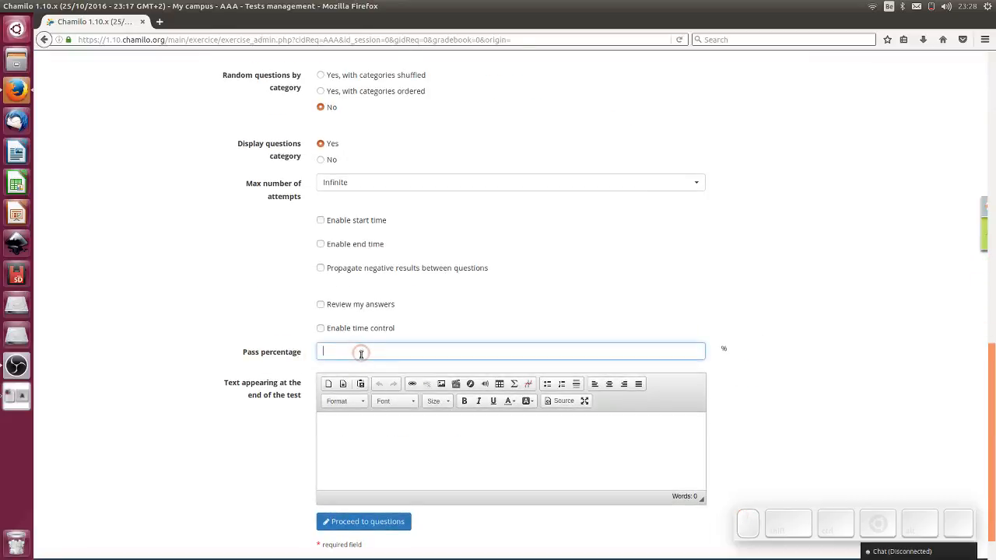
- Set the pass percentage to 75 and proceed to the test's questions
text(7)
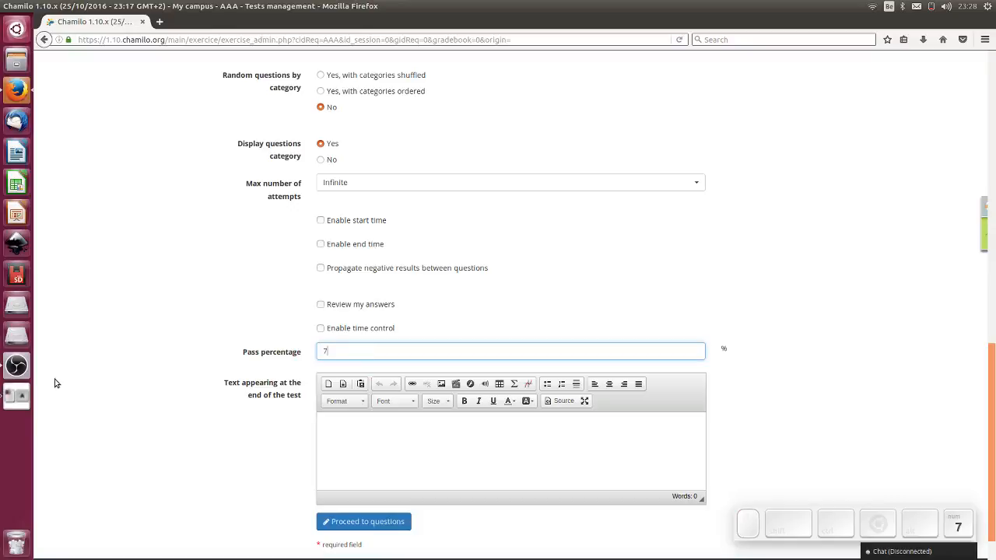
text(5)
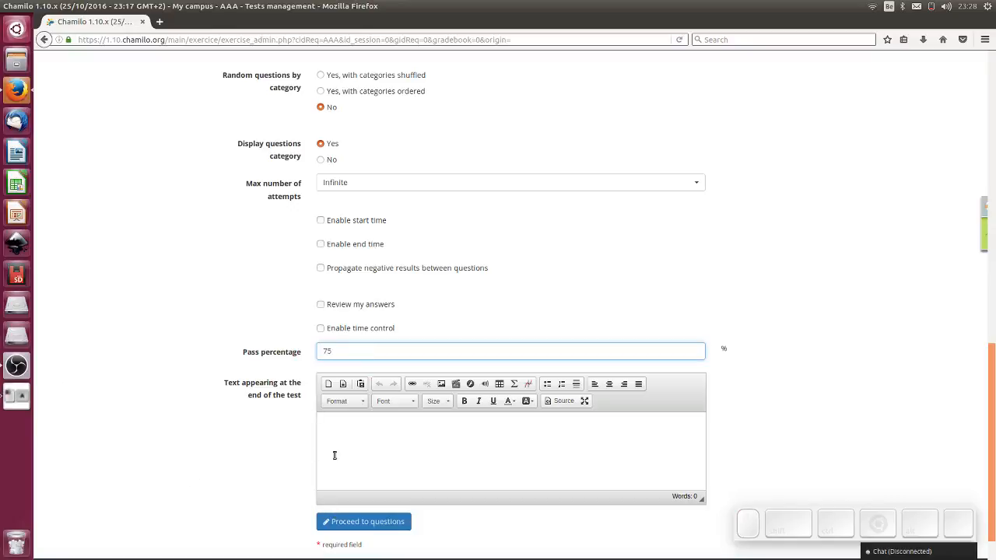
mouse_move(290, 244)
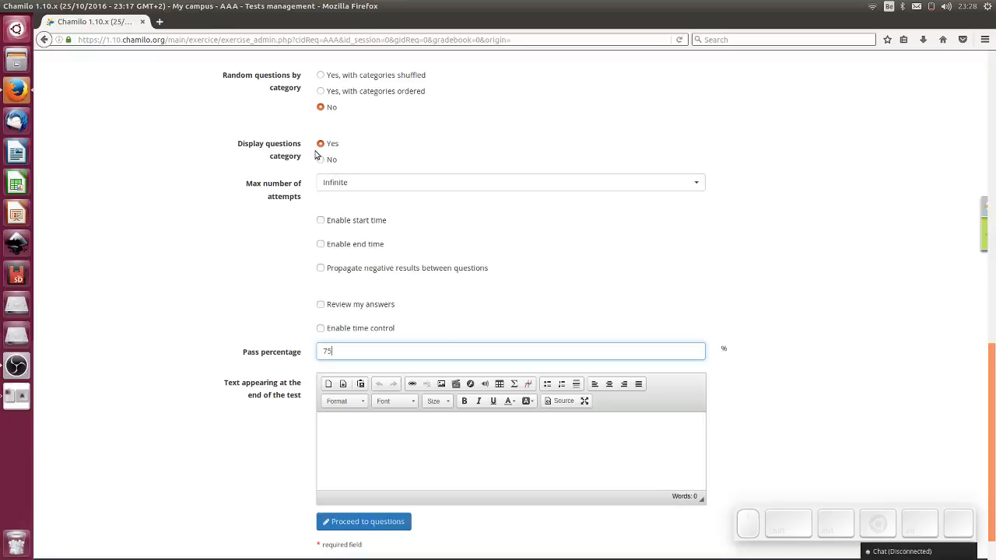
mouse_move(343, 521)
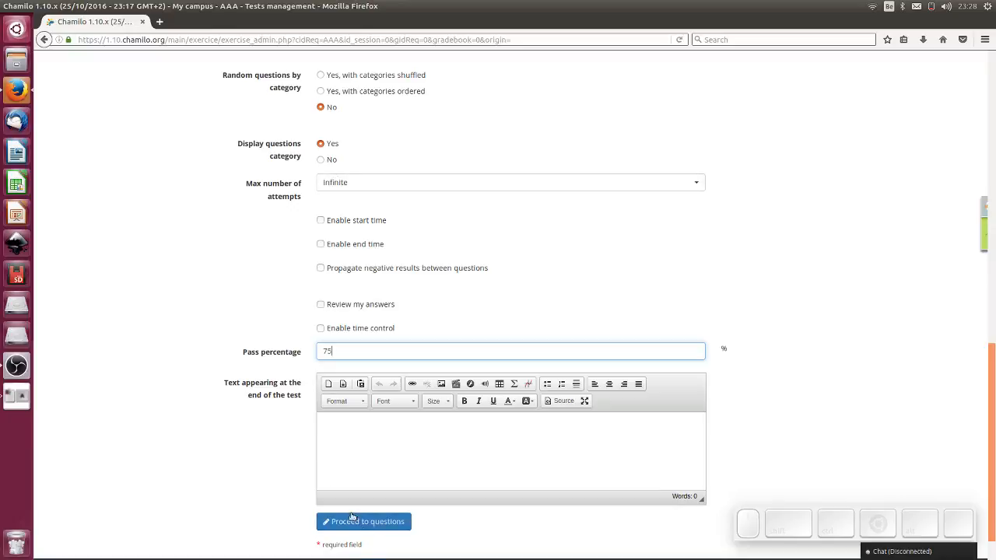
click(364, 521)
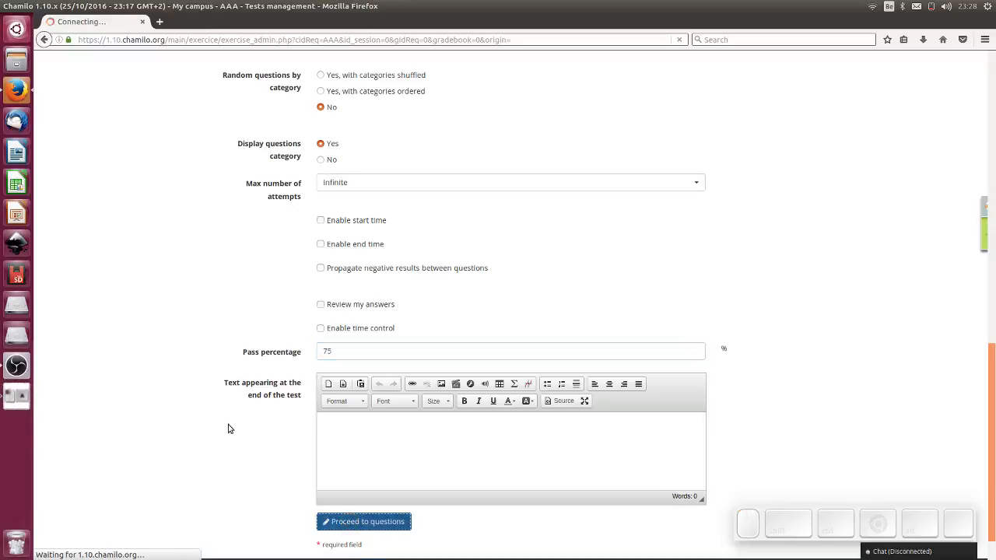
- Begin a new multiple choice question for Test 2
click(365, 521)
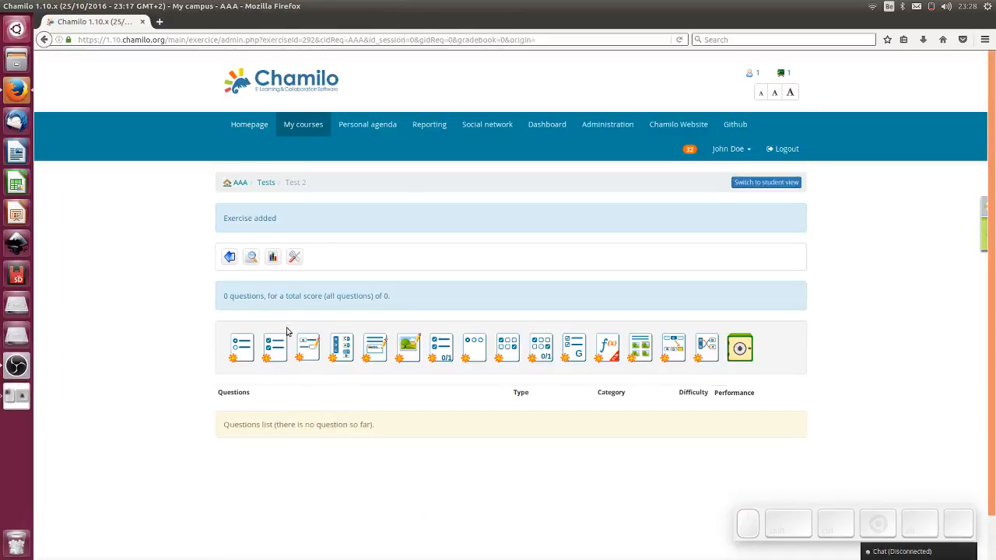
mouse_move(341, 346)
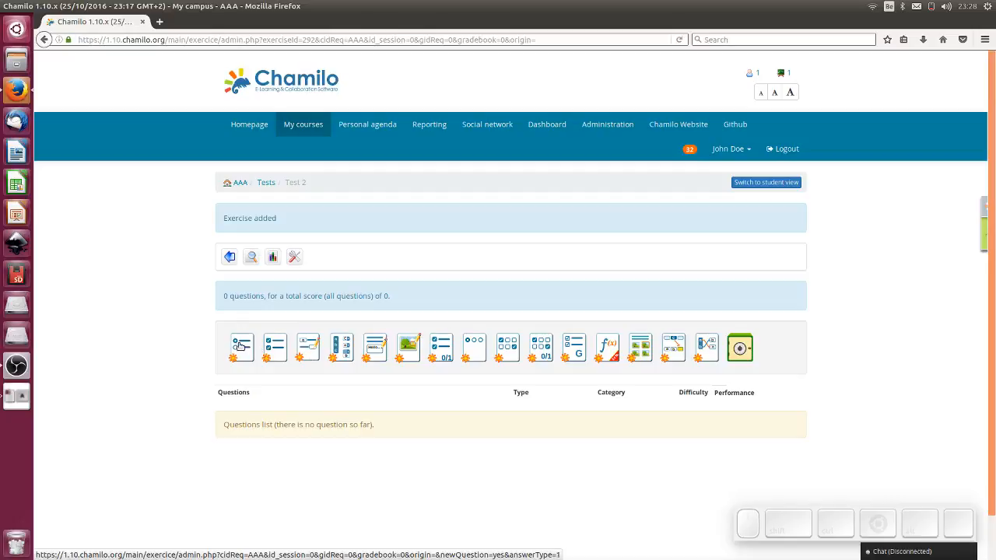
mouse_move(240, 355)
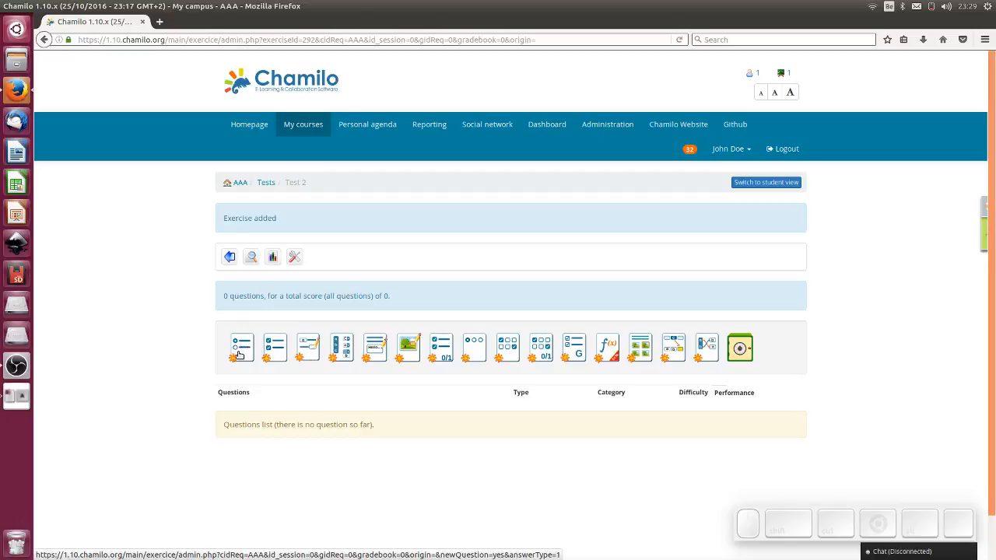
click(308, 343)
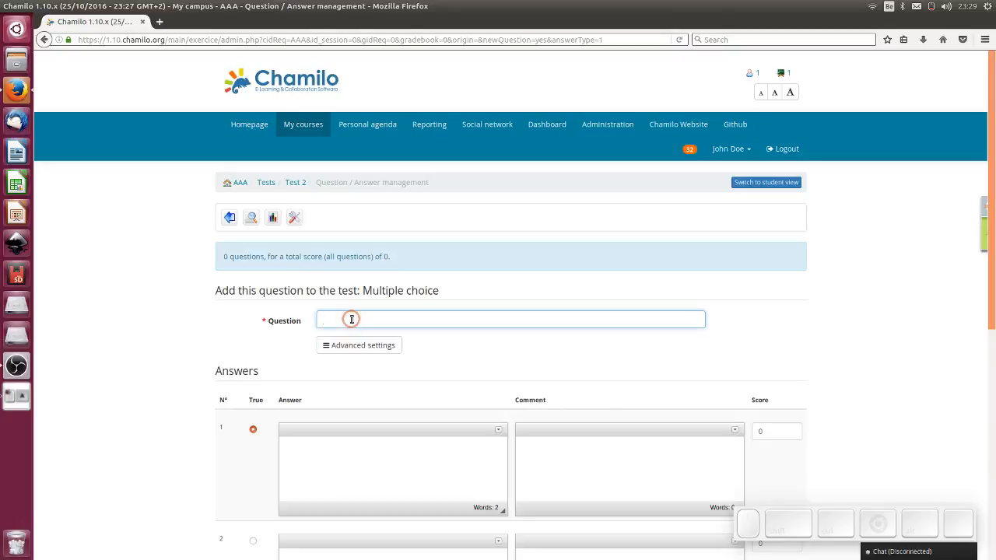
- Enter 'What color is a ripe banana?' with answers Yellow and Green, Green commented 'Nope.'
text(What color is a ba)
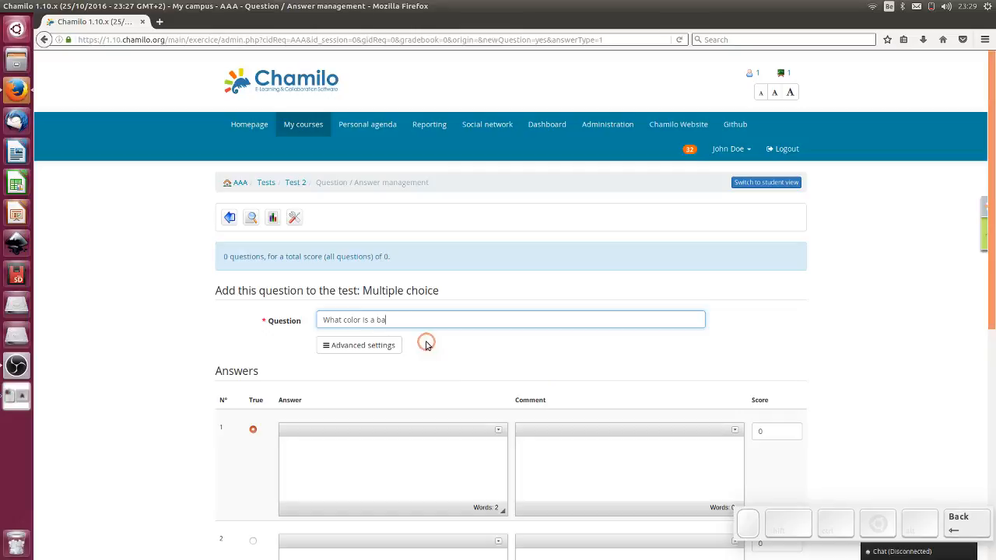
text(nana?)
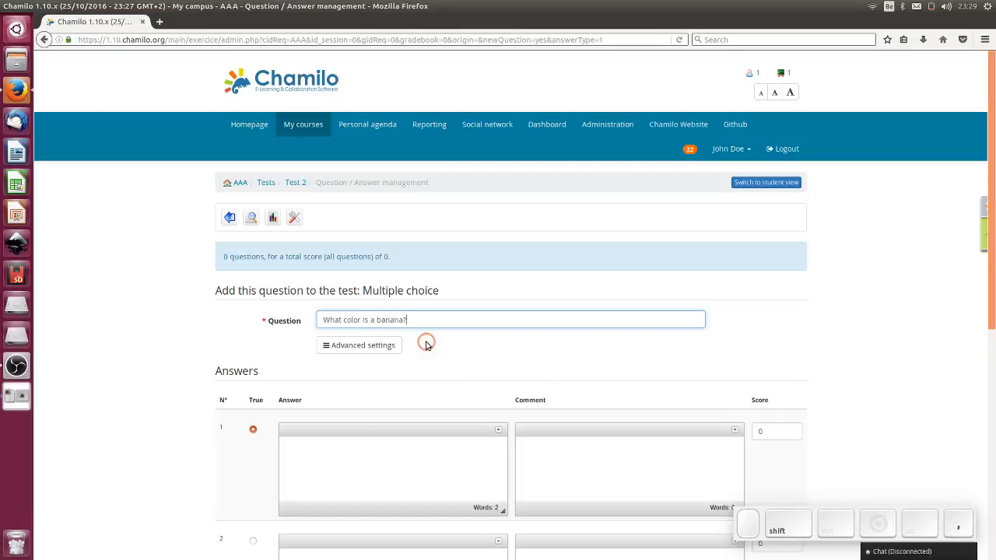
text(Y)
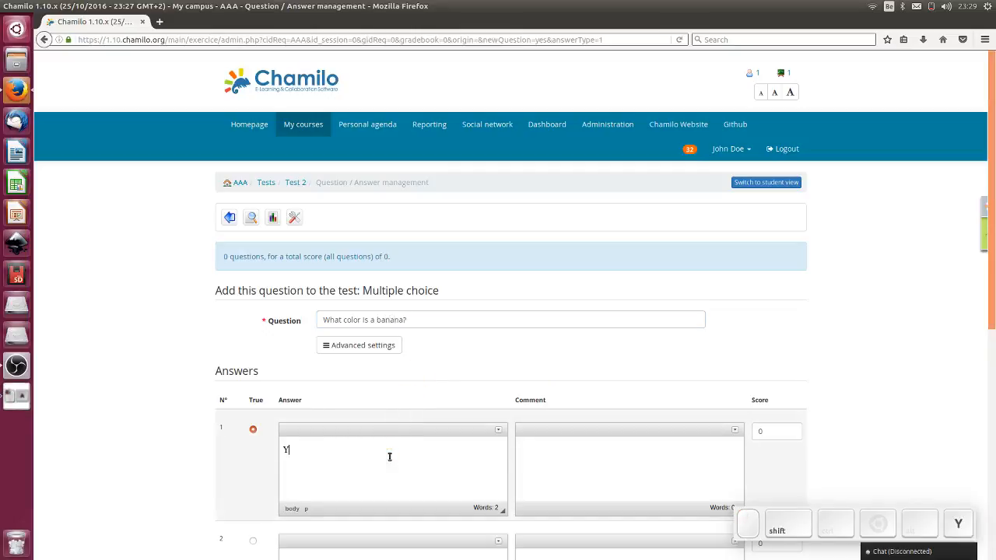
text(ellow)
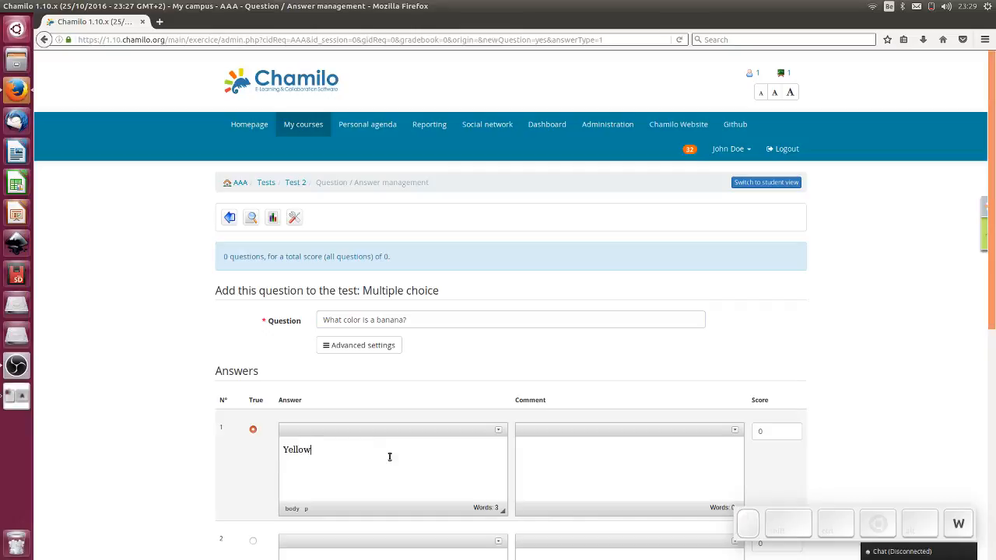
click(775, 432)
text(10)
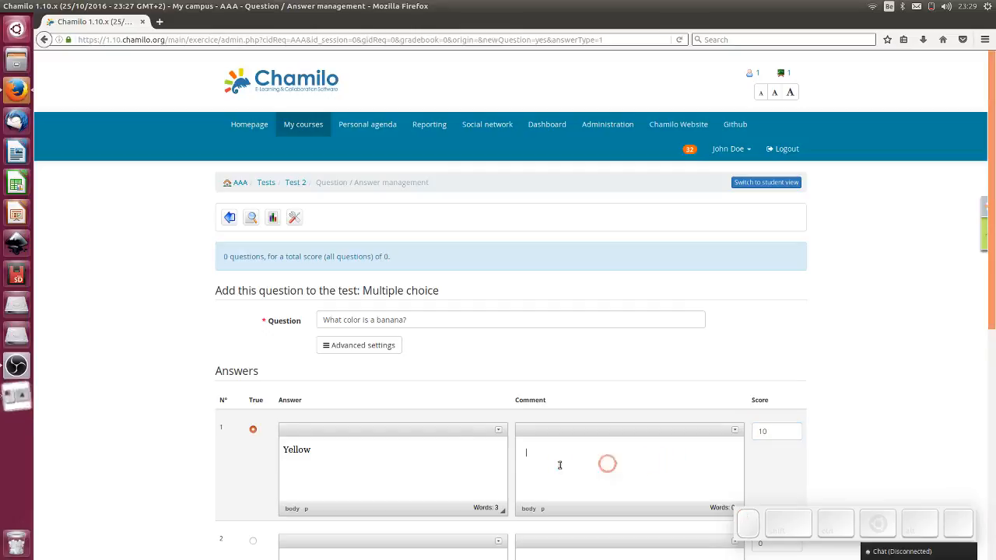
scroll(down, 3)
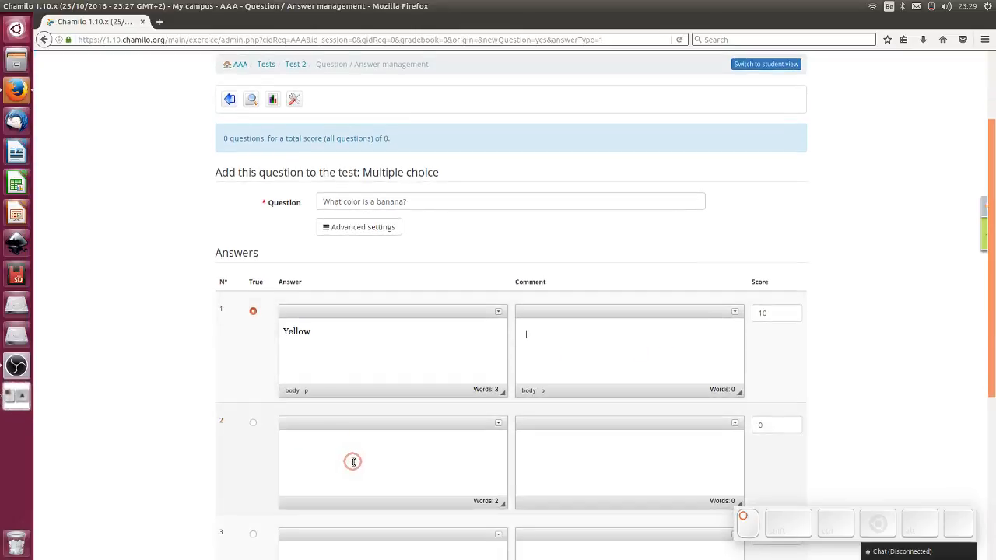
text(Green)
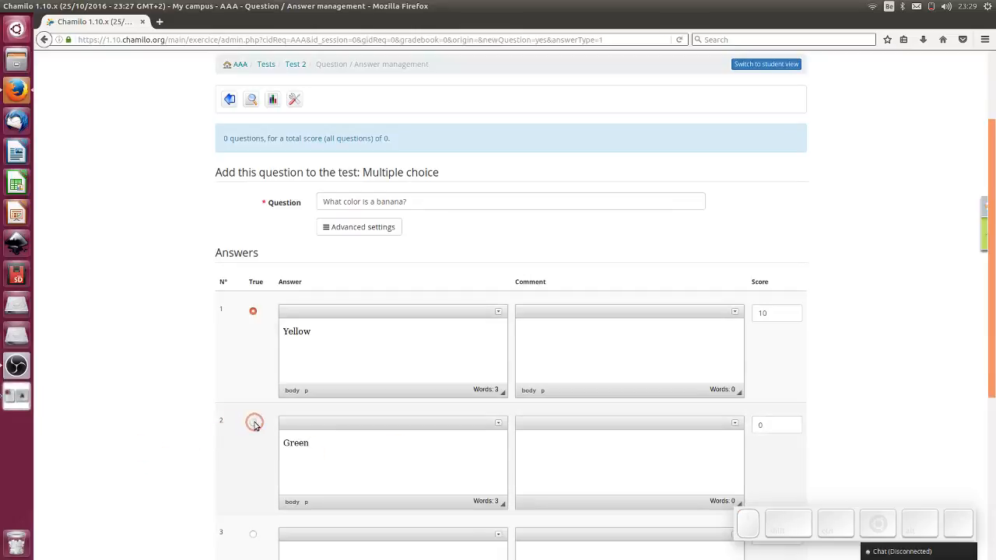
click(252, 311)
text(ripe )
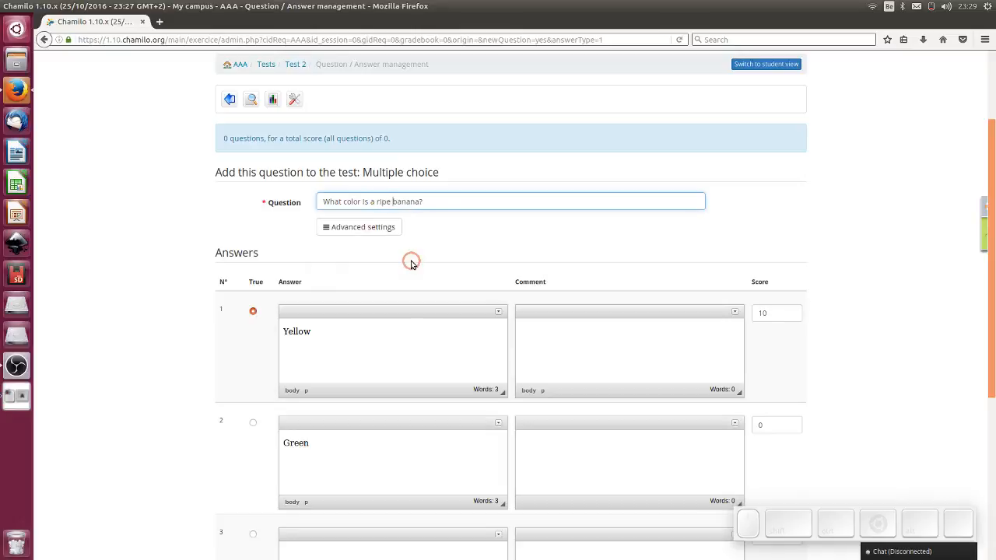
text(N)
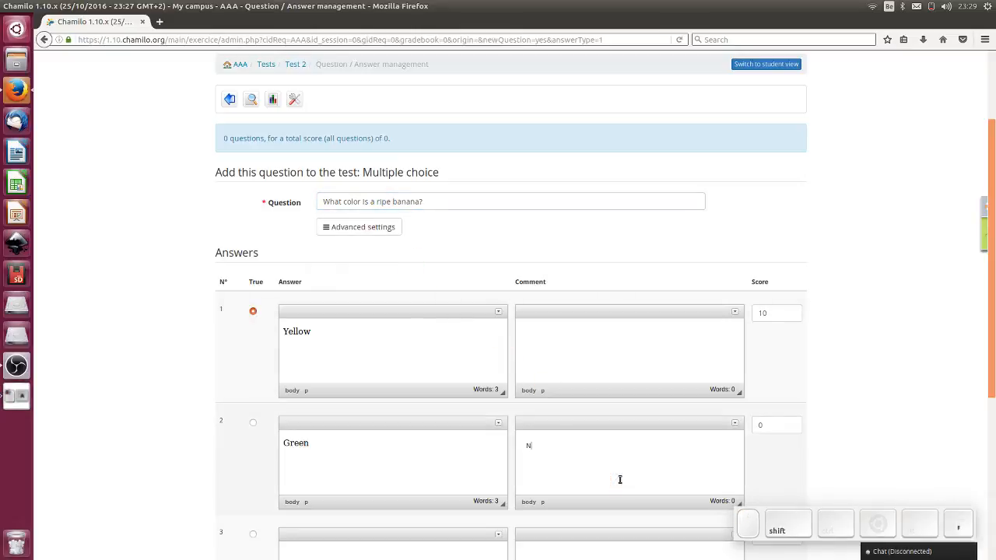
text(ope.)
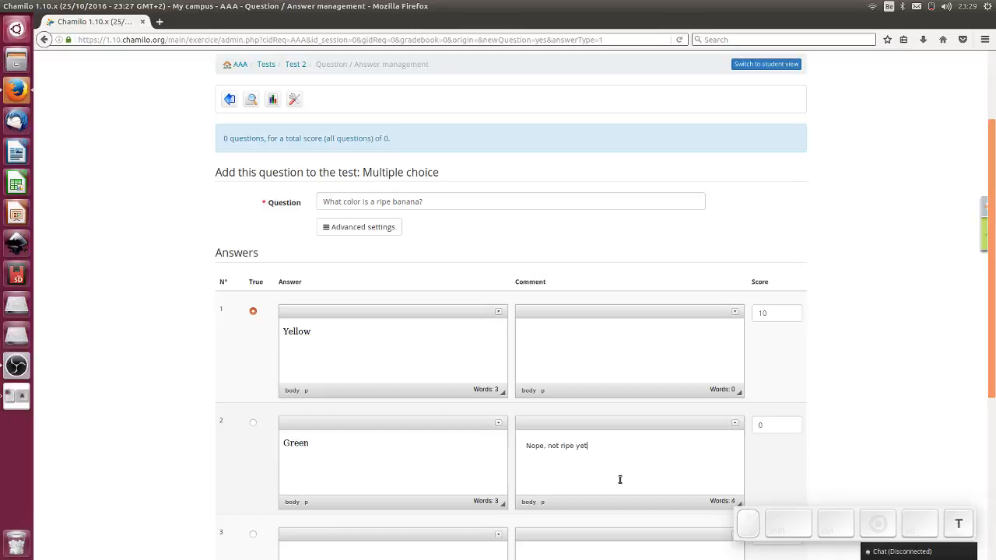
- Add answers Brown ('Too ripe...') and Pink, then add the question to the test
scroll(down, 3)
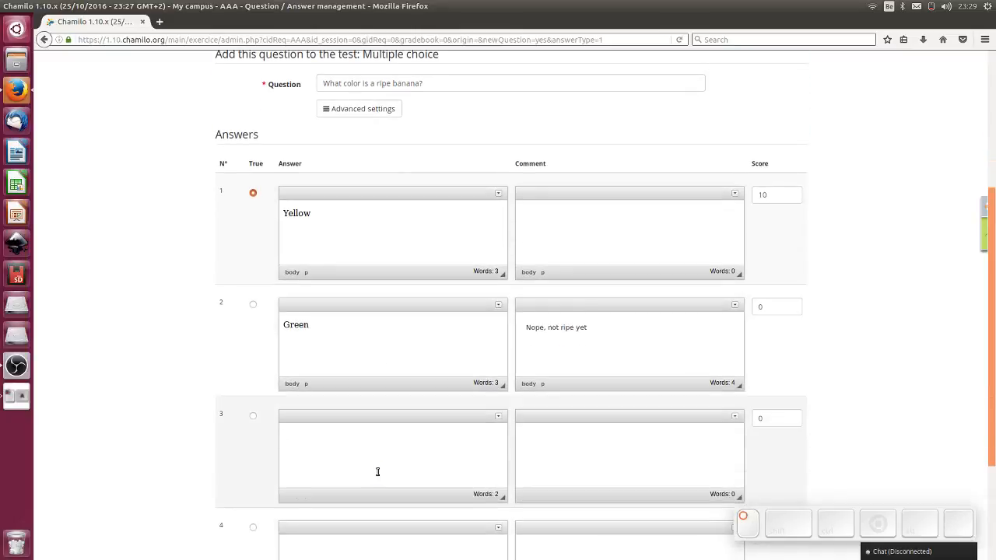
text(Brown)
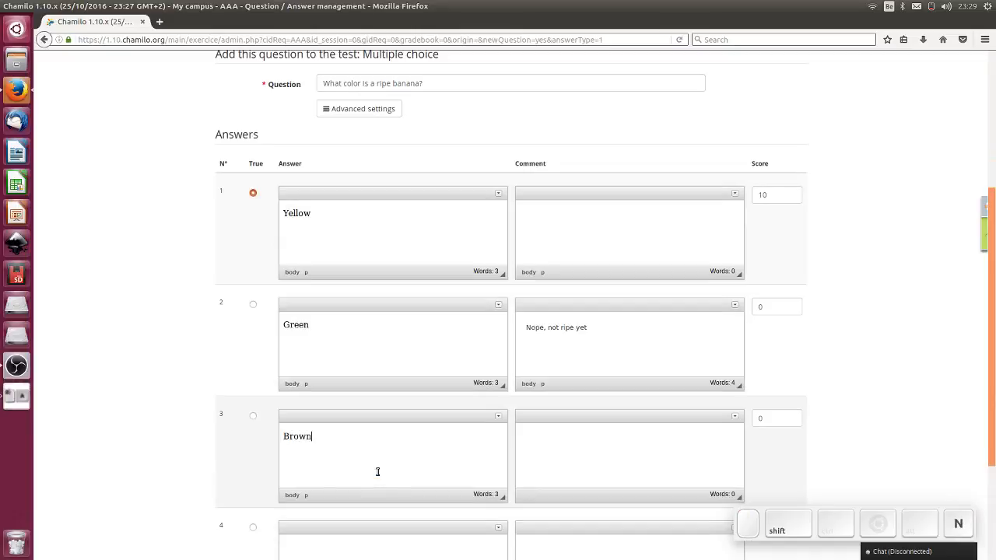
text(T)
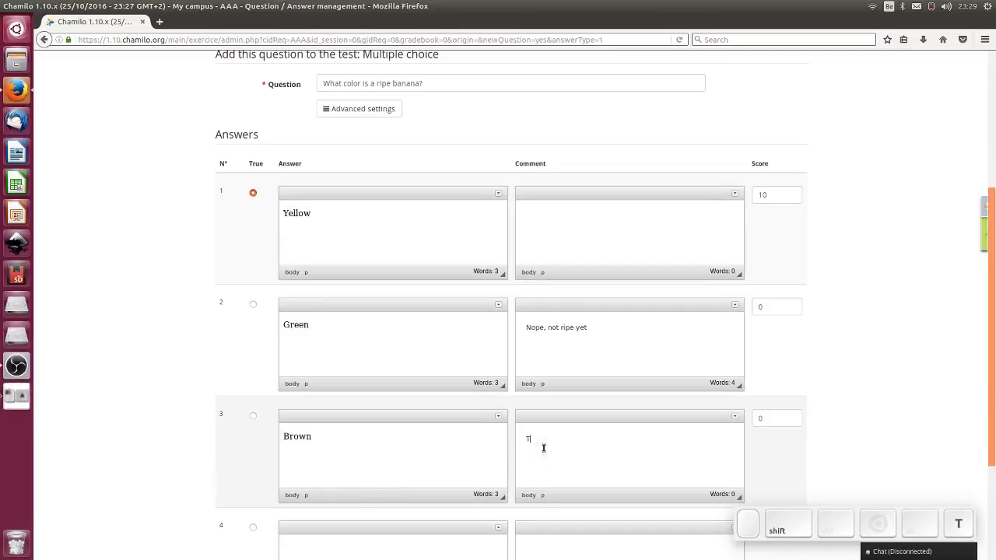
text(oo ripe...)
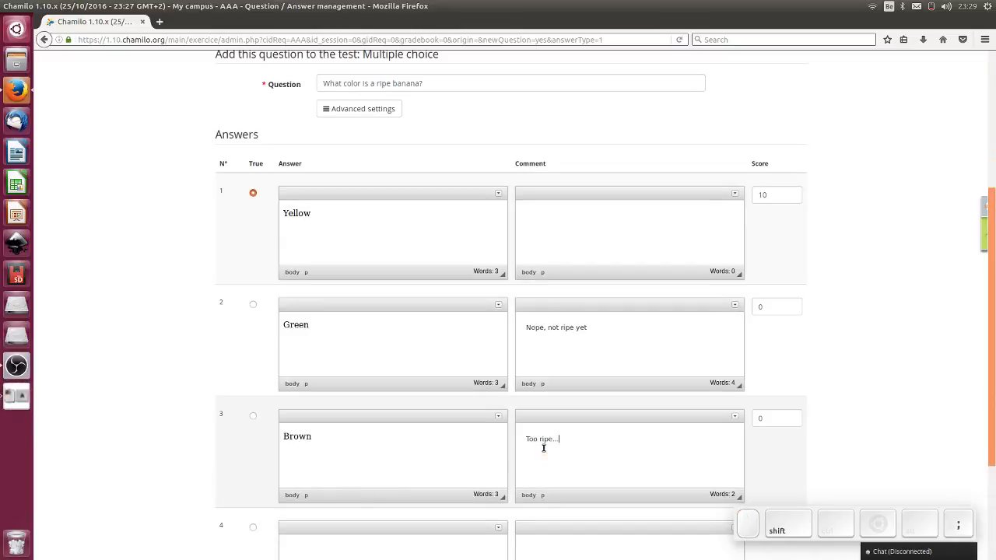
text(Pink)
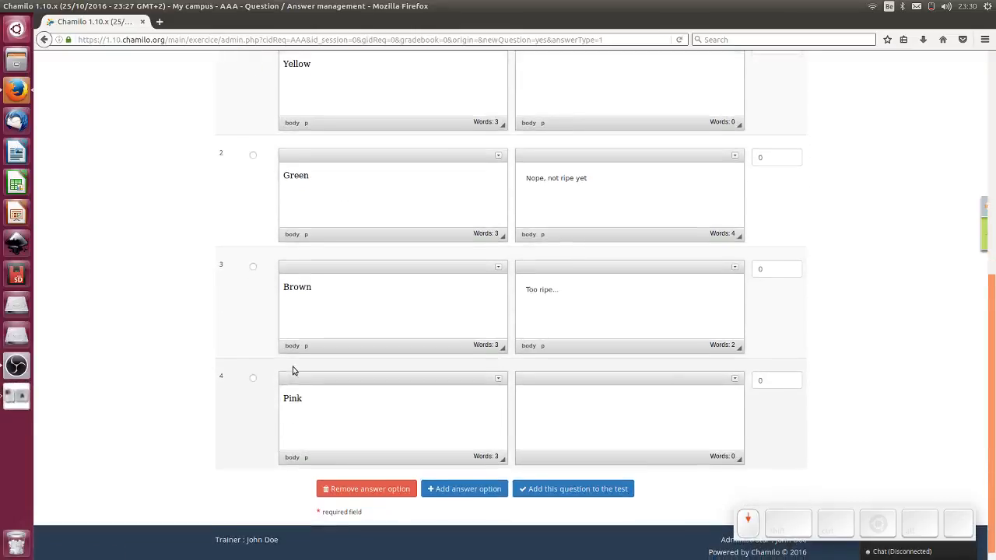
scroll(down, 3)
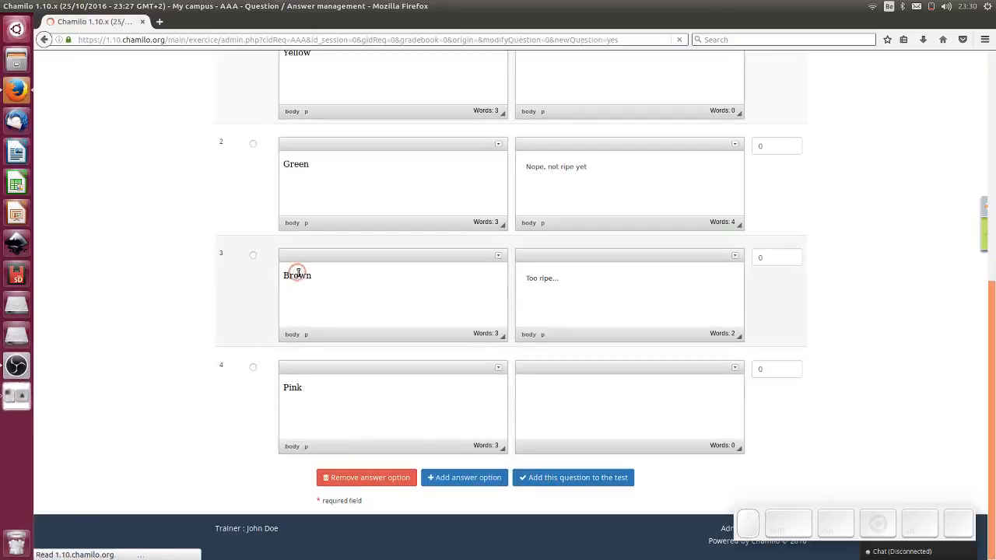
click(573, 478)
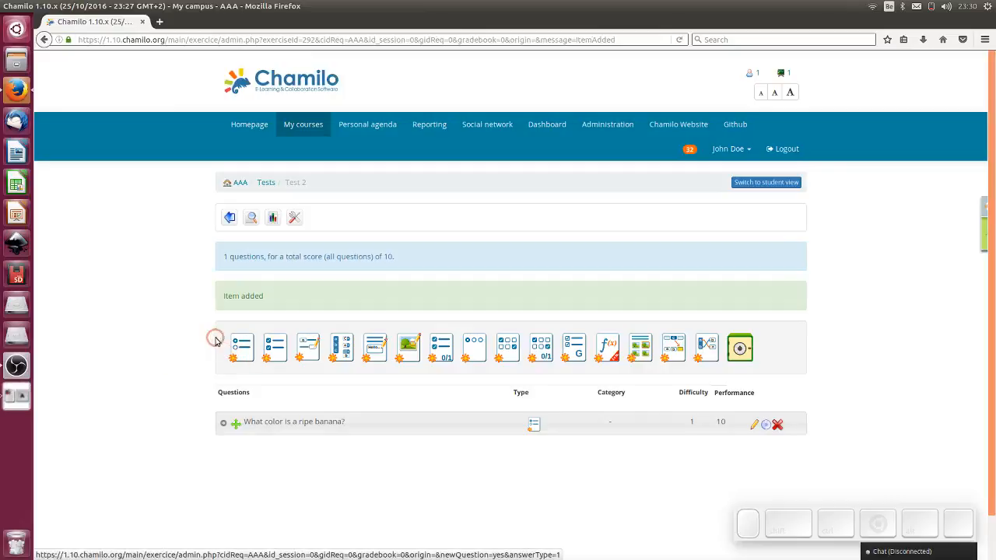
mouse_move(510, 381)
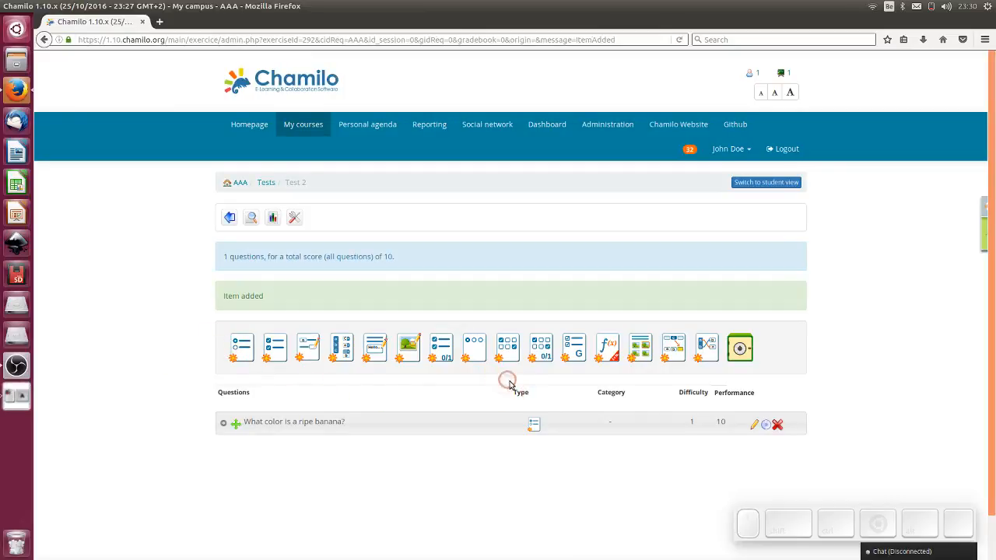
mouse_move(535, 389)
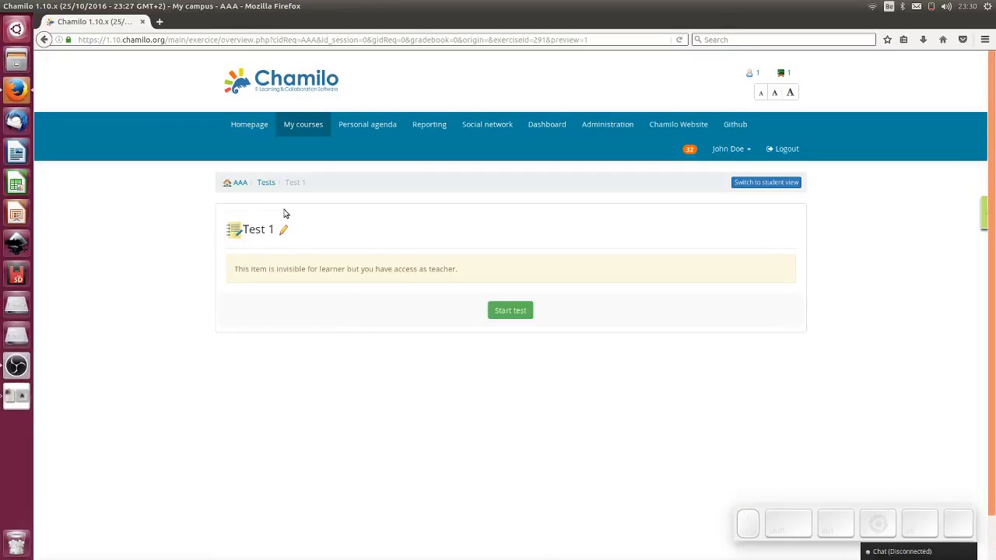
- Give Test 1 a 75% pass percentage in its advanced settings and save
click(283, 229)
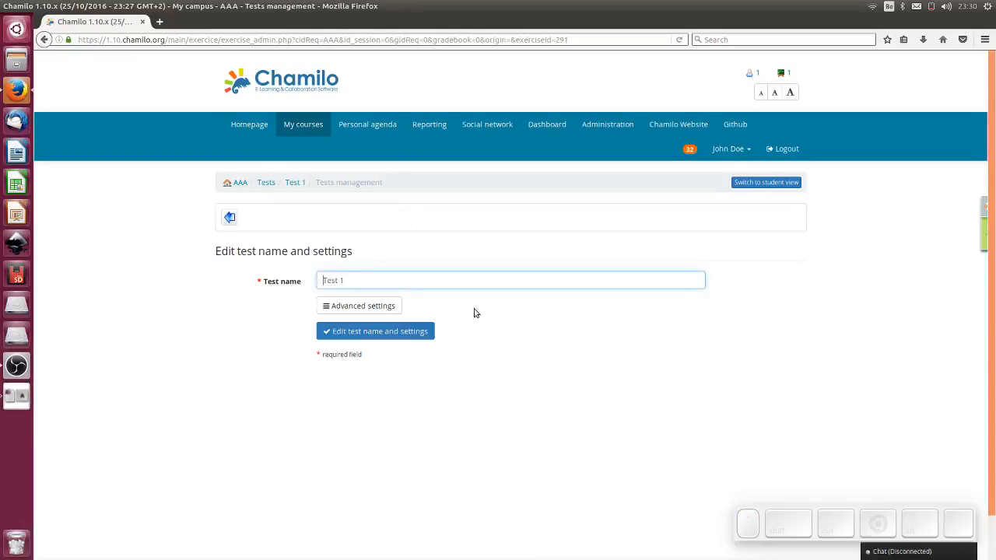
click(358, 304)
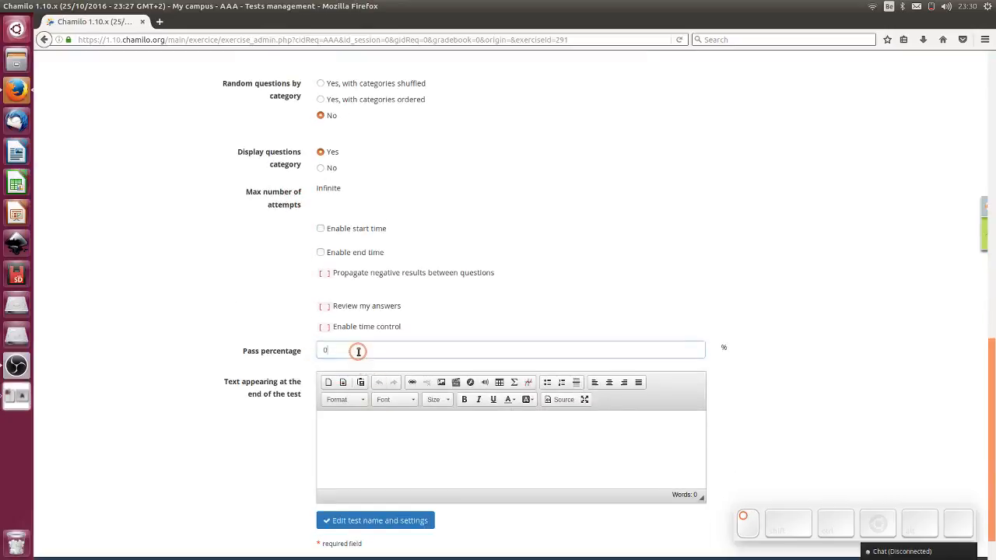
text(75)
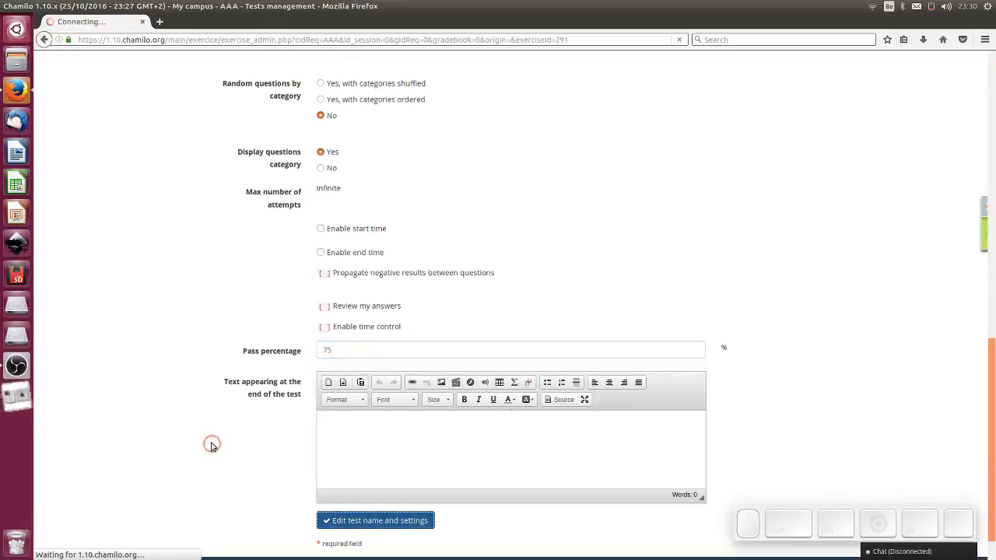
click(374, 520)
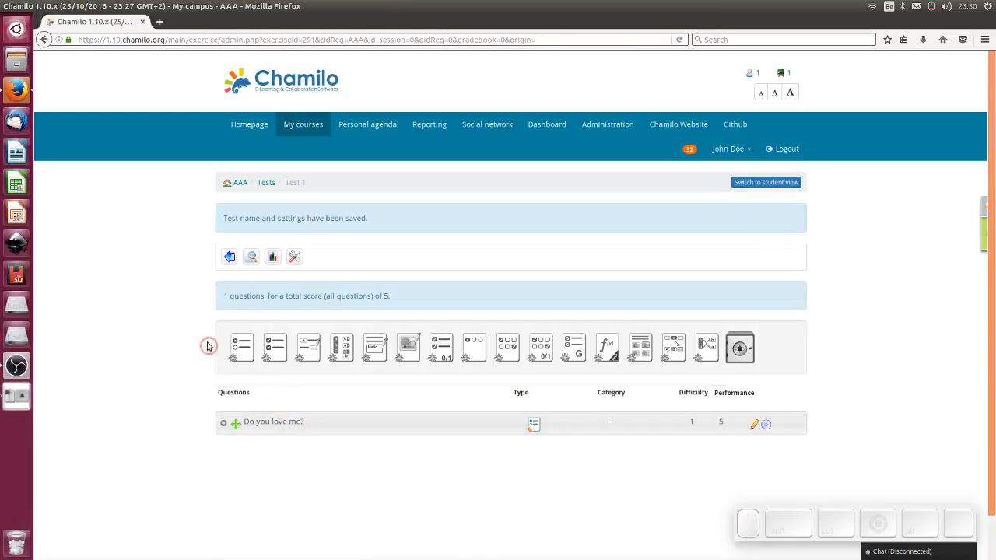
mouse_move(243, 182)
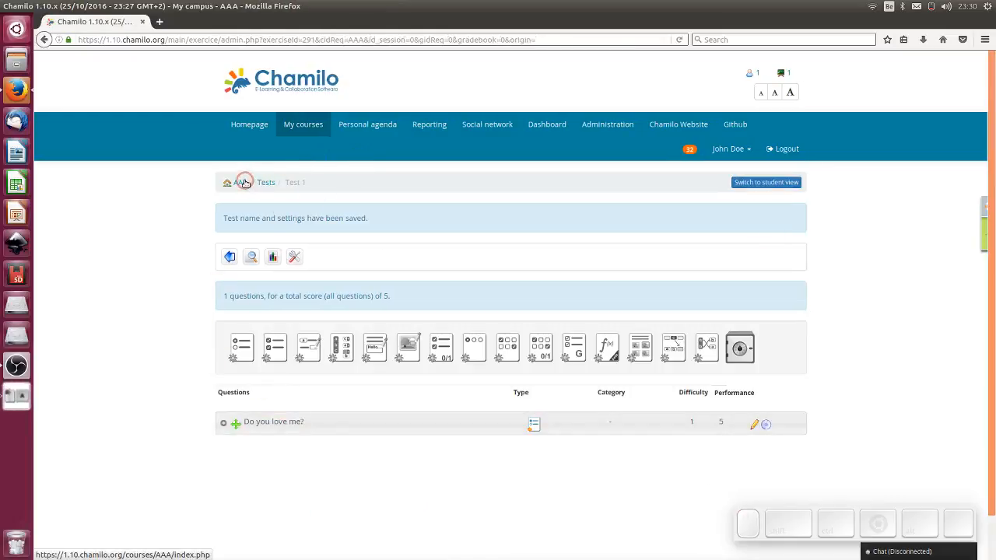
- Return to the AAA course home and open Path 1 in Learning paths for editing
click(239, 182)
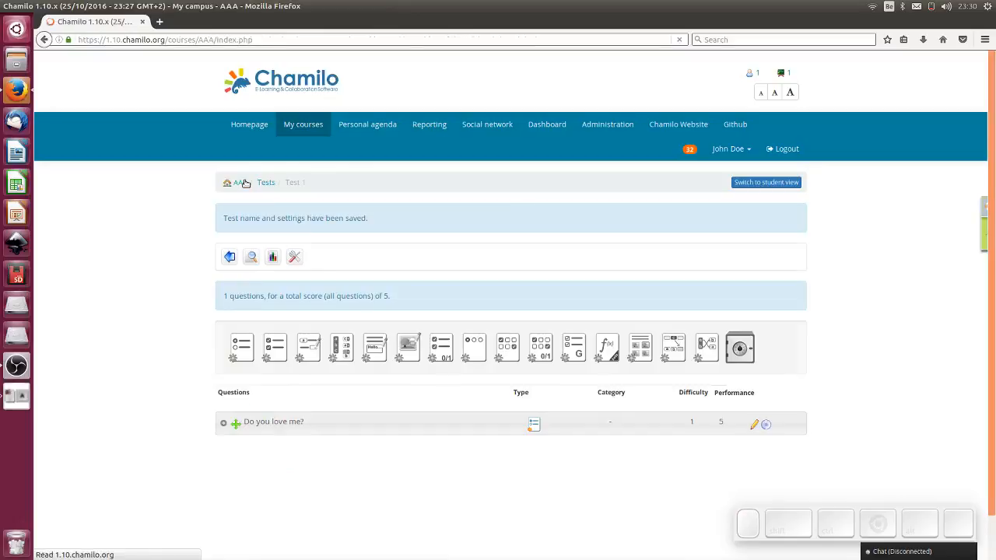
click(241, 182)
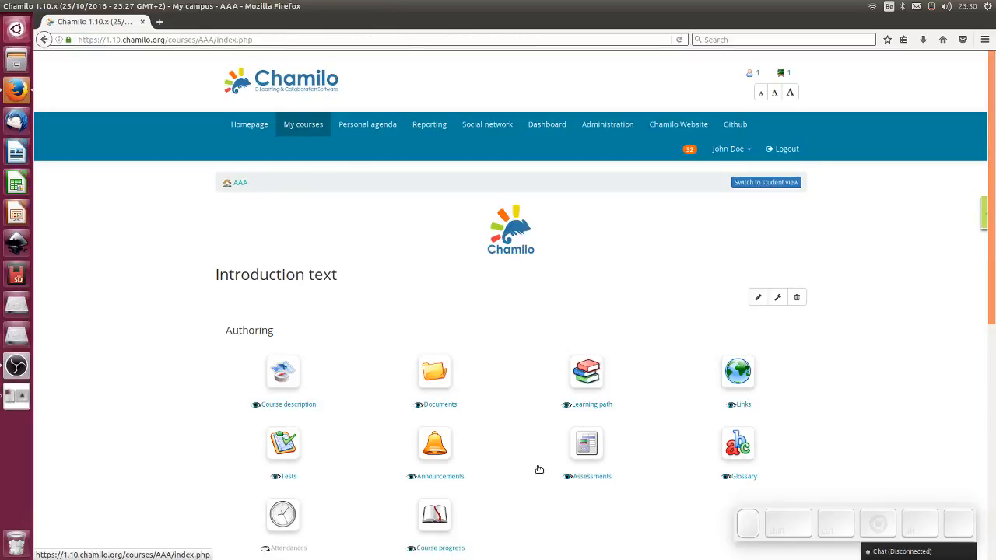
click(585, 372)
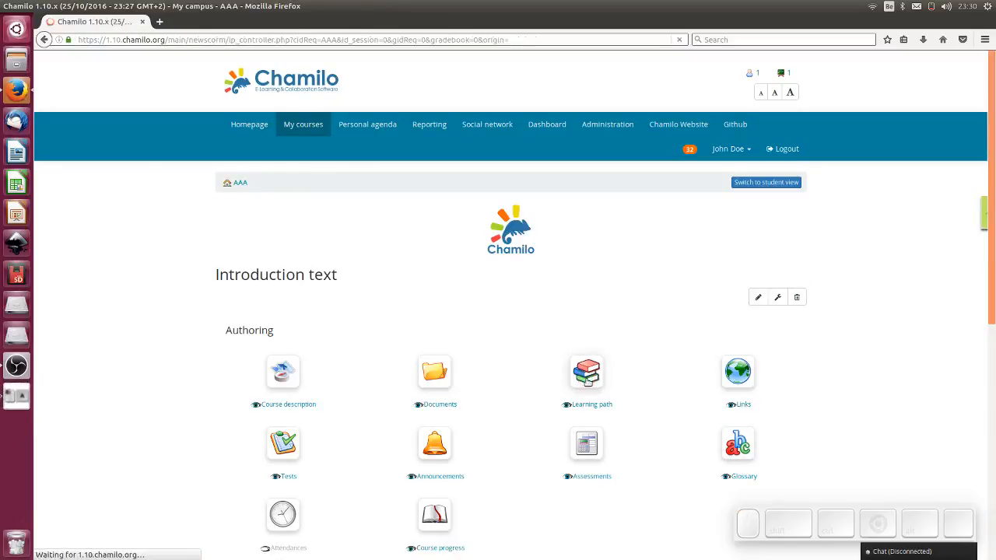
click(589, 370)
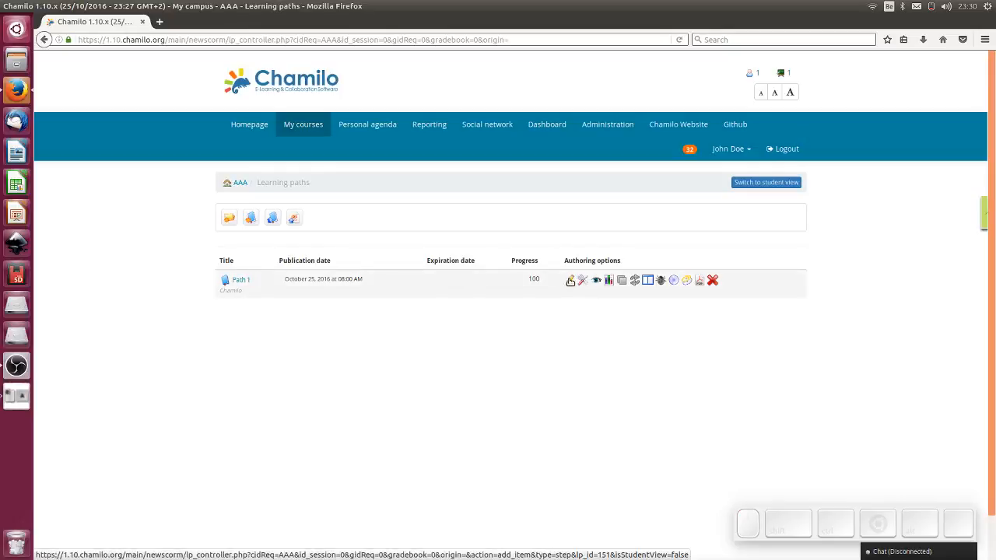
click(570, 280)
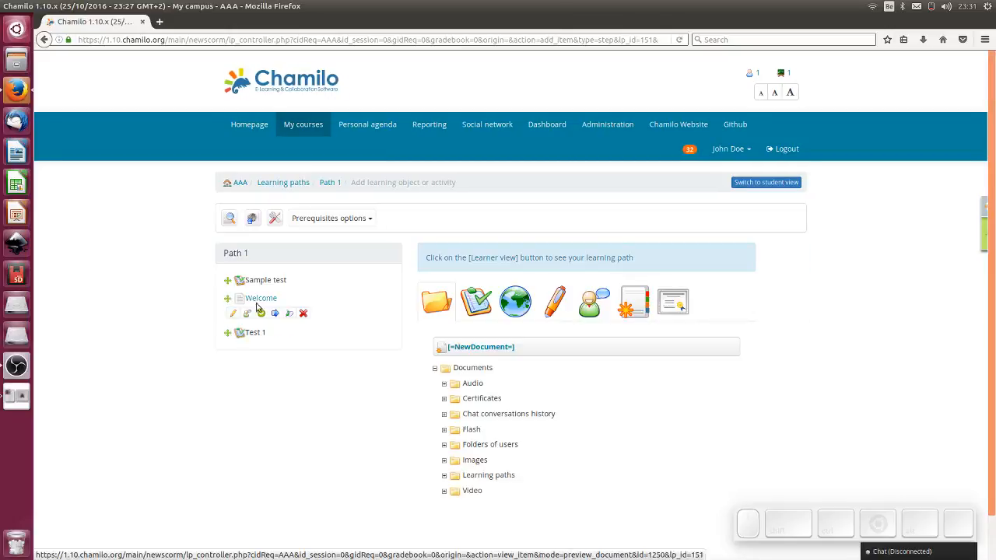
- Delete the Welcome and Sample test items from Path 1, leaving only Test 1
click(302, 312)
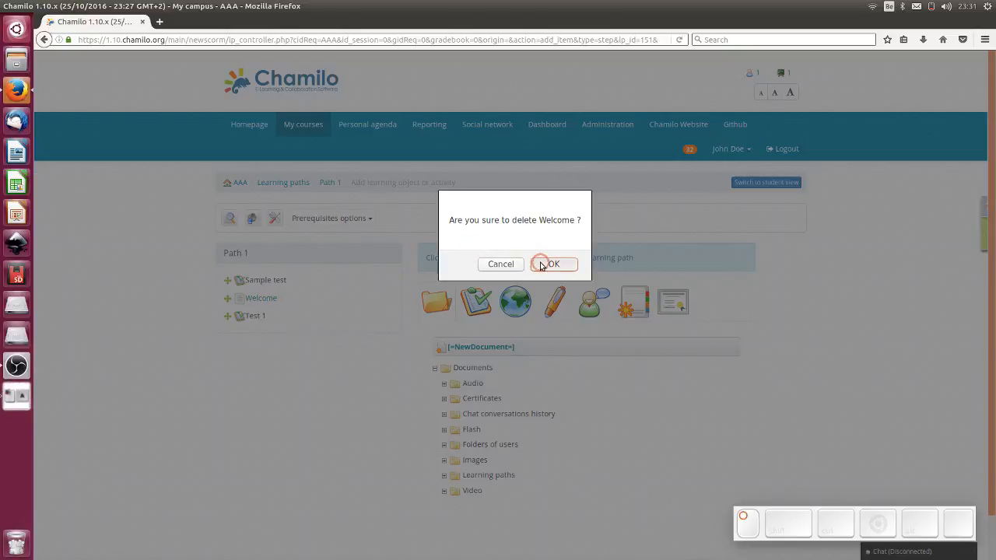
click(554, 265)
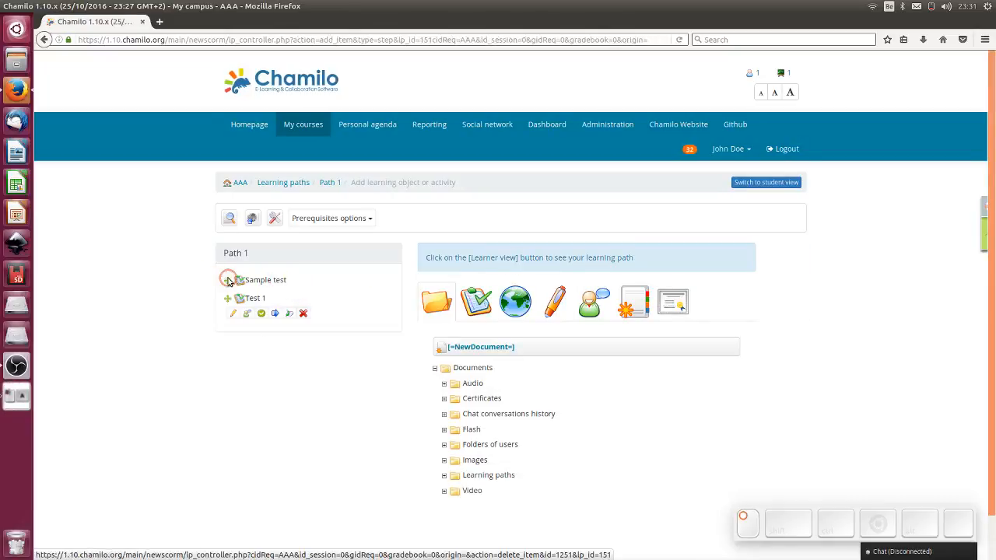
click(303, 312)
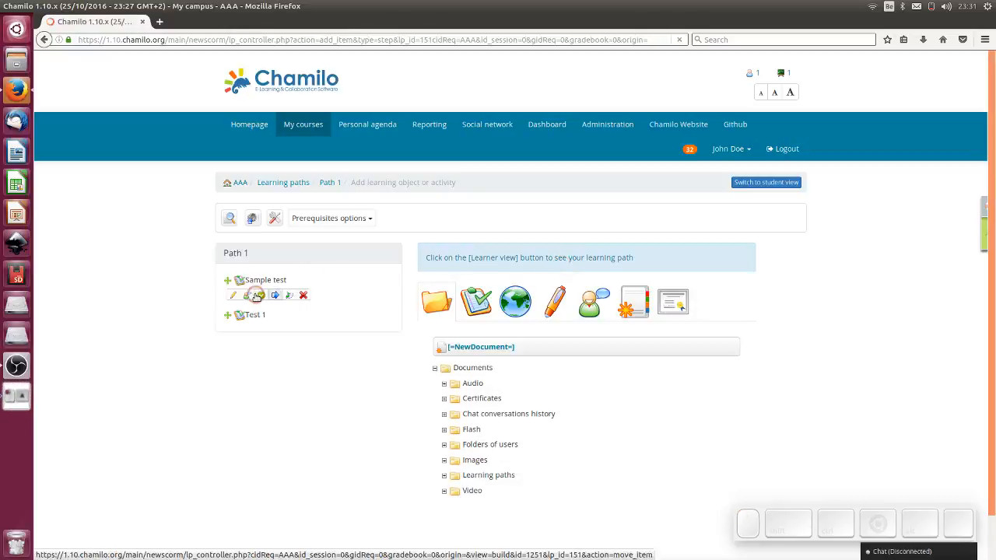
click(304, 295)
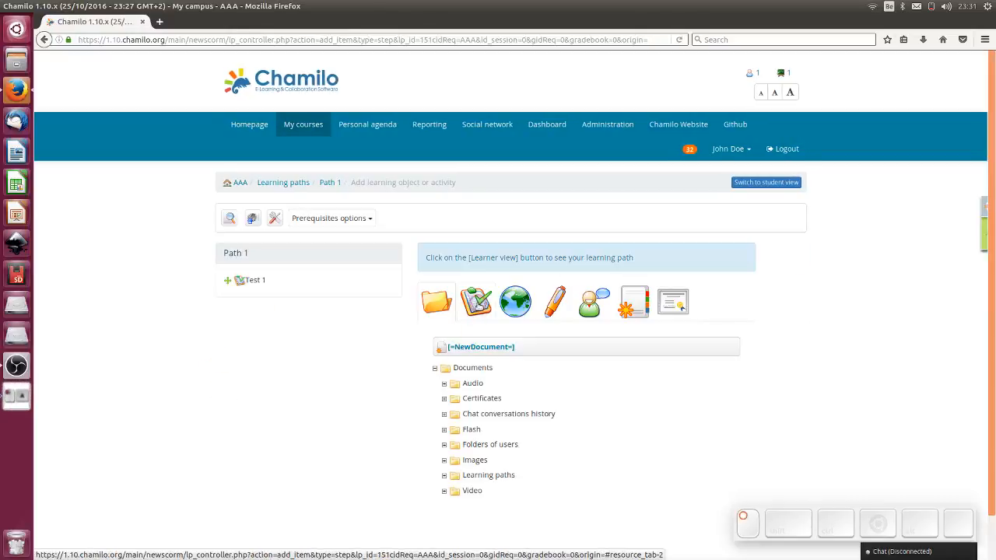
- Add Test 2 to Path 1 after Test 1 and preview the path as a learner
click(476, 302)
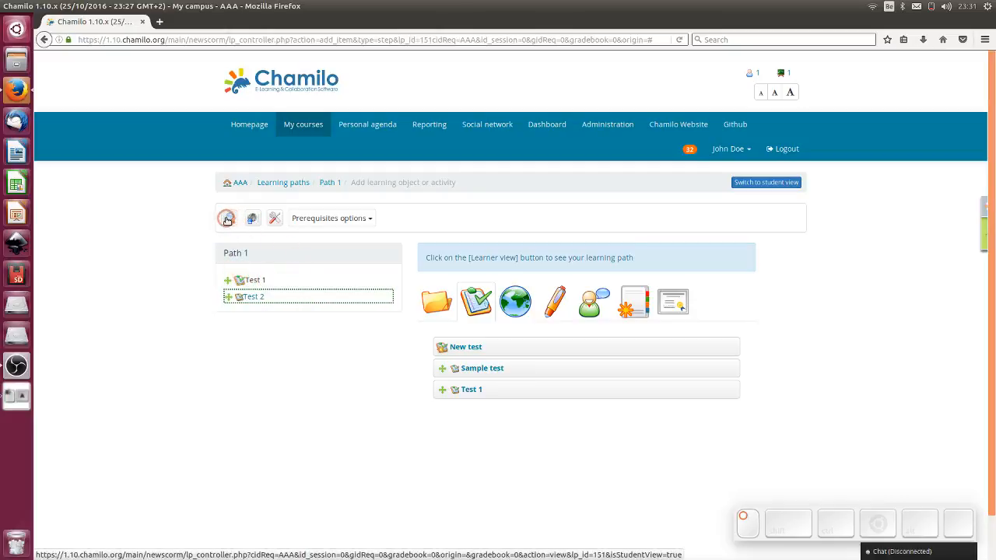
click(227, 218)
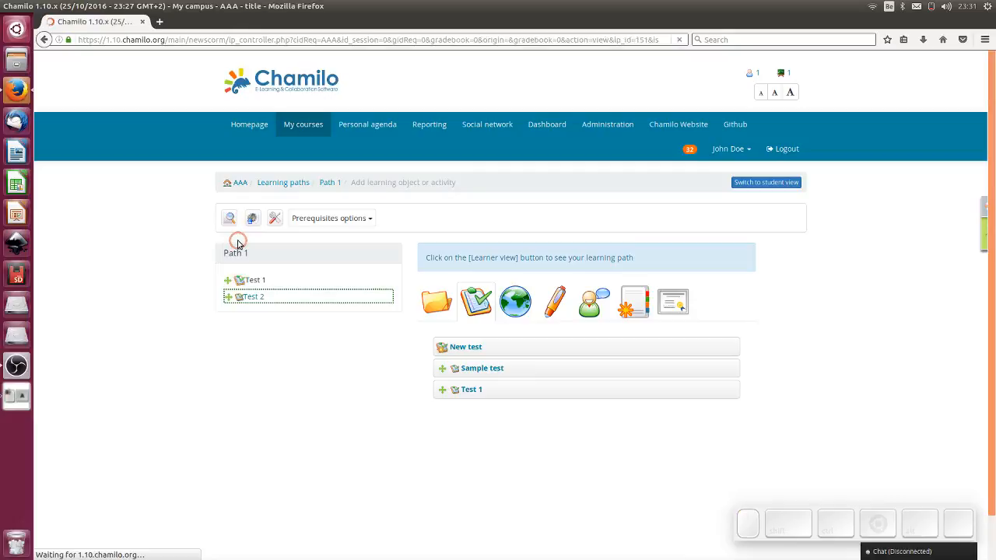
- Take Test 1 in the Path 1 preview, answering No, and submit the attempt
click(765, 182)
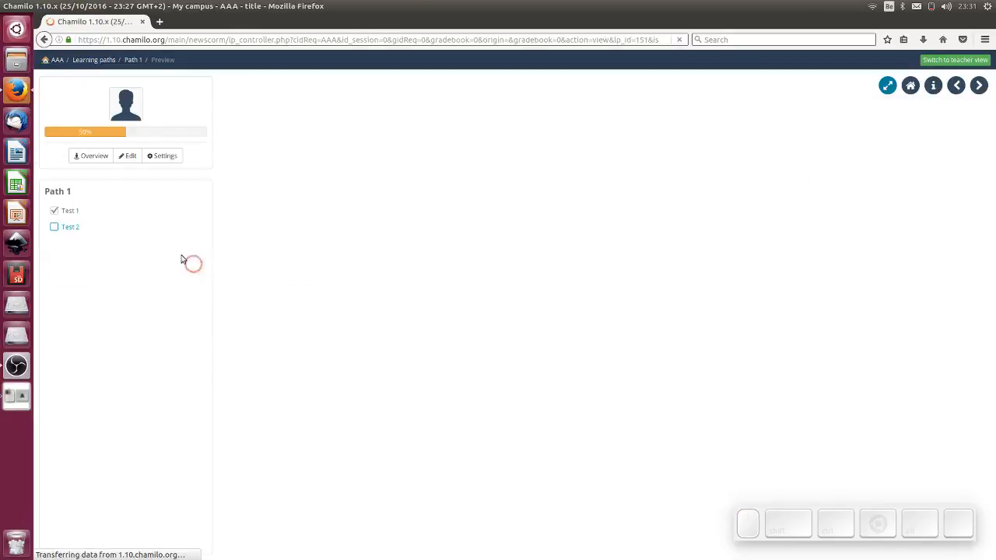
click(72, 210)
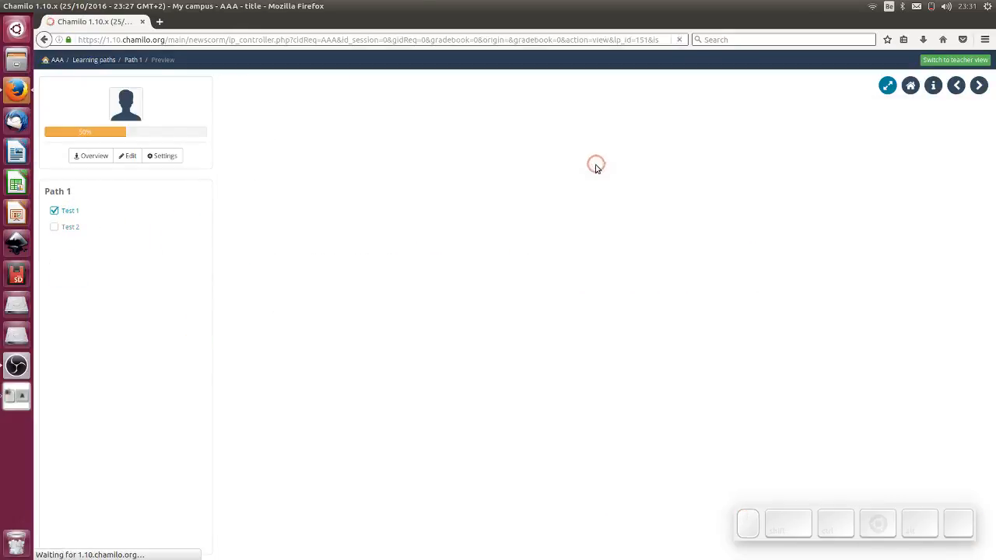
click(70, 210)
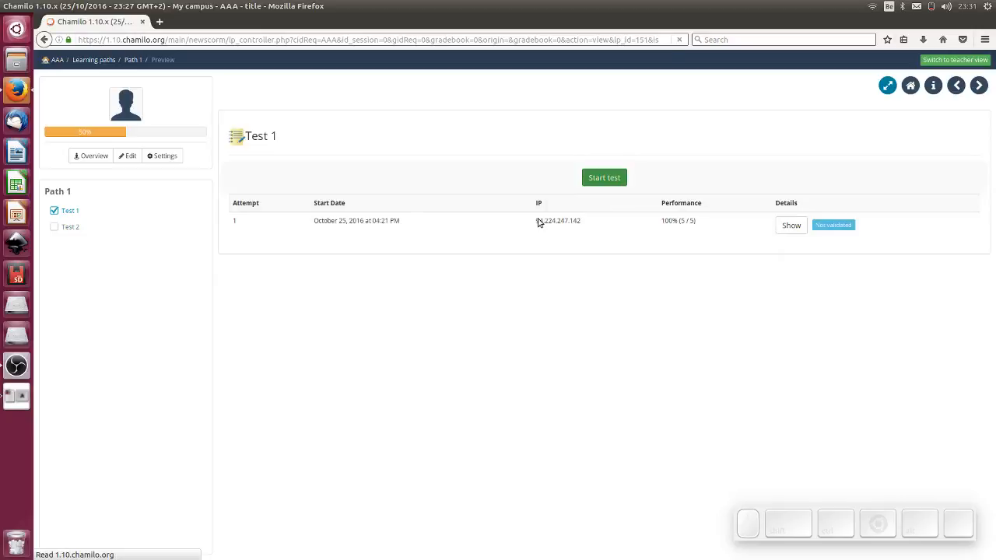
click(603, 177)
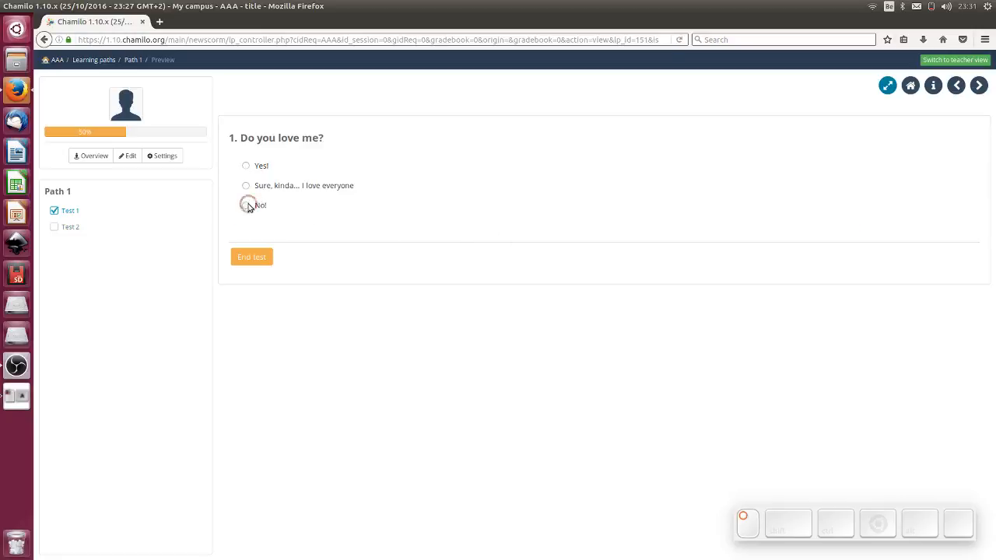
click(246, 205)
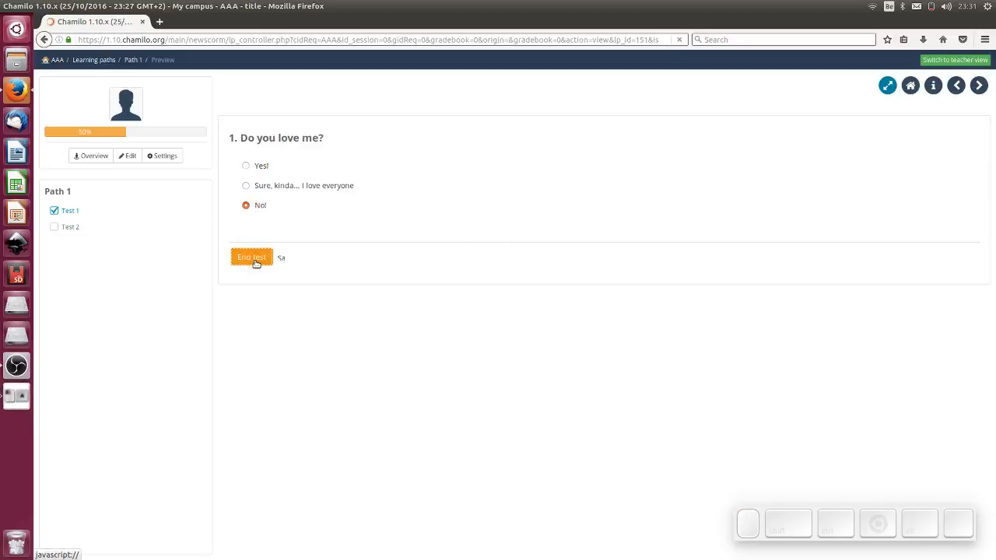
click(252, 256)
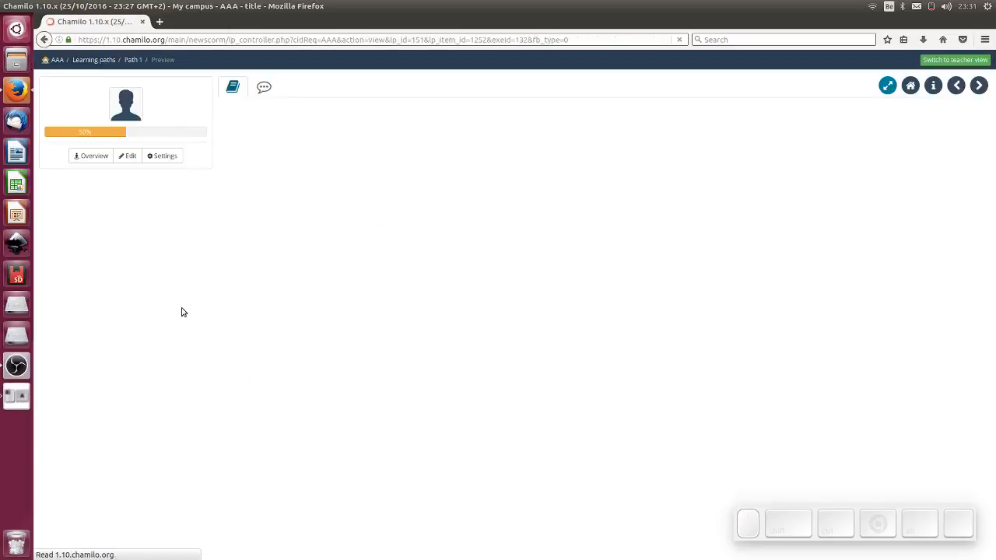
click(233, 87)
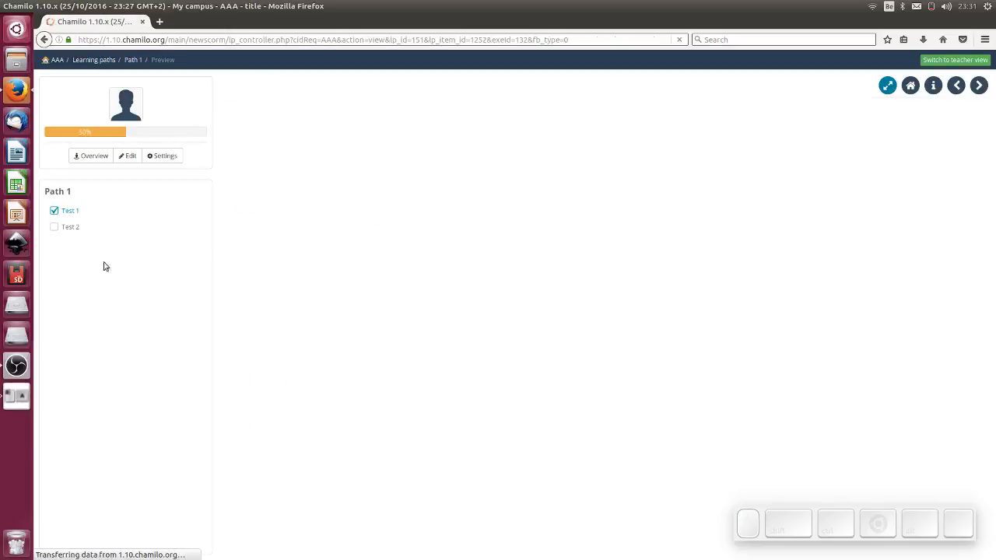
- Take Test 2, answering Yellow to the banana question, scoring 10/10
click(71, 227)
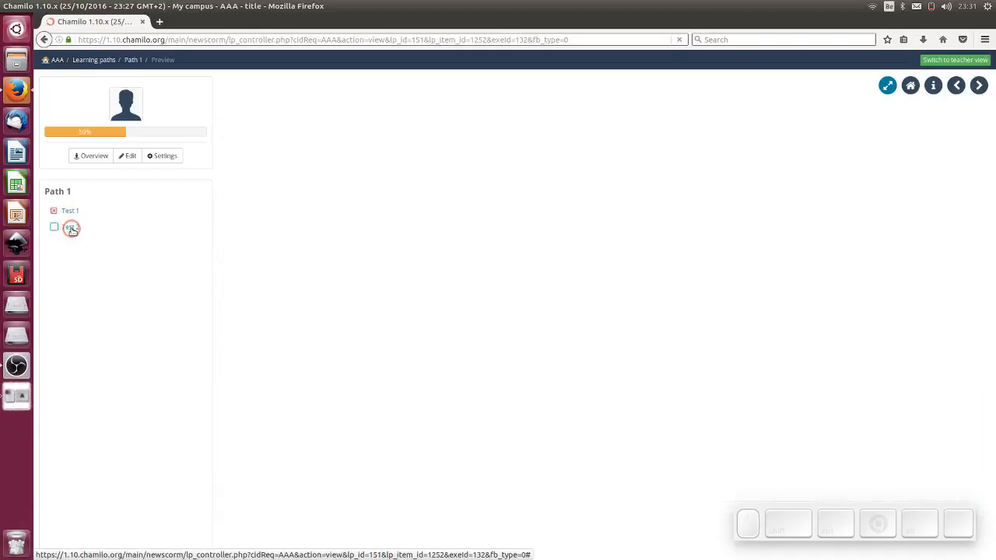
click(71, 228)
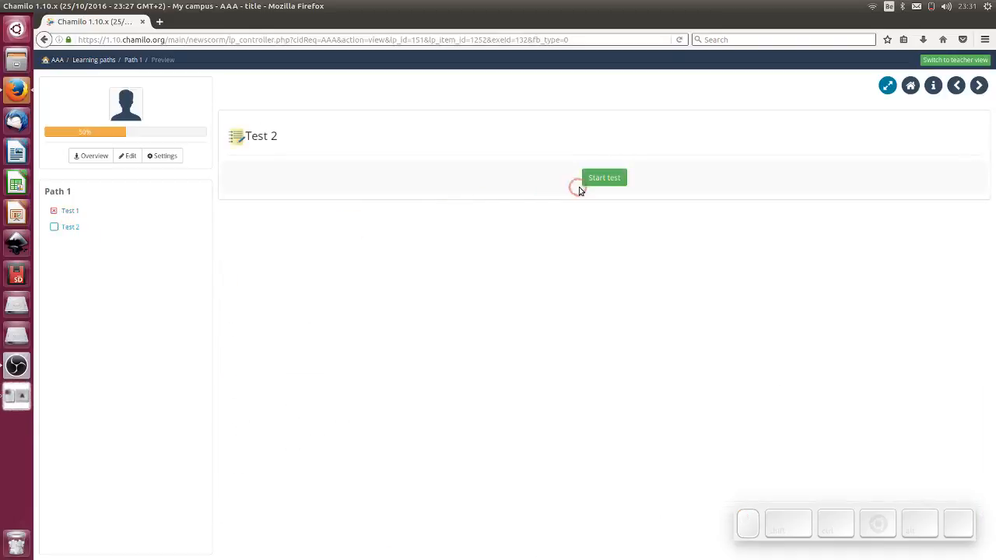
click(603, 177)
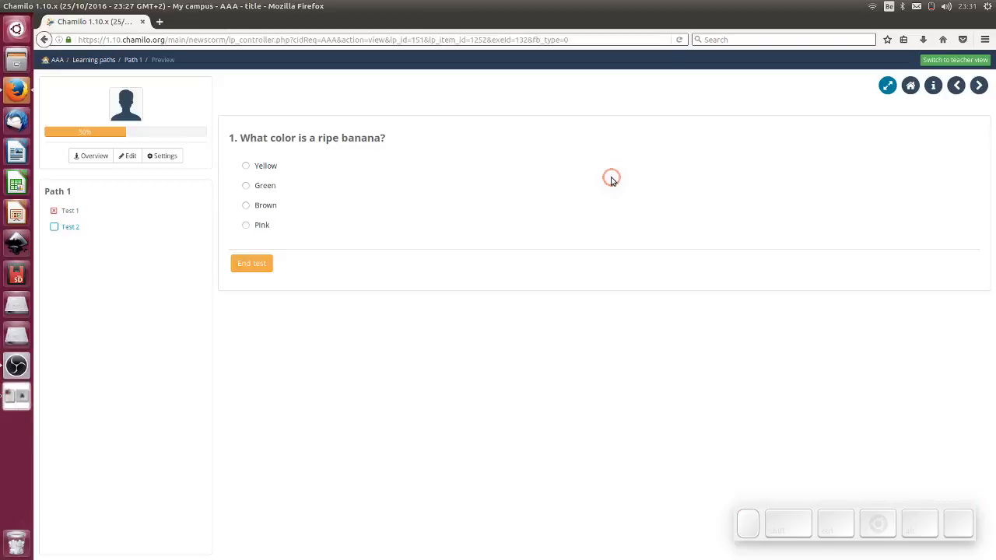
mouse_move(257, 217)
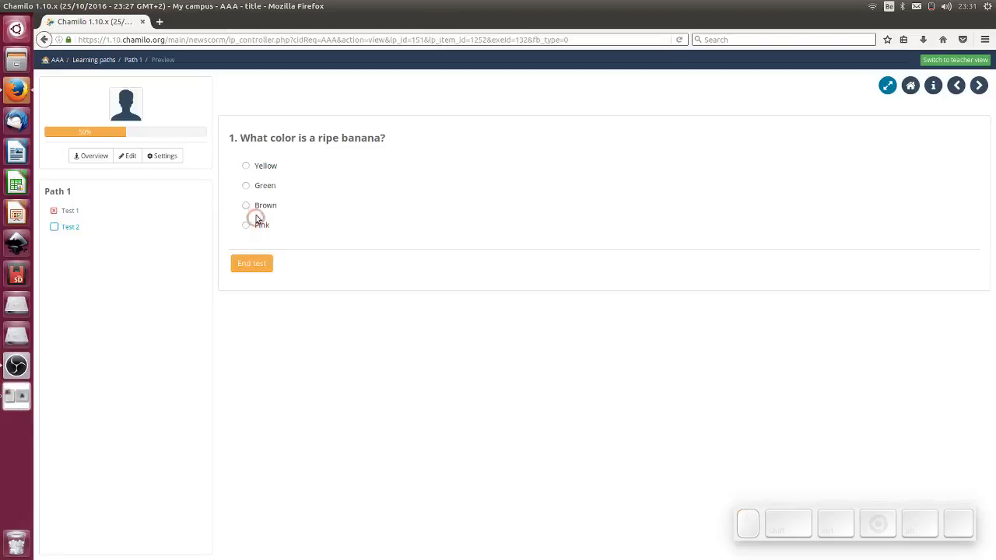
click(246, 165)
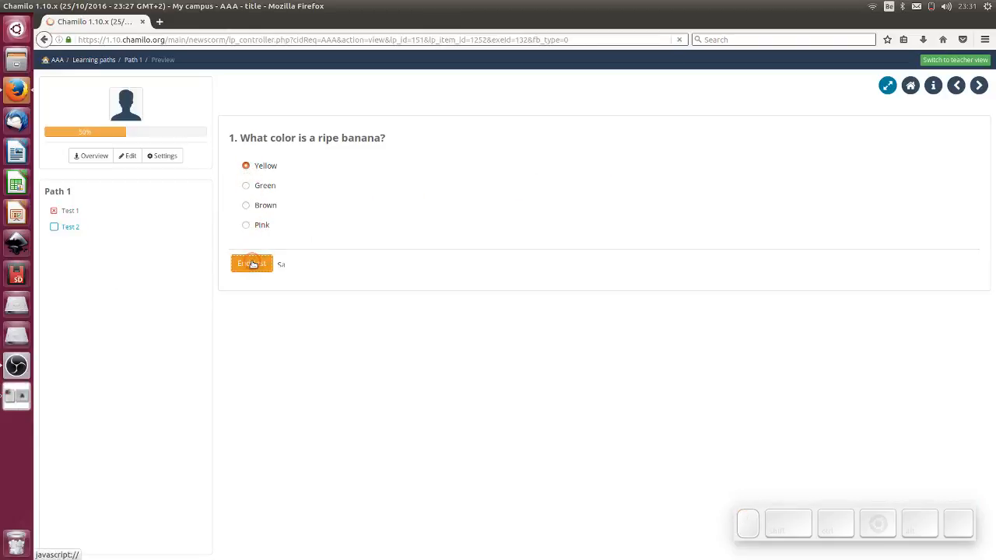
click(252, 263)
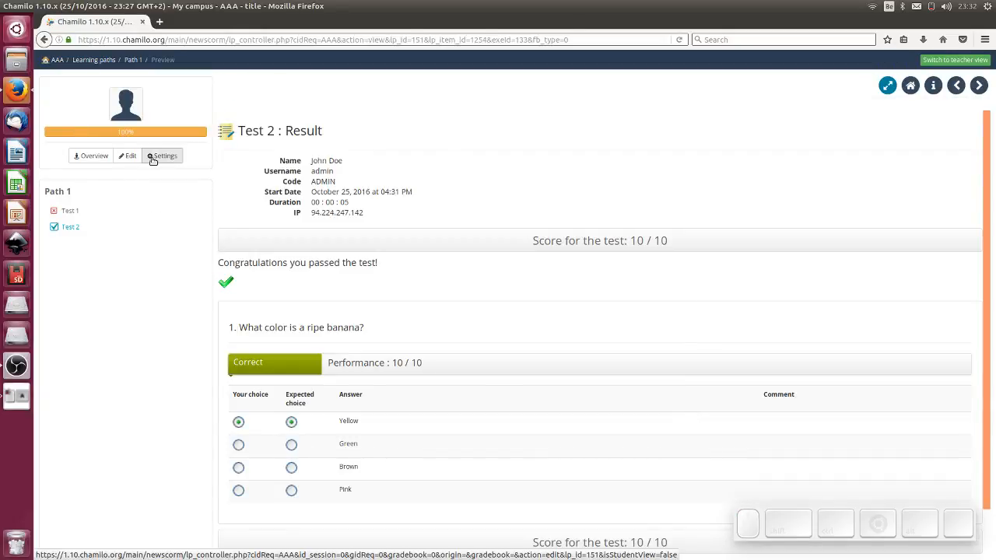
- Open Path 1 for editing and go to Test 2's prerequisites
click(128, 156)
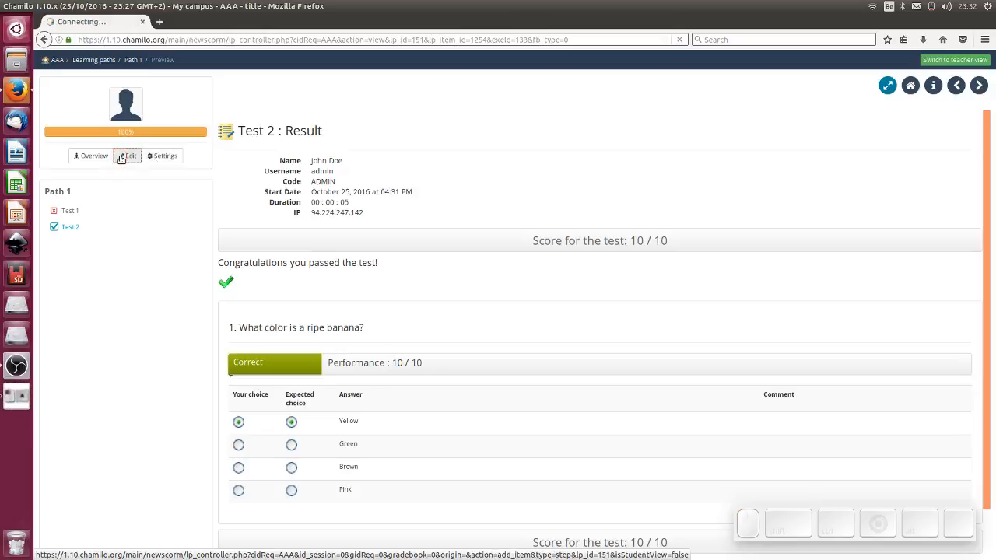
click(127, 156)
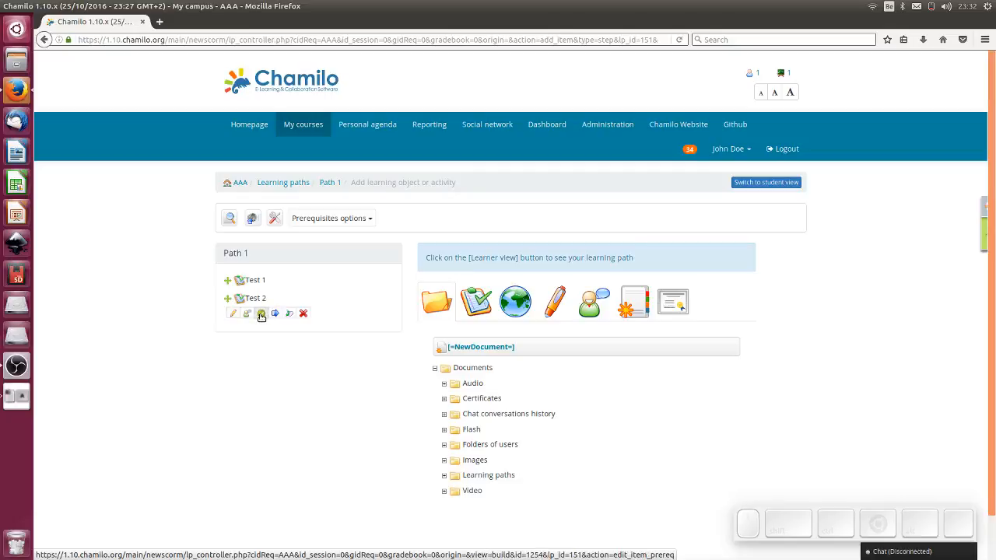
mouse_move(262, 314)
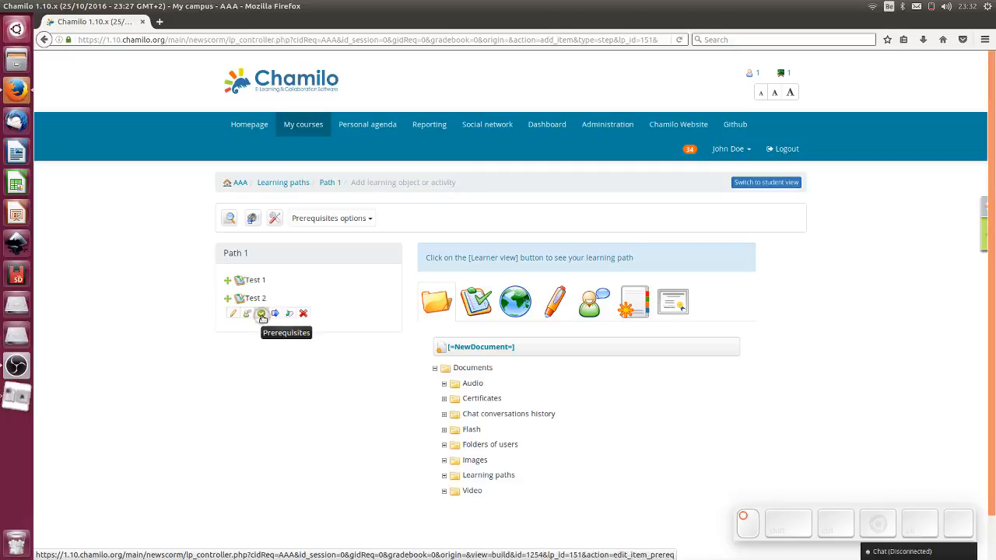
click(262, 315)
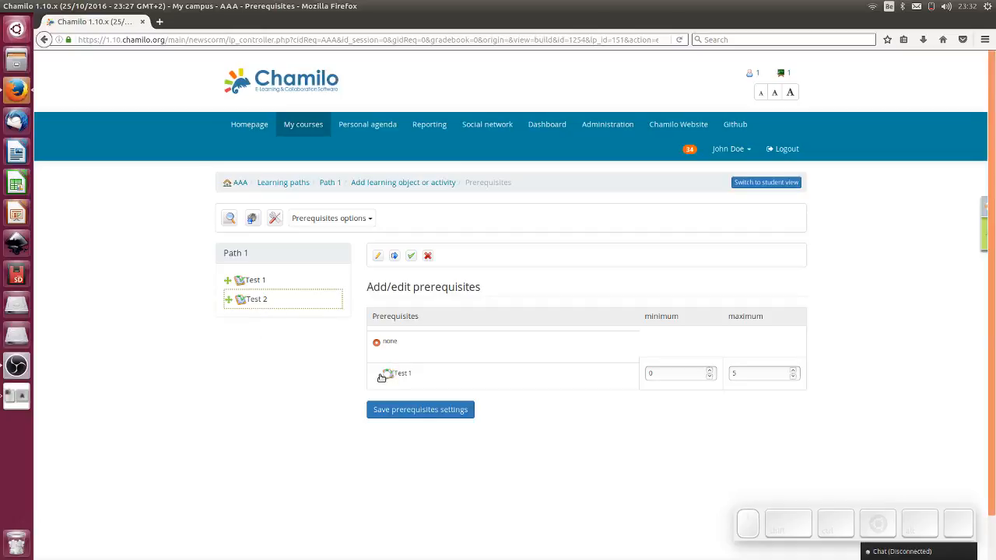
mouse_move(255, 299)
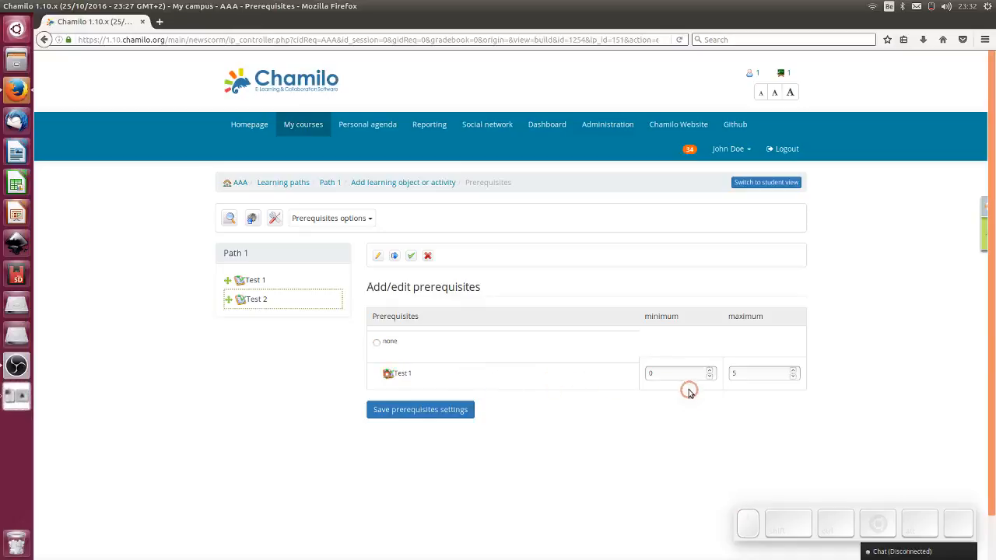
- Select Test 1 as prerequisite with minimum score 5 and save the settings
click(675, 374)
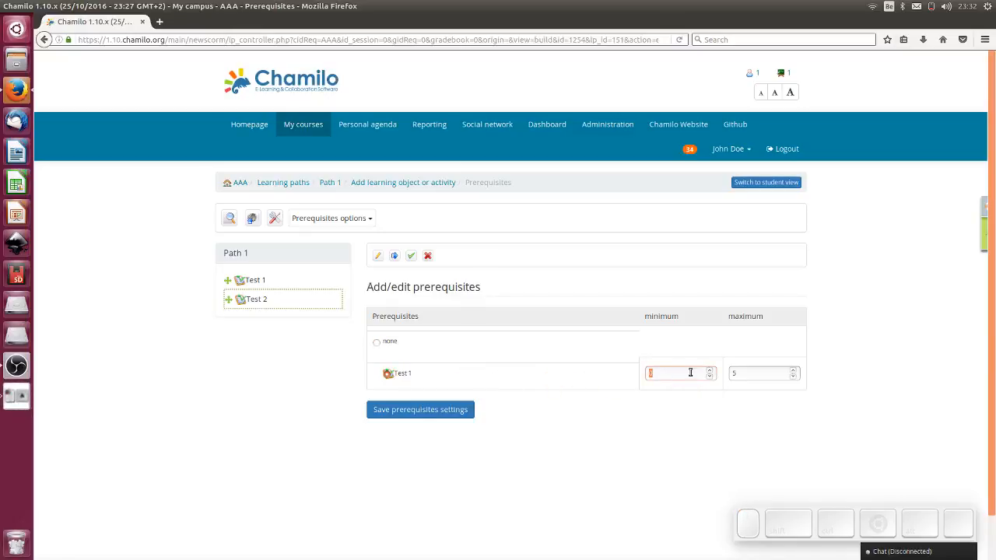
text(5)
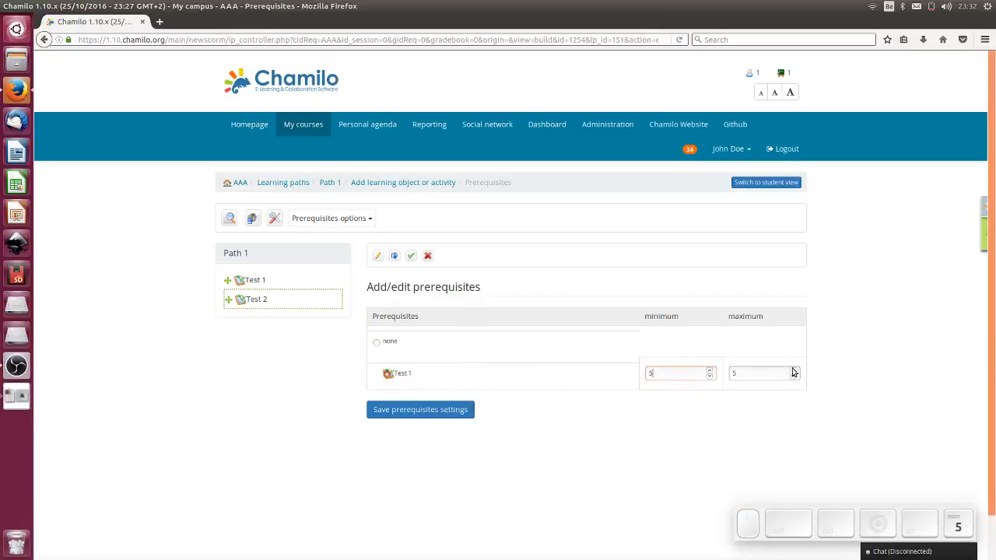
click(753, 373)
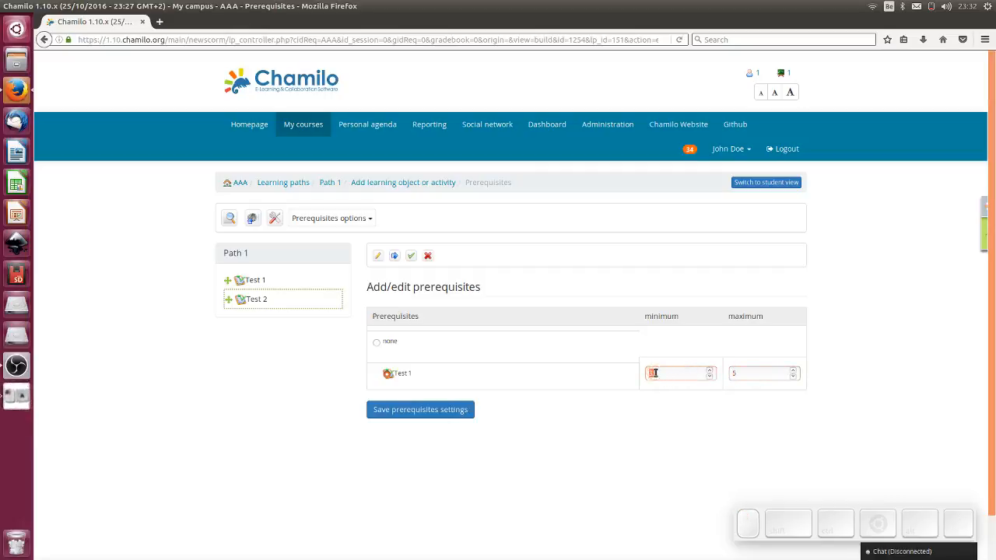
click(420, 410)
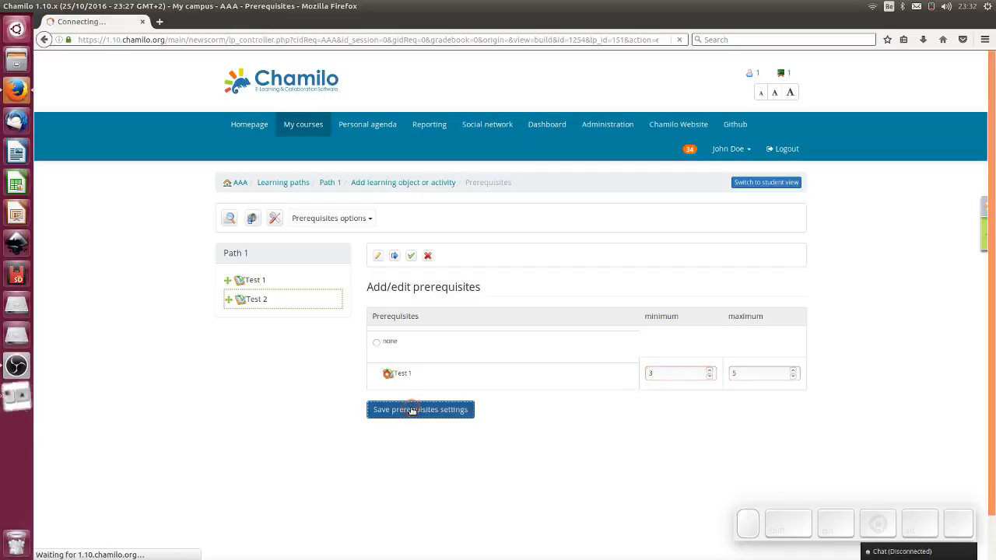
- Set the previous step as prerequisite for each step in Path 1
click(420, 409)
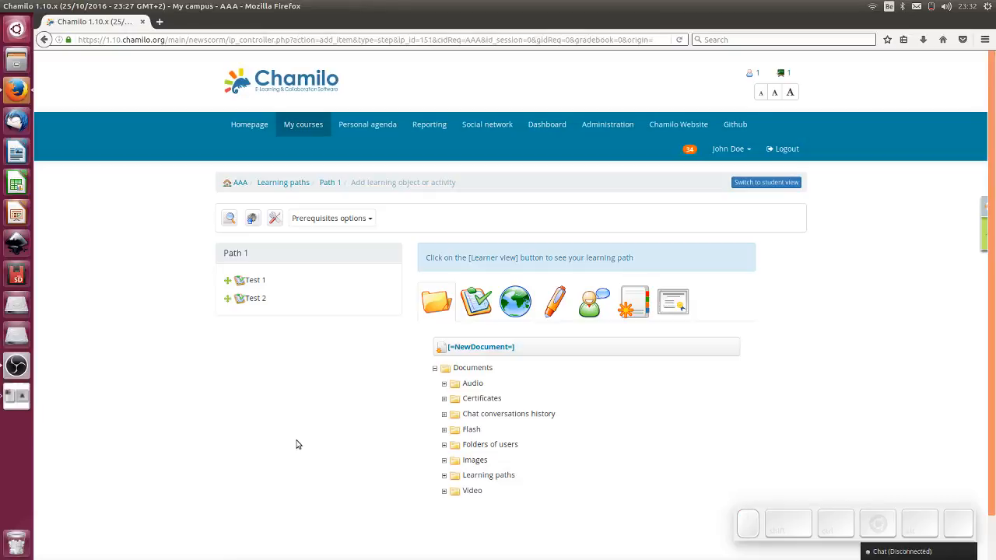
mouse_move(240, 473)
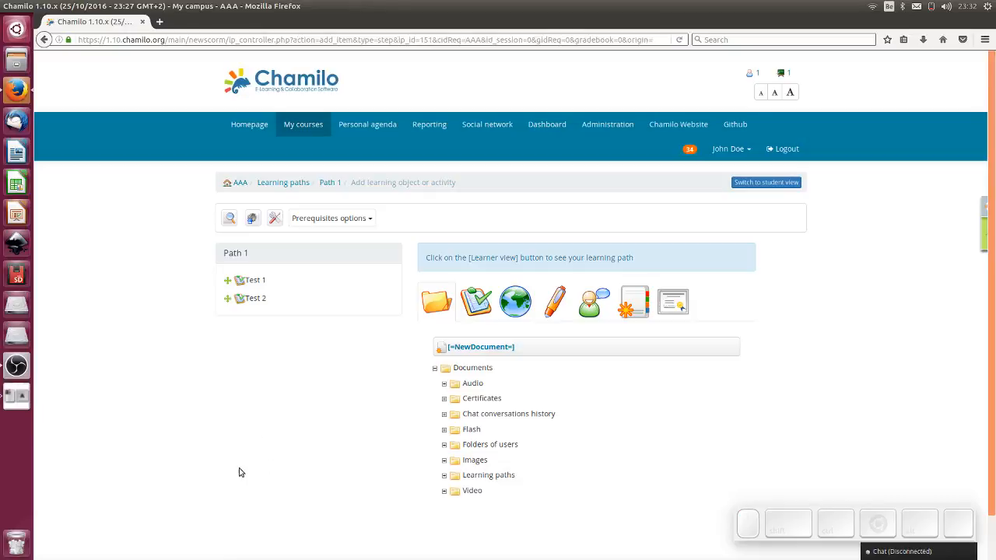
mouse_move(259, 474)
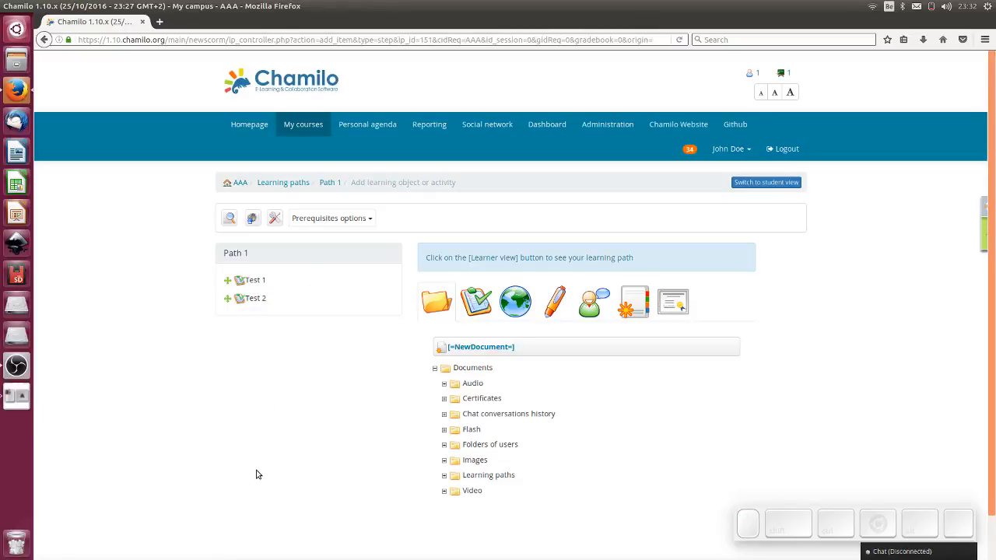
mouse_move(364, 224)
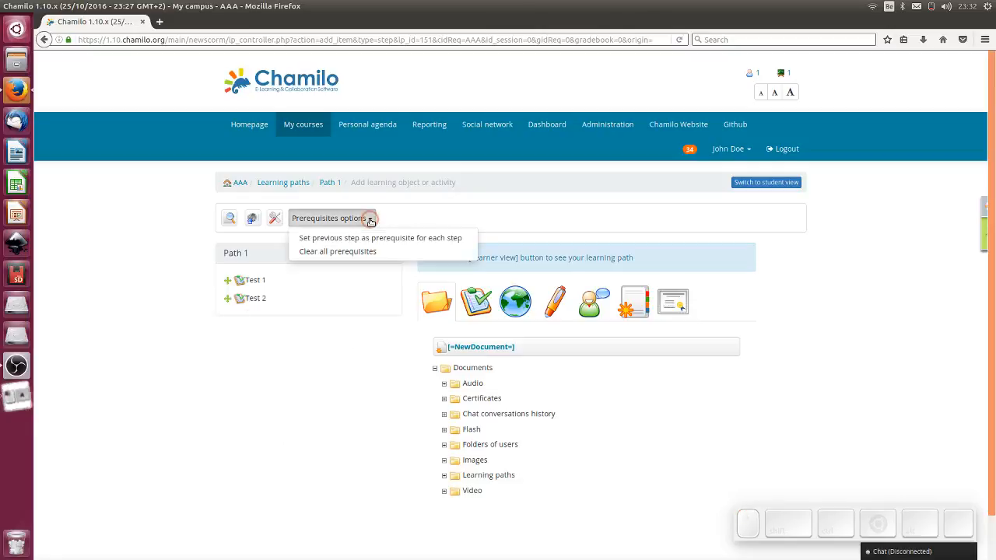
mouse_move(299, 240)
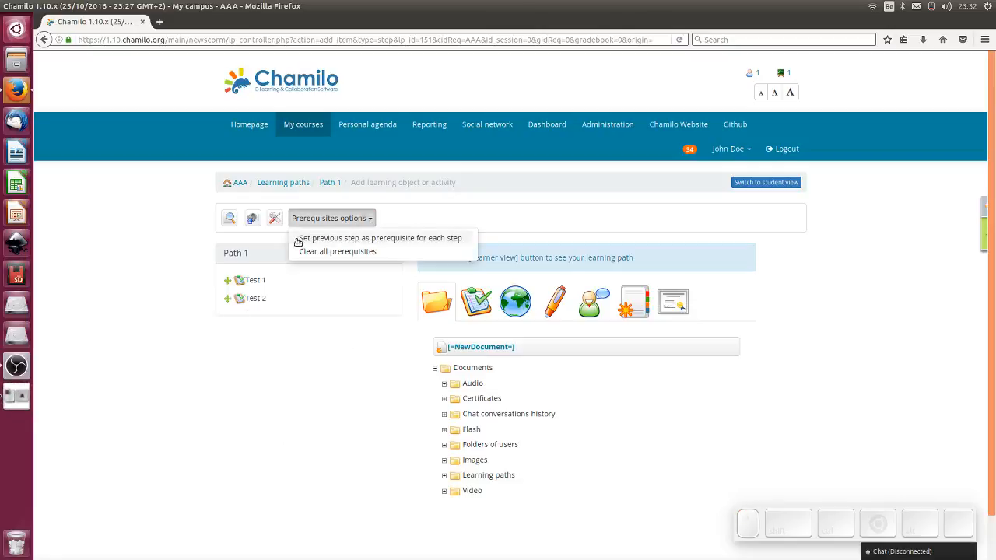
mouse_move(355, 243)
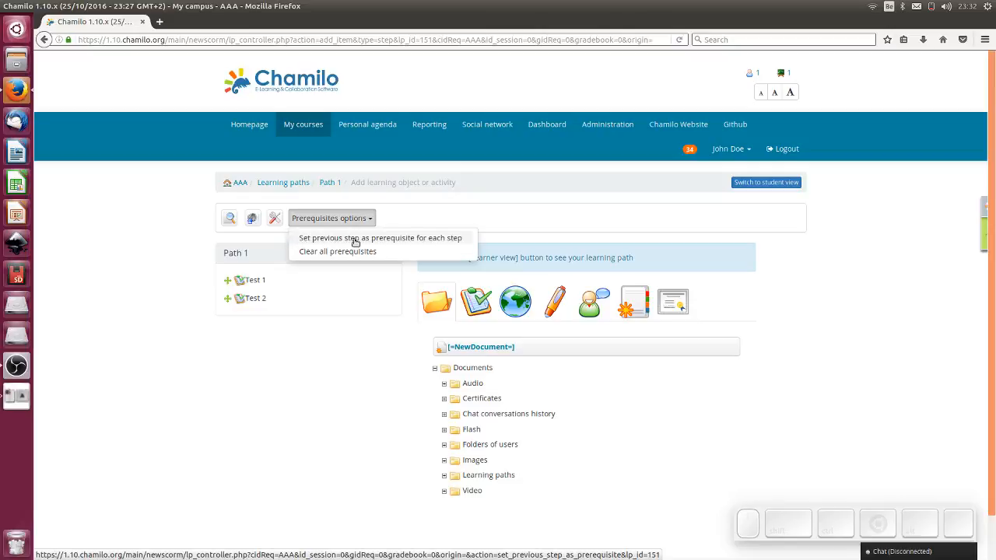
mouse_move(427, 243)
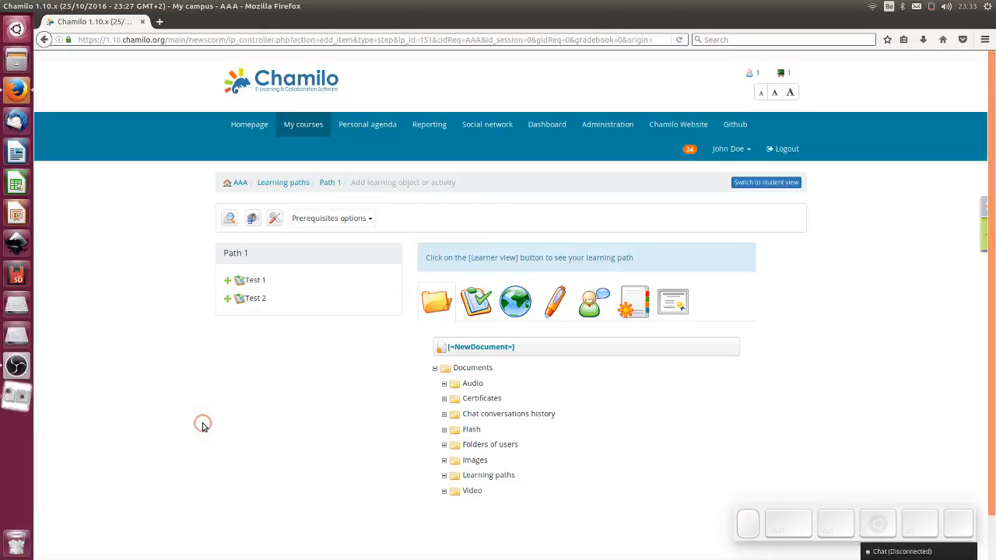
mouse_move(395, 420)
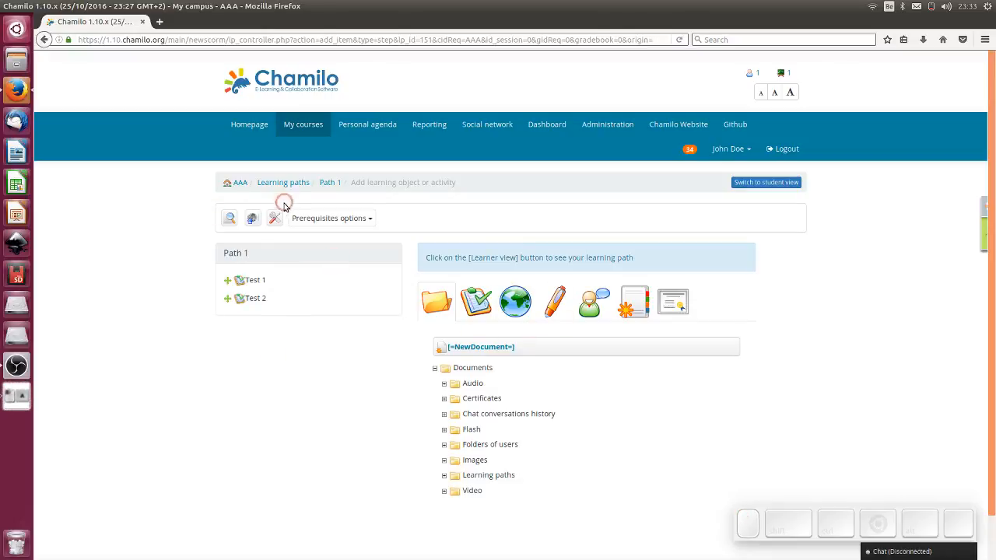
- Preview Path 1 as a learner and take Test 1 with the 'Sure, Kinda... I love everyone' answer, scoring 0/5
click(274, 218)
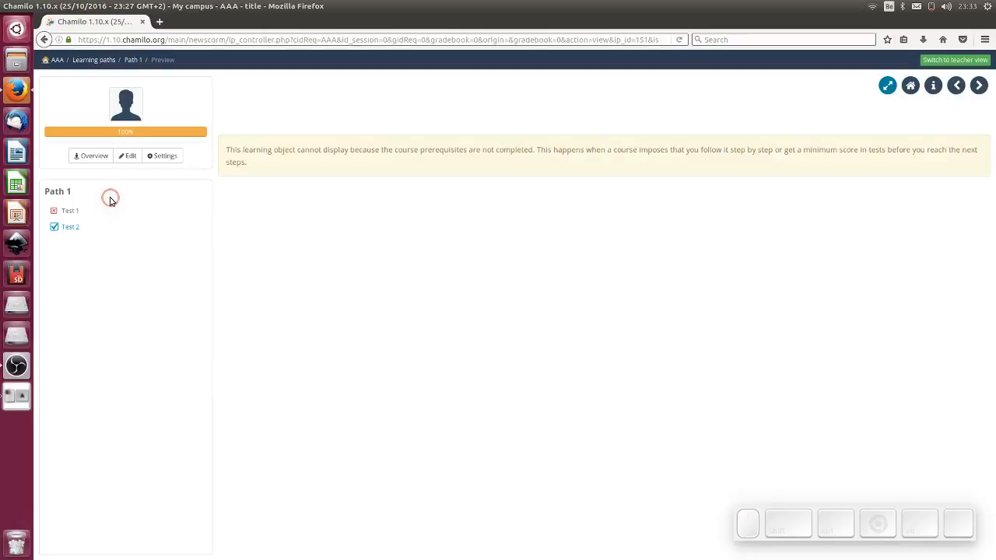
click(71, 210)
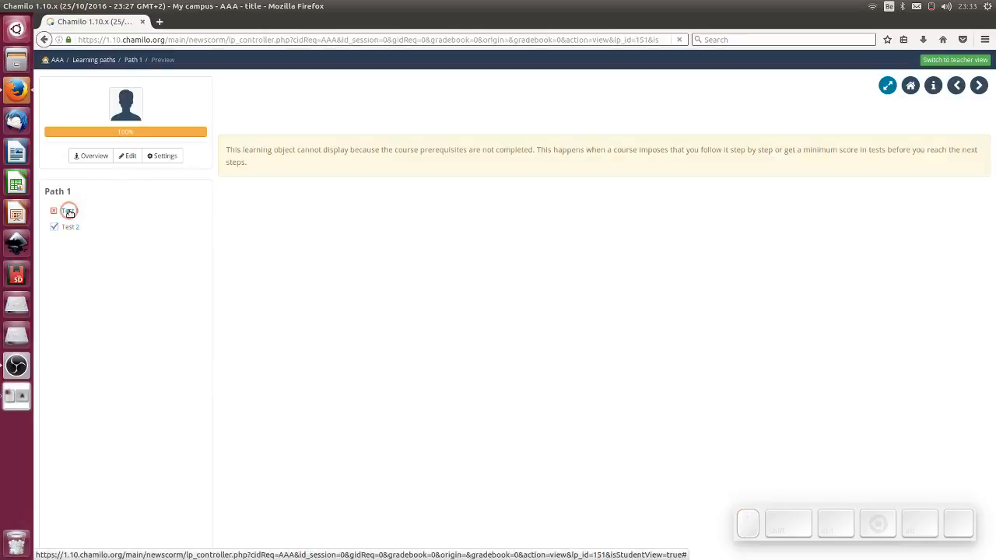
click(69, 211)
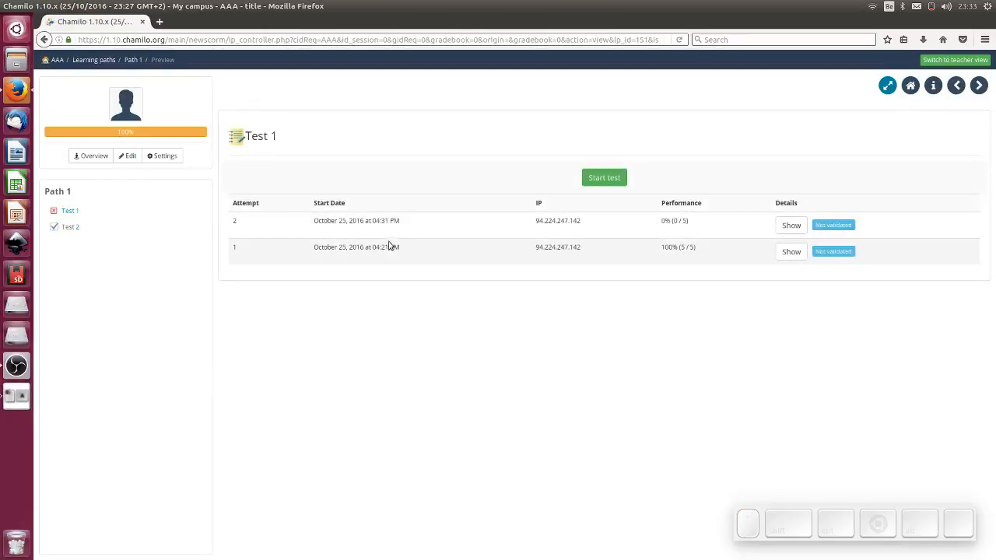
mouse_move(609, 180)
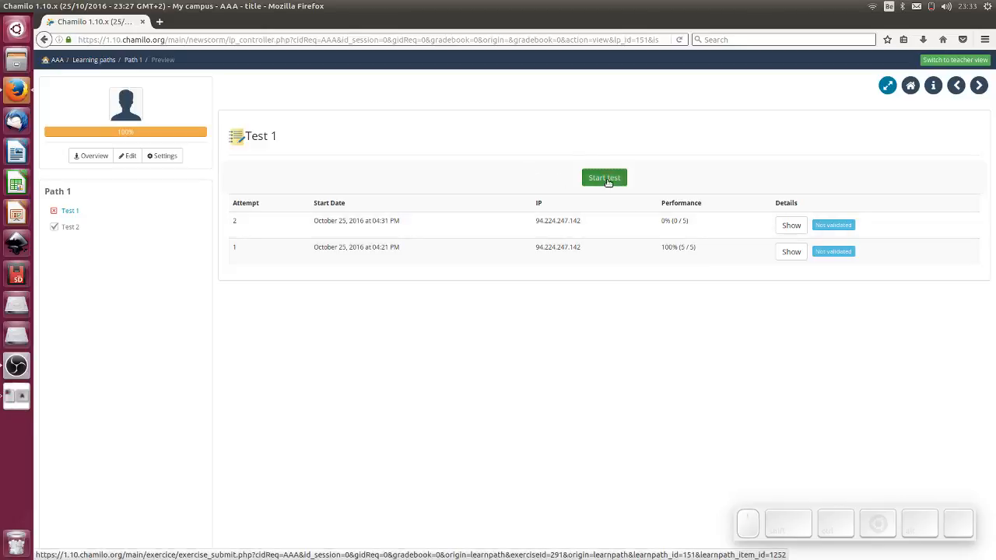
click(604, 178)
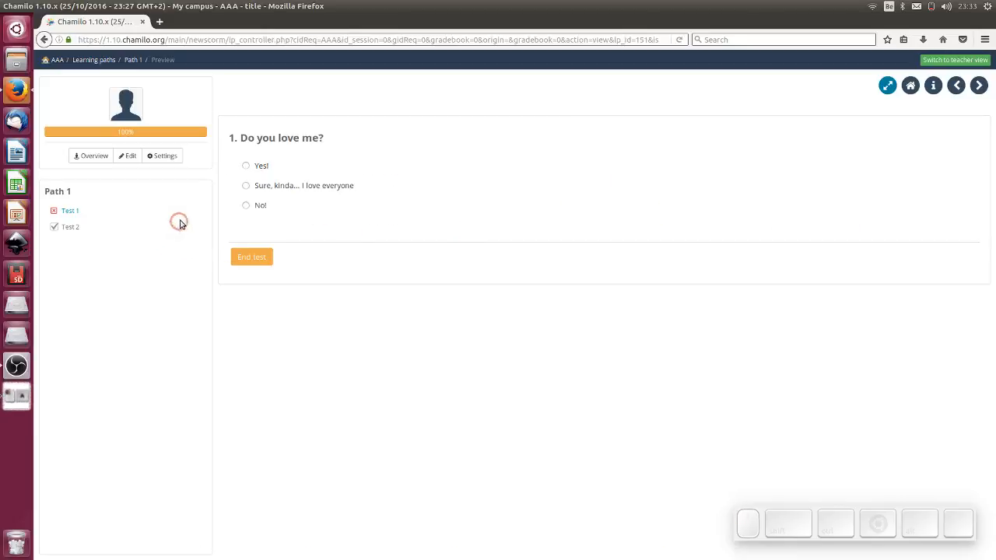
click(246, 209)
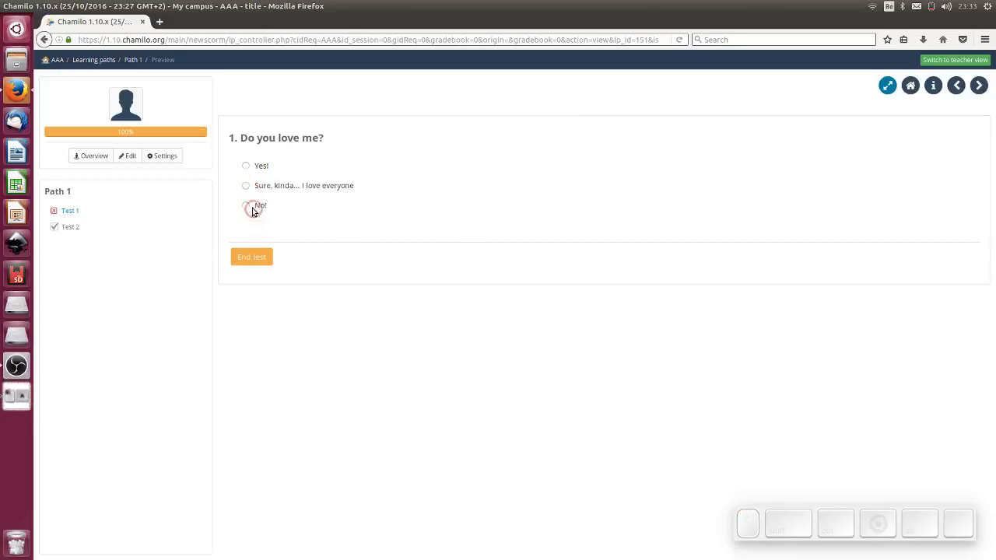
click(246, 185)
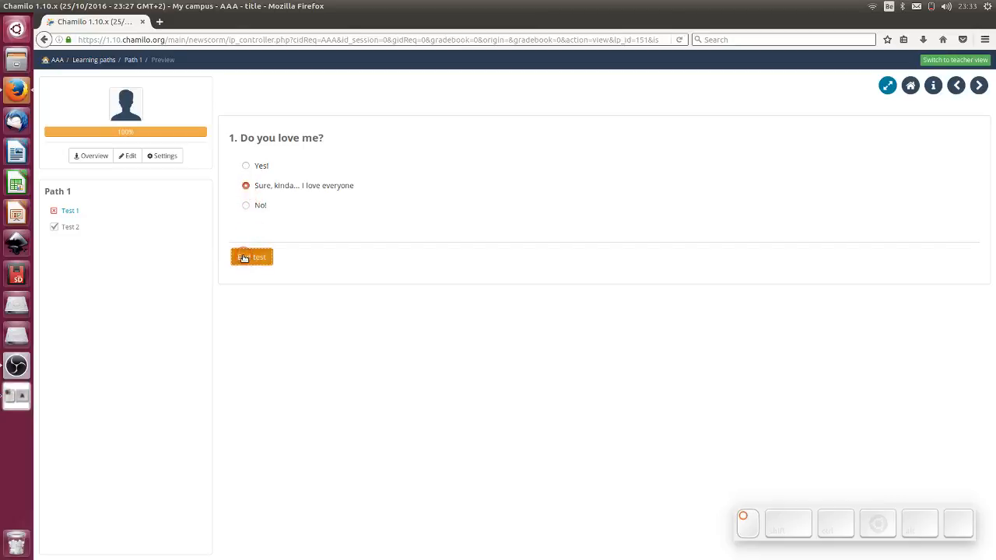
click(252, 256)
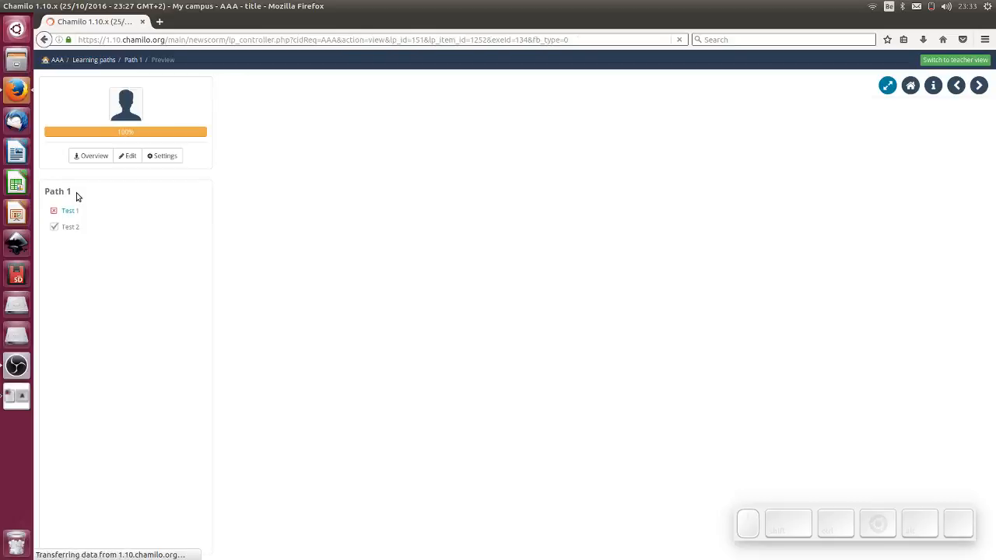
- Select Test 2 in the path contents, which shows the prerequisites-not-completed warning
click(70, 210)
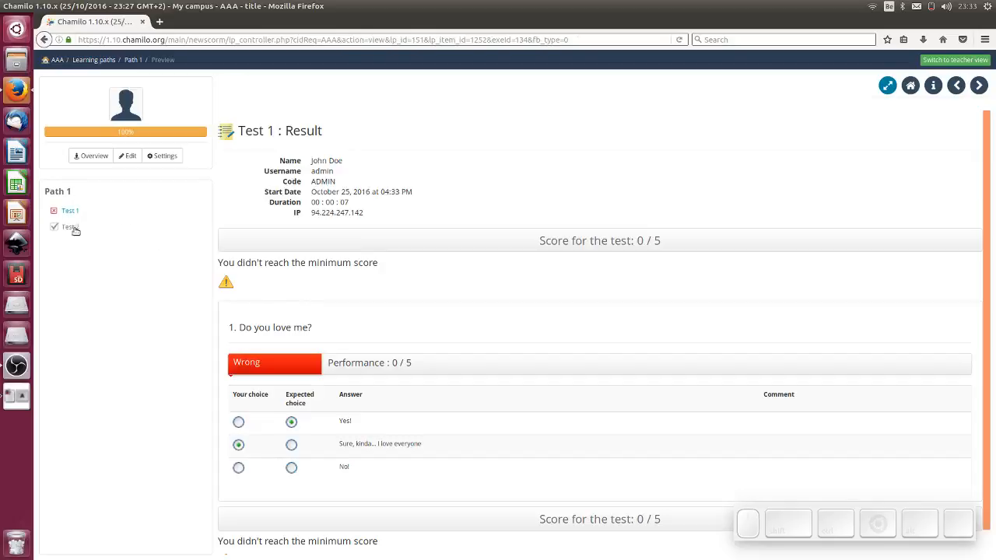
mouse_move(70, 229)
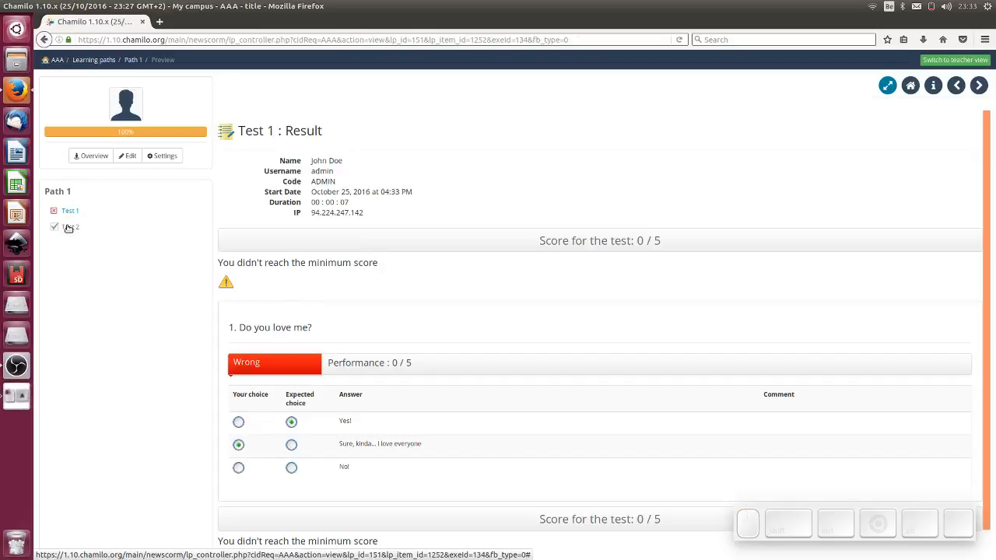
click(71, 227)
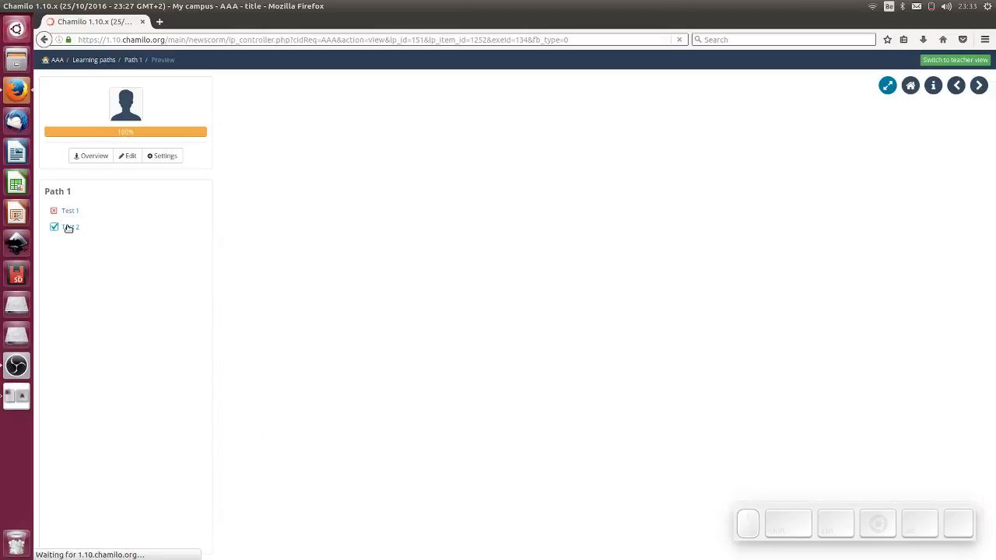
click(70, 227)
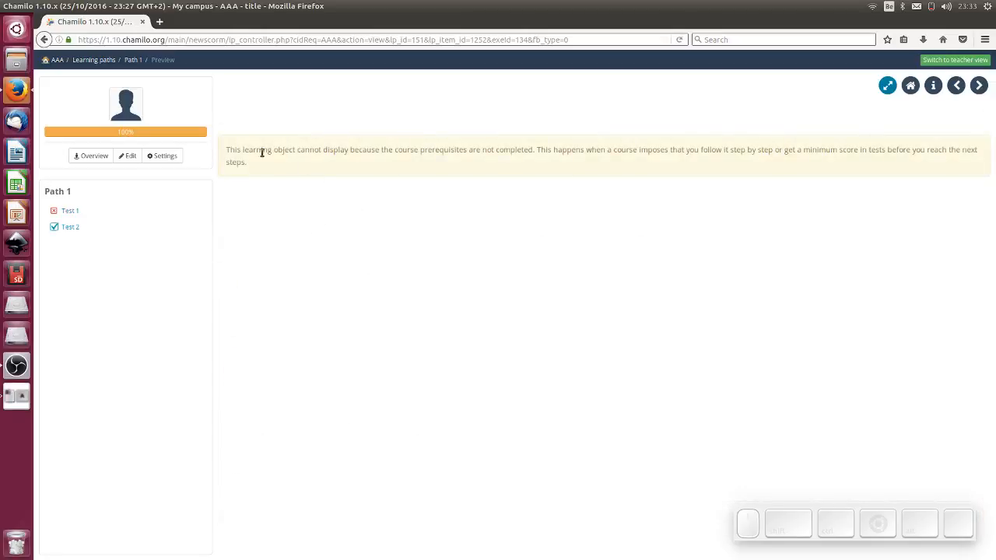
mouse_move(215, 264)
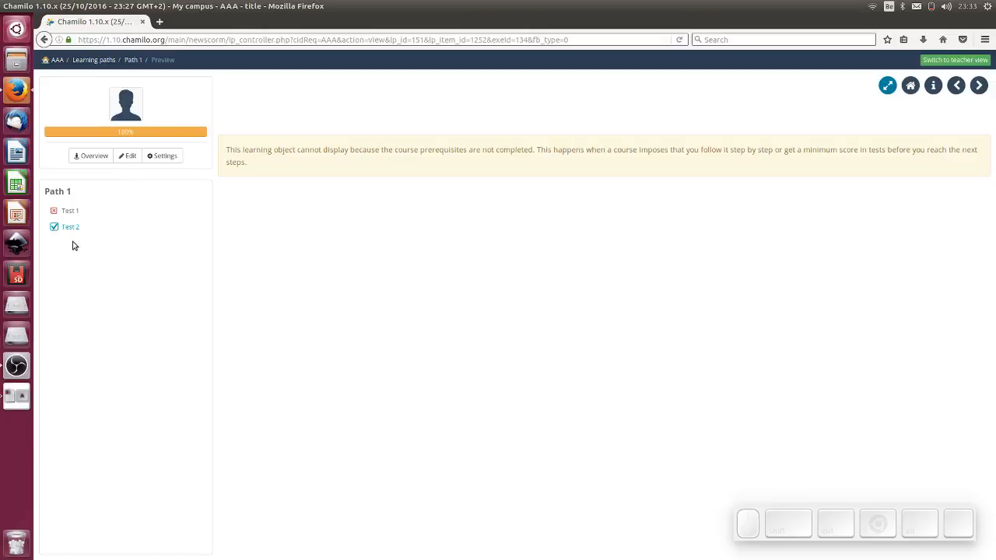
mouse_move(187, 174)
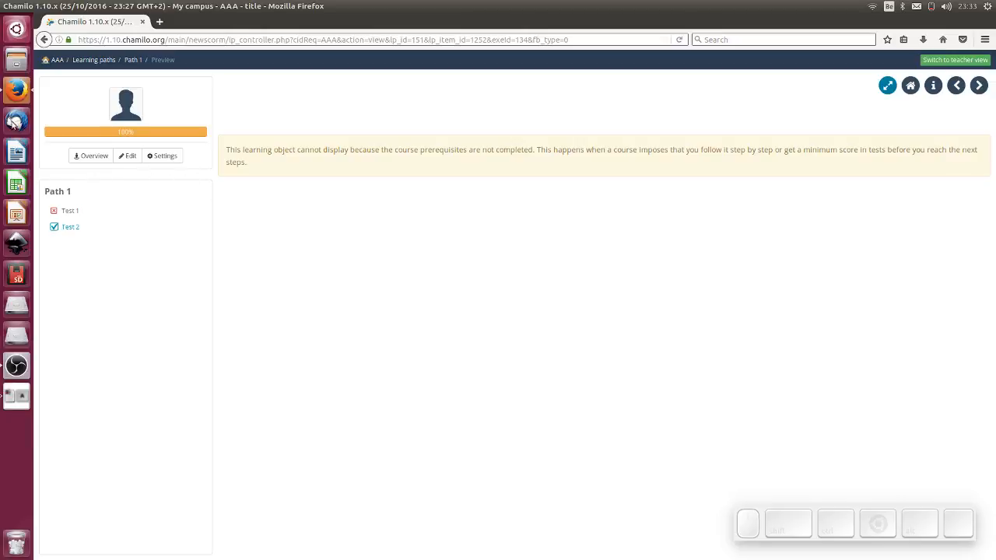
mouse_move(909, 84)
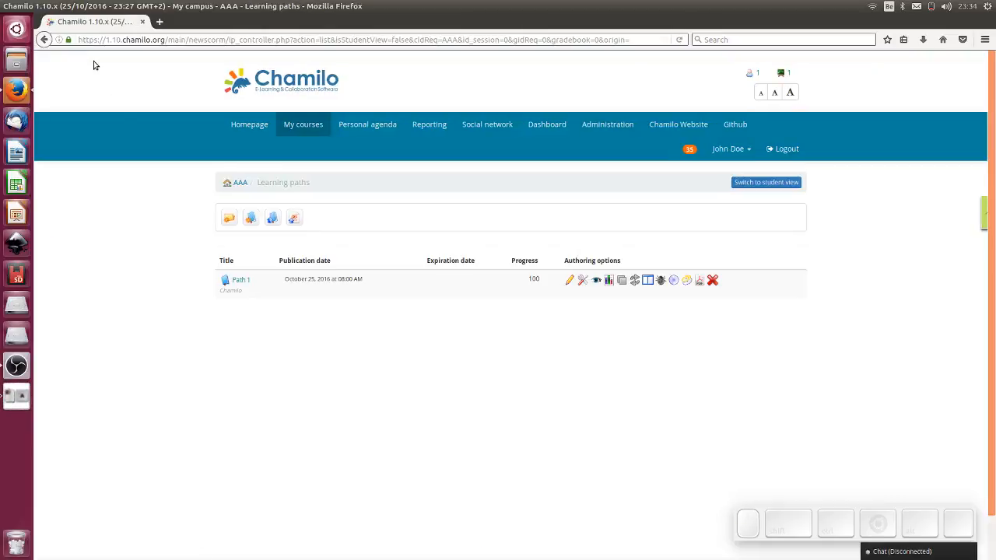
mouse_move(286, 224)
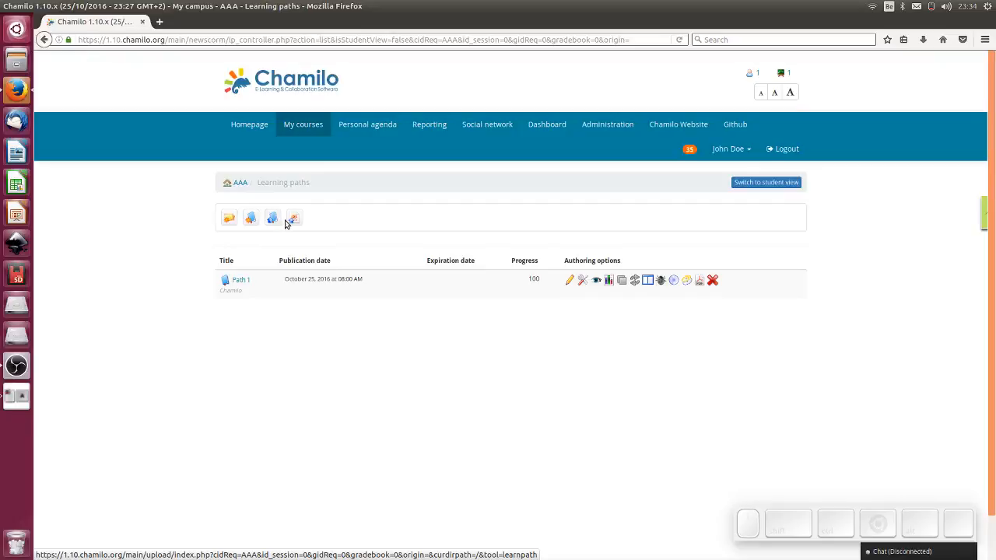
- Create a new learning path named 'Path 2' with its advanced settings revealed, and continue to its item page
click(251, 218)
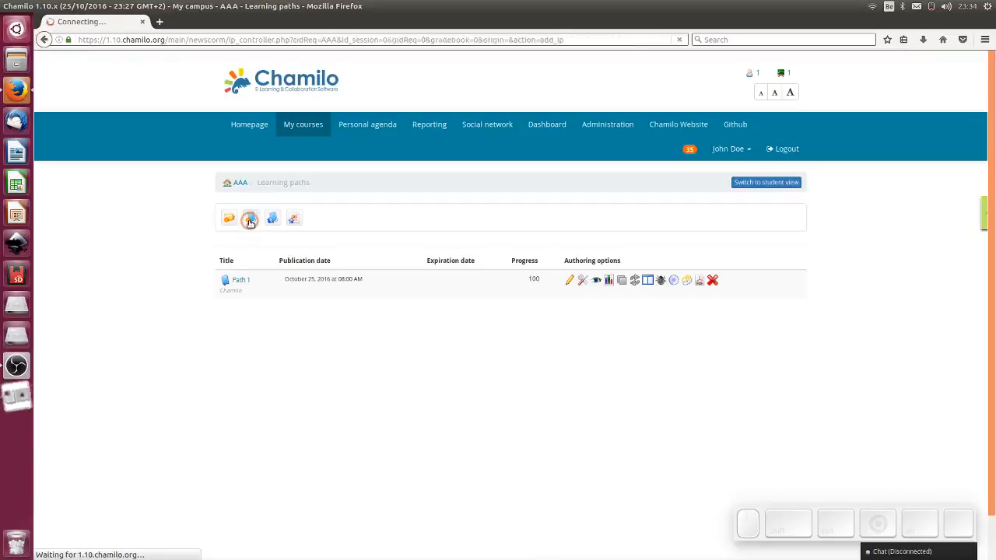
click(250, 218)
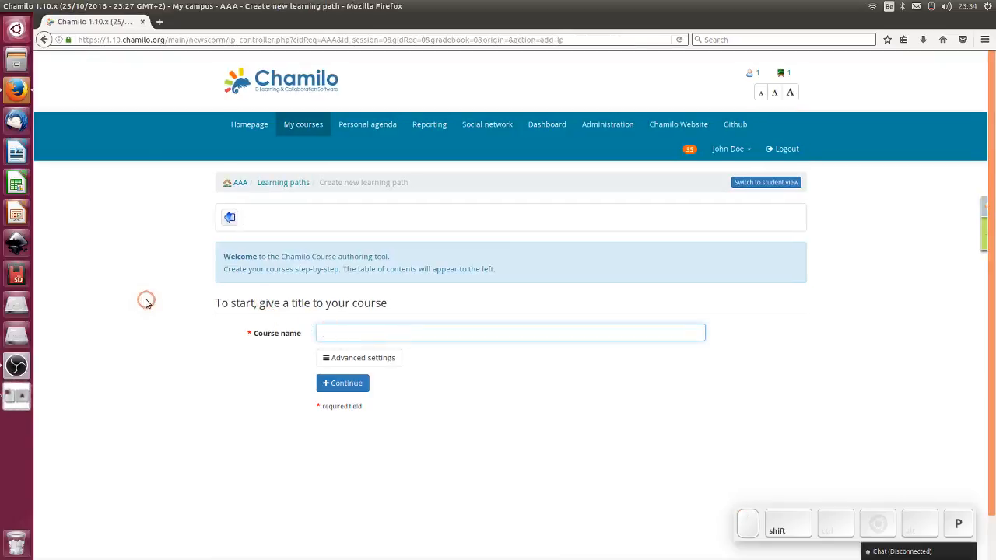
text(Path 2)
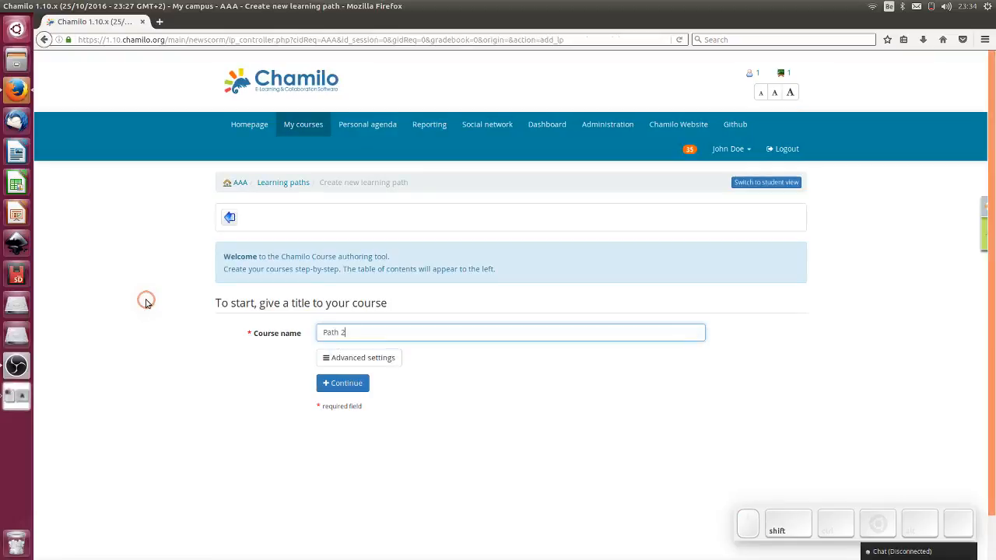
click(357, 357)
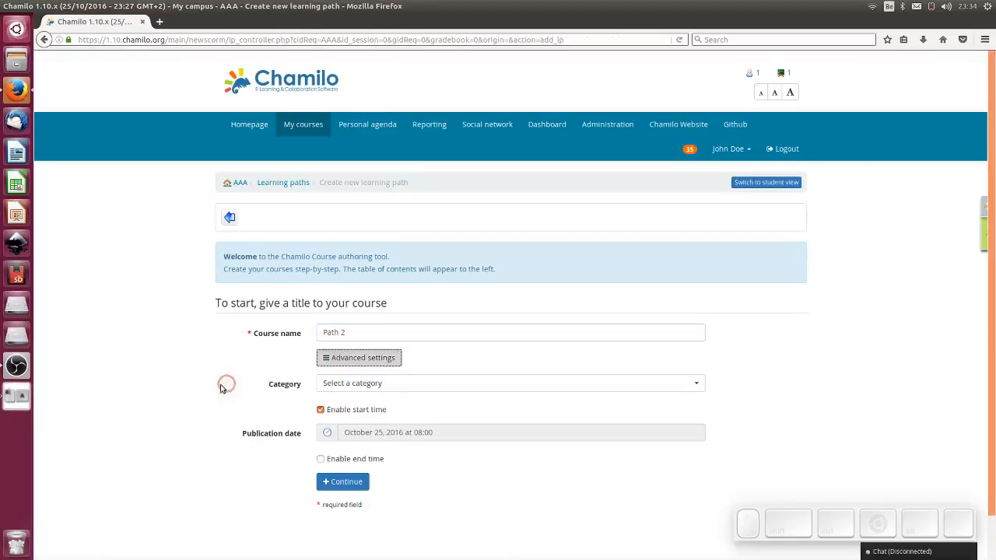
scroll(down, 3)
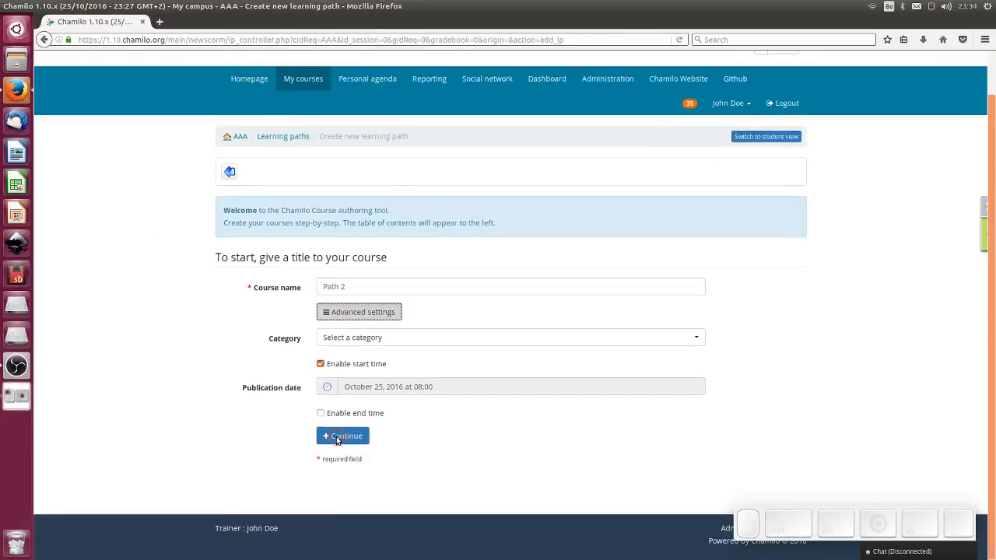
click(342, 435)
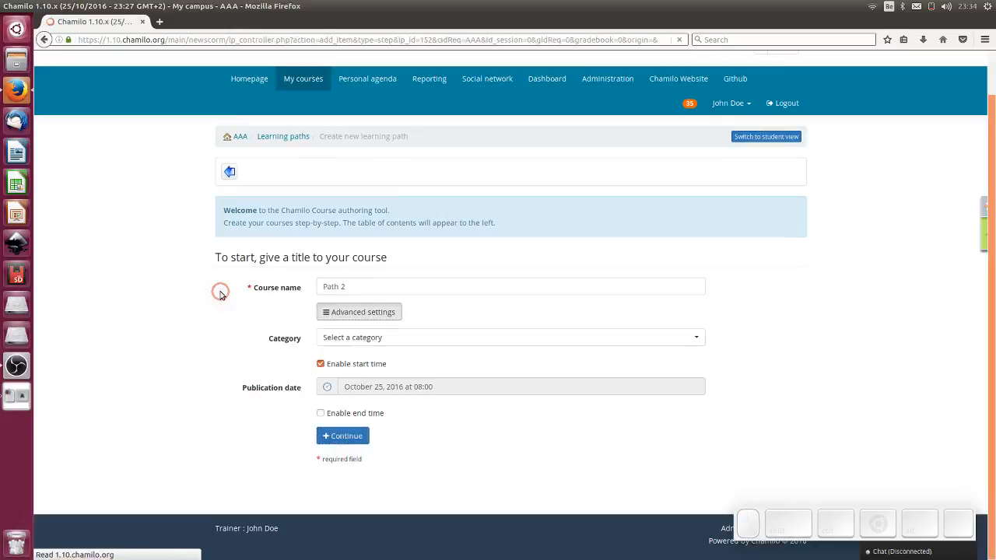
click(342, 435)
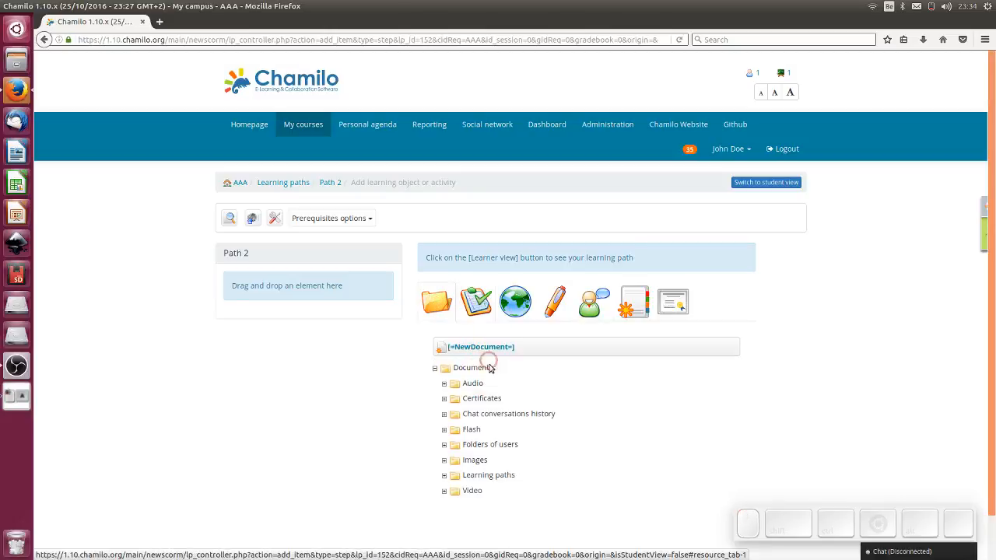
- Add a document titled 'Secret informat' using the Left & right list template to Path 2
click(476, 347)
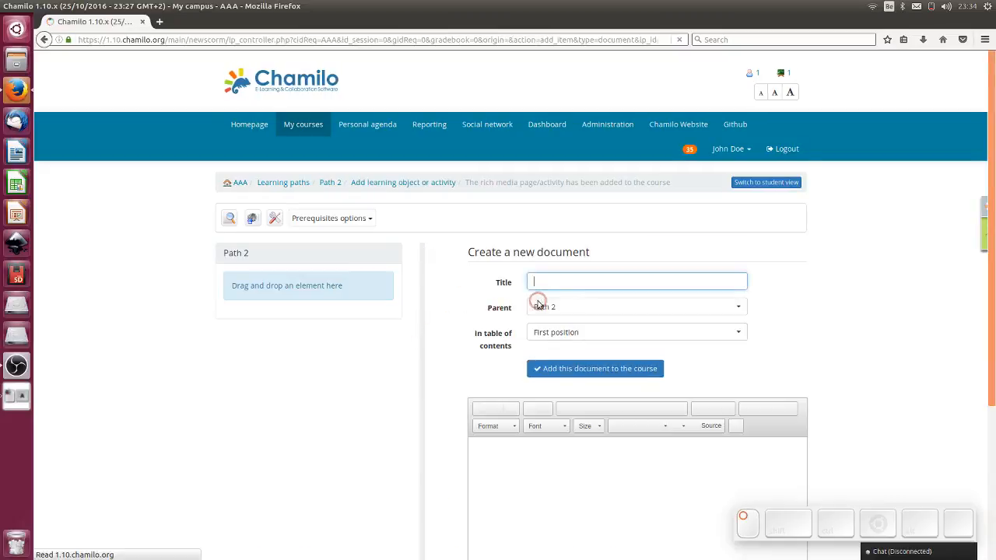
text(Secret inf)
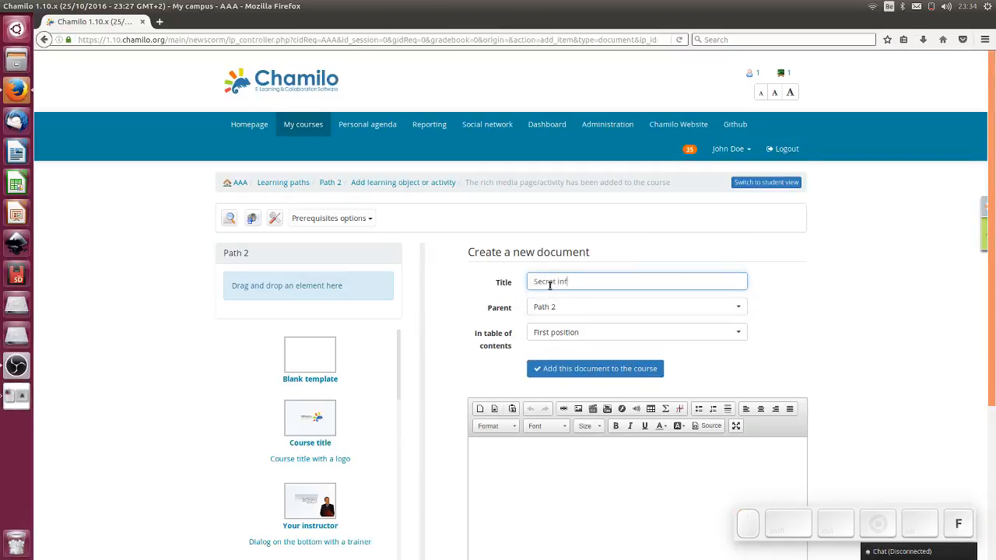
text(ormatr)
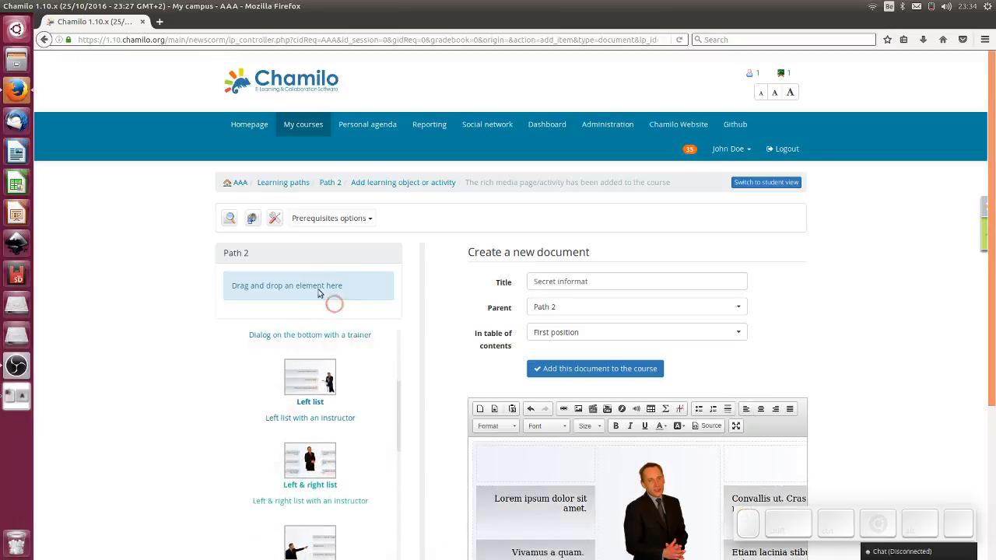
scroll(down, 3)
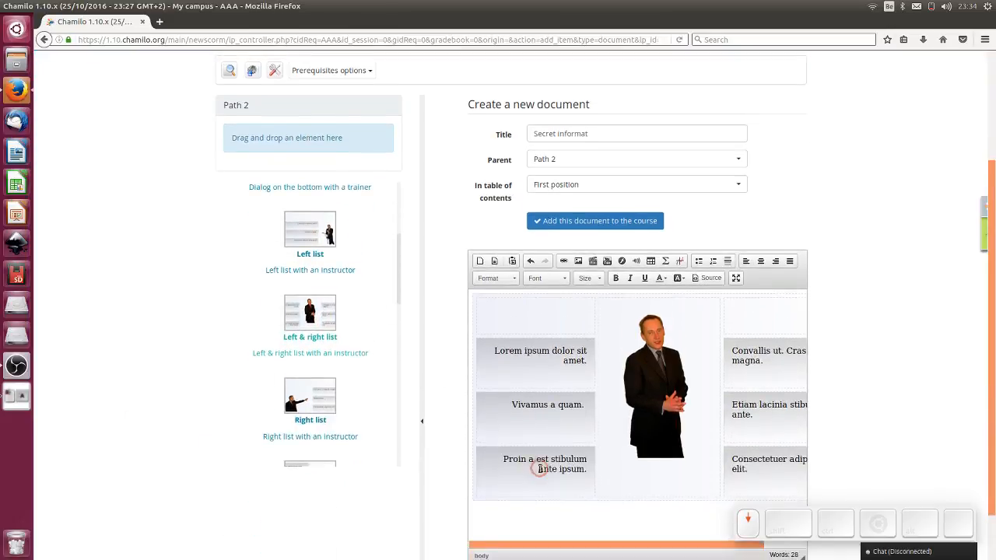
scroll(down, 3)
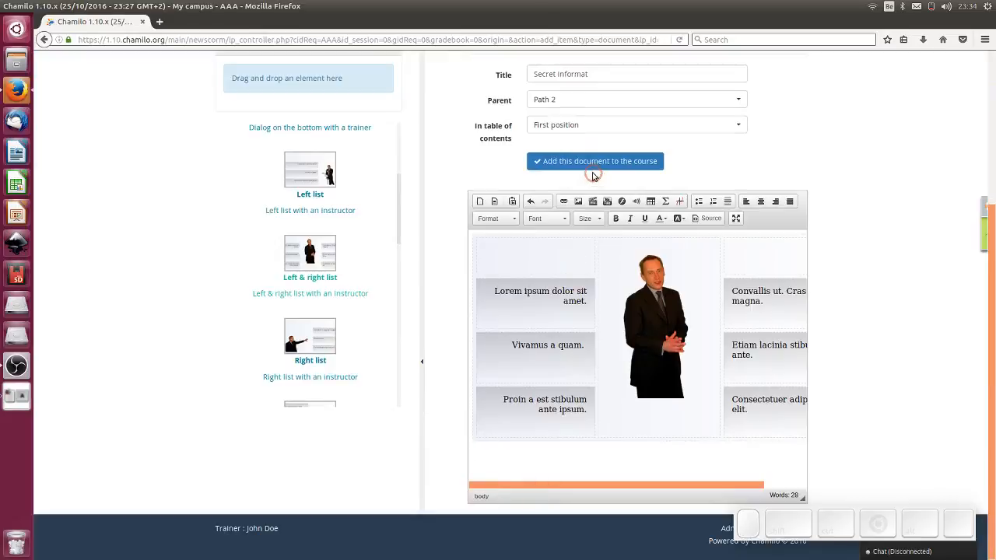
click(595, 160)
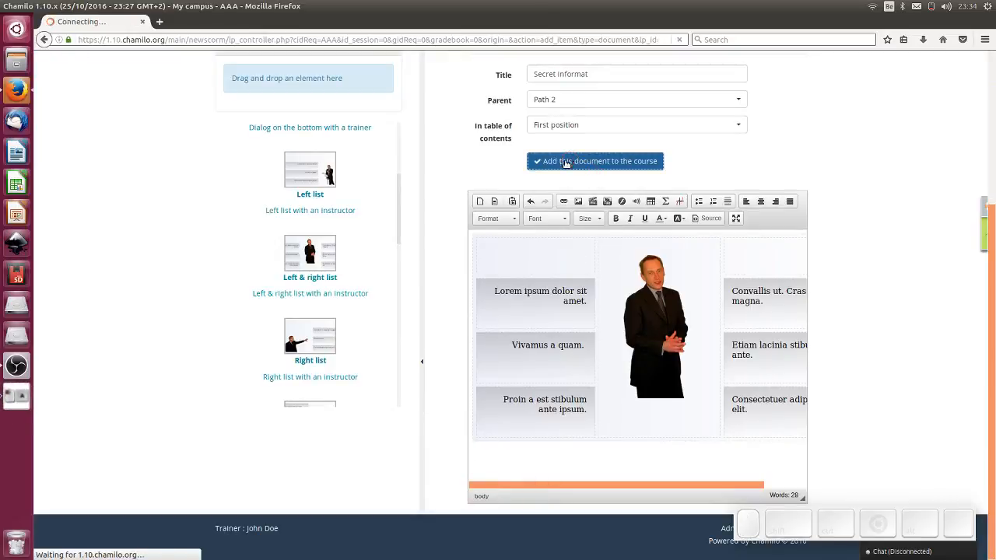
click(595, 160)
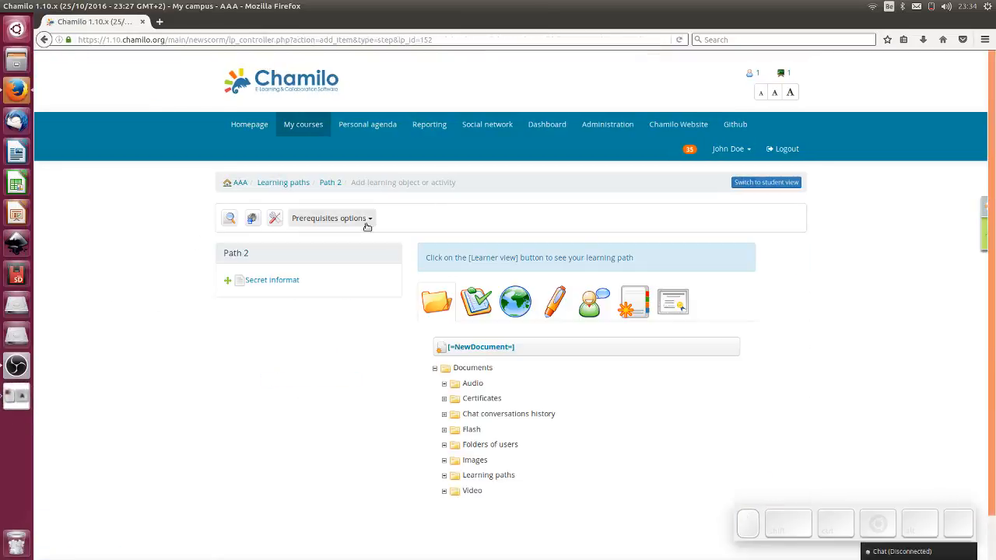
- Return to the course's list of learning paths
click(329, 183)
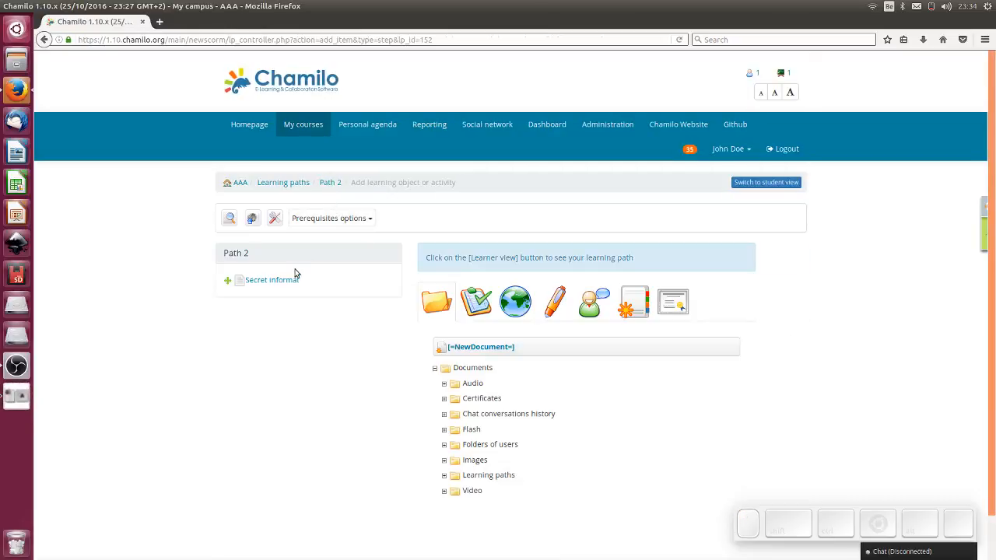
click(435, 302)
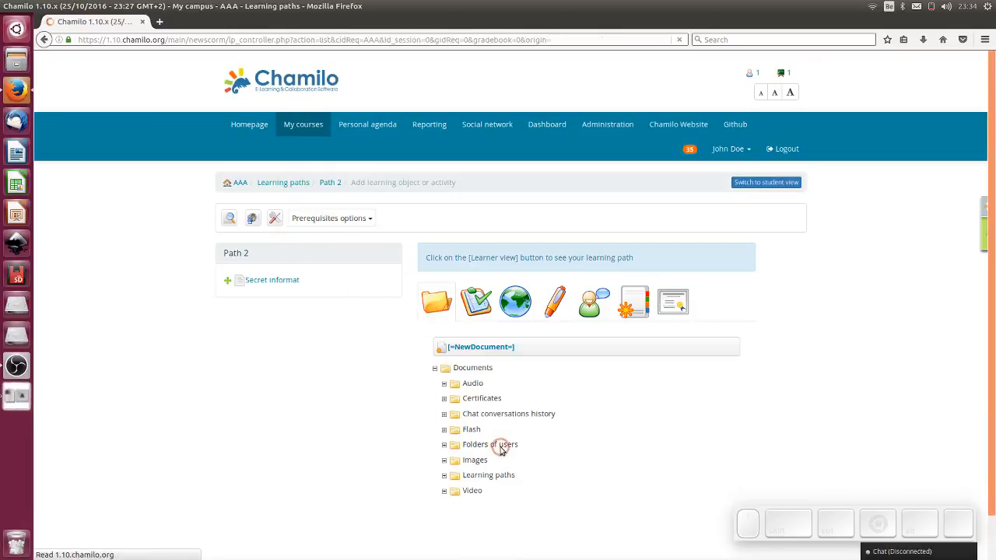
click(283, 182)
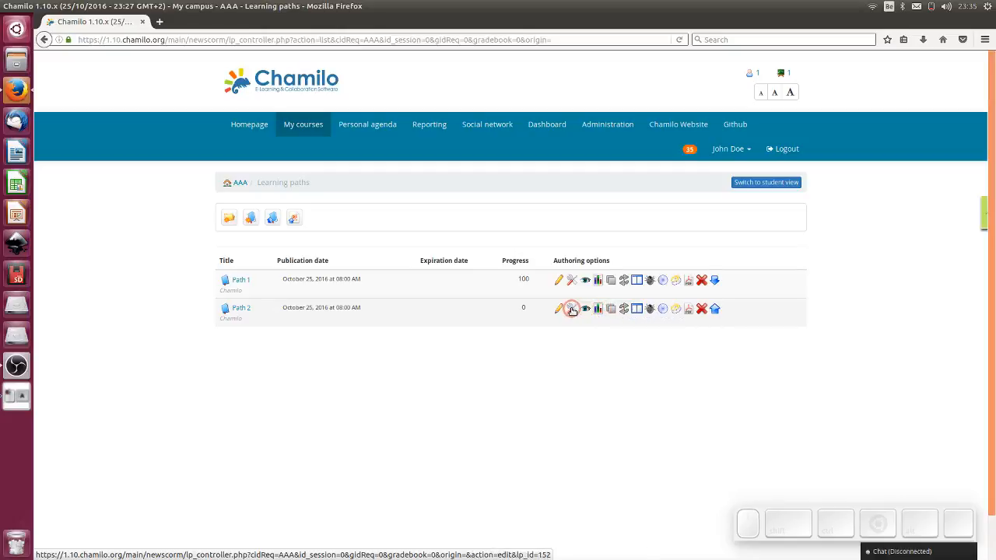
- Set Path 1 as the prerequisite of Path 2 in its settings and save them
click(569, 308)
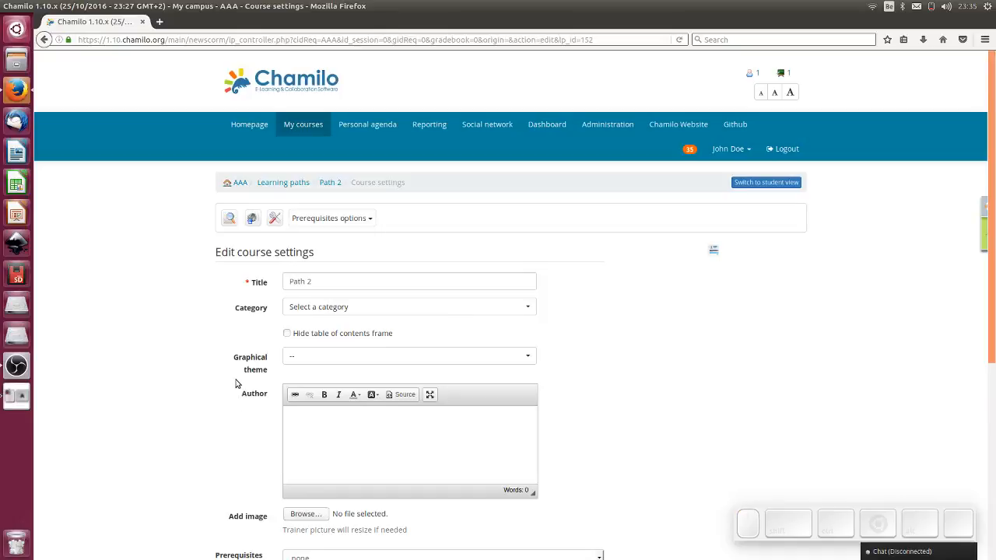
scroll(down, 3)
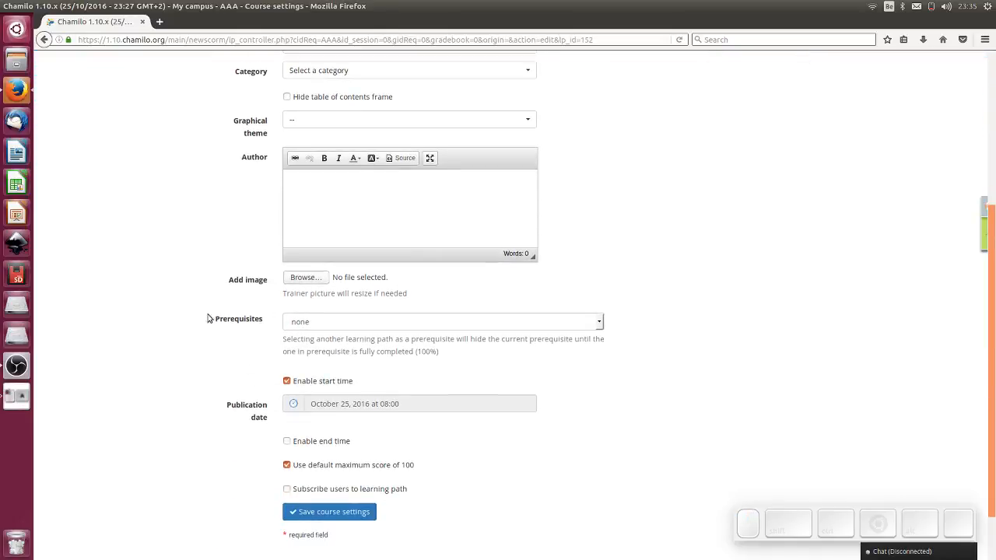
click(442, 320)
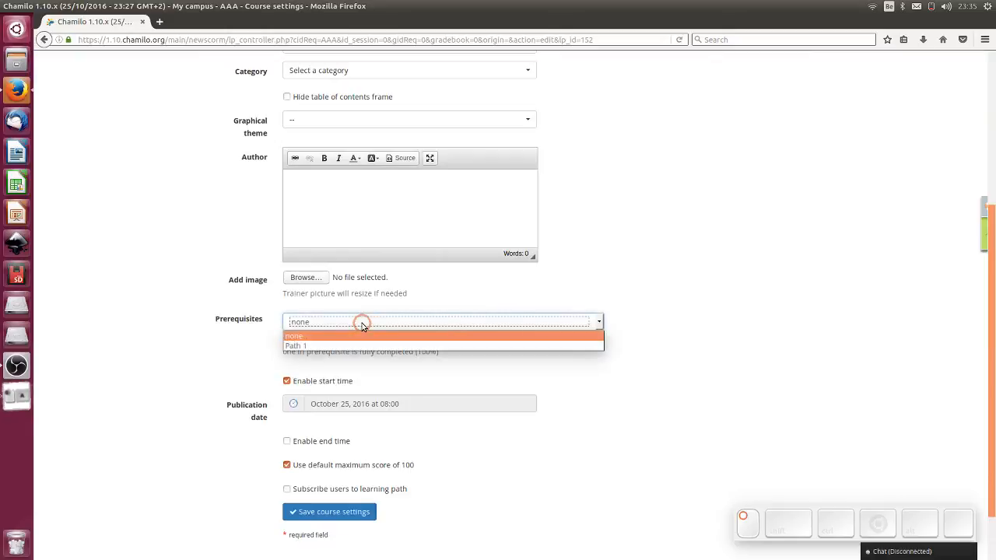
click(296, 346)
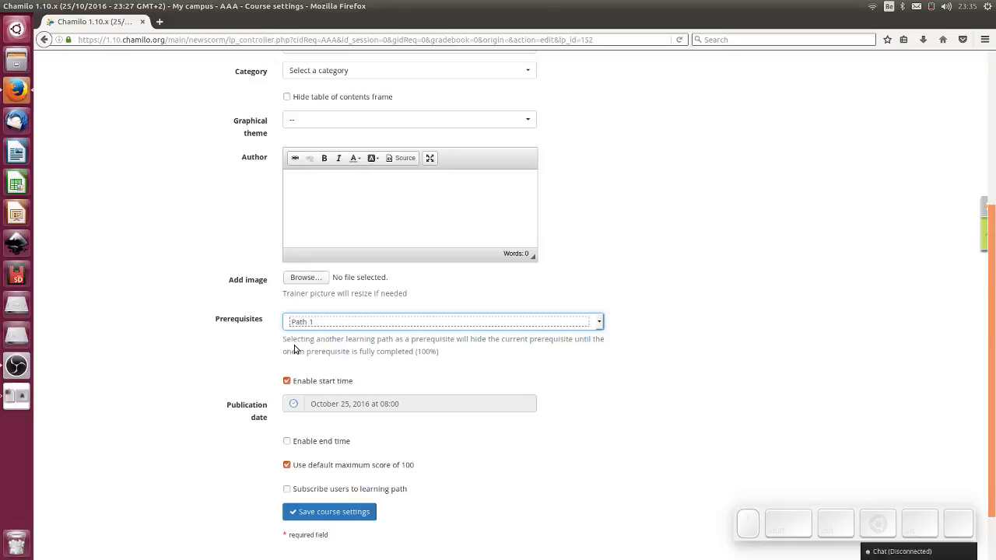
mouse_move(398, 365)
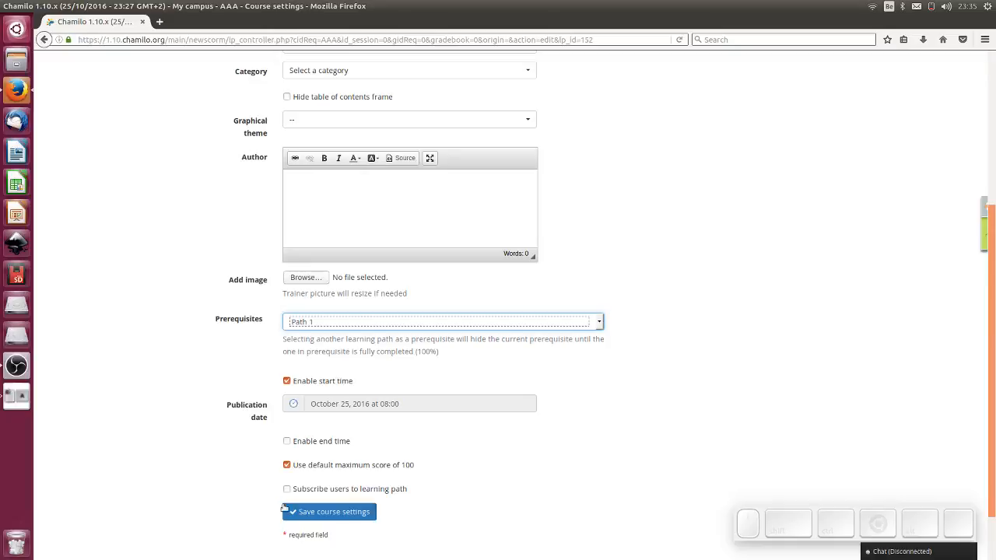
click(328, 512)
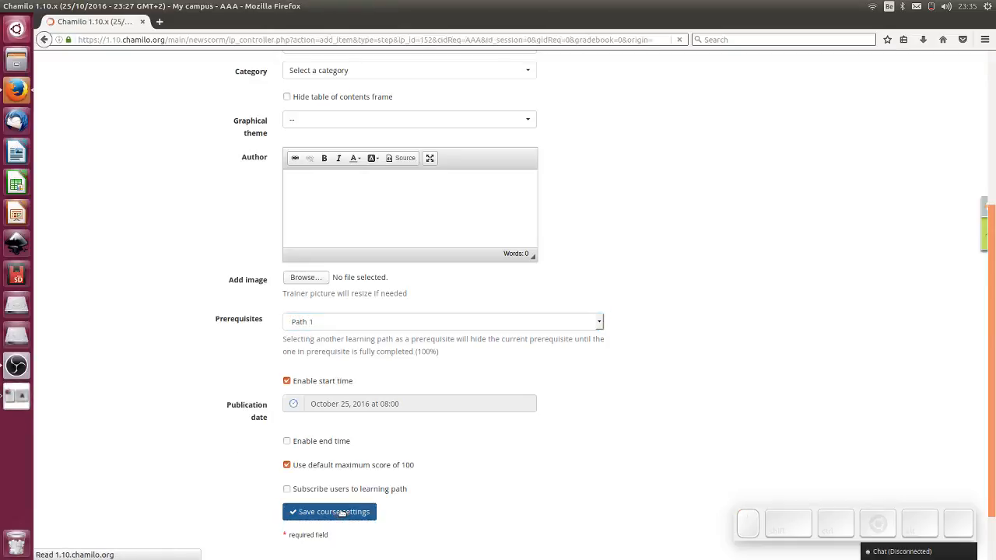
click(329, 512)
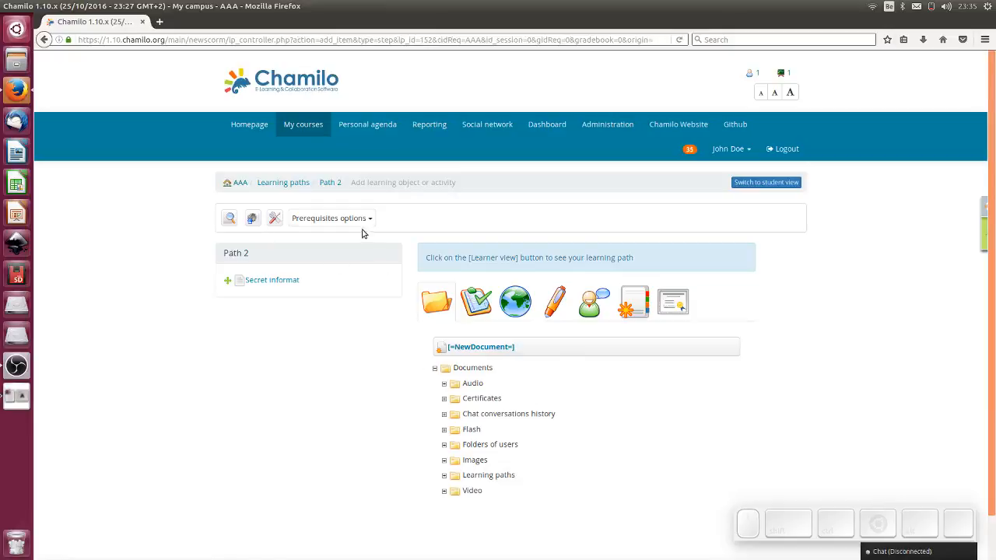
mouse_move(746, 199)
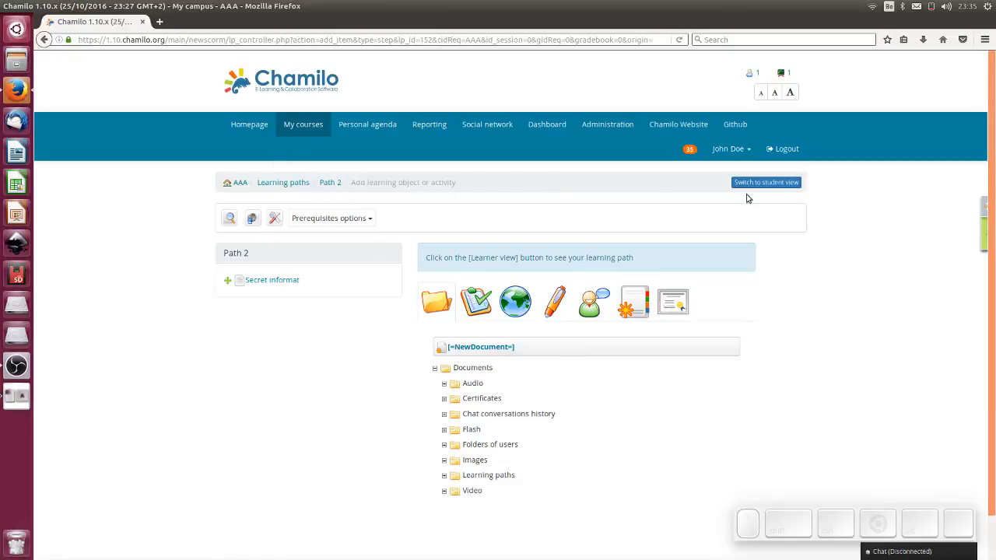
mouse_move(243, 183)
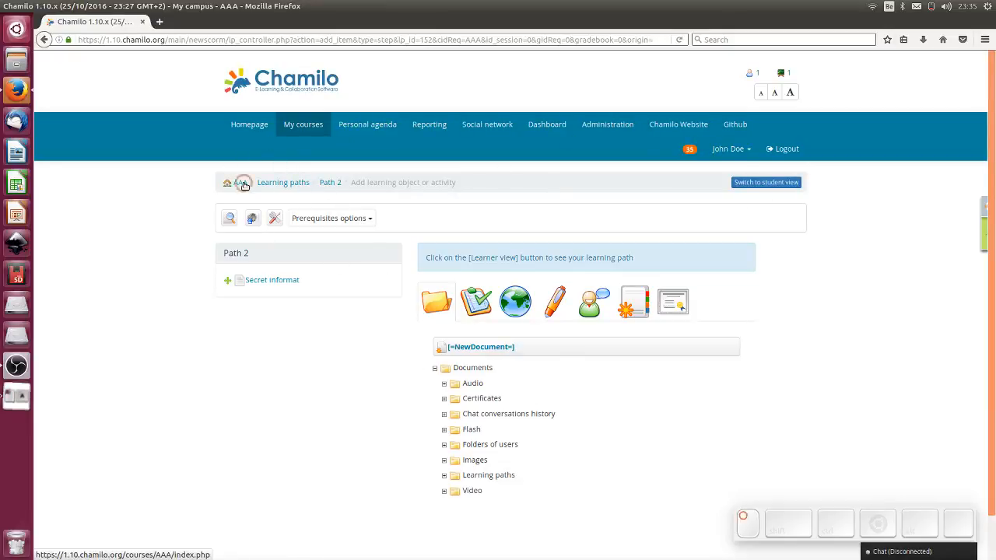
- Go to the AAA course's learning paths and switch to student view
click(243, 182)
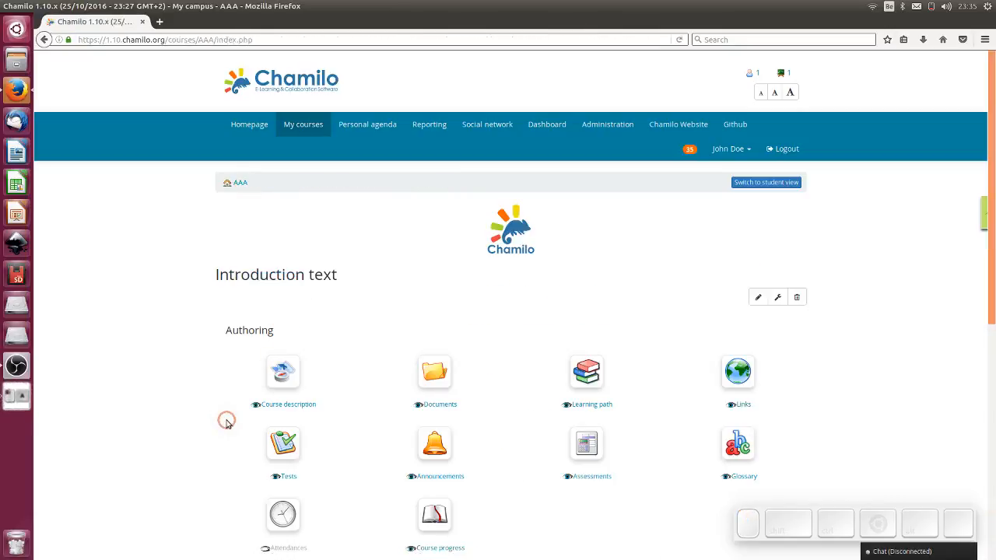
scroll(down, 3)
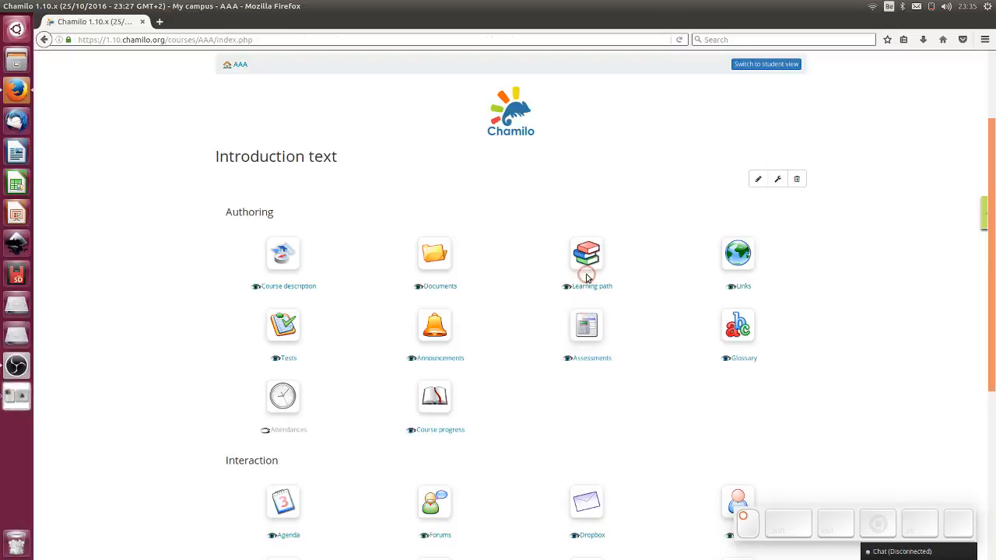
click(585, 252)
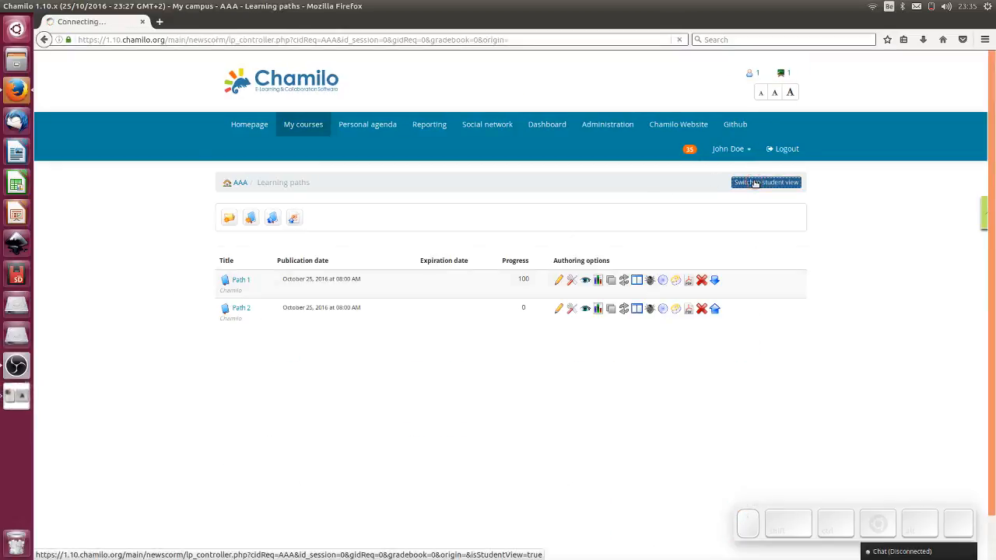
click(765, 182)
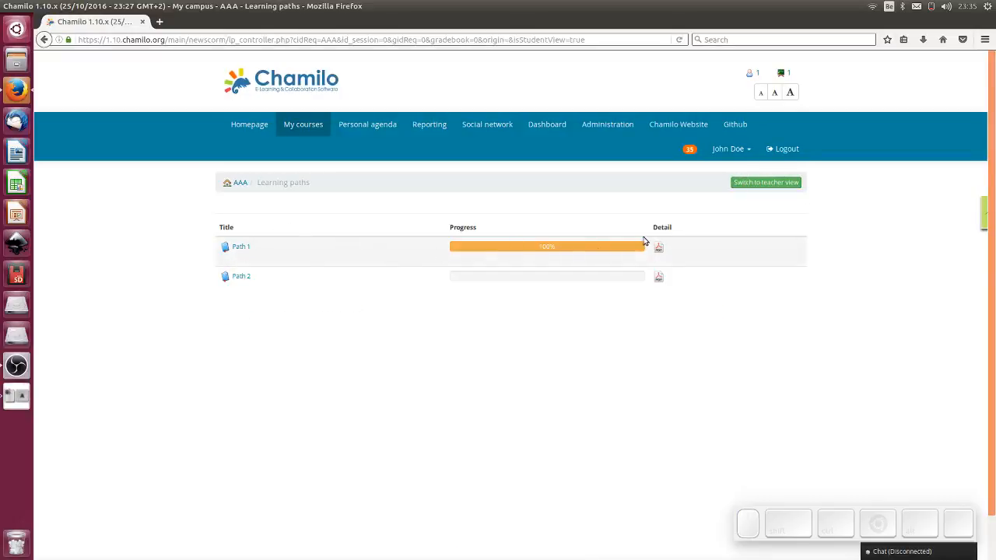
mouse_move(561, 287)
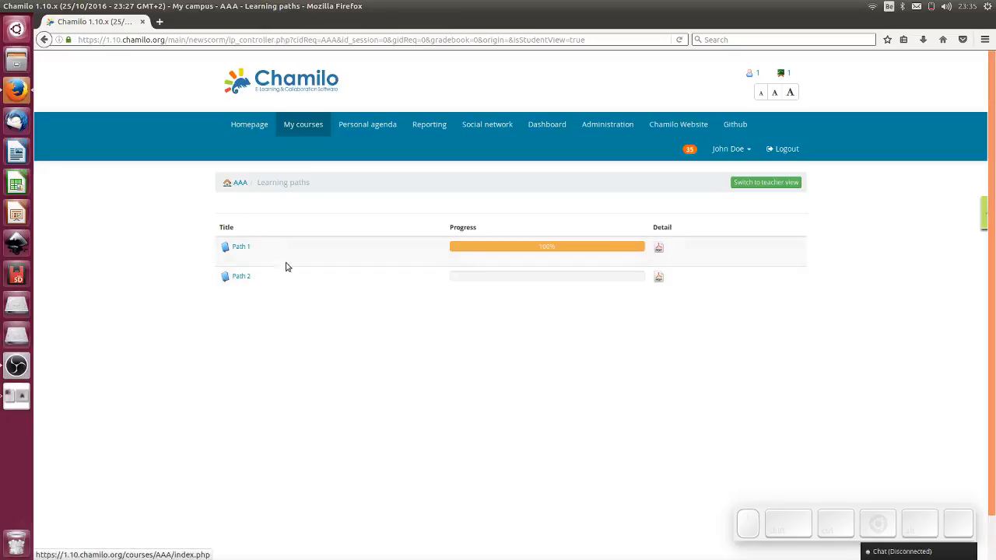
- Open Path 2 and preview it as a learner, showing its secret-information page
click(240, 277)
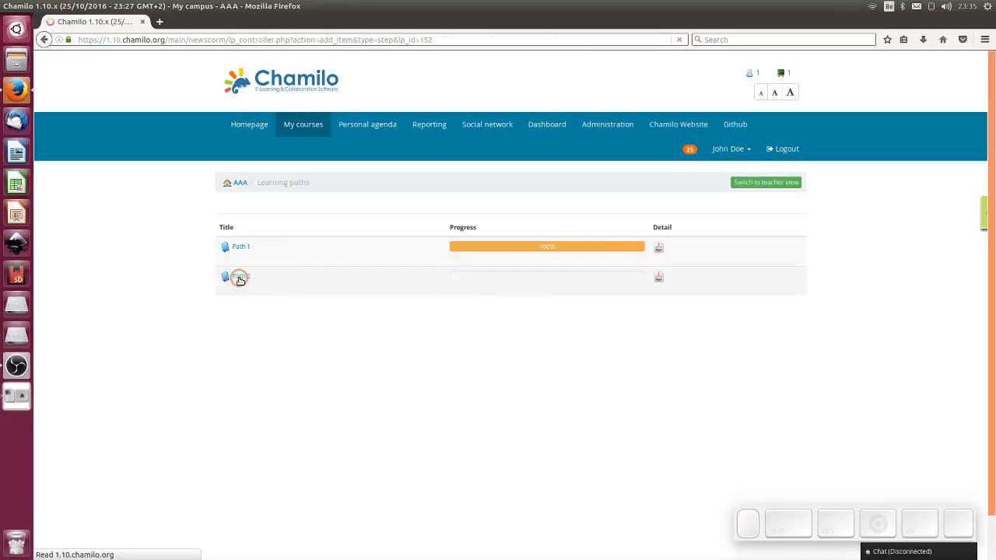
click(239, 277)
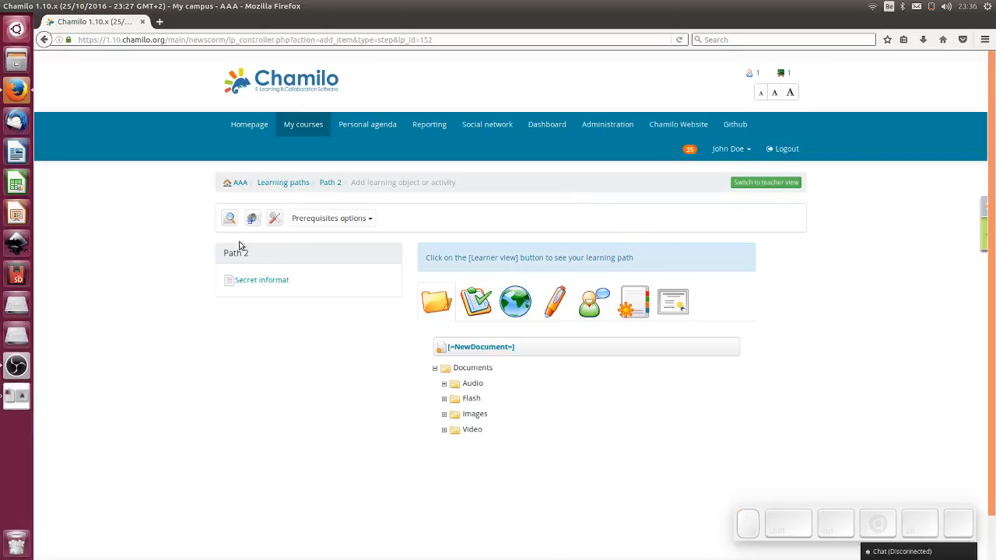
click(230, 218)
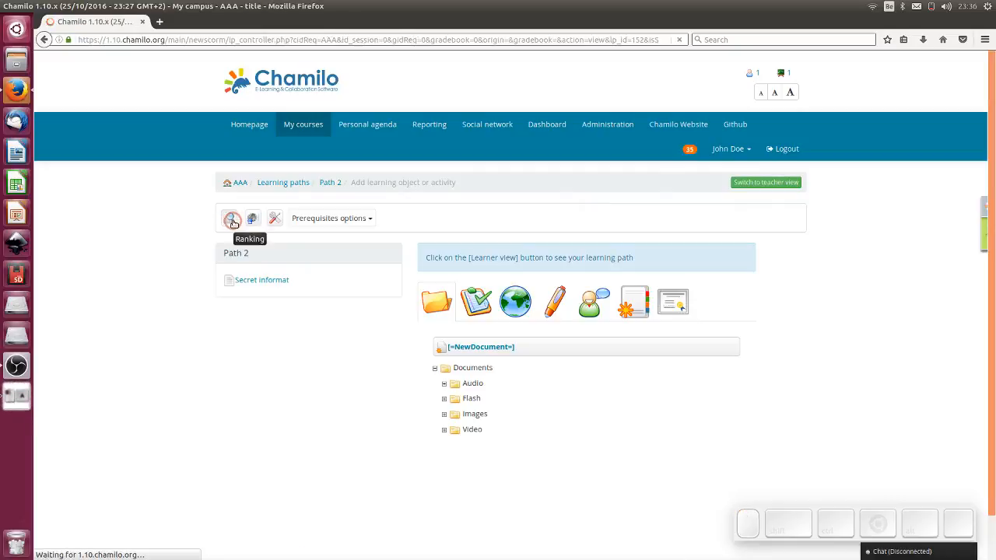
click(233, 217)
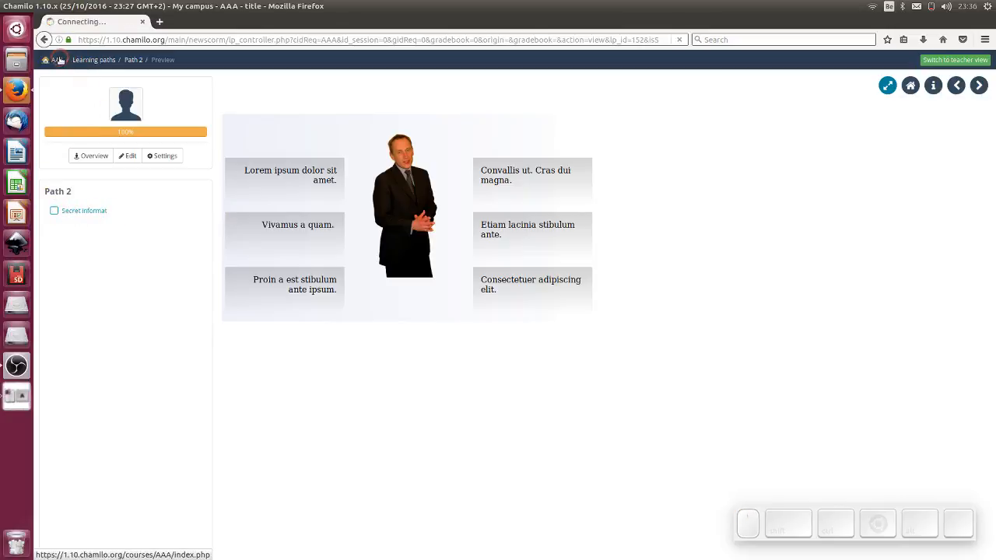
- Visit the course Users list from the AAA home, then go back to the course home
click(54, 59)
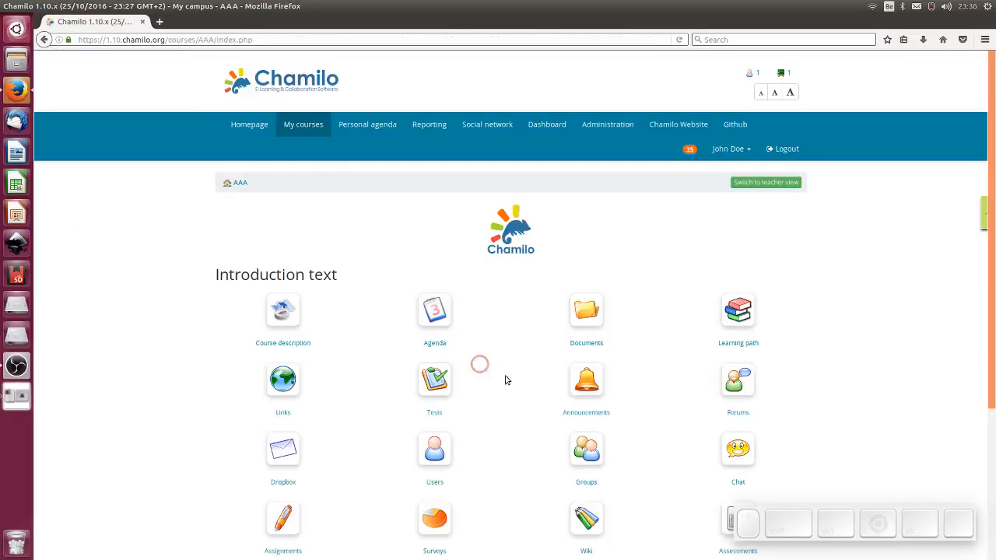
click(435, 448)
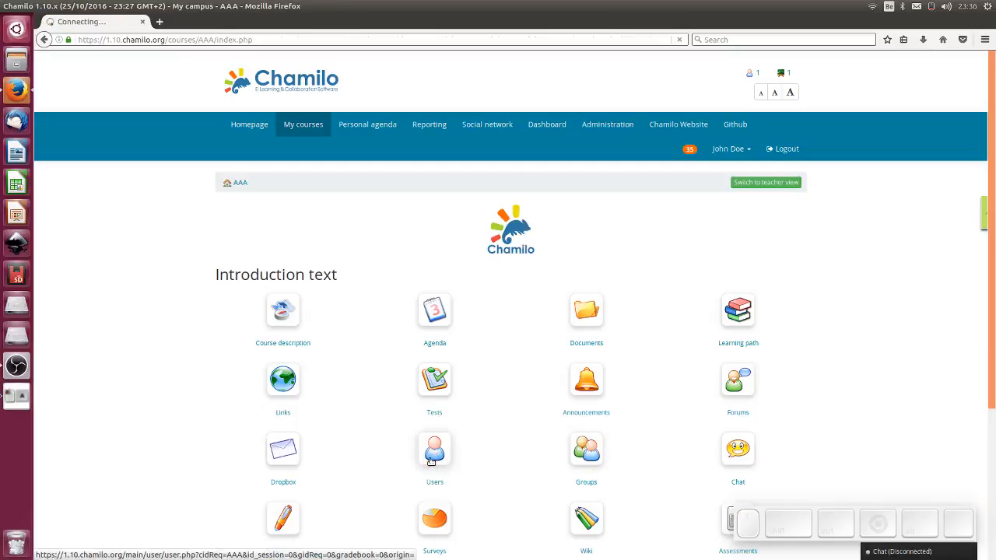
mouse_move(434, 449)
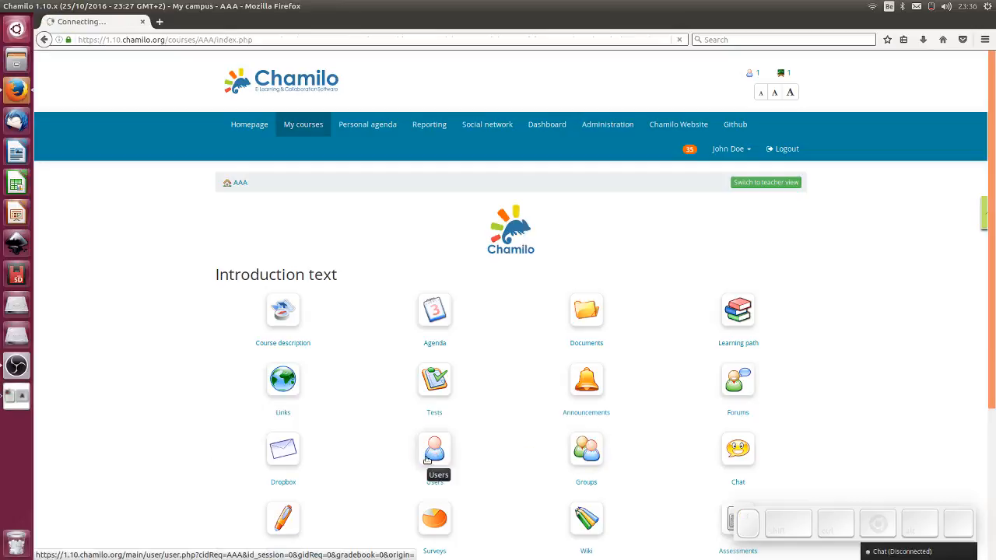
click(435, 449)
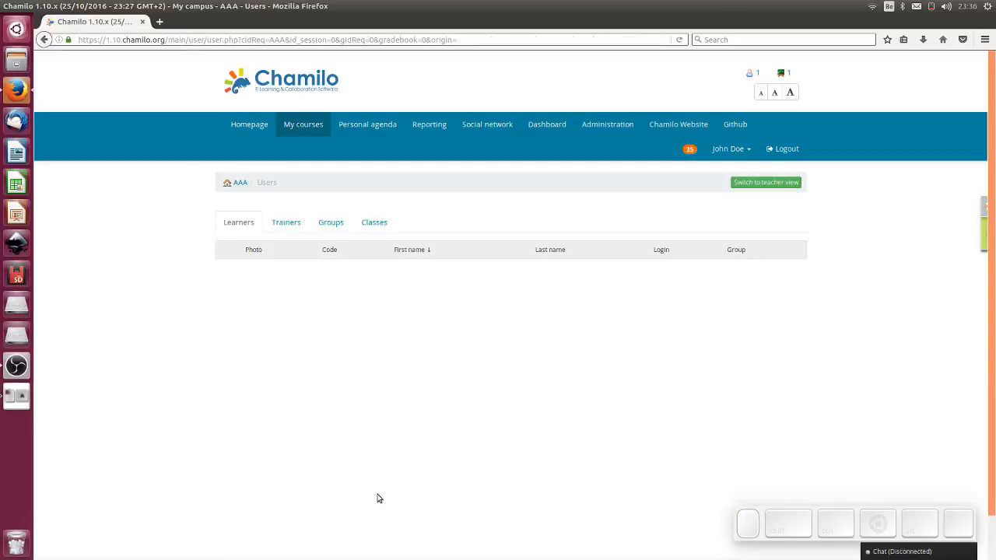
mouse_move(331, 282)
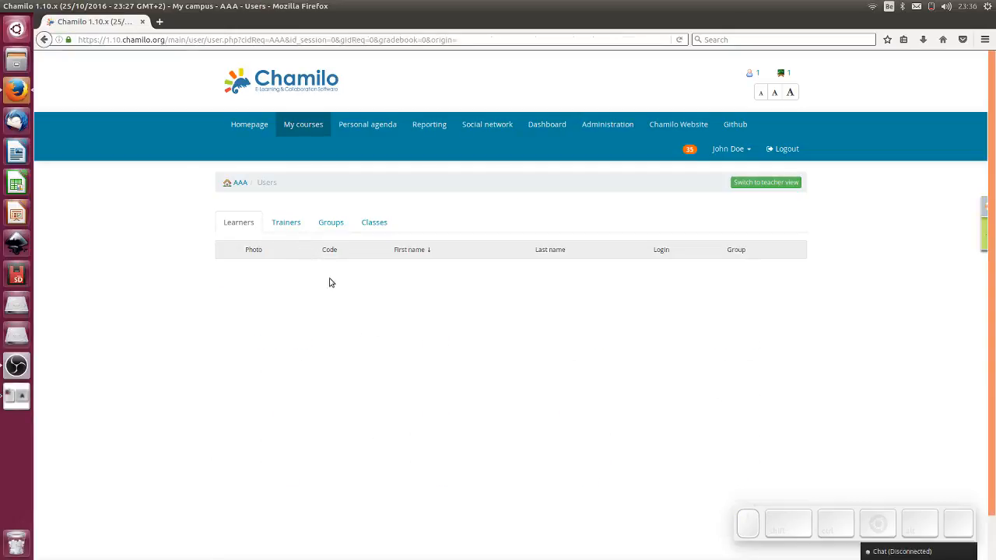
mouse_move(273, 193)
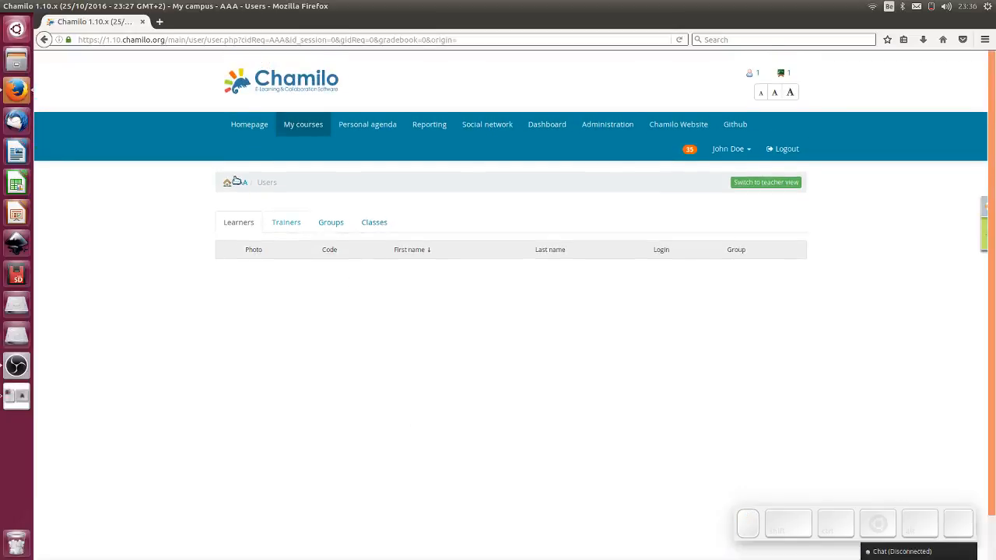
click(243, 182)
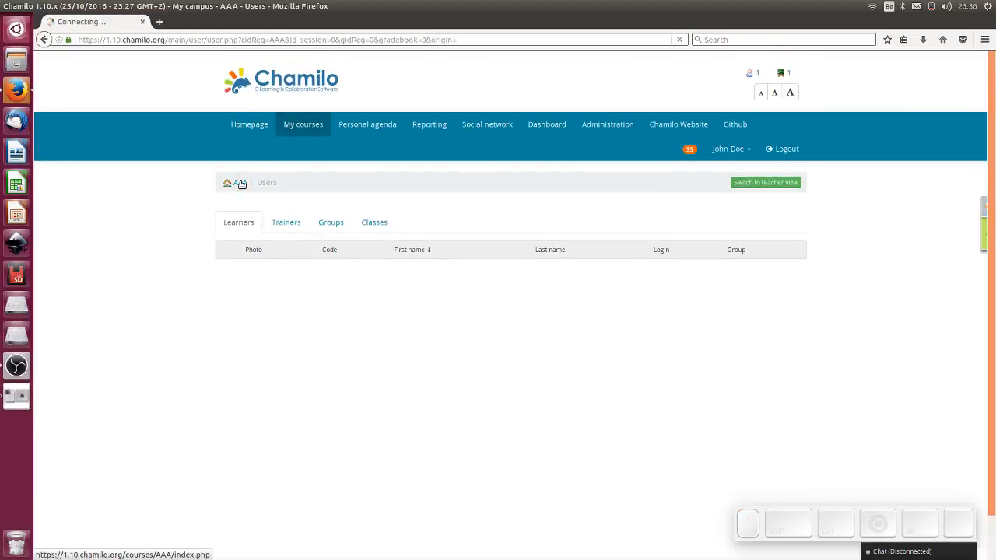
click(240, 182)
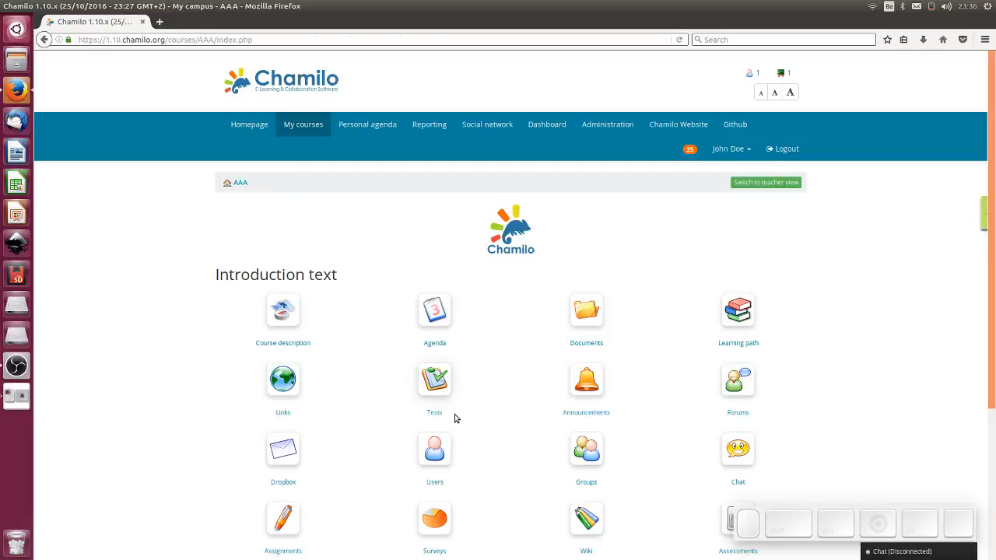
scroll(down, 3)
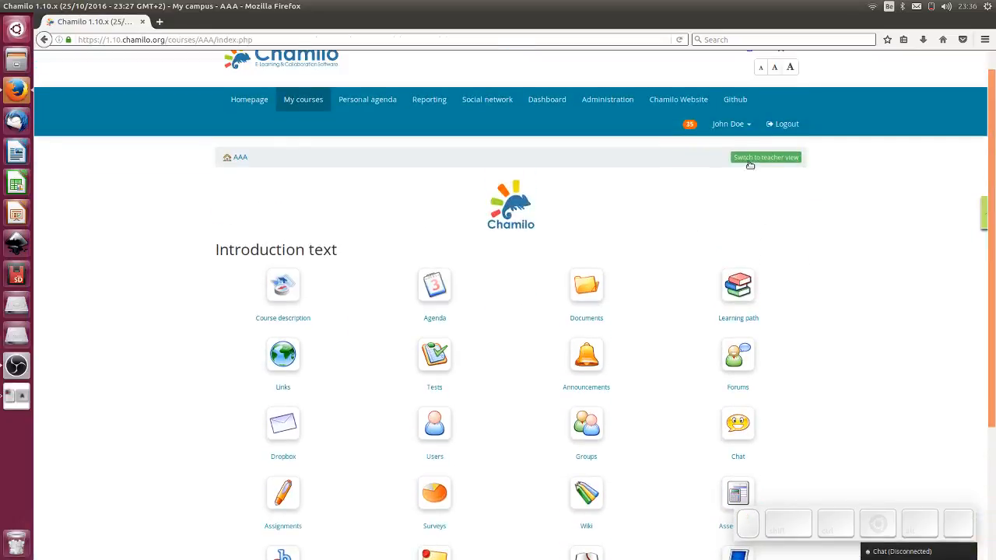
- Switch the AAA course home back to teacher view
click(766, 158)
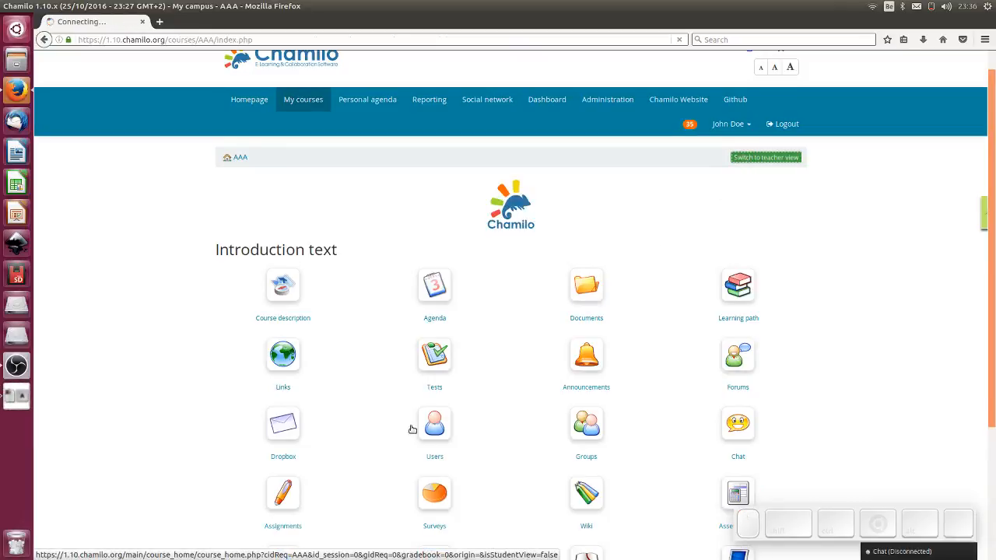
click(765, 155)
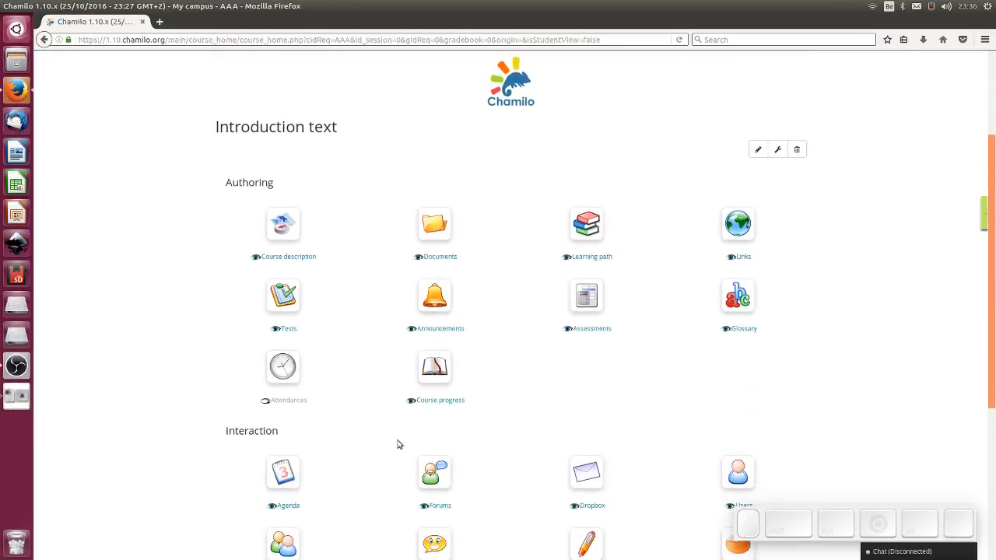
scroll(down, 3)
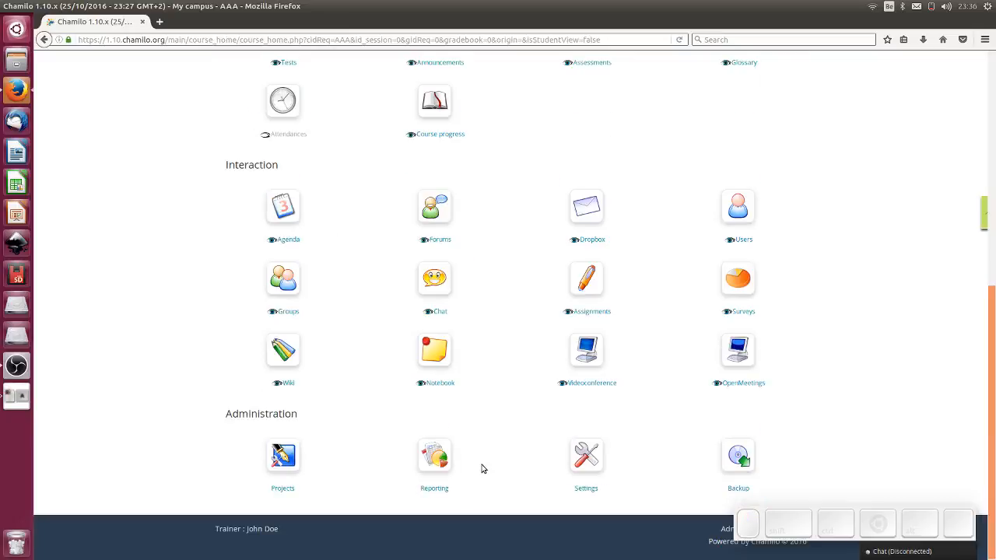
scroll(up, 3)
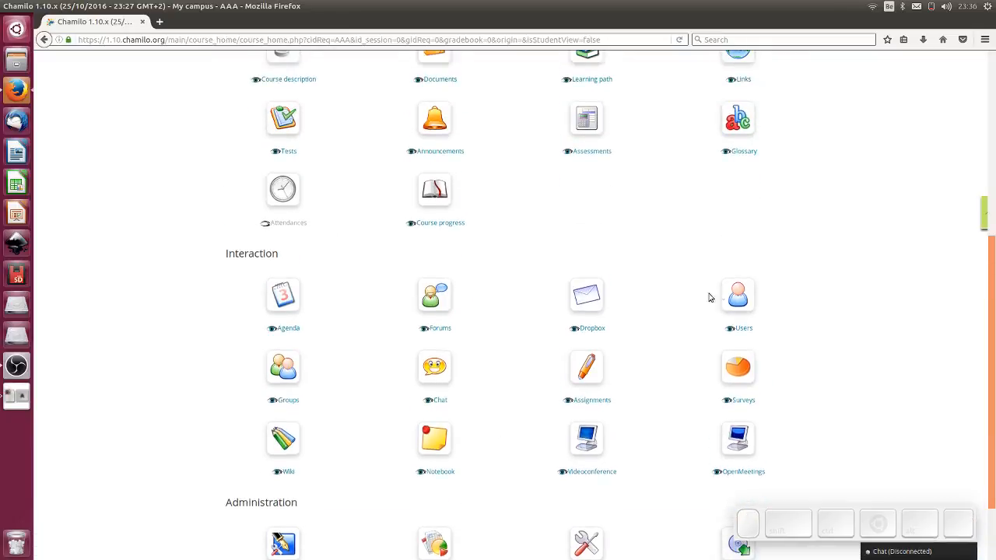
mouse_move(738, 294)
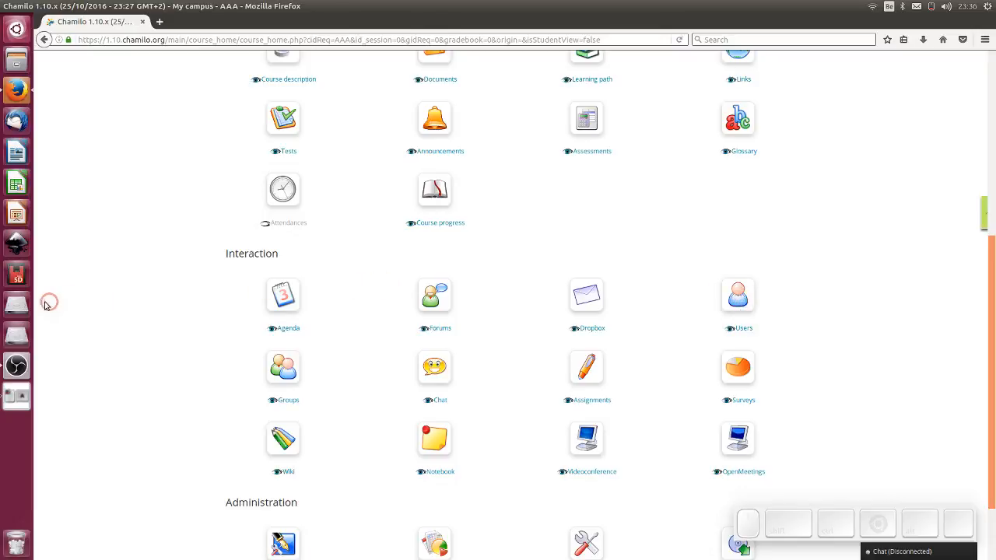
mouse_move(733, 294)
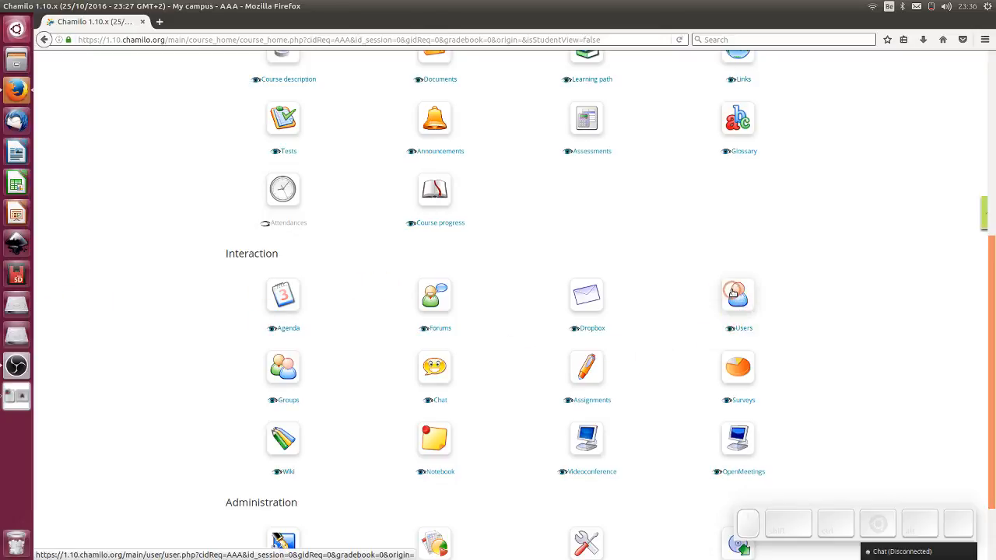
click(737, 296)
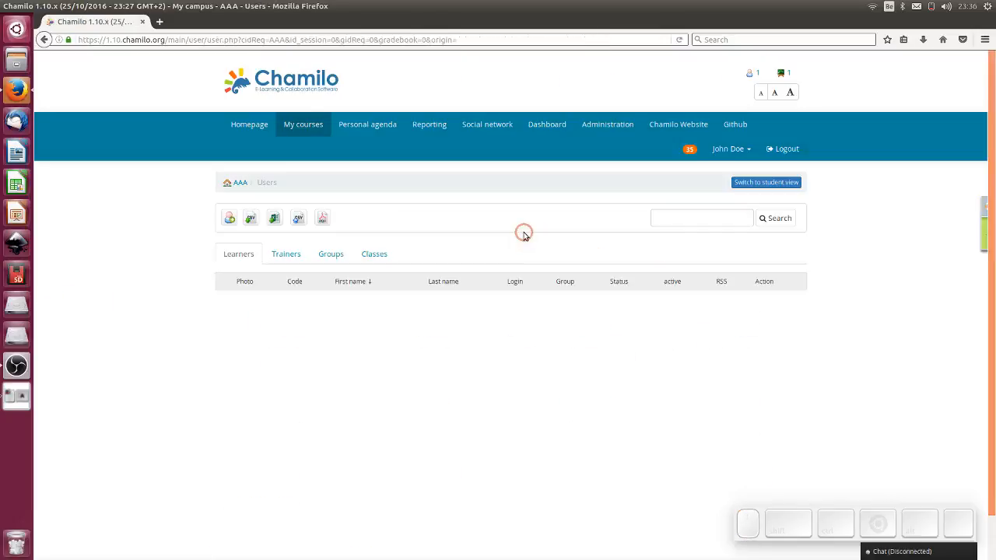
click(230, 217)
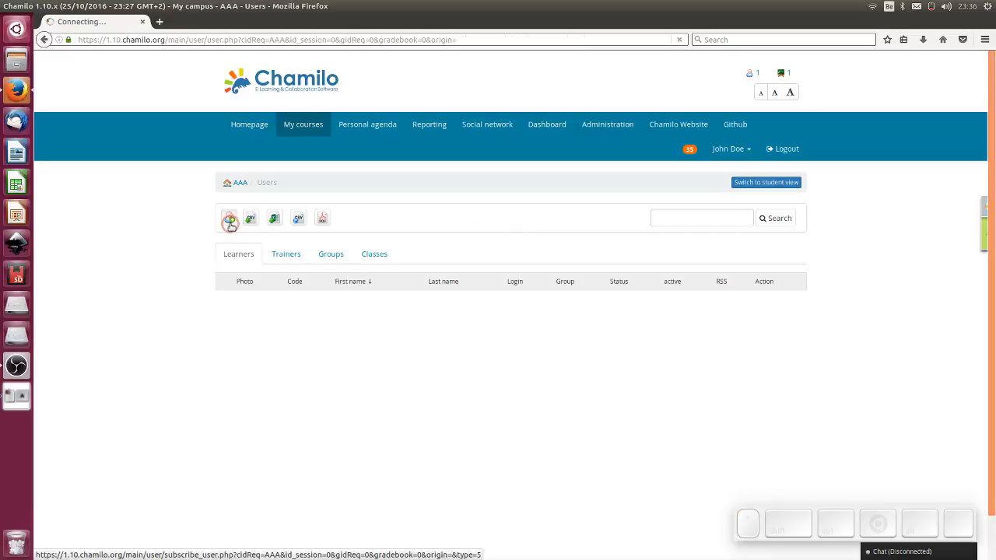
click(229, 221)
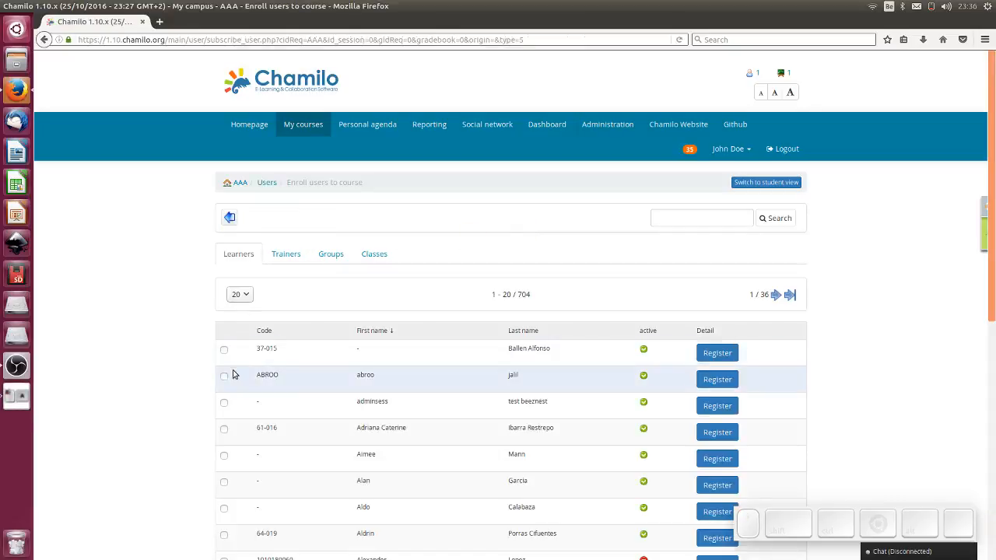
click(224, 375)
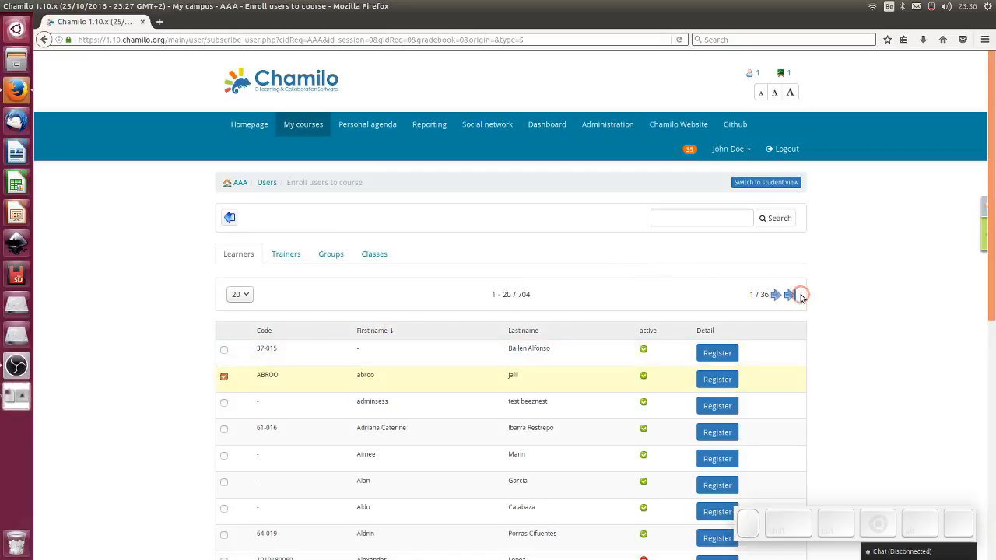
scroll(down, 3)
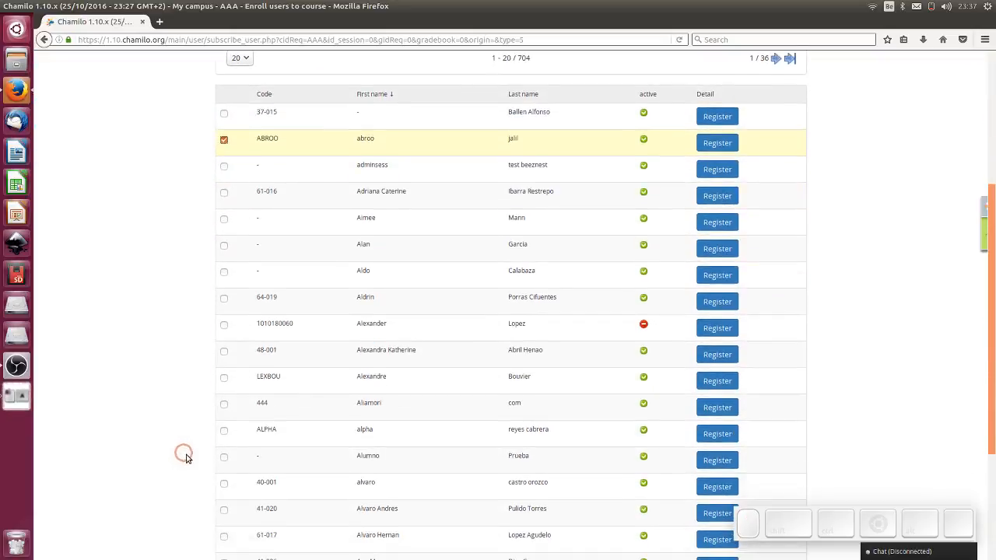
scroll(down, 3)
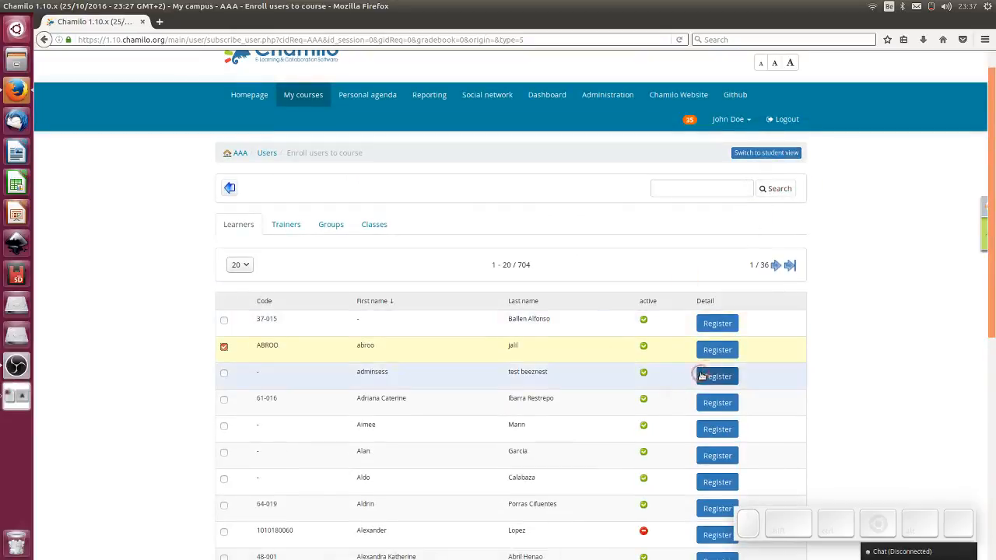
click(717, 349)
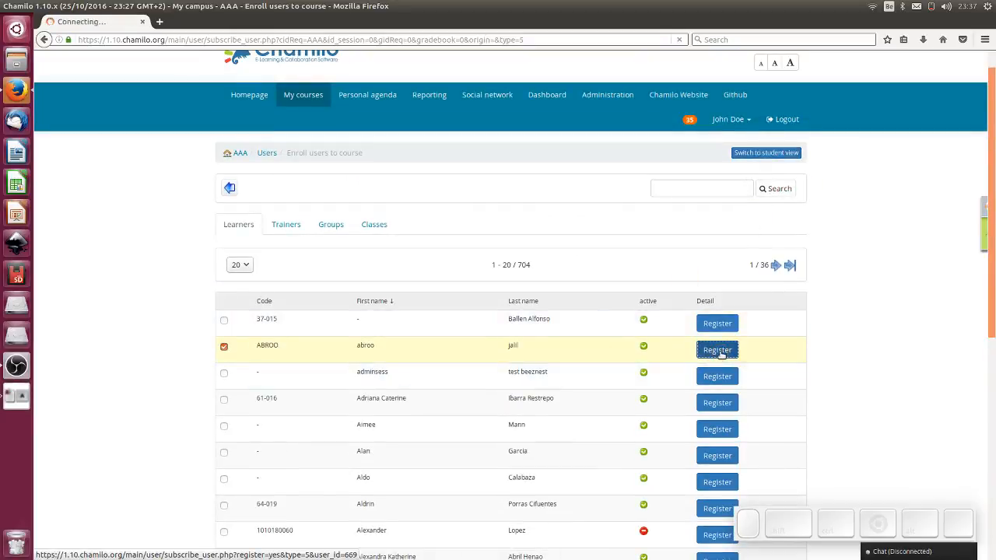
click(715, 348)
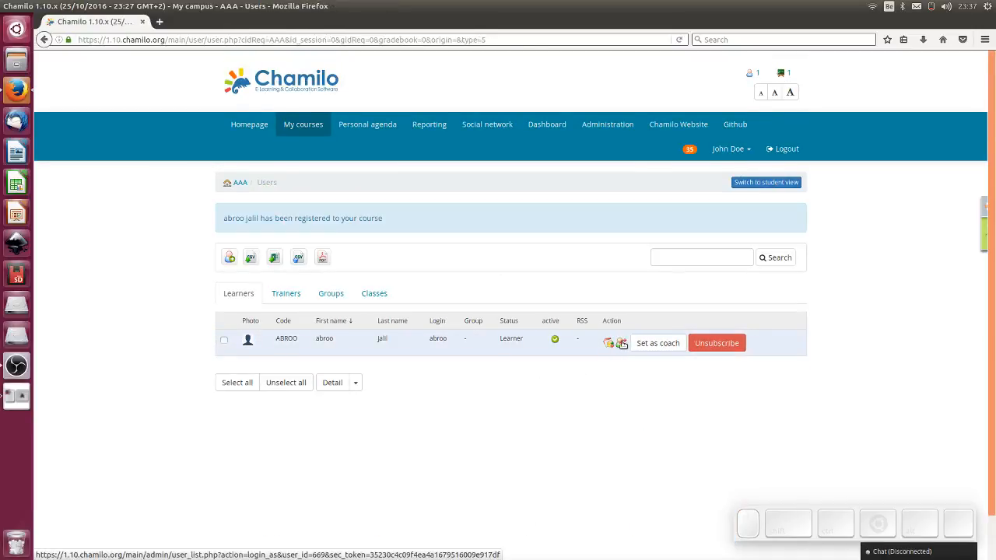
click(619, 342)
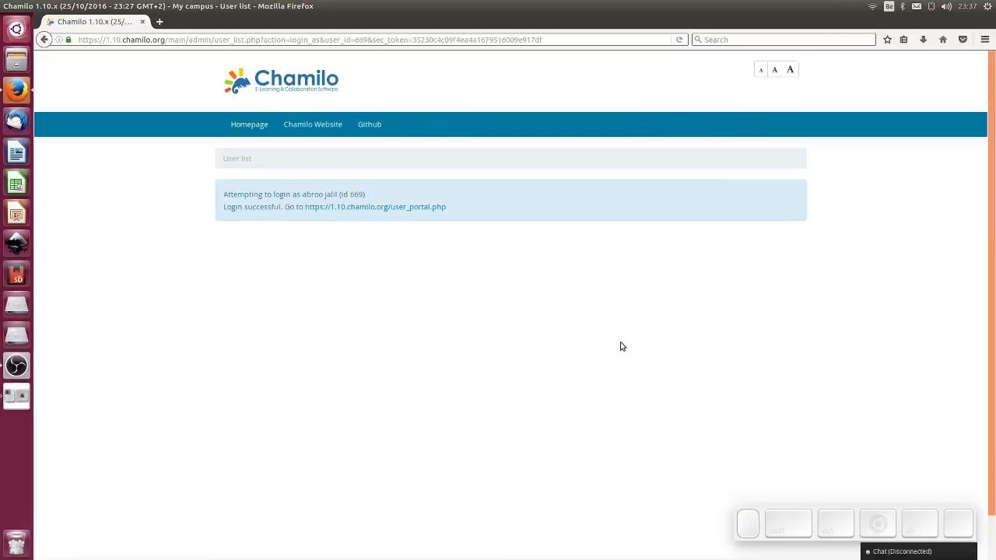
click(360, 207)
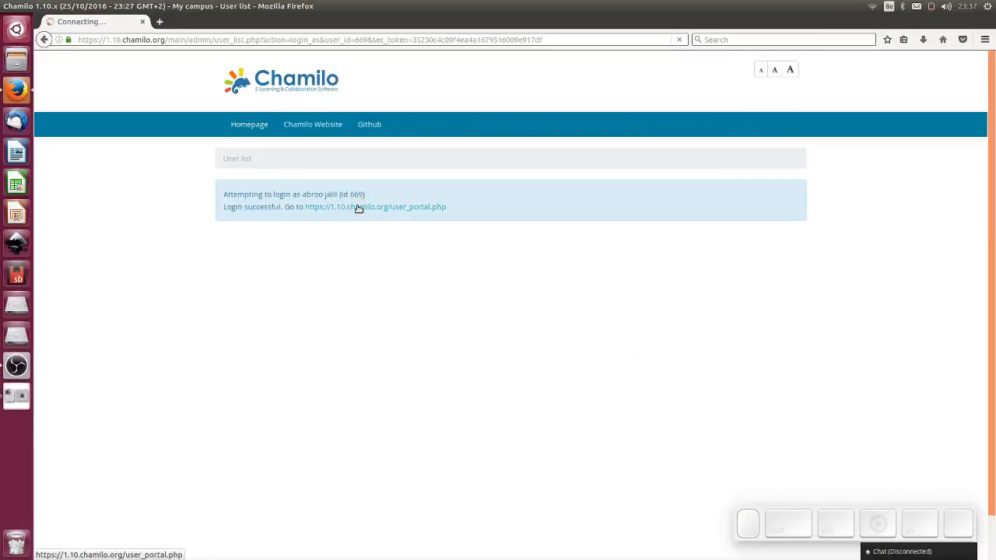
click(376, 205)
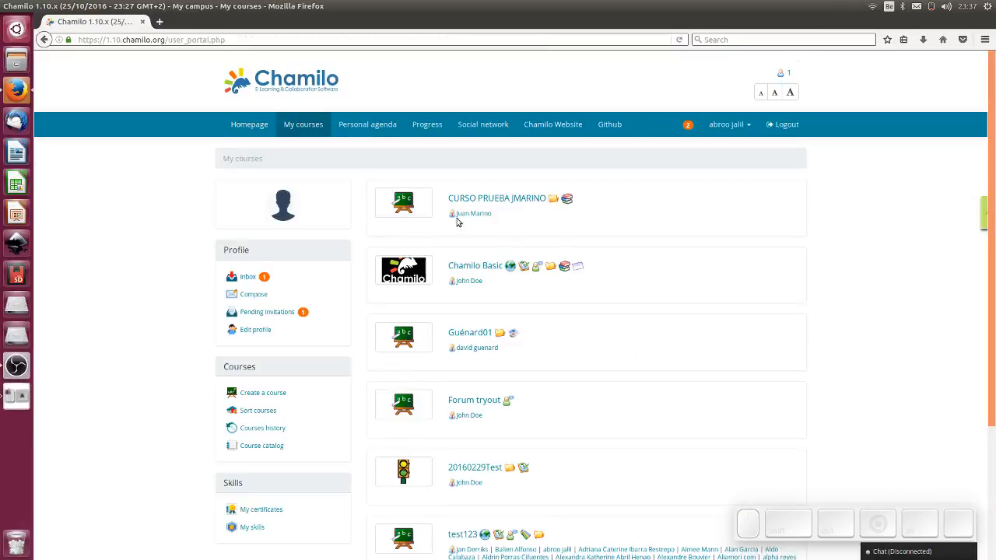
mouse_move(520, 401)
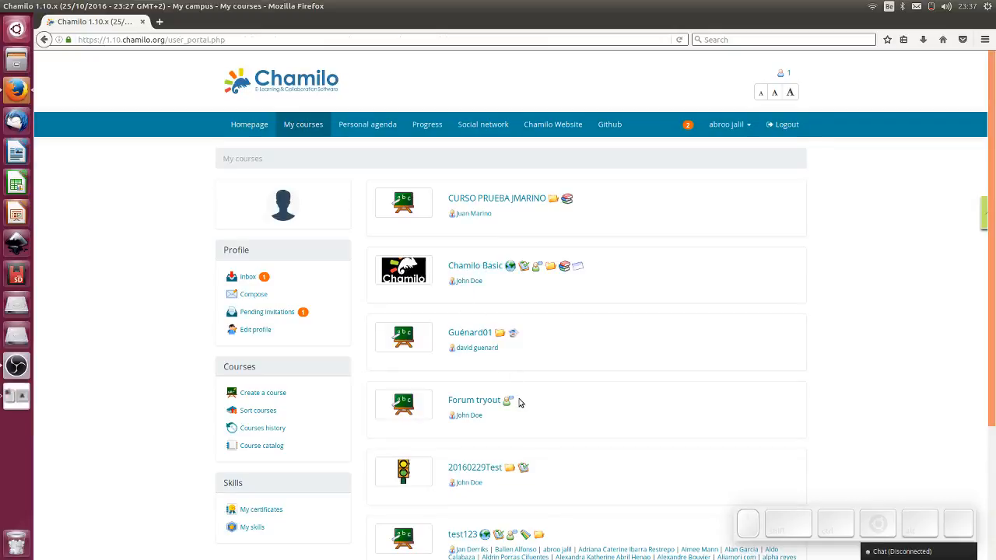
scroll(down, 3)
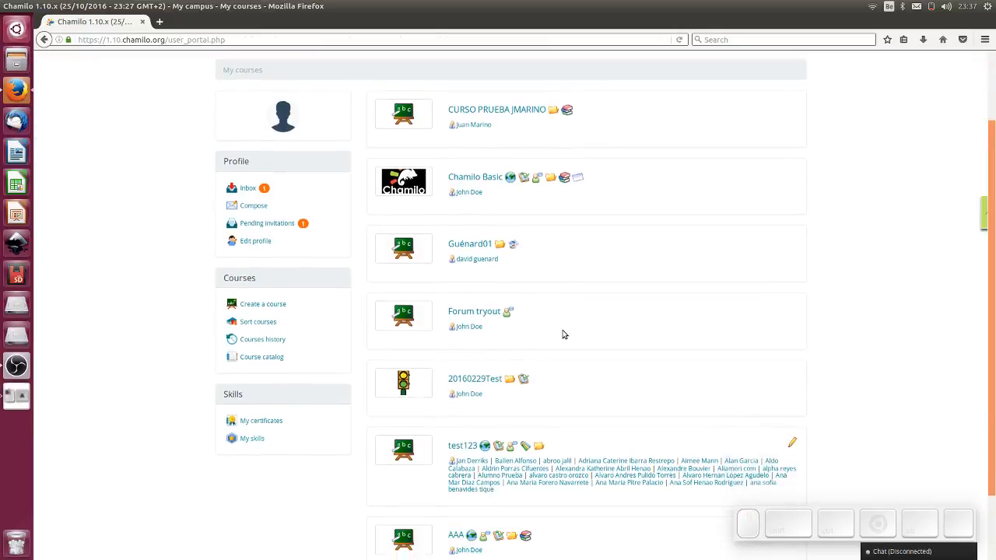
scroll(down, 3)
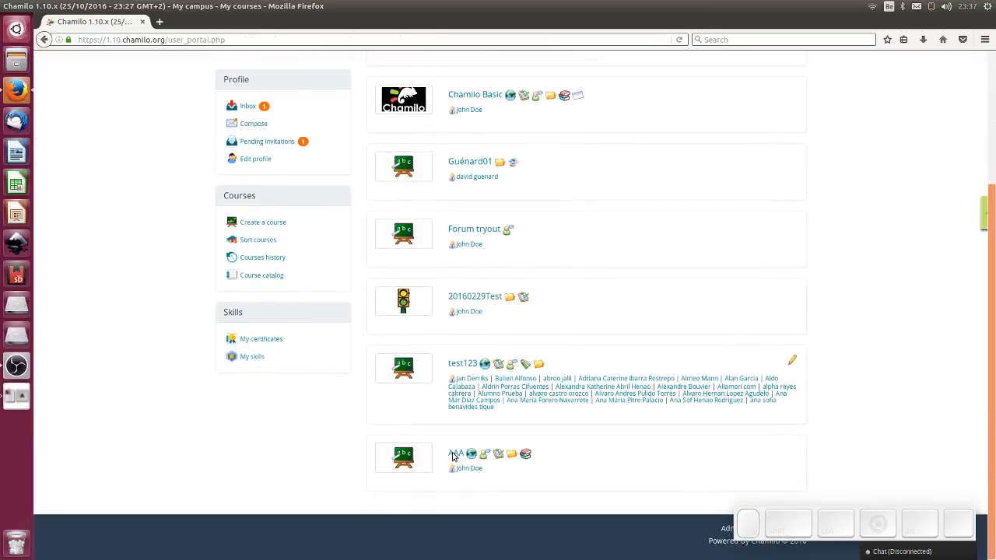
click(454, 455)
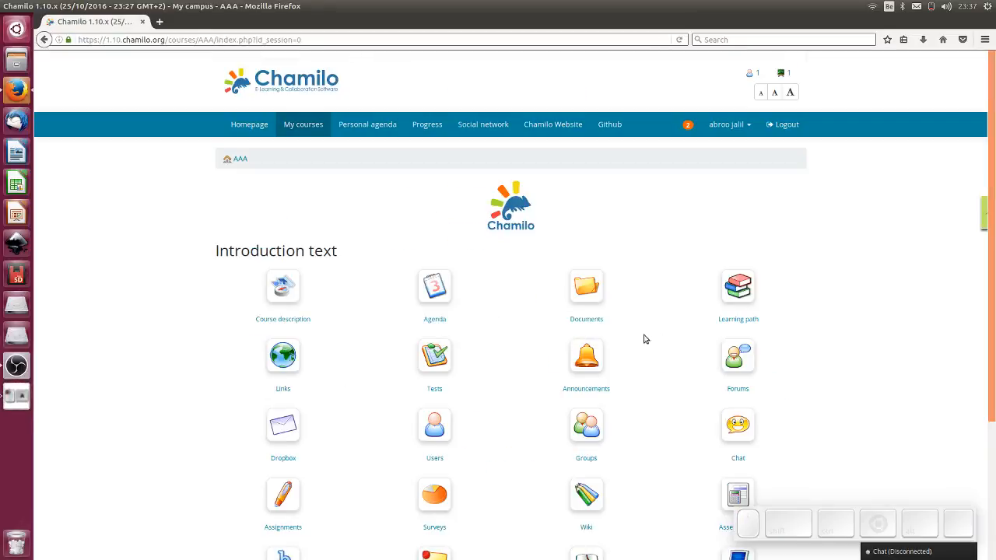
click(738, 286)
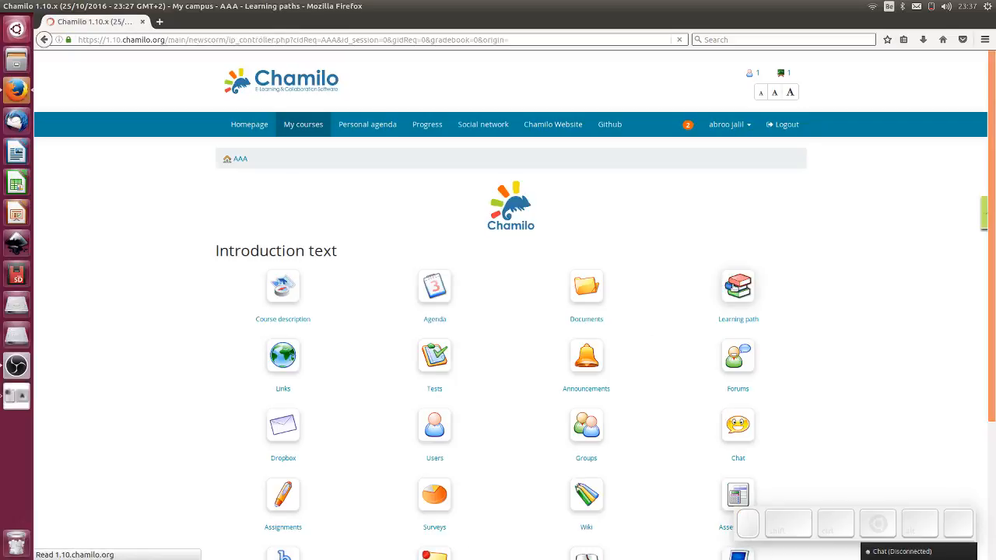
click(737, 286)
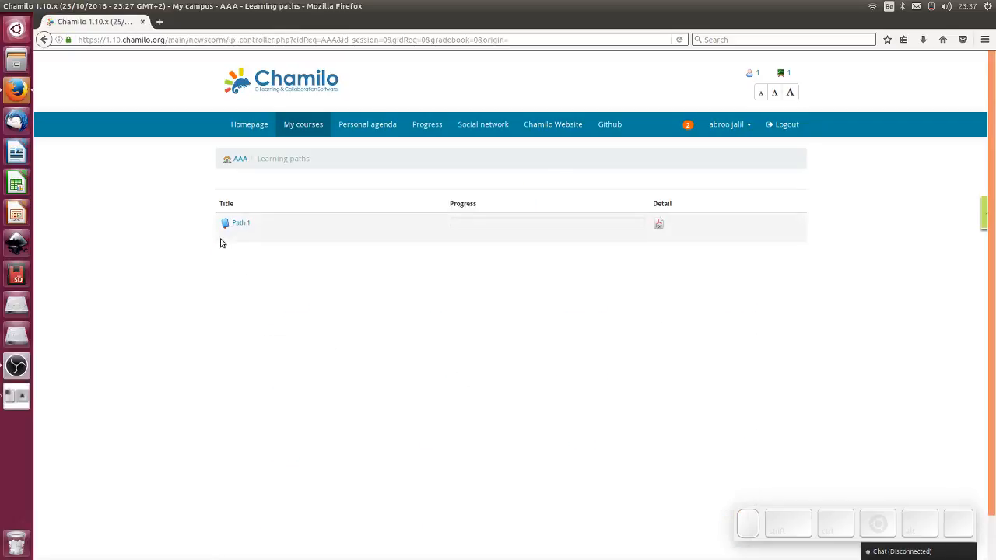
- Start Path 1 and finish Test 1 with the No! answer, scoring 0/5
click(239, 224)
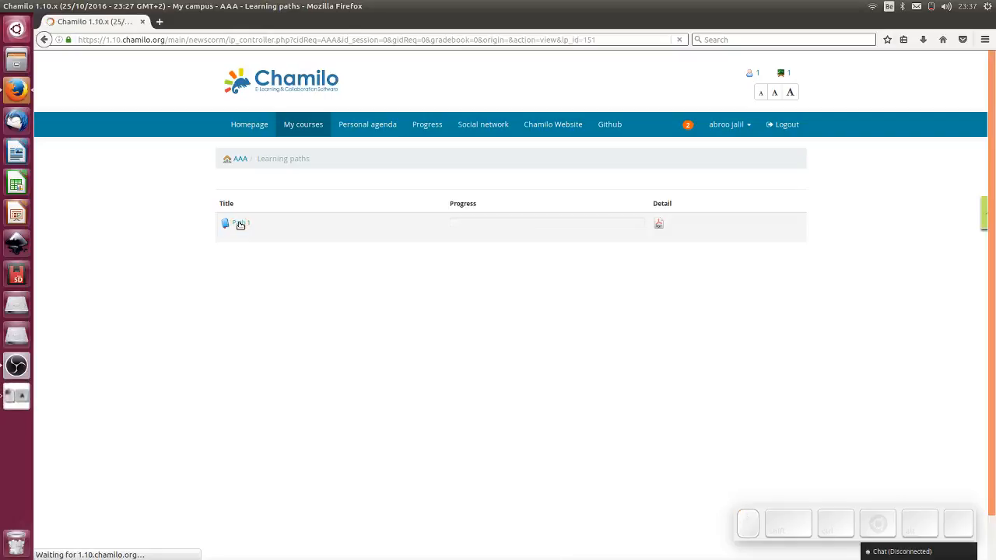
click(236, 224)
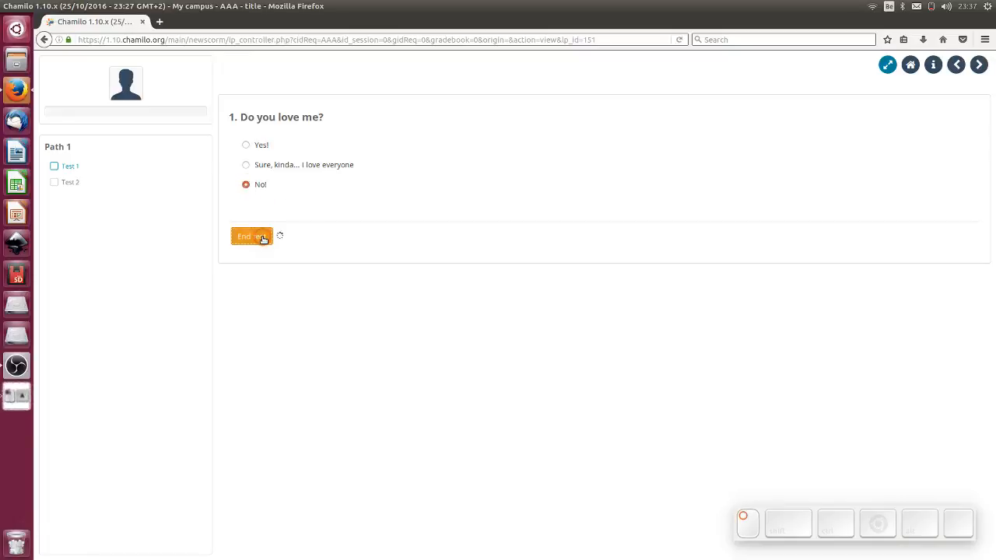
click(251, 237)
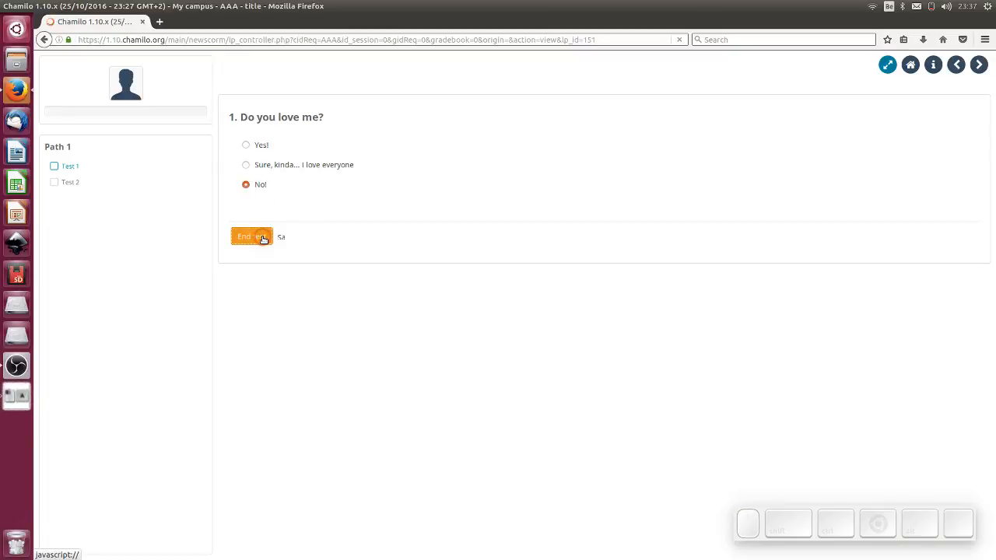
click(250, 237)
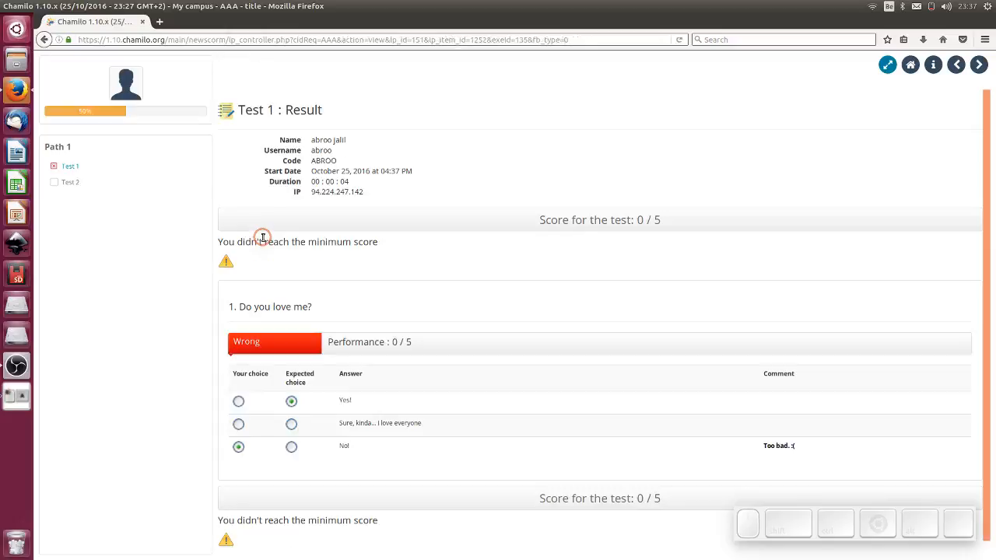
mouse_move(199, 303)
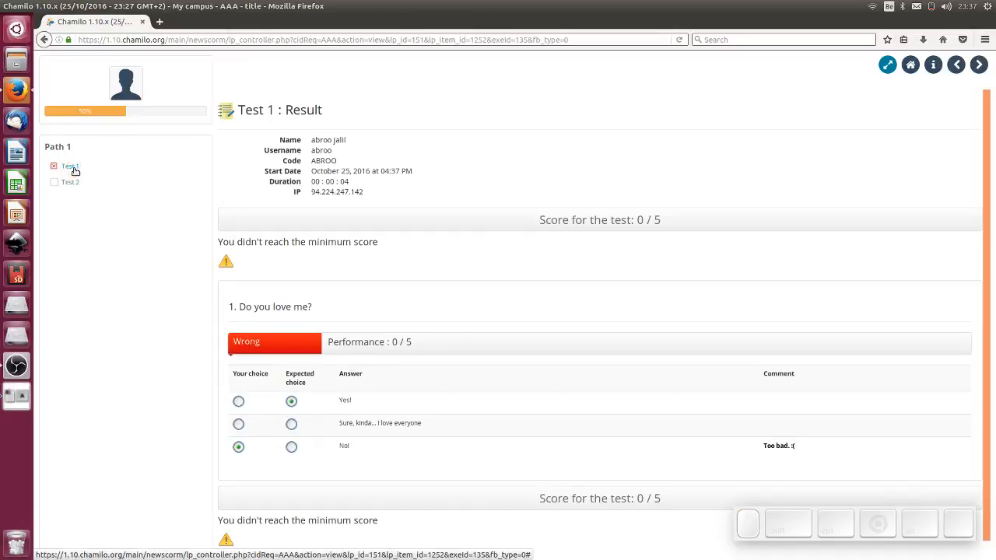
- Retake Test 1 with a new attempt answering Yes!, passing with 5/5
click(68, 165)
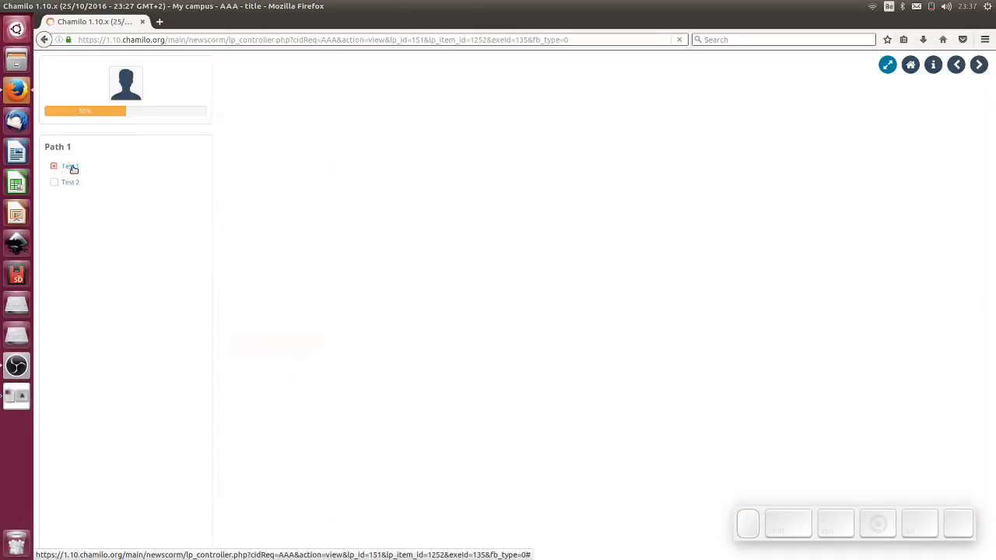
click(68, 165)
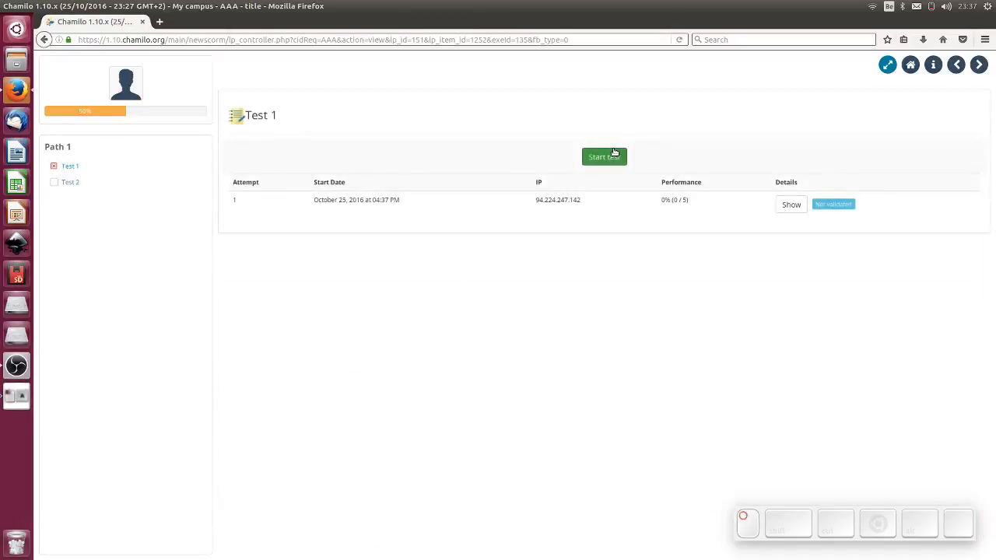
click(604, 156)
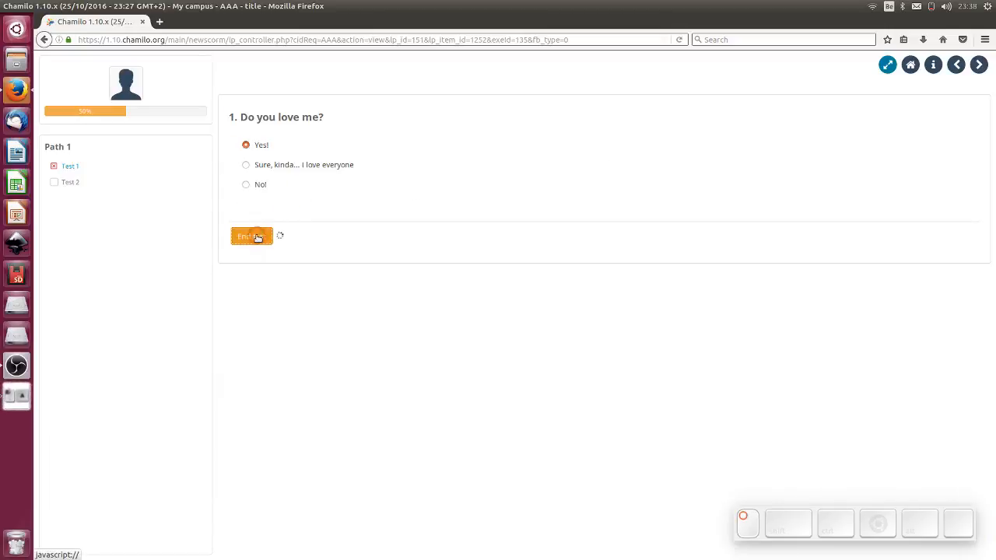
click(252, 237)
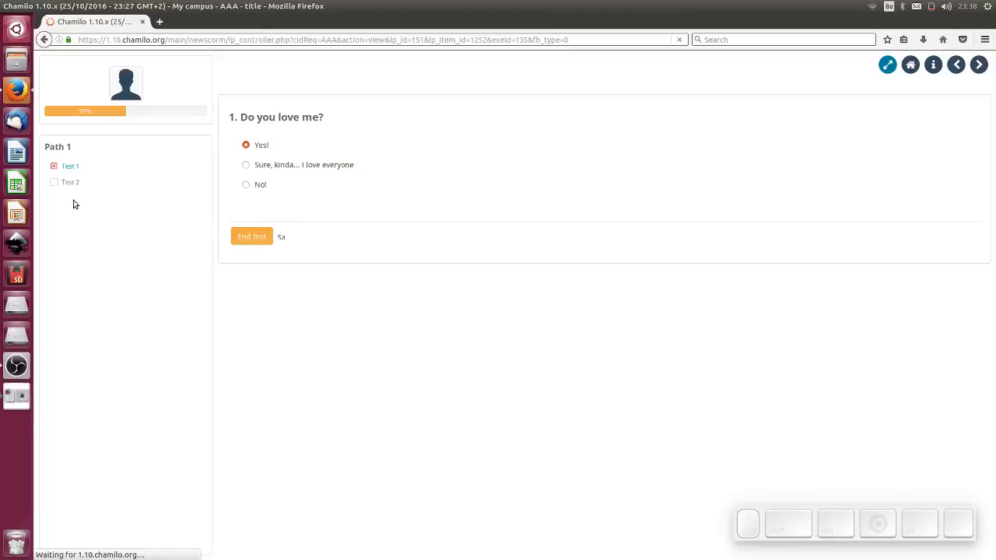
click(250, 237)
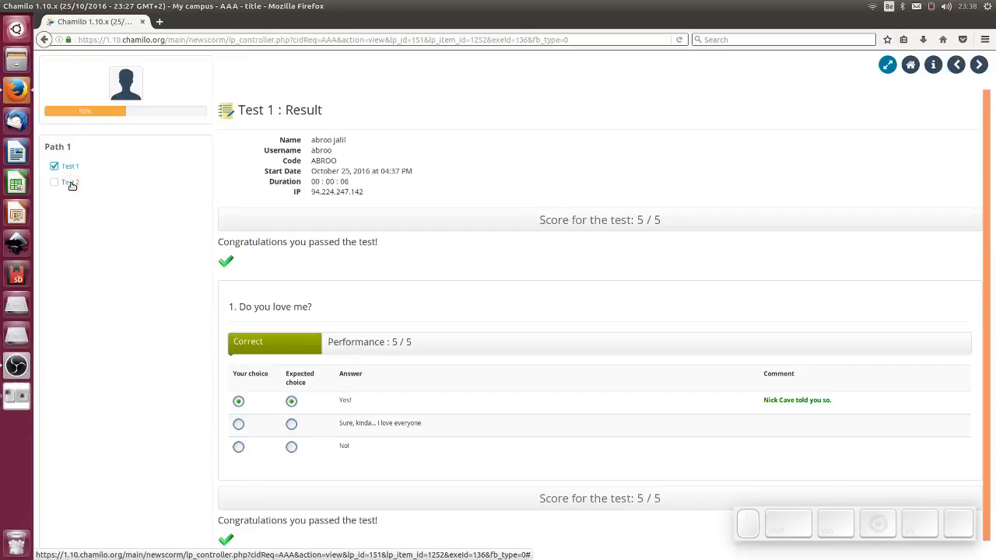
mouse_move(72, 184)
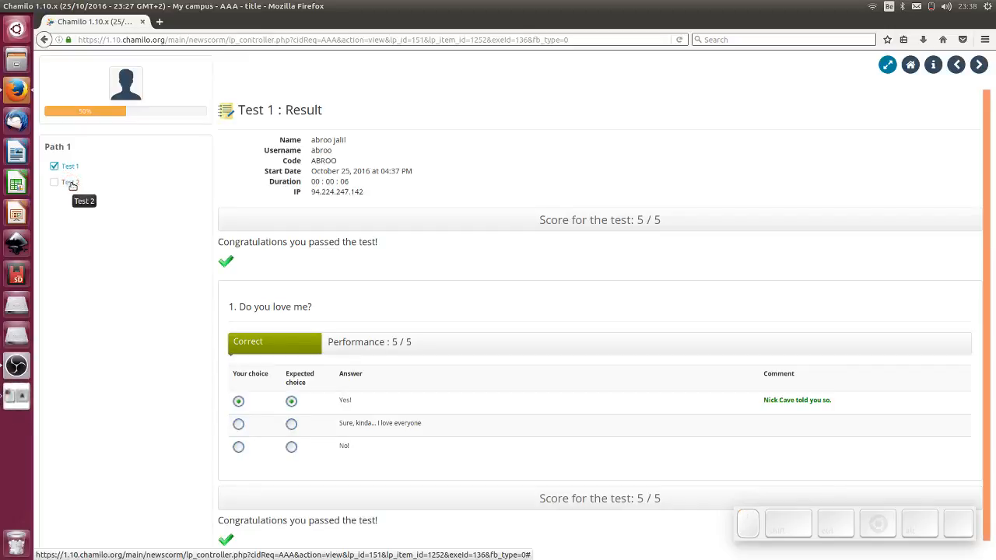
mouse_move(94, 249)
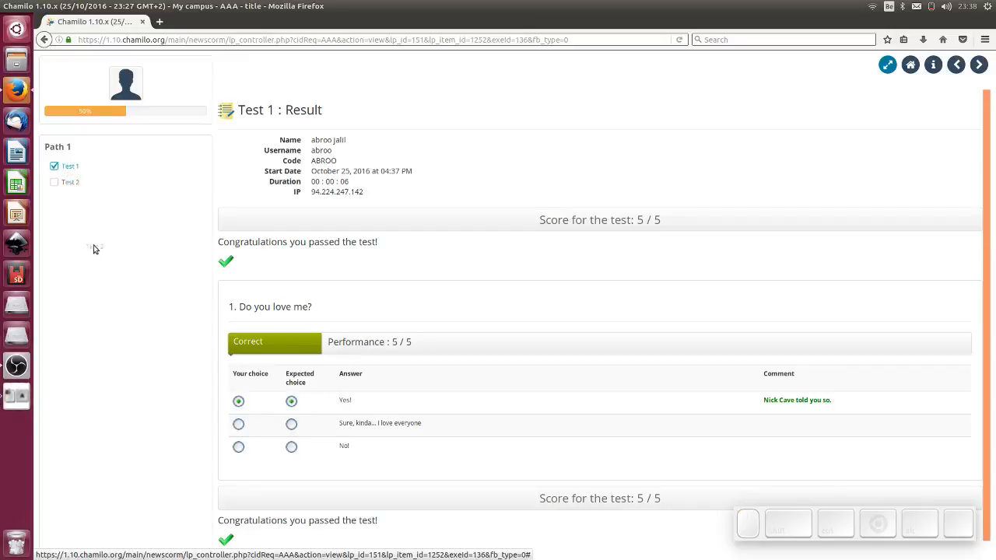
mouse_move(68, 182)
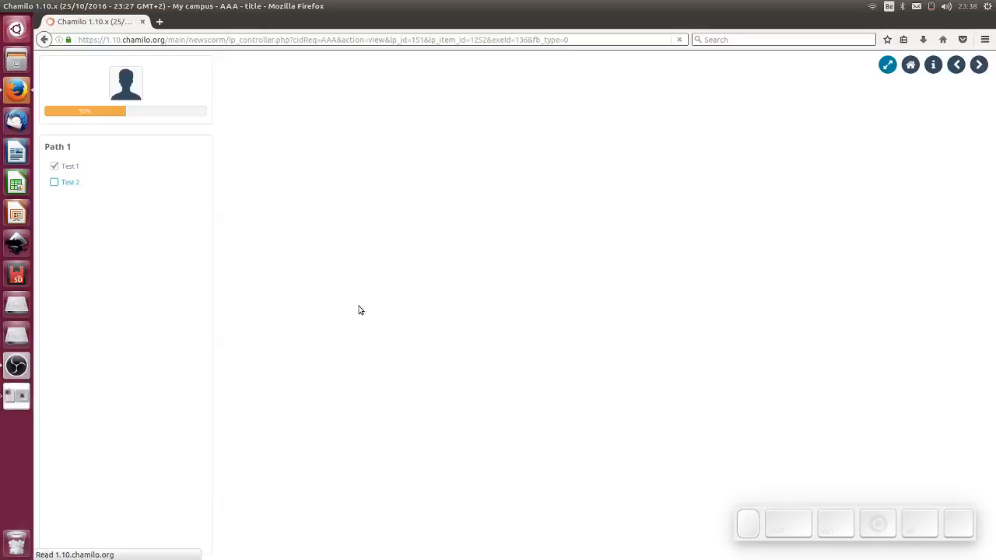
click(71, 182)
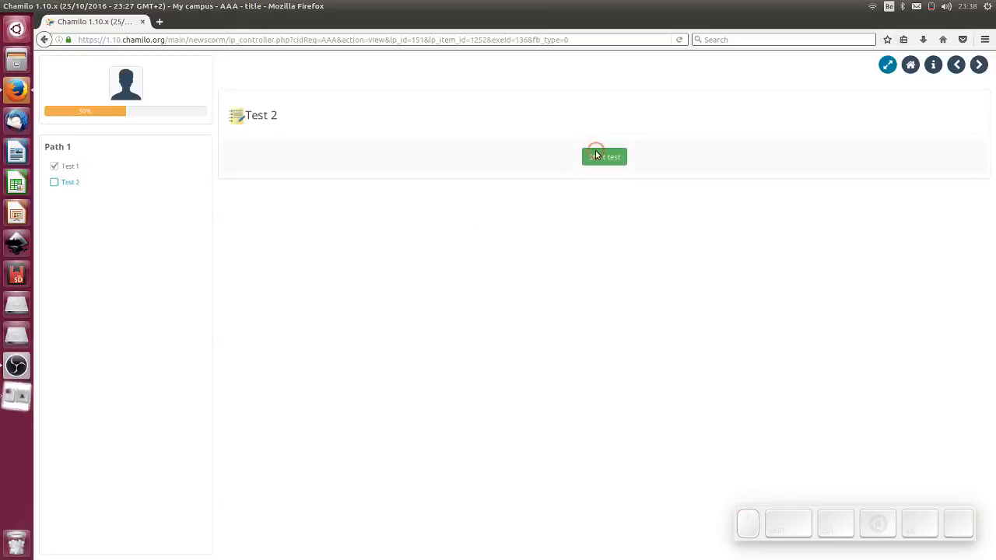
click(604, 156)
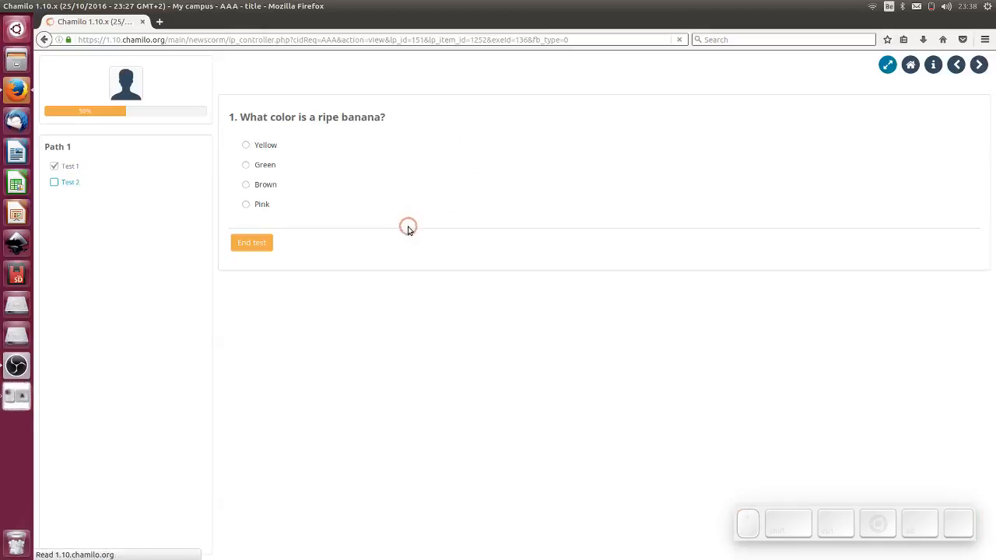
click(246, 148)
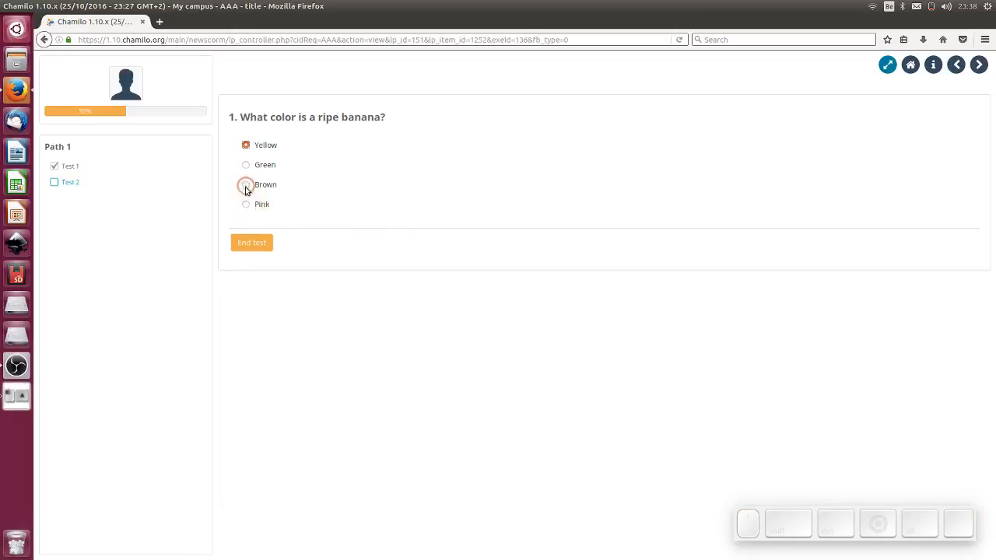
click(246, 204)
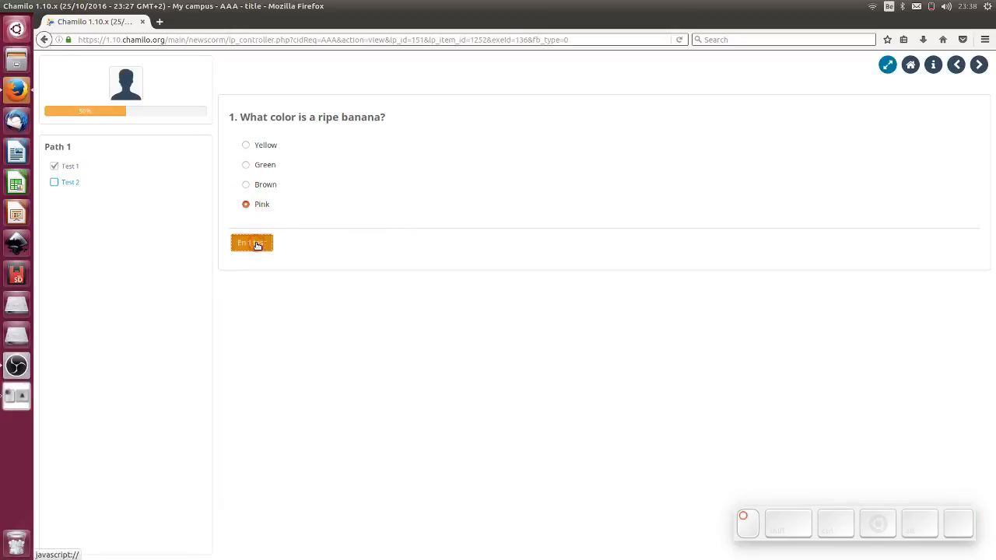
click(252, 242)
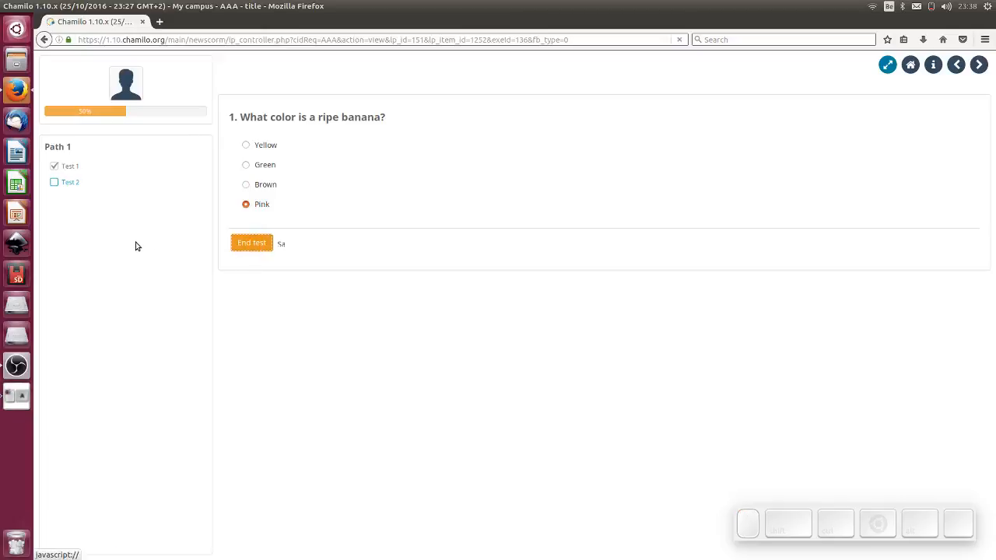
click(252, 243)
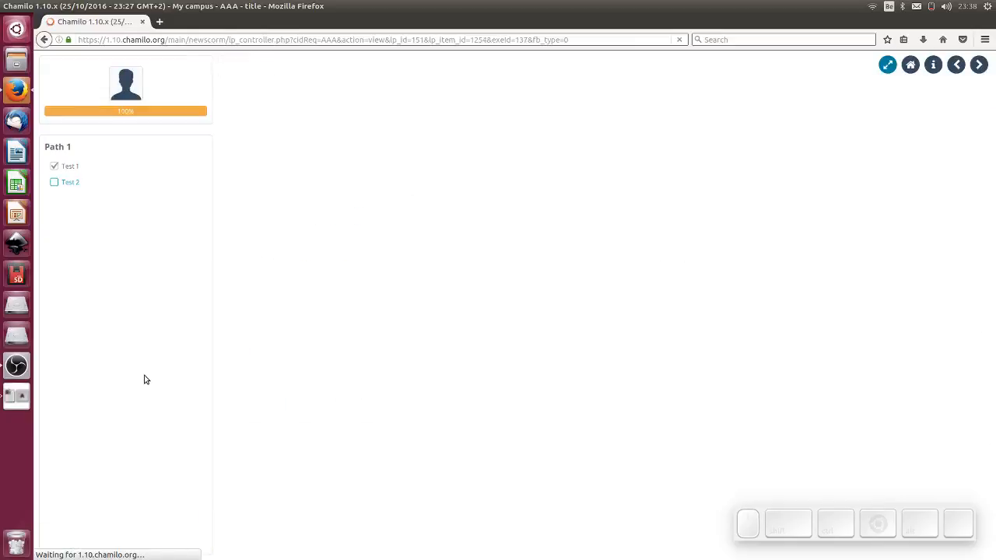
click(70, 180)
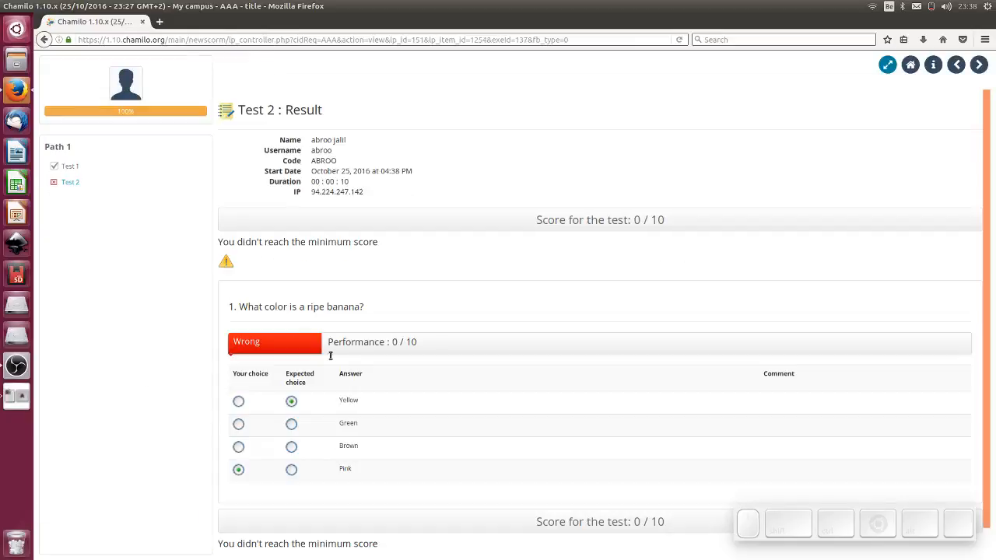
scroll(down, 3)
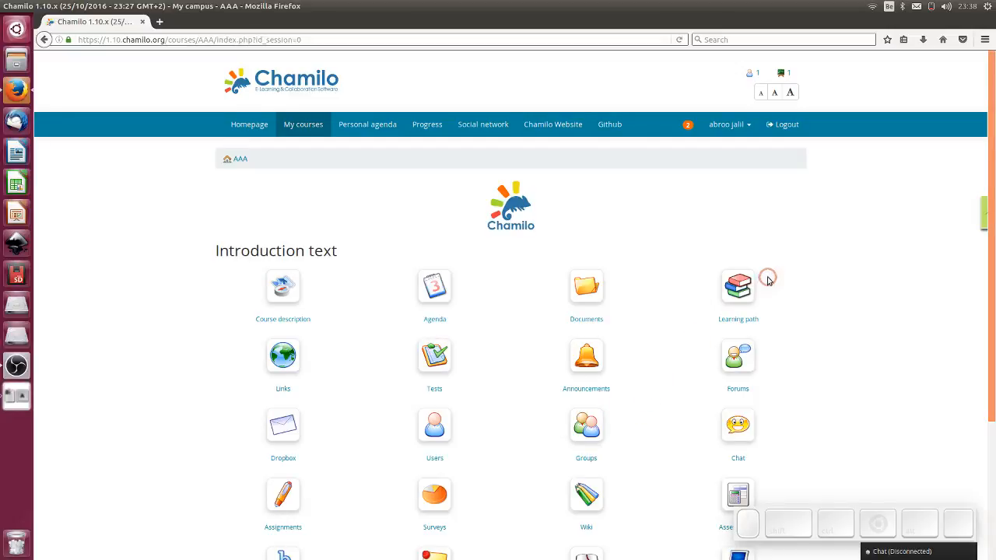
click(738, 286)
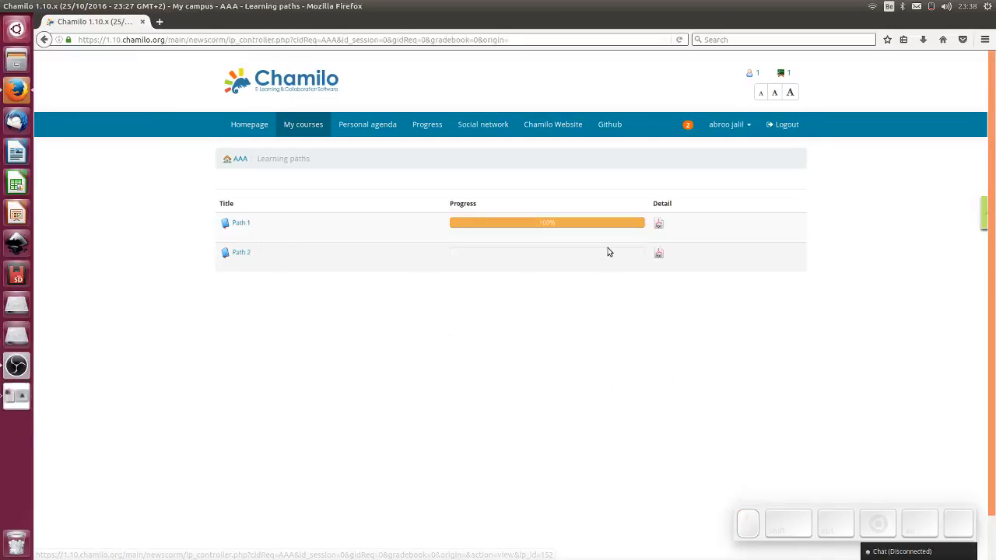
mouse_move(585, 224)
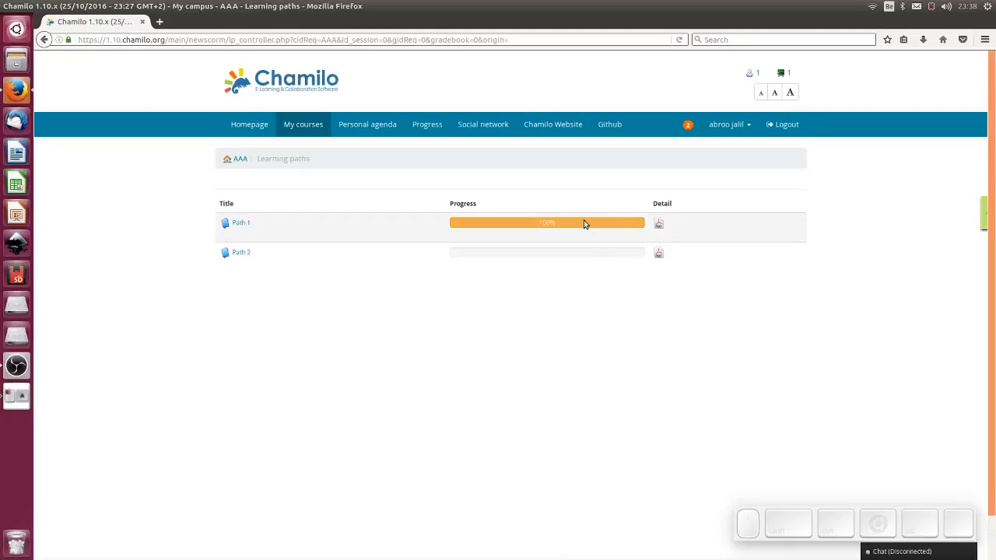
mouse_move(258, 224)
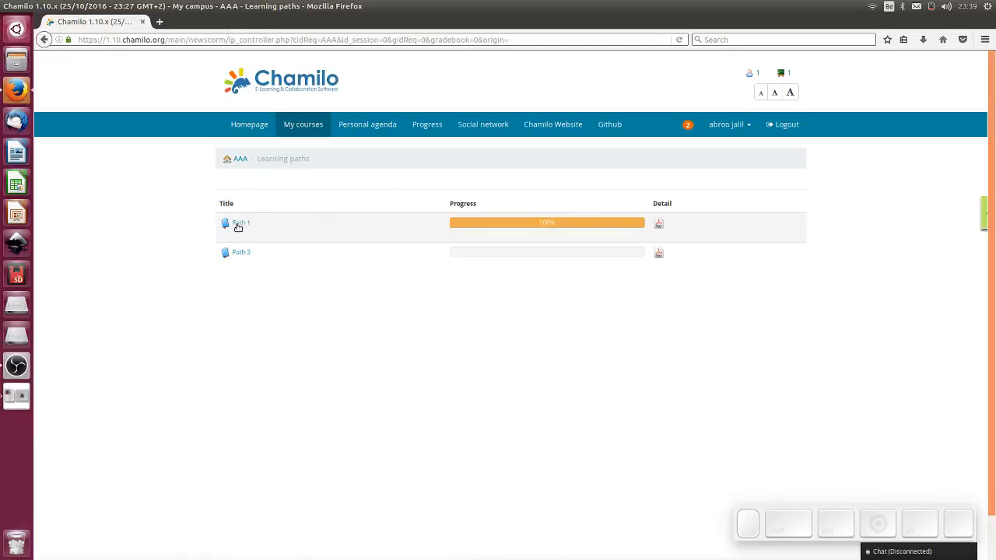
mouse_move(279, 233)
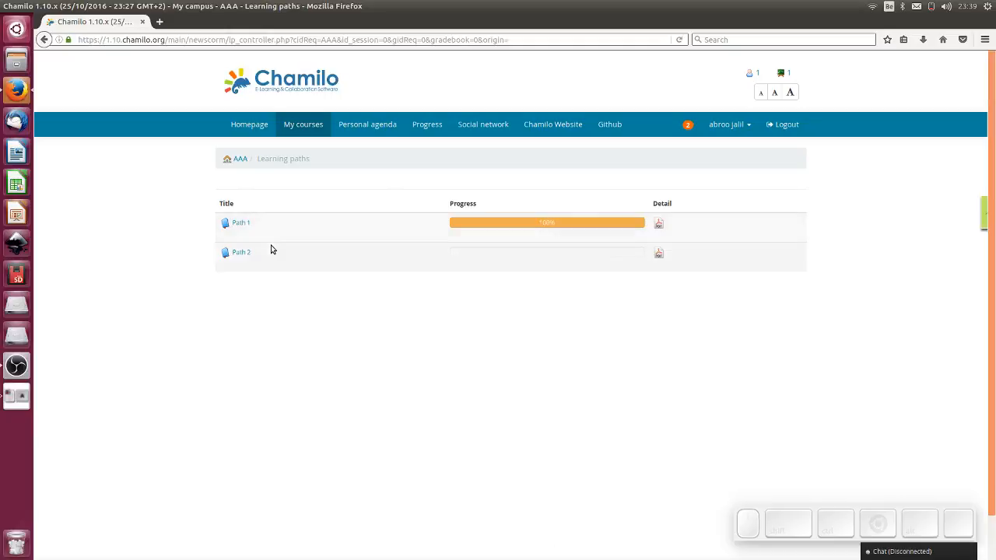
mouse_move(309, 278)
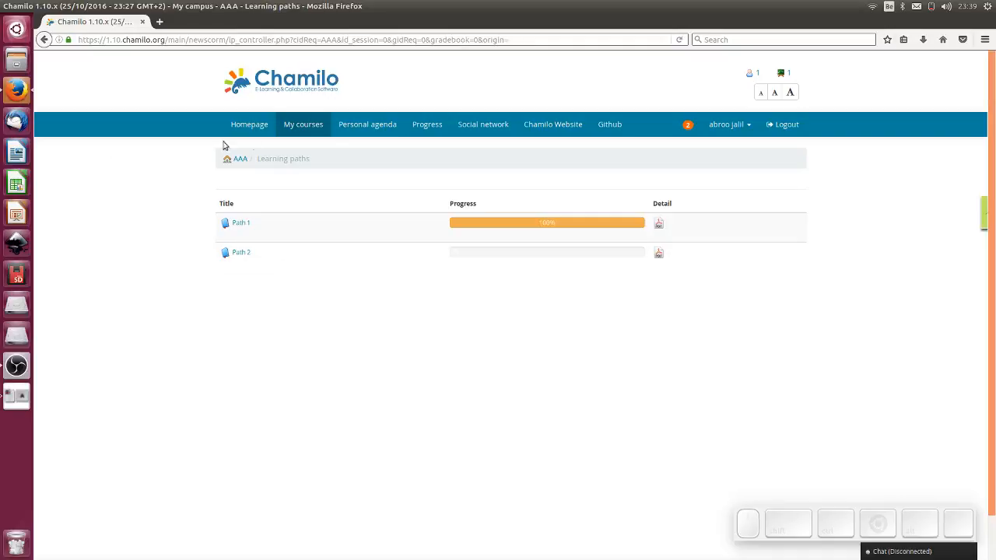
mouse_move(728, 124)
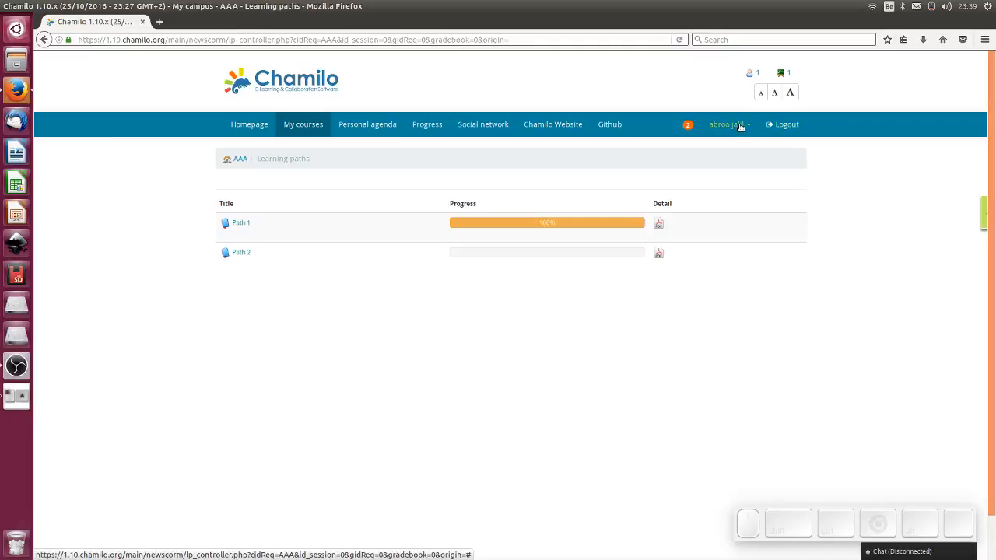
click(775, 125)
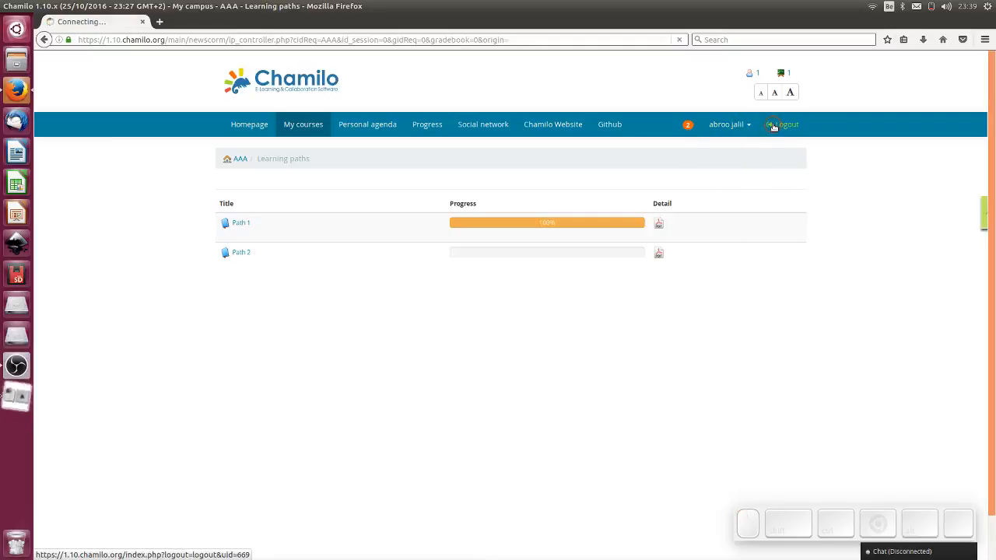
click(784, 124)
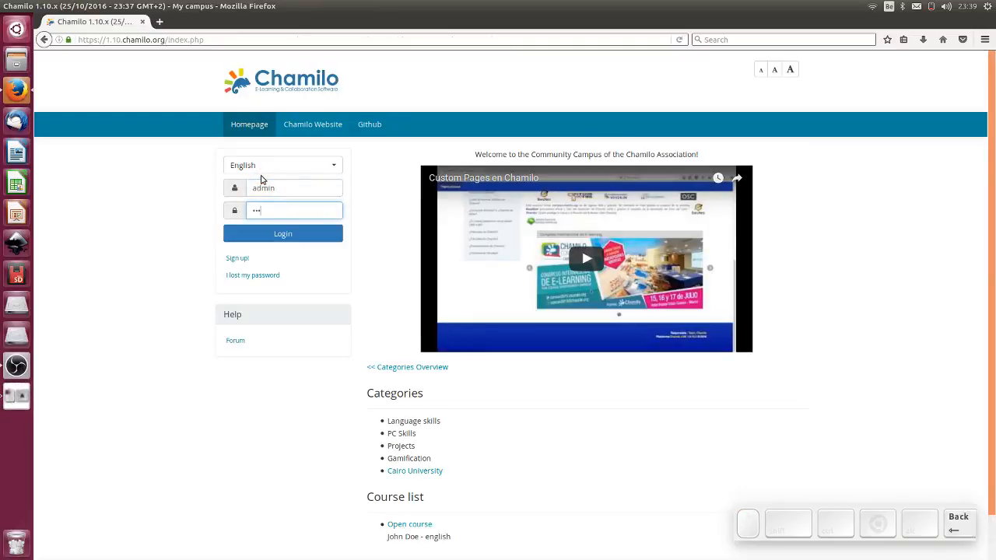
- Sign in as administrator and go to the Administration course list
click(283, 233)
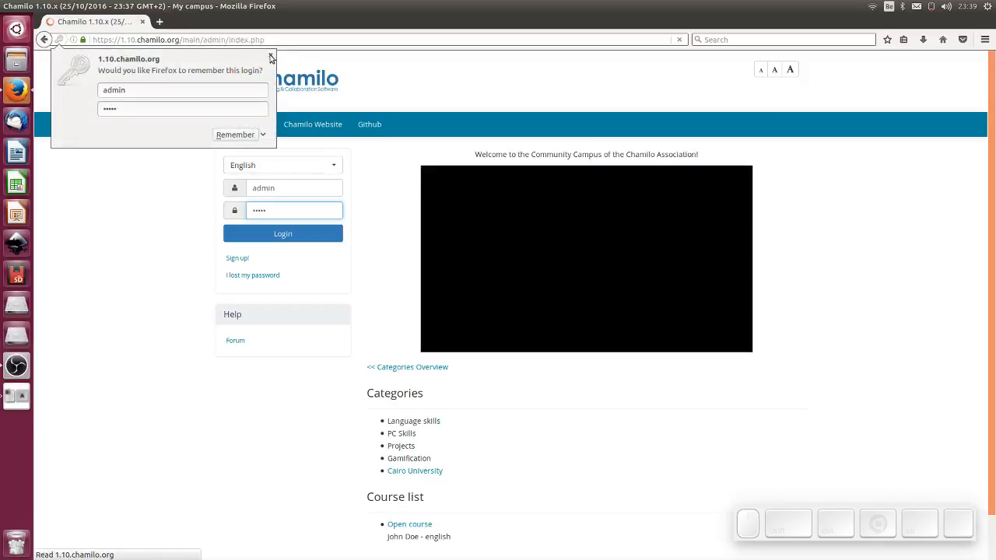
click(284, 234)
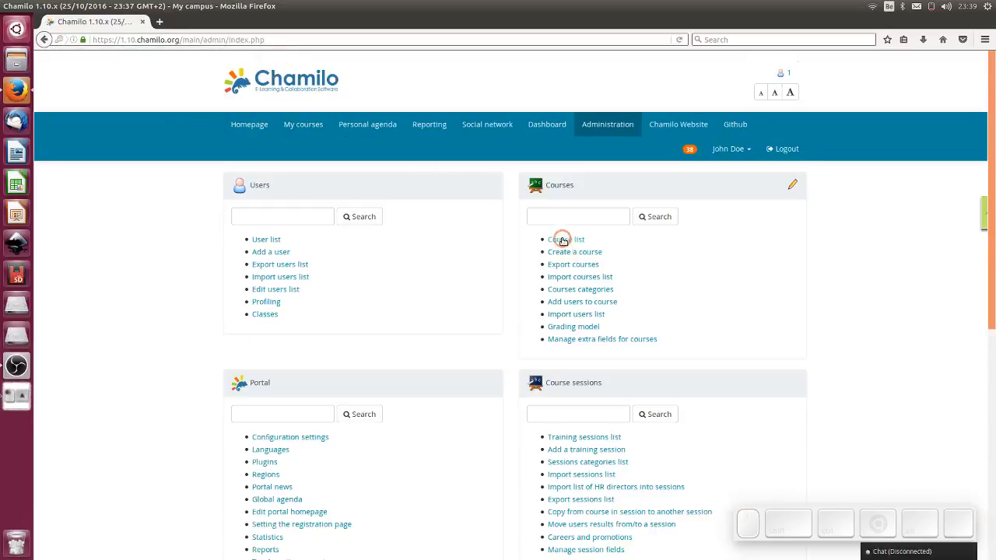
click(564, 240)
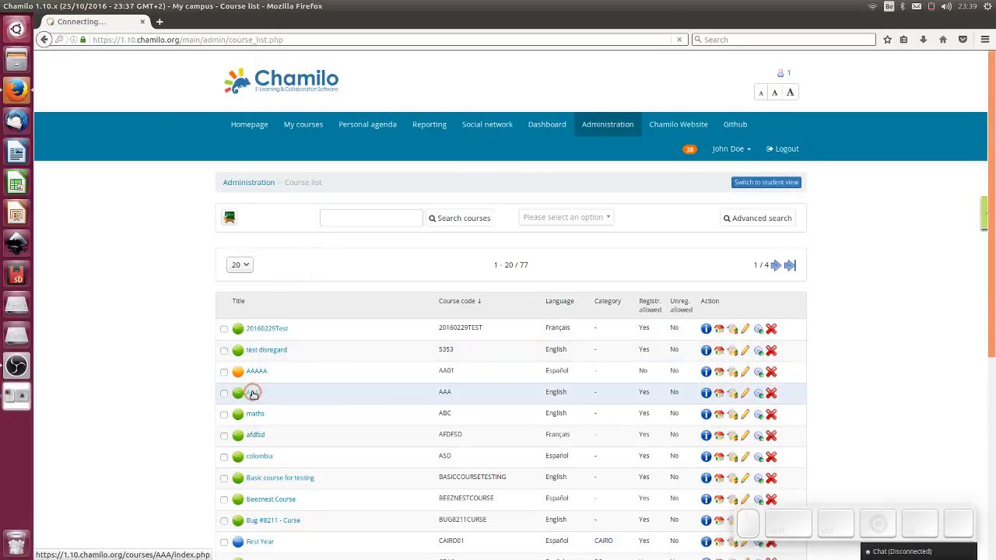
- Enter course AAA's learning paths and start building Path 1, listing Test 1 and Test 2
click(252, 392)
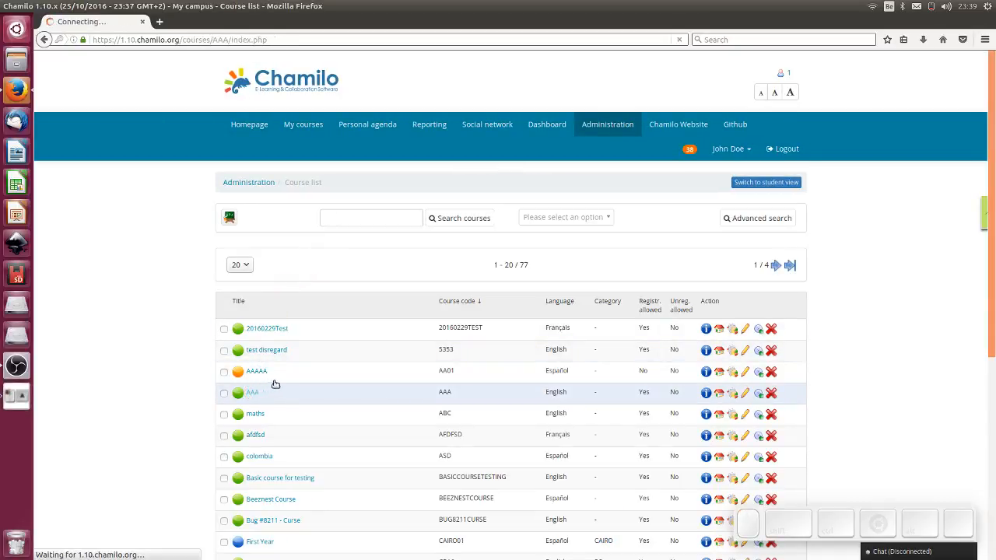
click(252, 392)
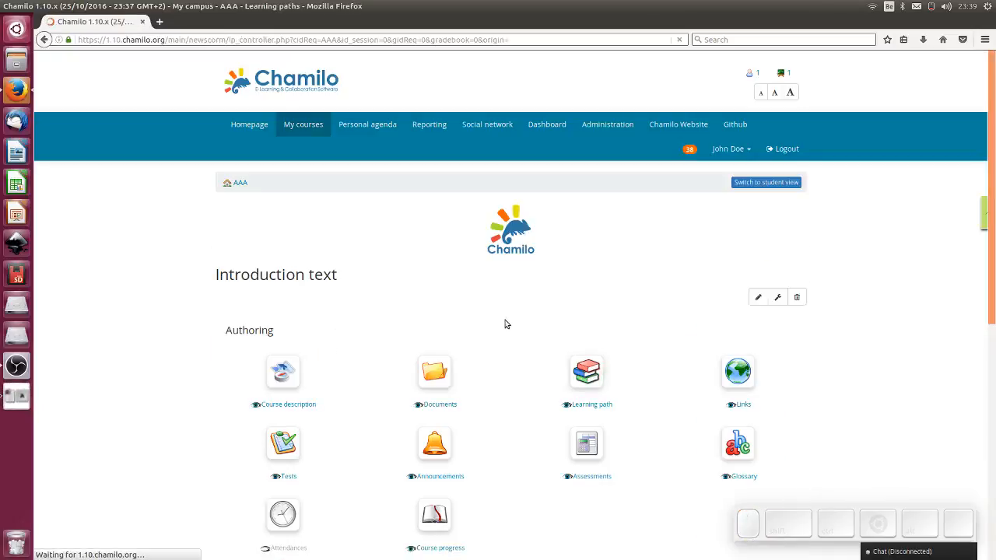
click(585, 371)
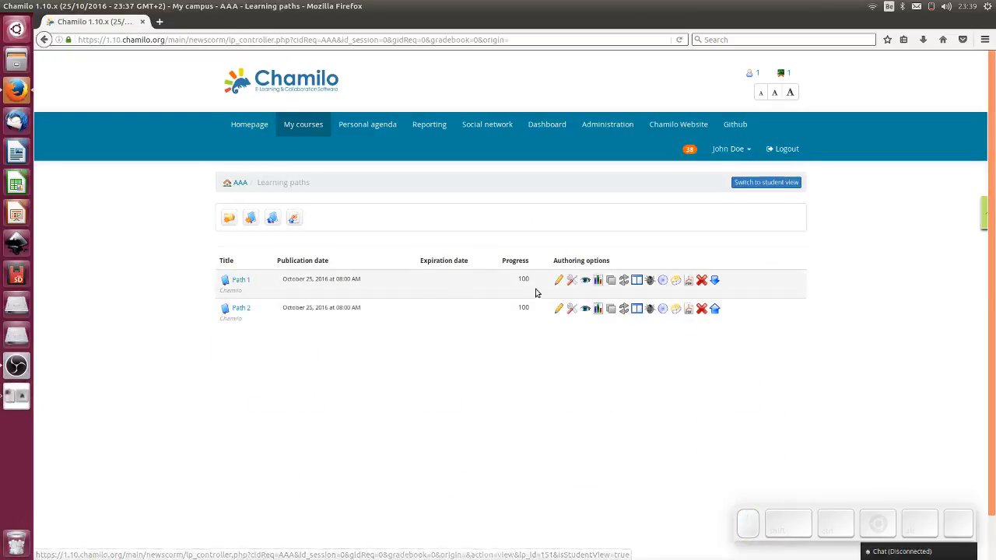
click(560, 280)
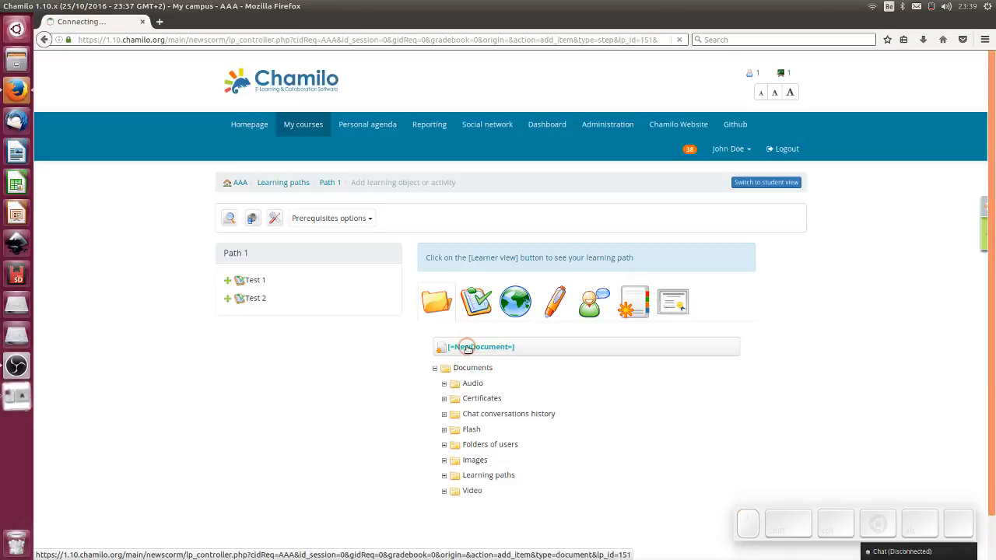
- Create a new document titled Congreats! with body 'You did it :)' and add it to Path 1
click(476, 346)
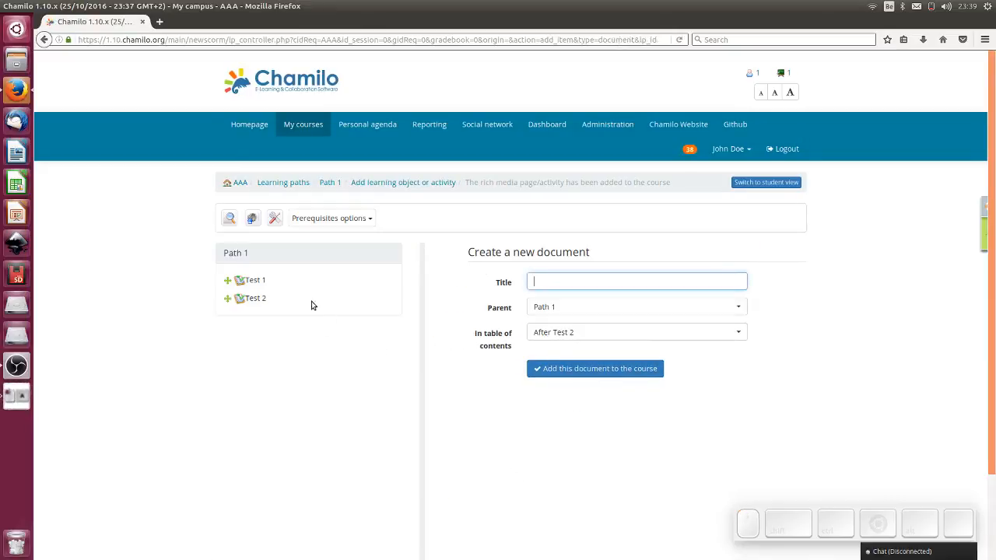
click(637, 280)
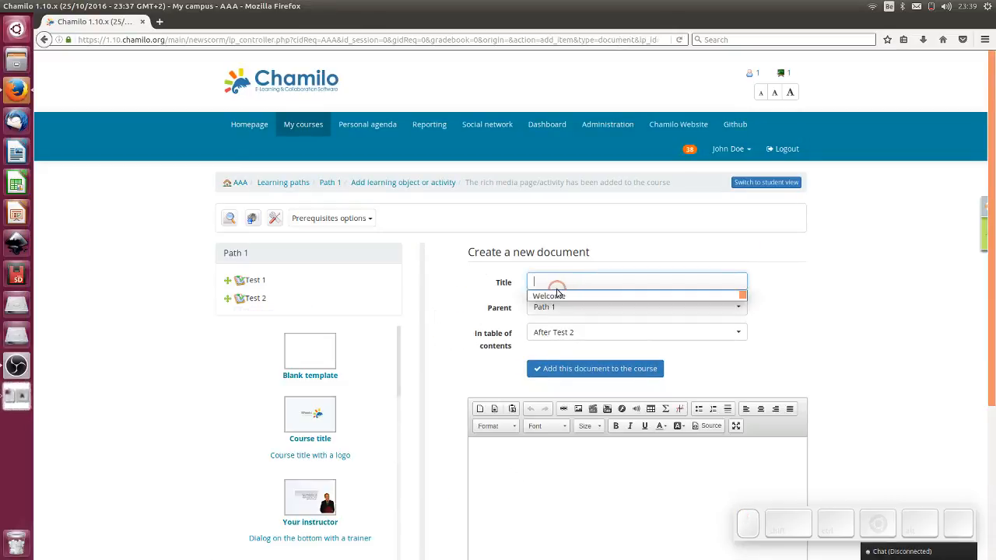
text(Congr)
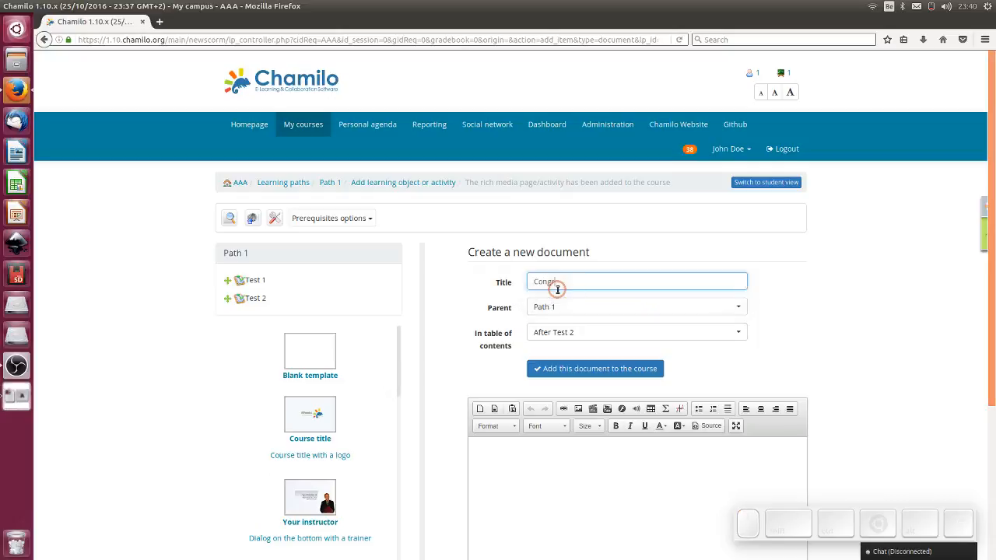
text(Congreatst)
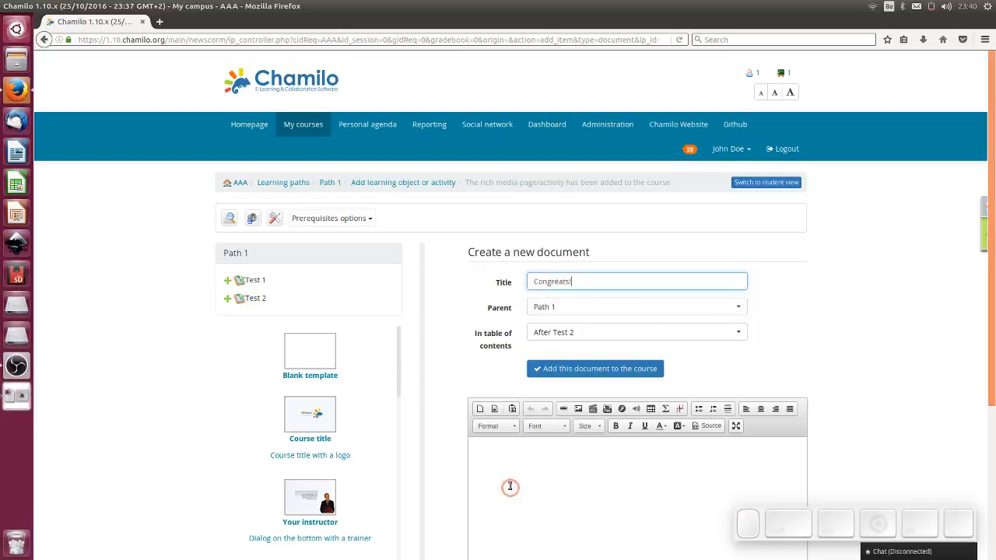
text(You did)
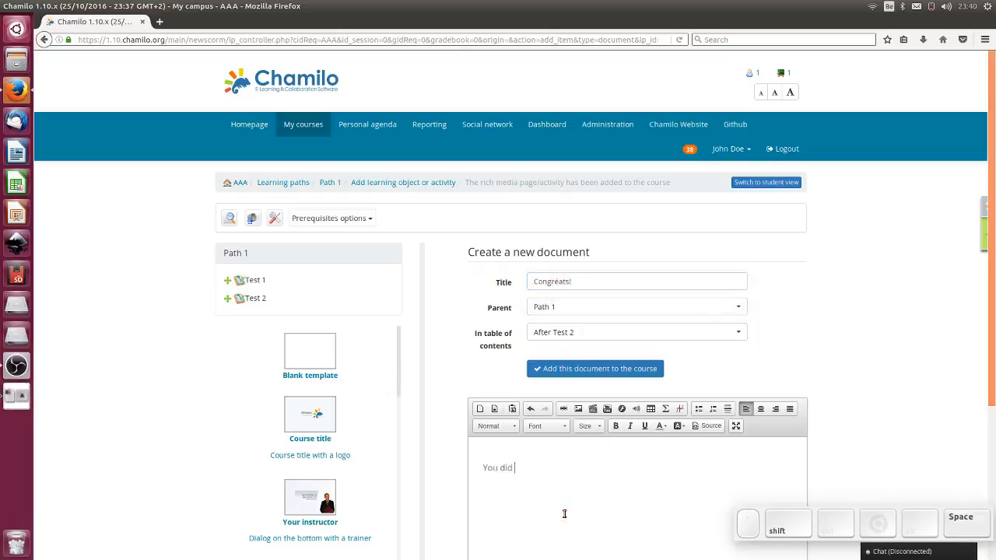
text(it :))
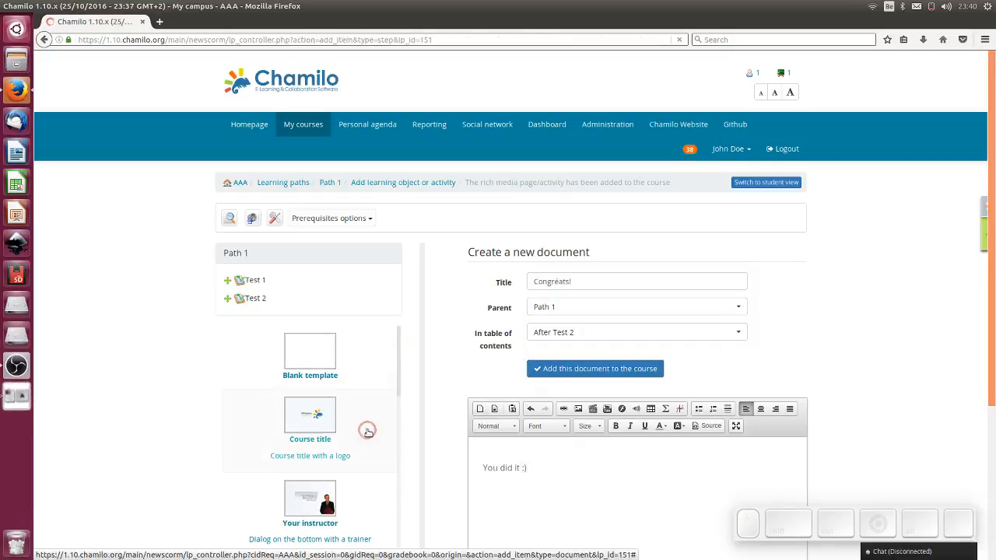
click(594, 367)
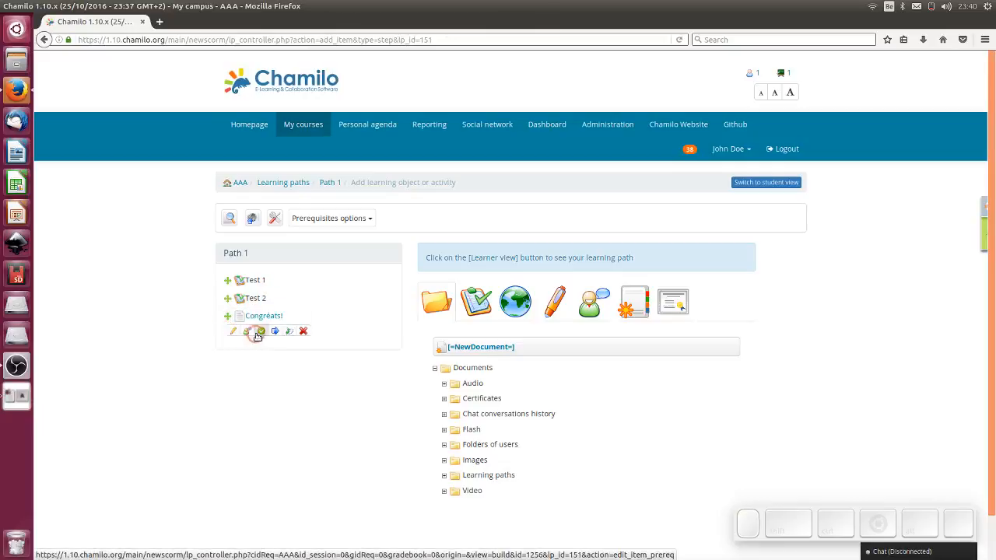
- Set the previous step as prerequisite for every step of Path 1
click(330, 217)
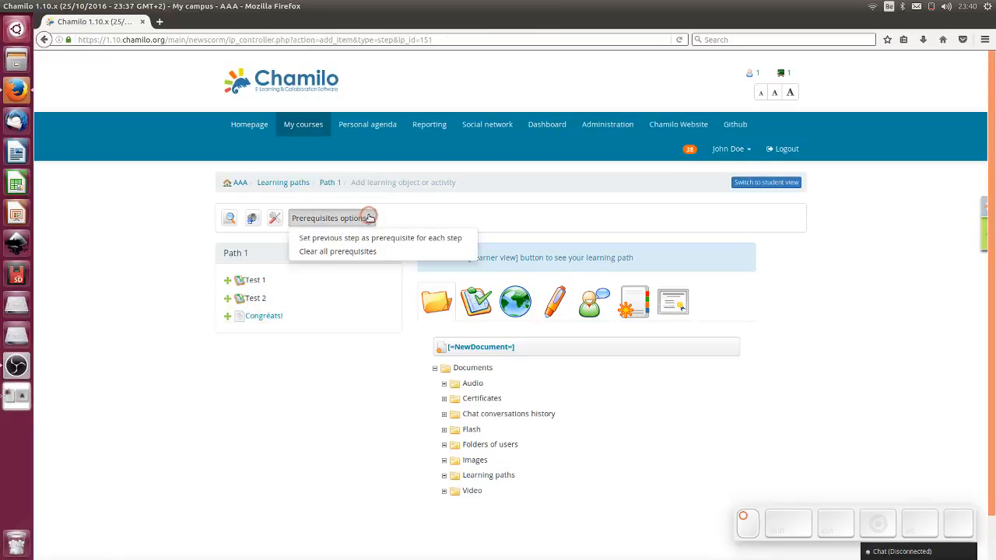
click(380, 239)
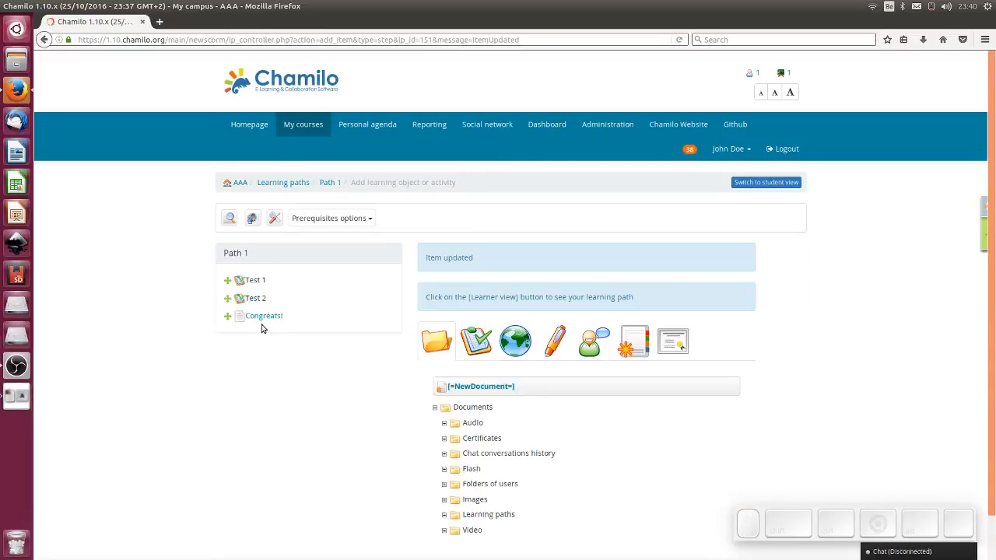
mouse_move(263, 317)
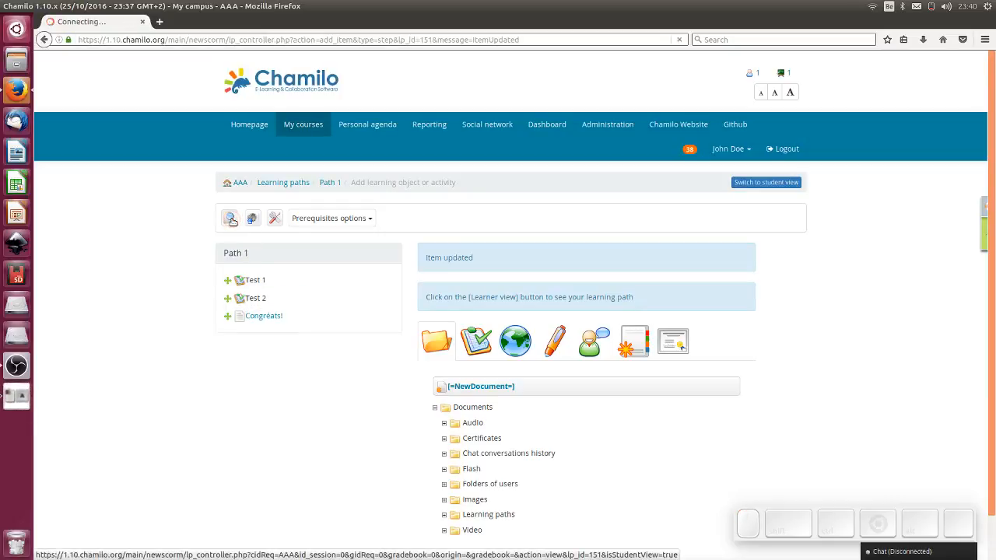
- Preview Path 1 as a learner and pass Test 1 answering Yes for 5/5
click(766, 182)
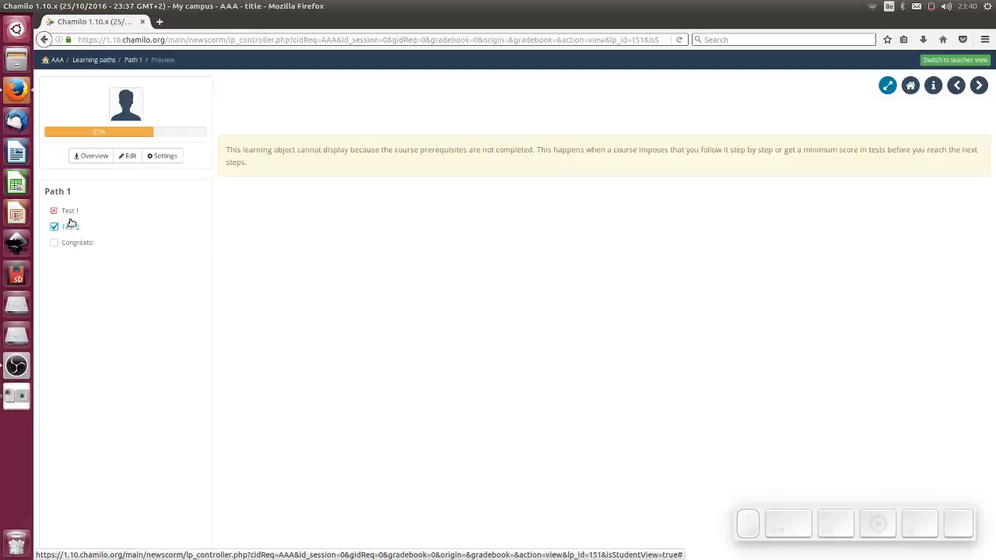
click(70, 228)
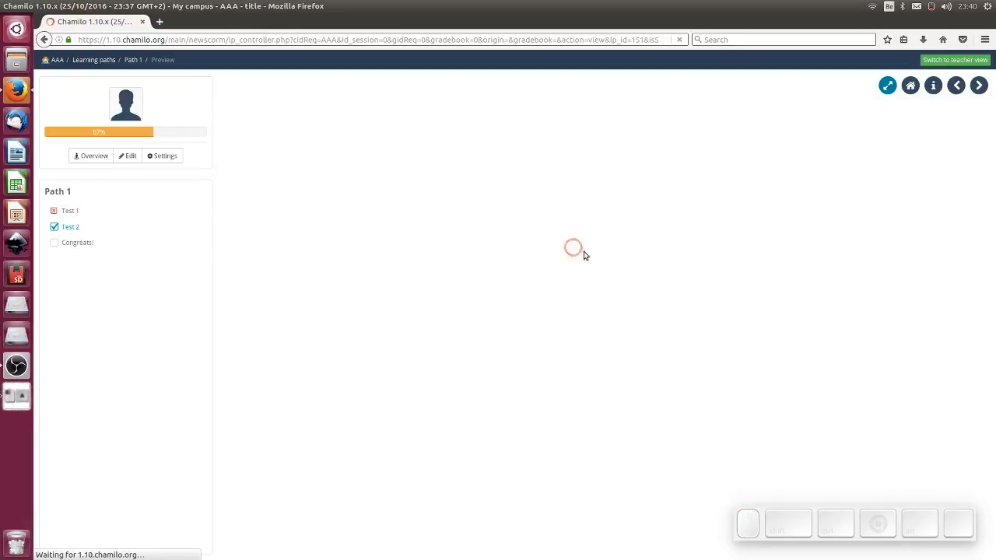
click(70, 210)
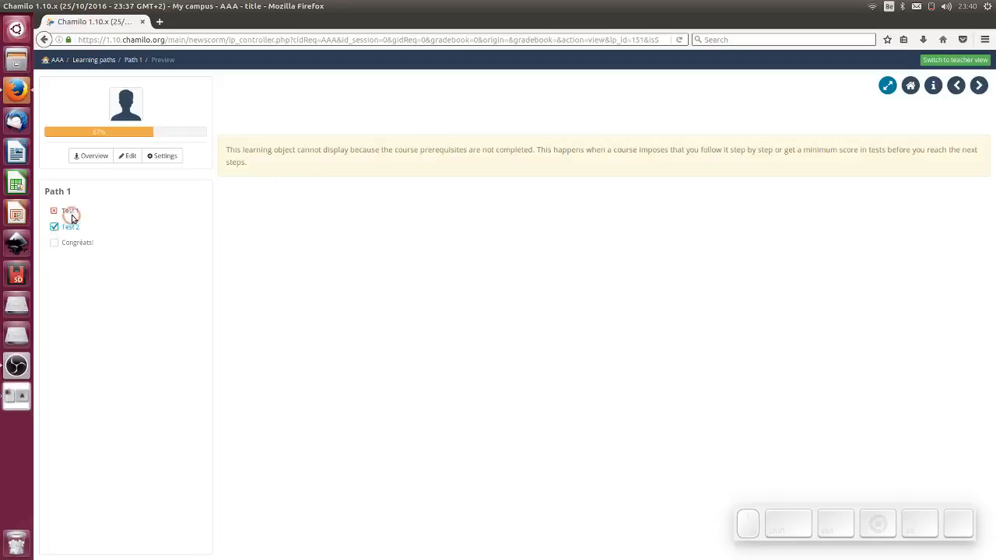
click(68, 210)
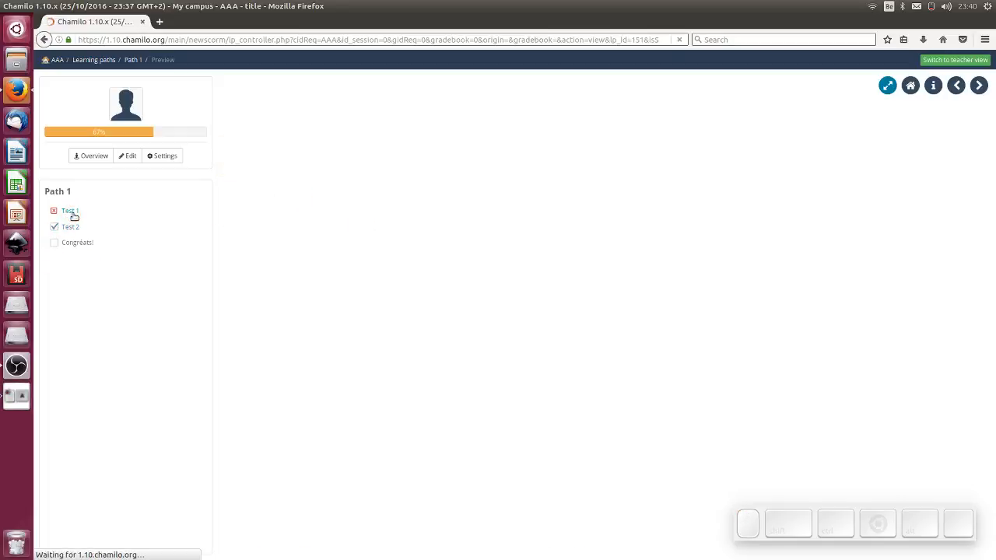
click(69, 210)
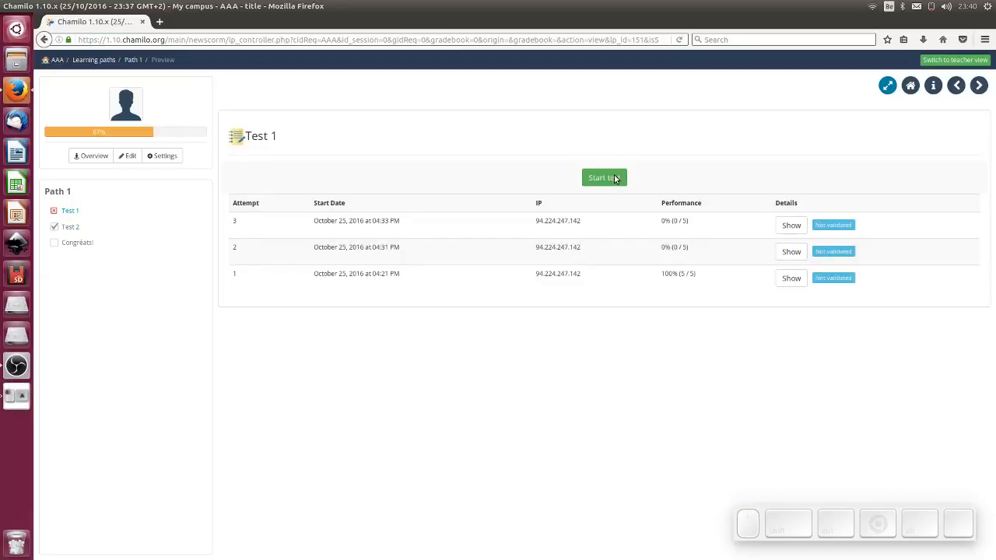
click(604, 177)
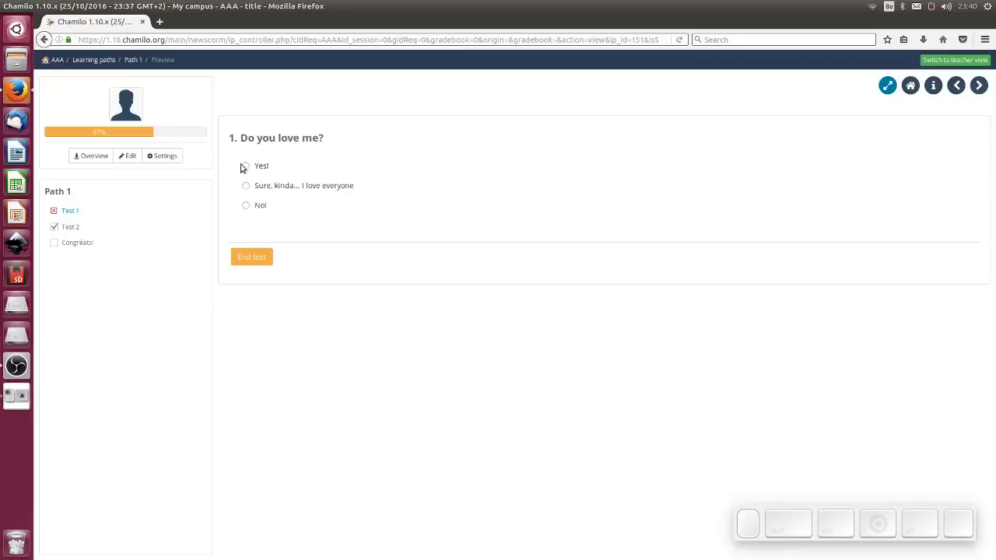
click(246, 165)
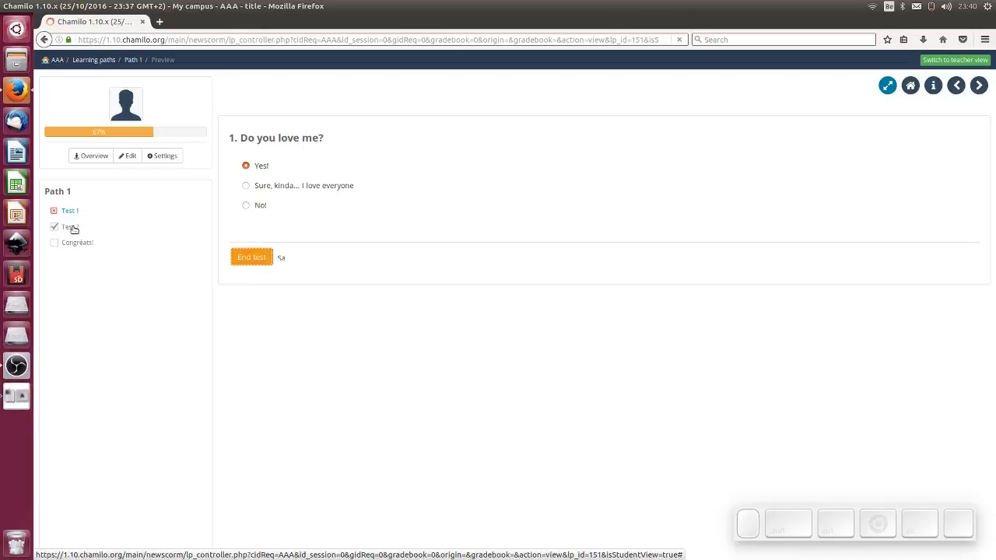
click(252, 257)
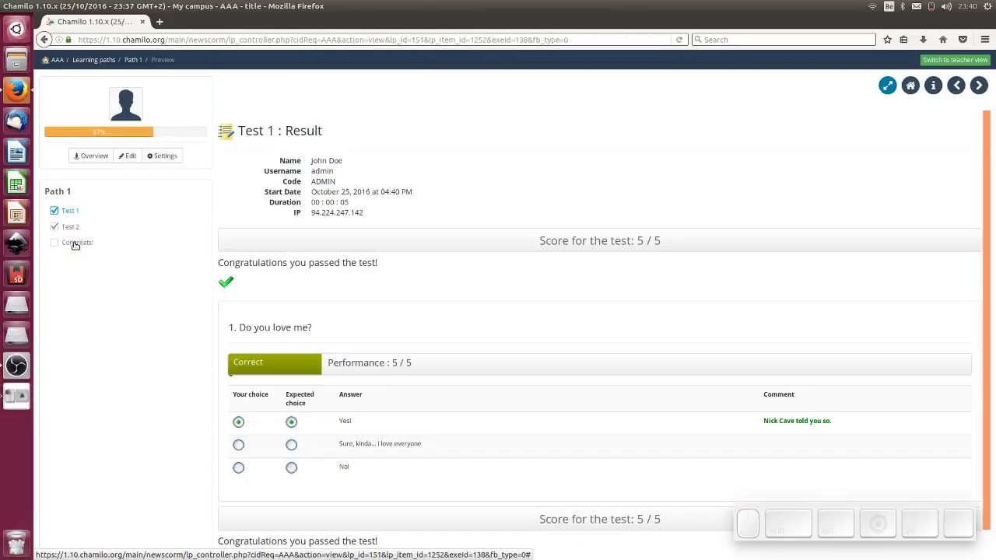
- View the Congrats! page showing 'You did it :)' and return to the AAA course home
click(78, 243)
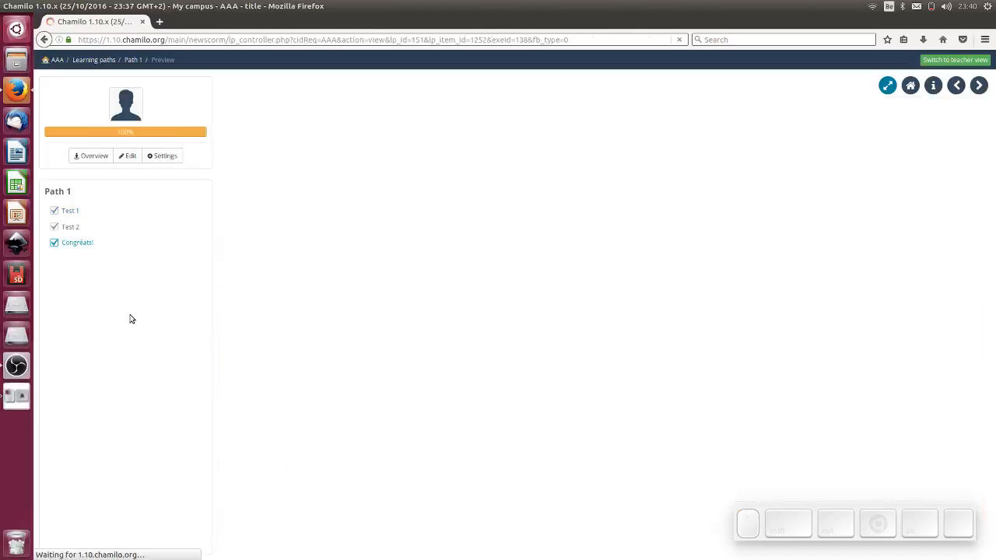
click(78, 243)
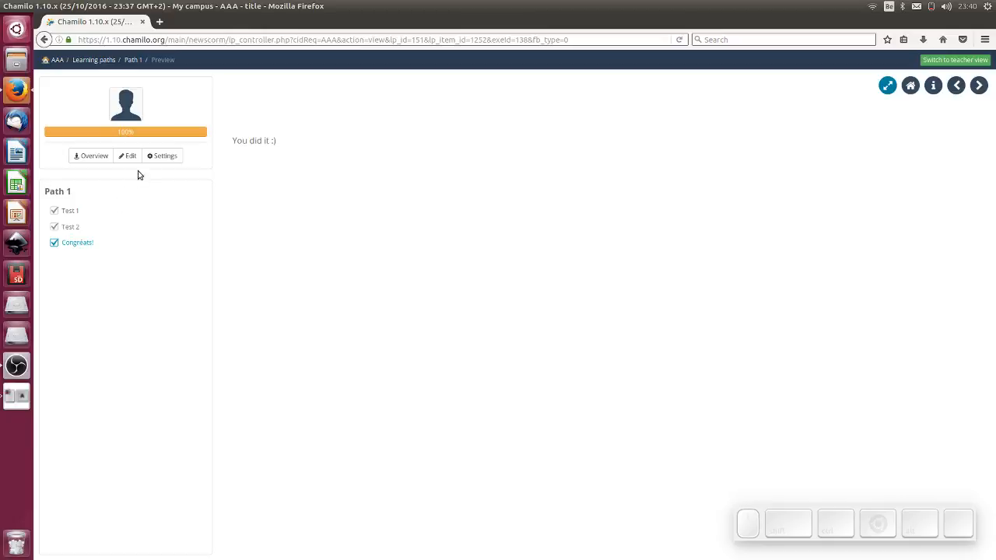
mouse_move(915, 74)
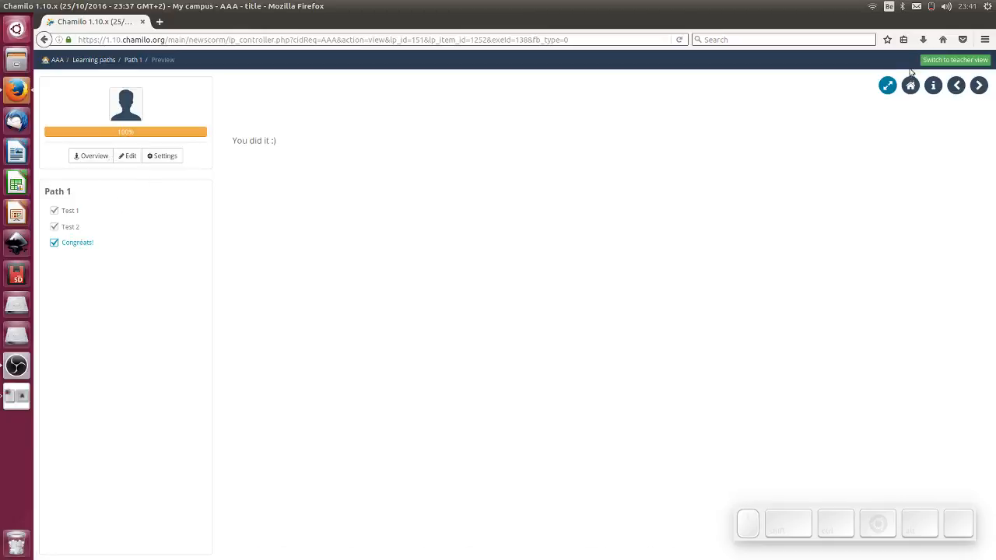
click(909, 84)
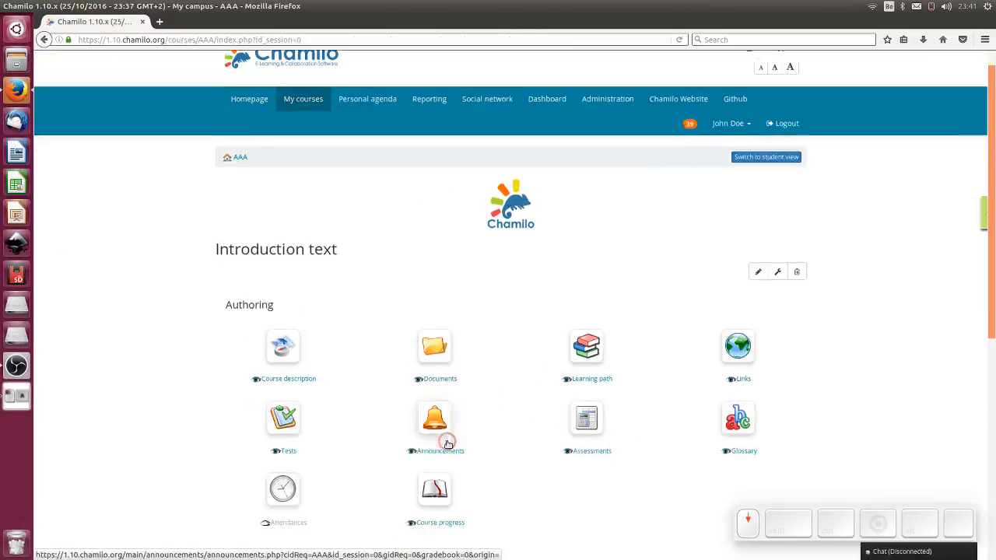
scroll(down, 3)
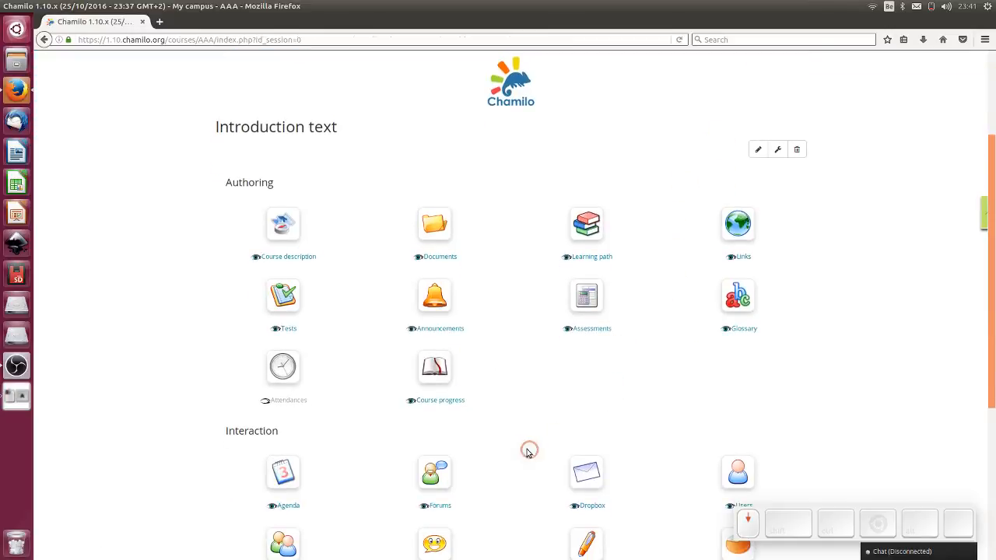
scroll(down, 3)
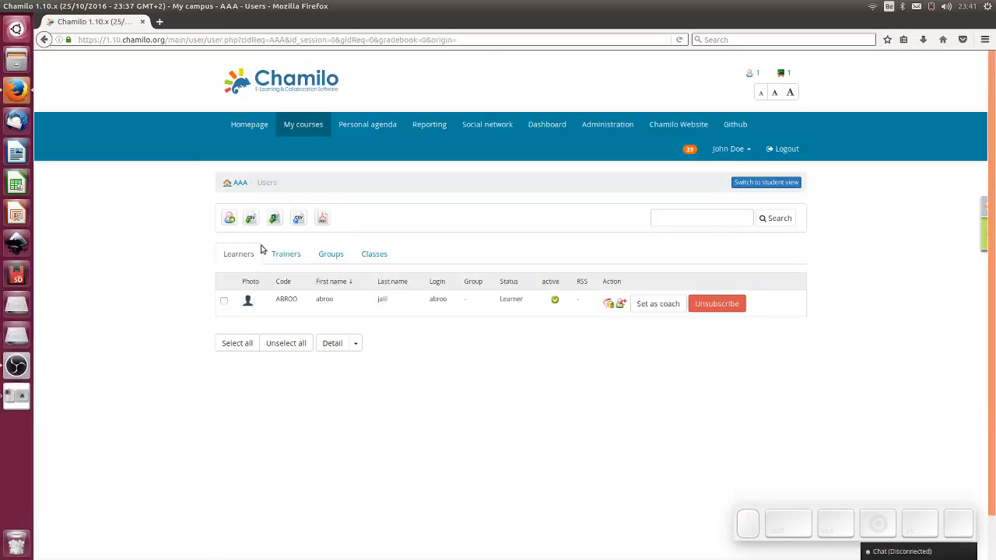
click(230, 218)
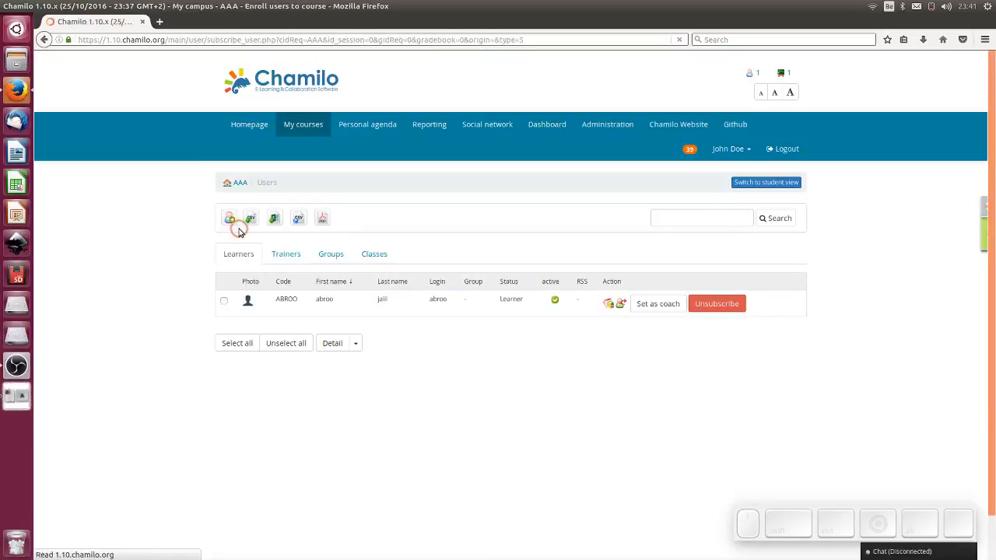
click(230, 217)
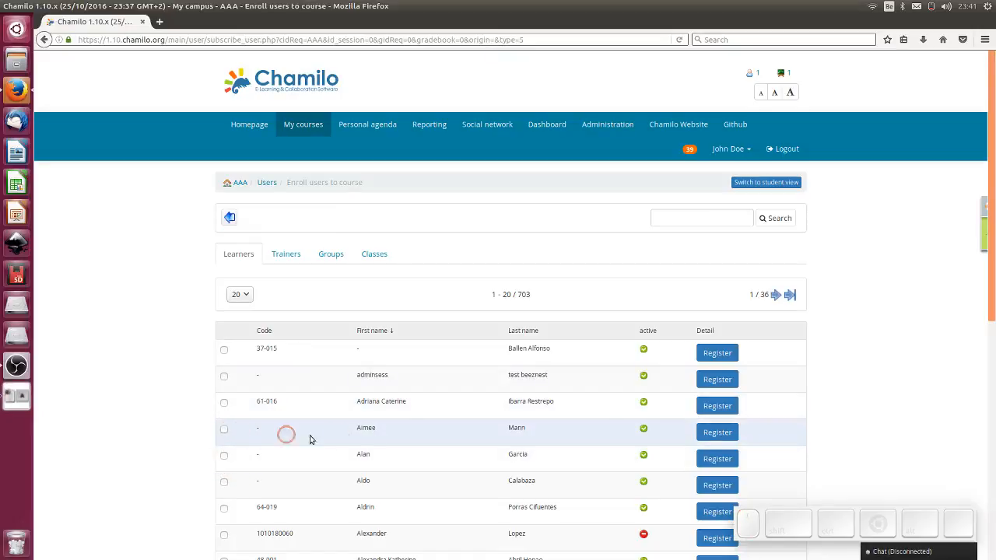
click(717, 433)
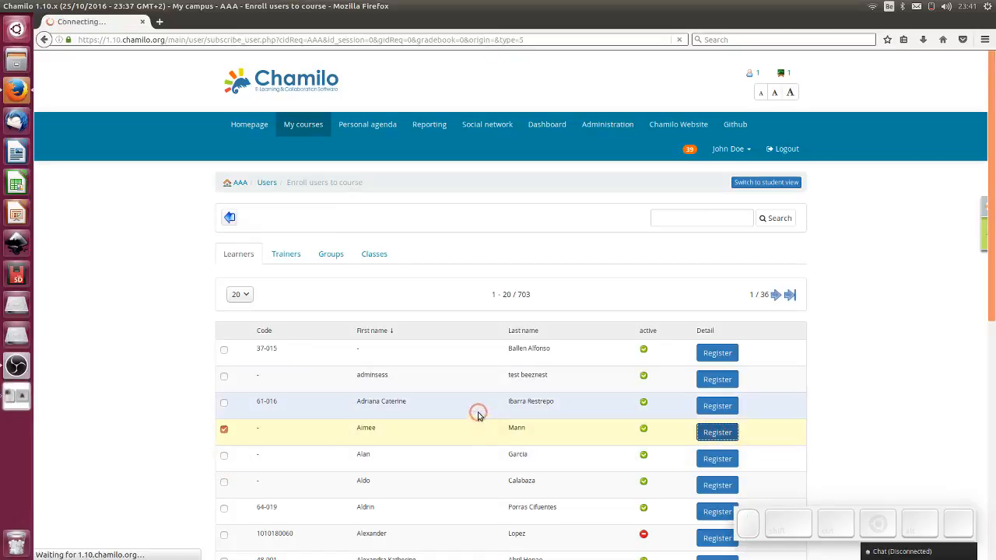
click(716, 432)
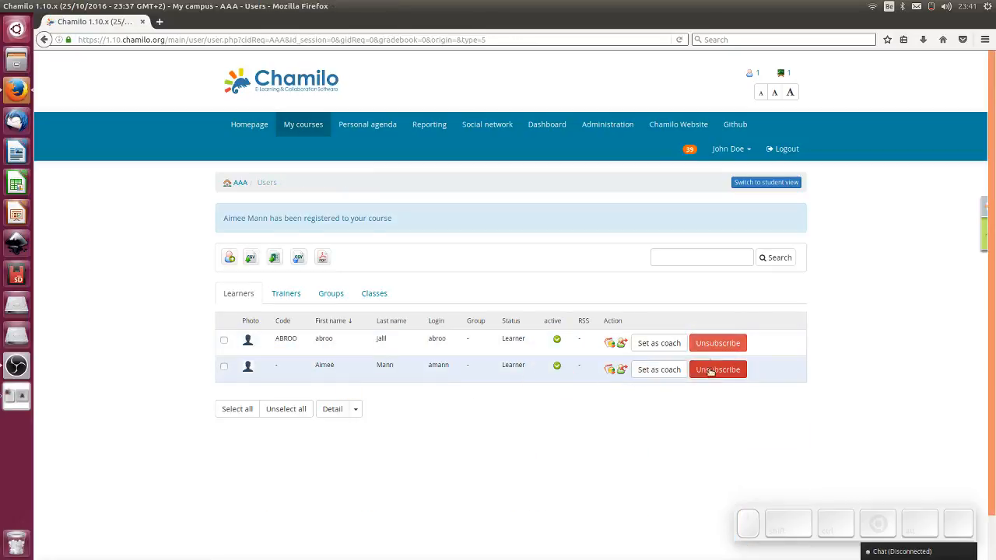
- Log in as learner Aimee Mann and reach course AAA's learning paths list with Path 1
click(620, 369)
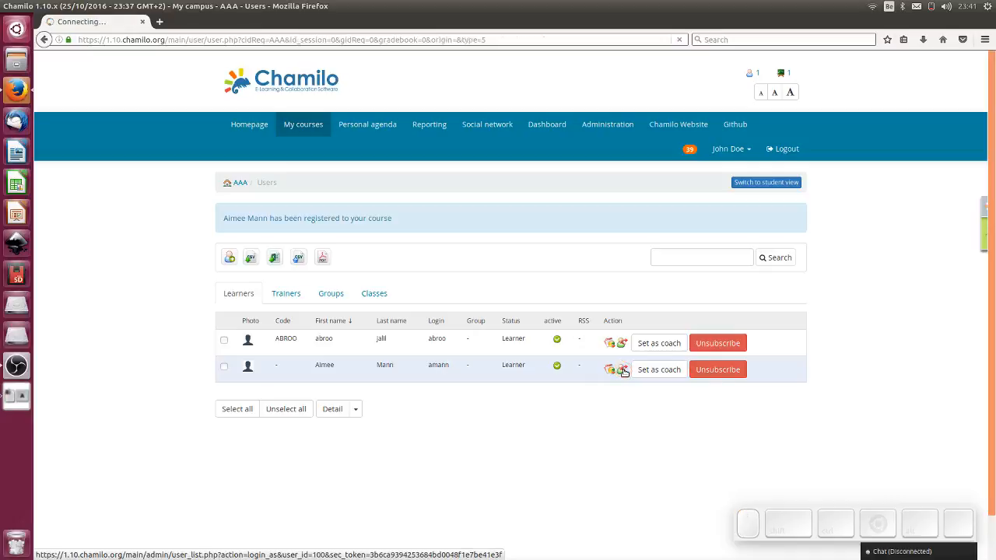
click(624, 370)
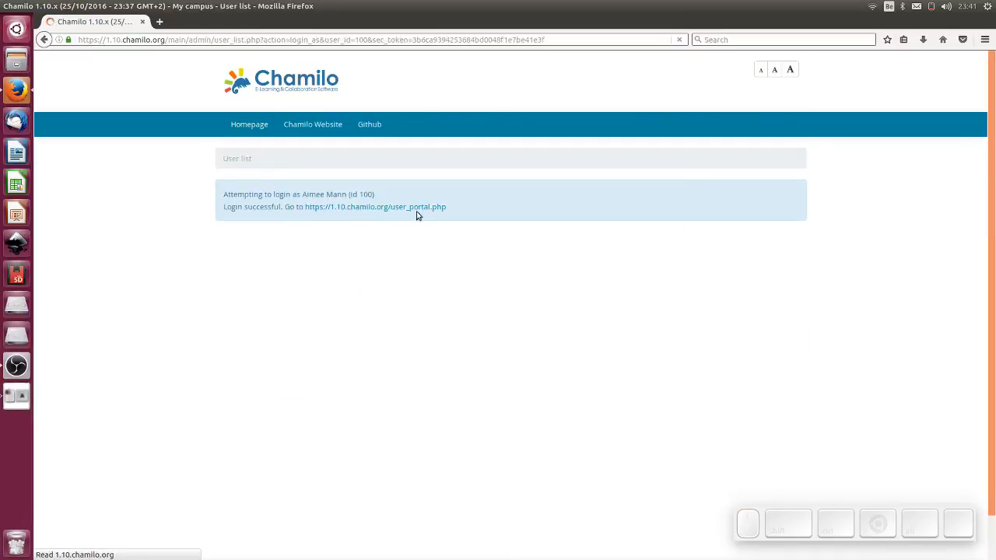
click(378, 207)
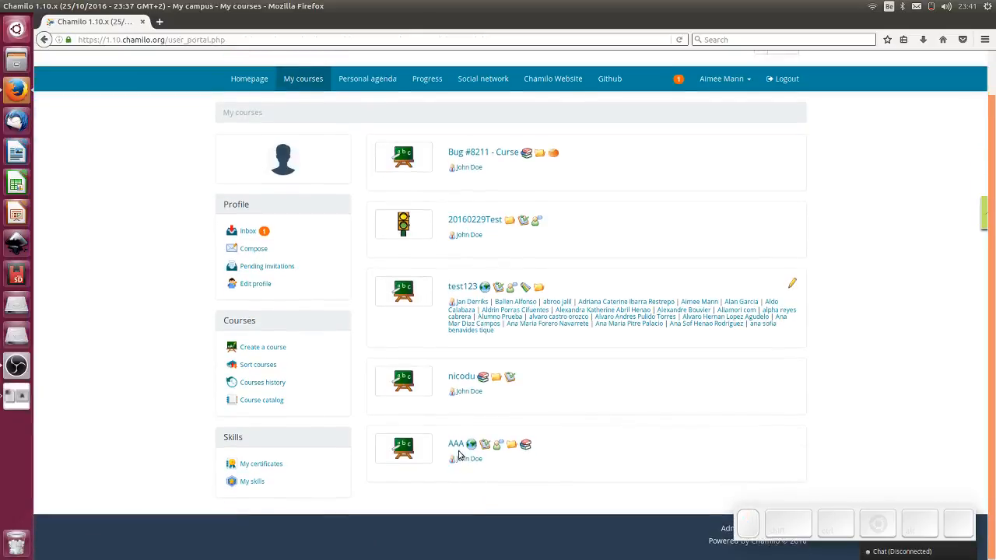
click(455, 445)
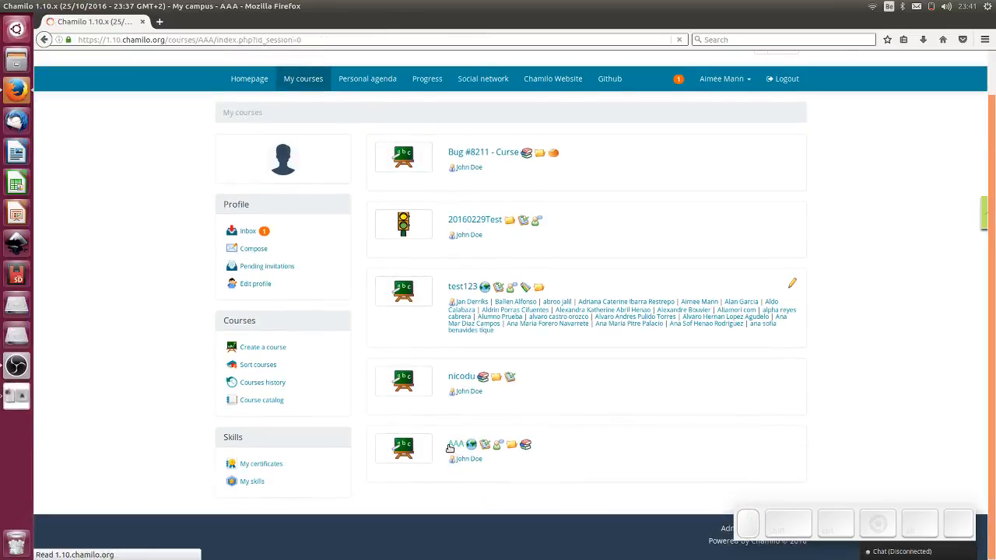
click(457, 445)
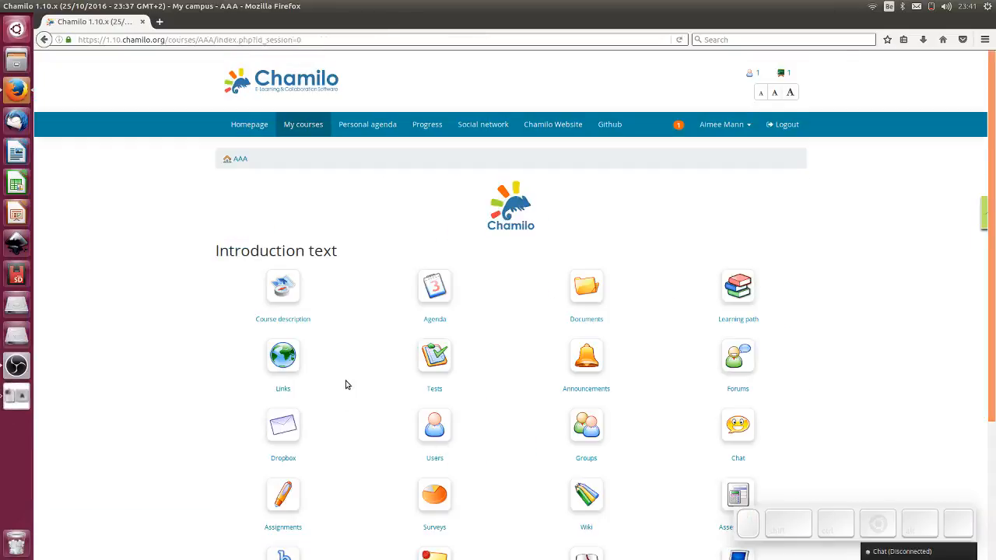
click(737, 286)
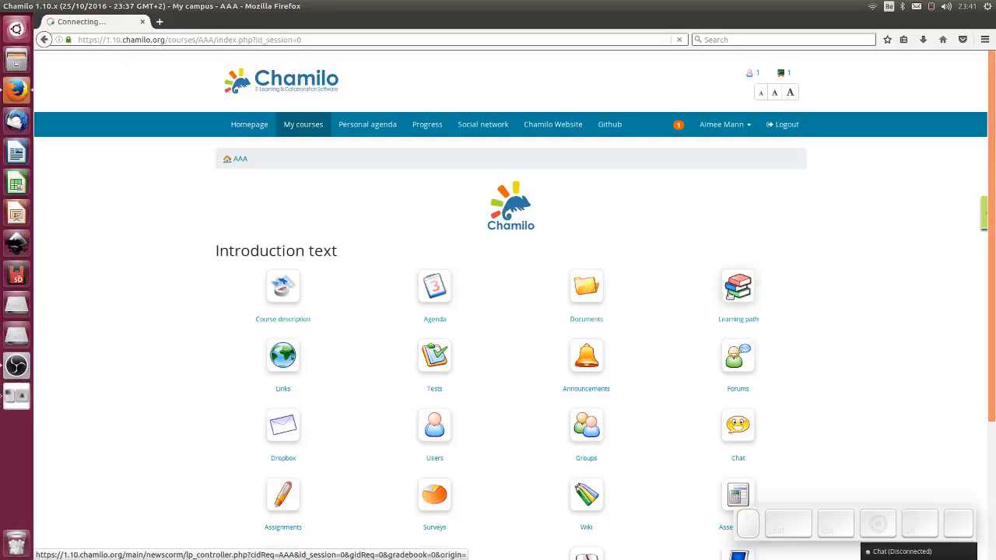
click(738, 287)
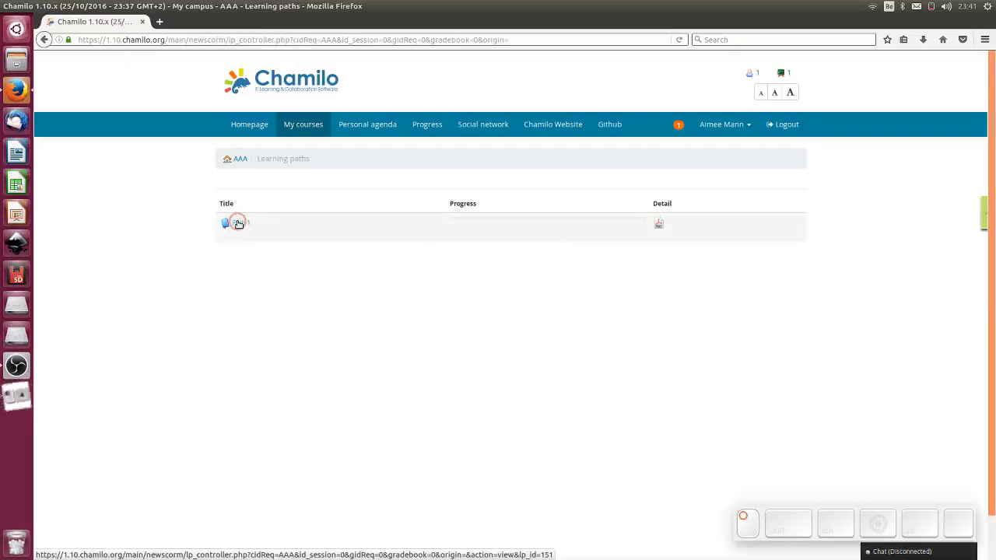
- Launch Path 1 and confirm Congrats and Test 2 are blocked by prerequisites
click(227, 224)
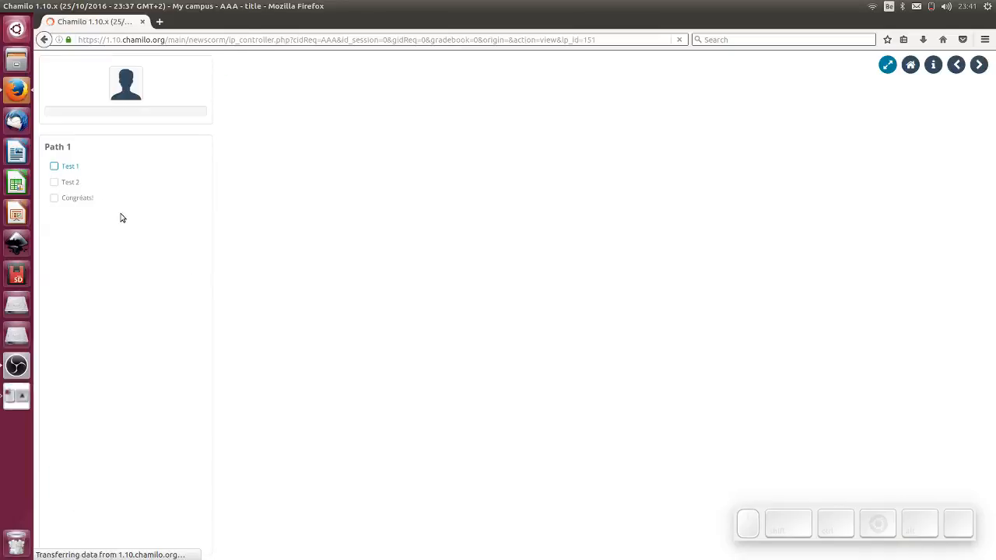
click(76, 198)
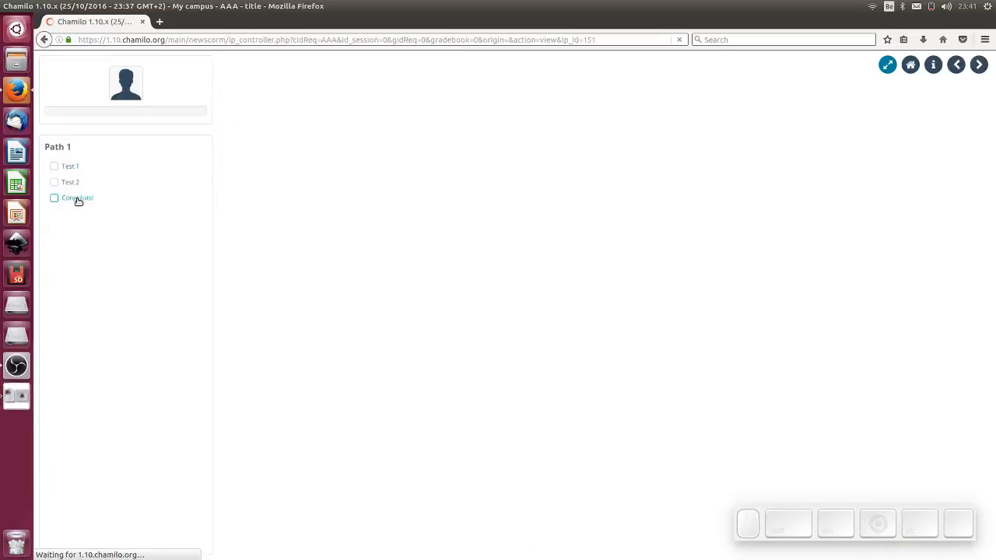
click(76, 197)
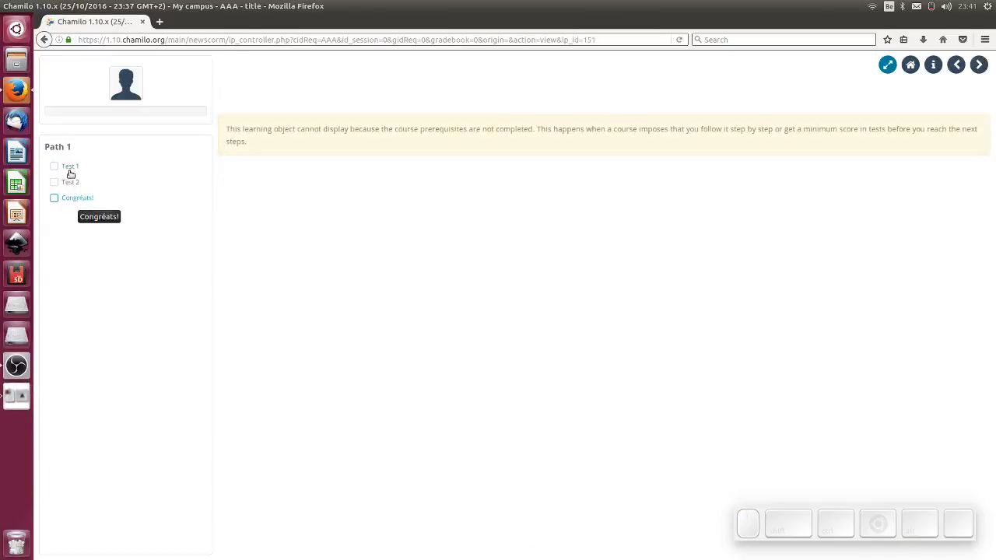
click(70, 183)
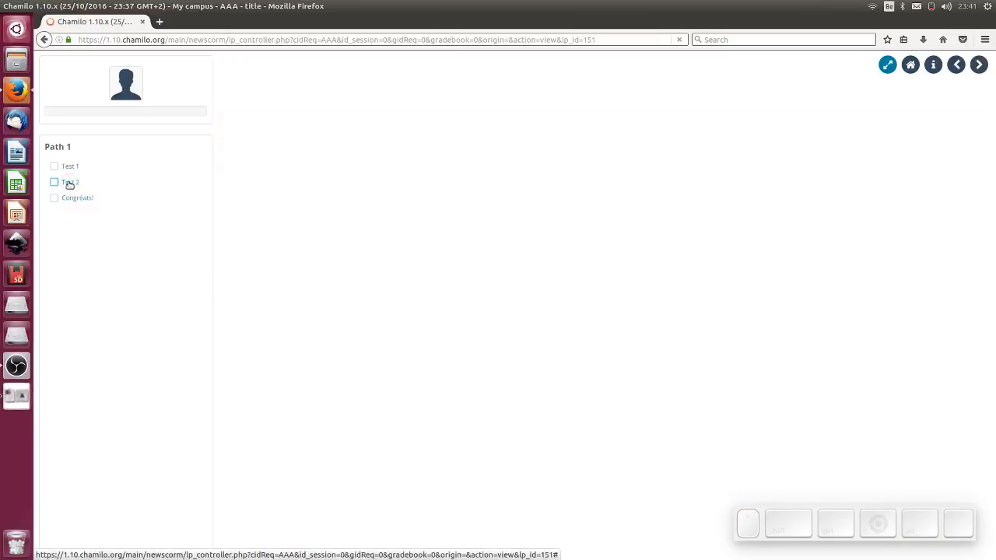
click(68, 168)
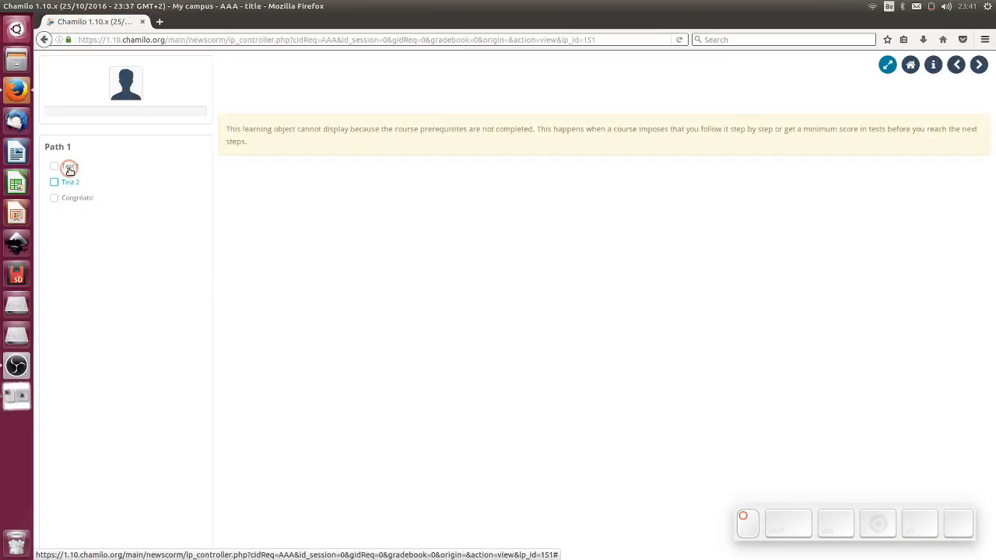
- Pass Test 1 answering Yes for a 5/5 score and move on to Test 2
click(68, 167)
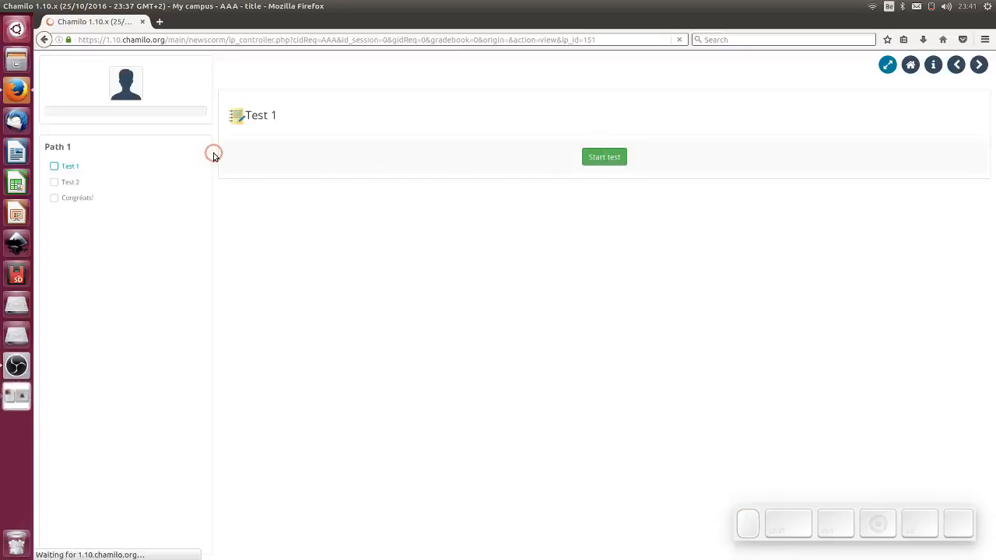
click(603, 155)
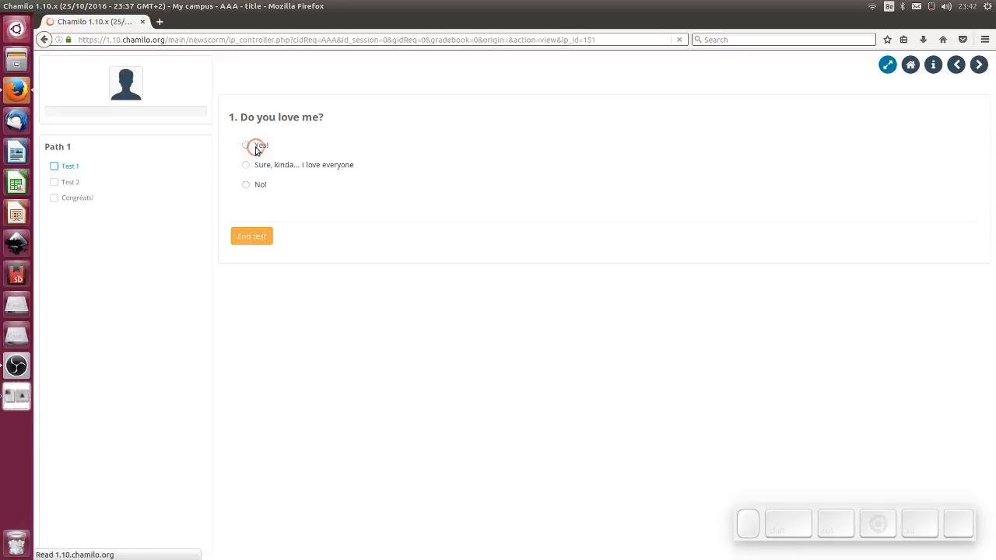
click(245, 145)
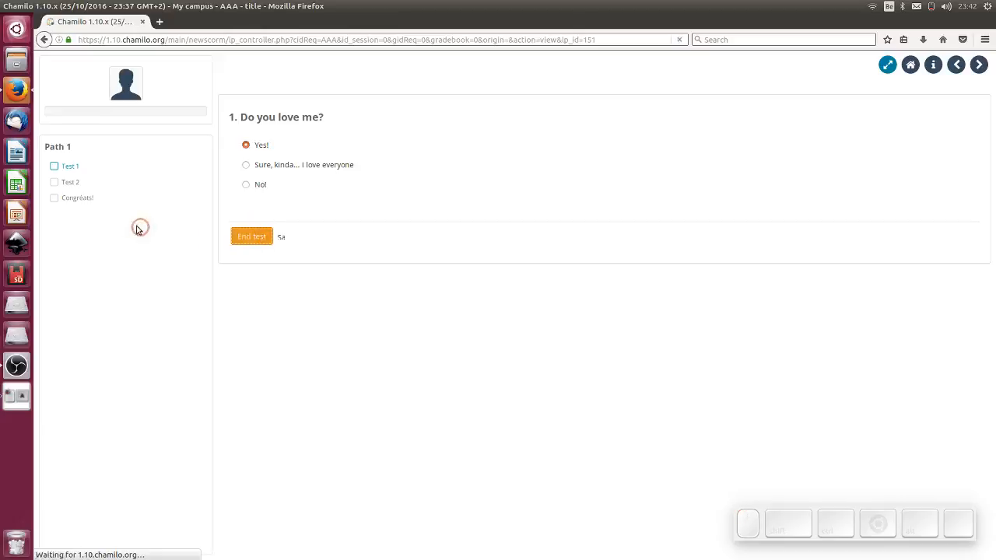
click(252, 237)
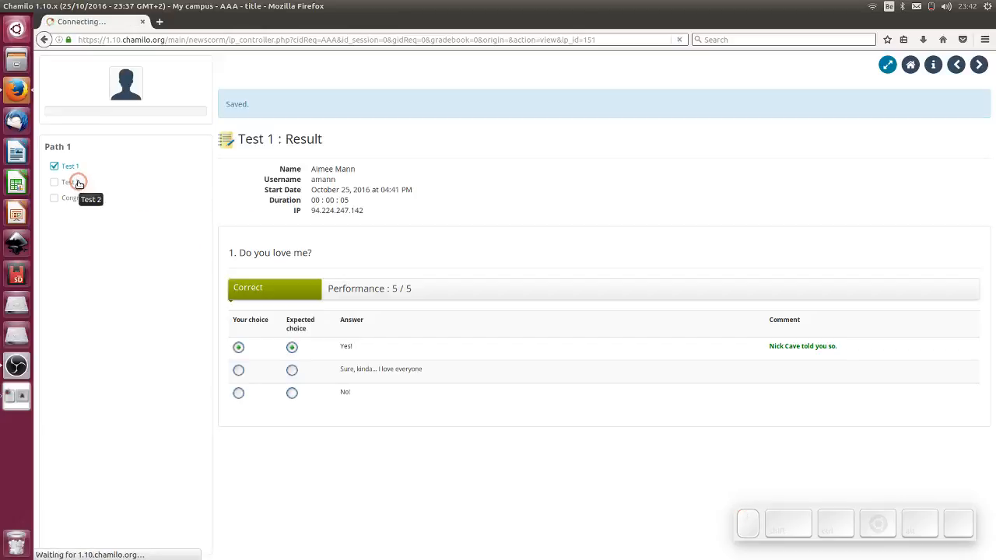
click(68, 180)
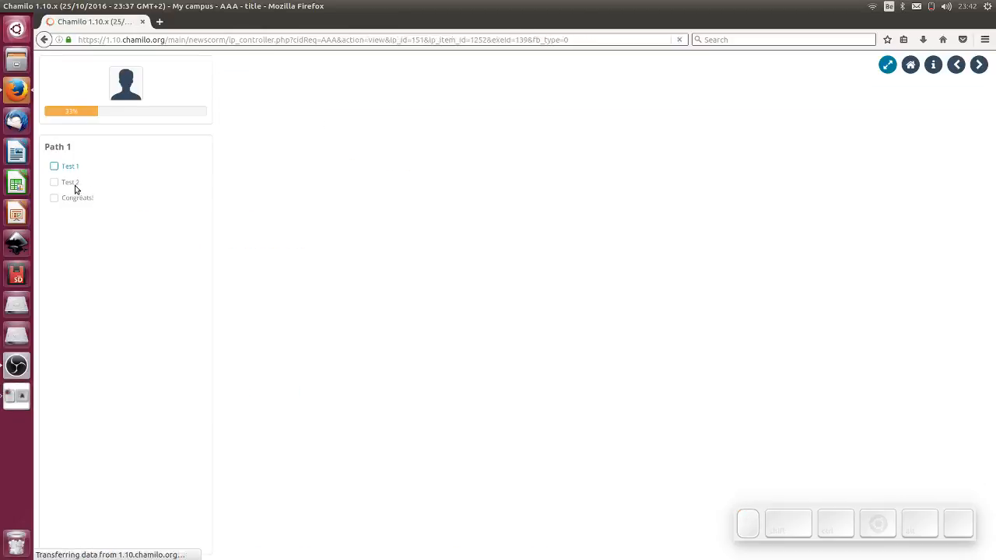
- Attempt Test 2 answering Pink and fail it with 0/10
click(70, 165)
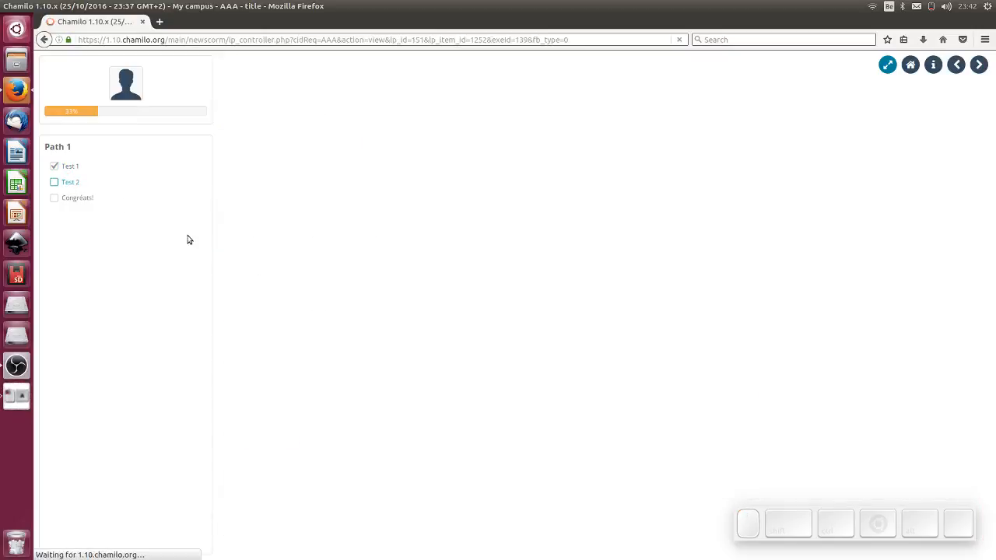
click(70, 180)
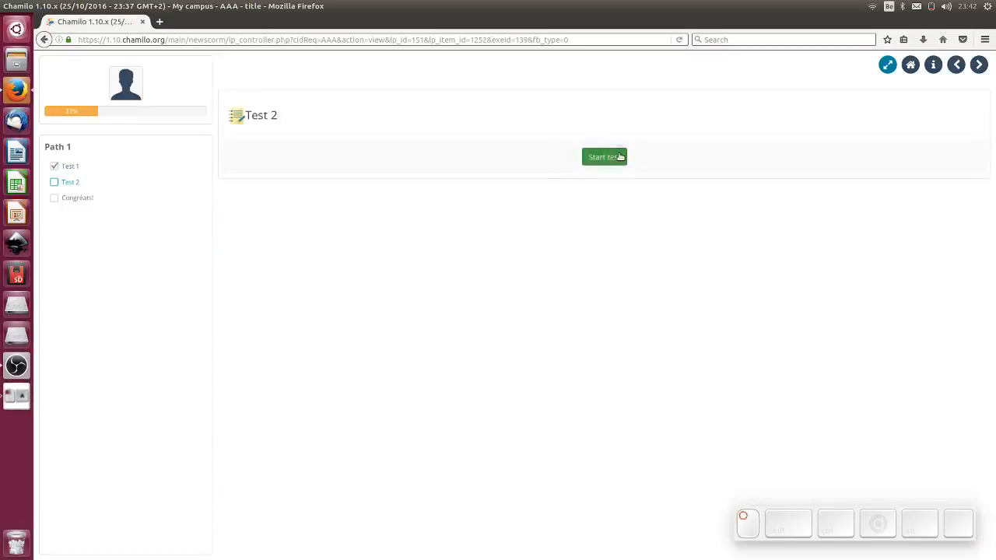
click(603, 155)
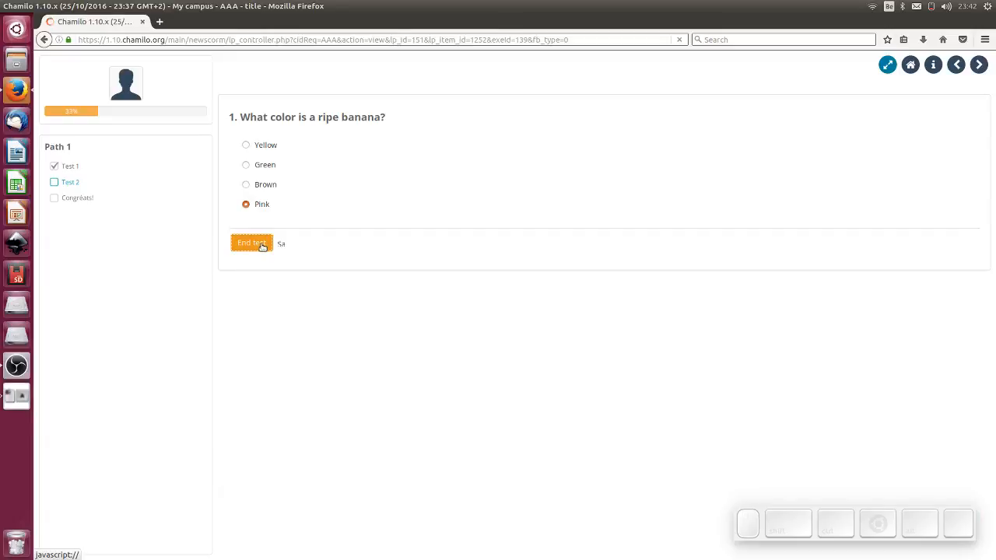
click(251, 243)
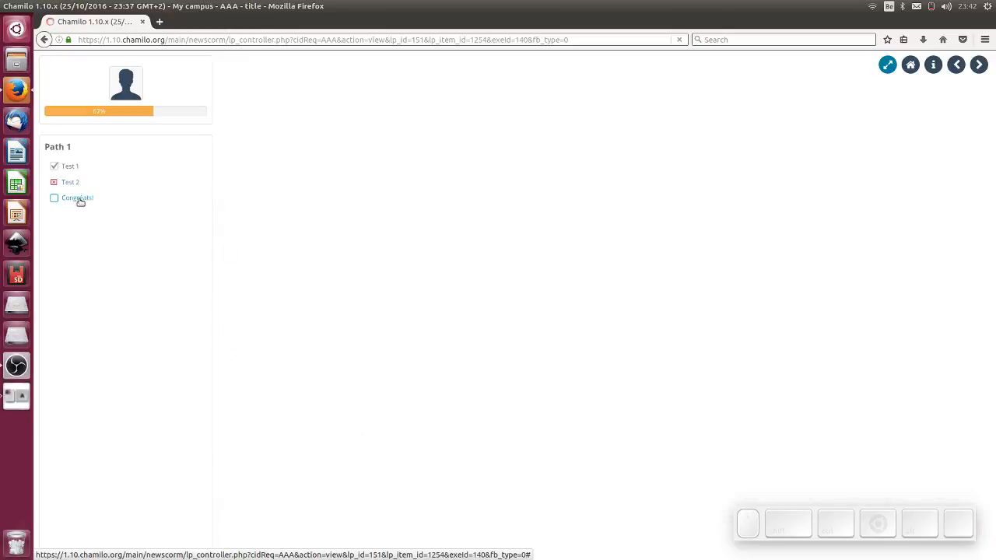
- Find Congrats still locked, review the Test 2 attempt, and return to the AAA course home
click(78, 198)
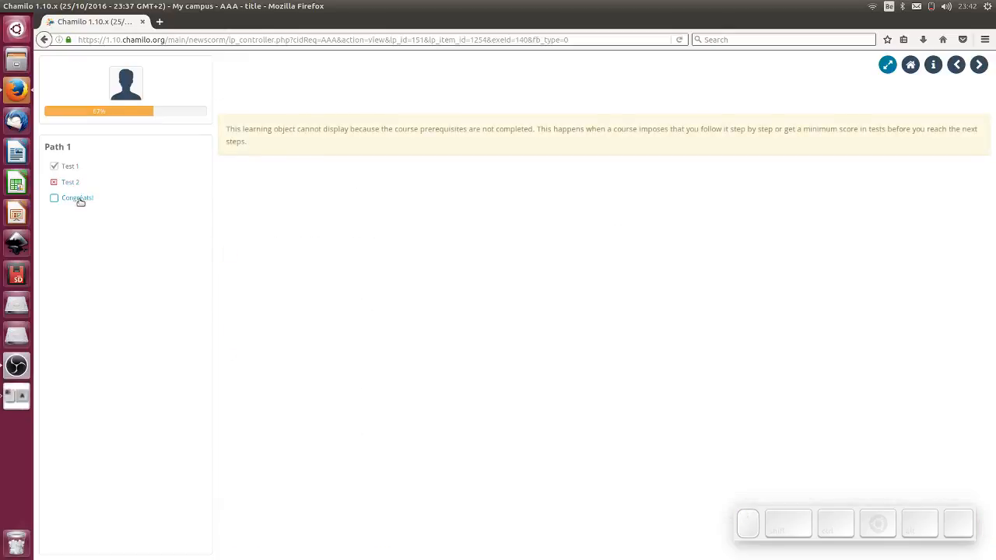
click(70, 182)
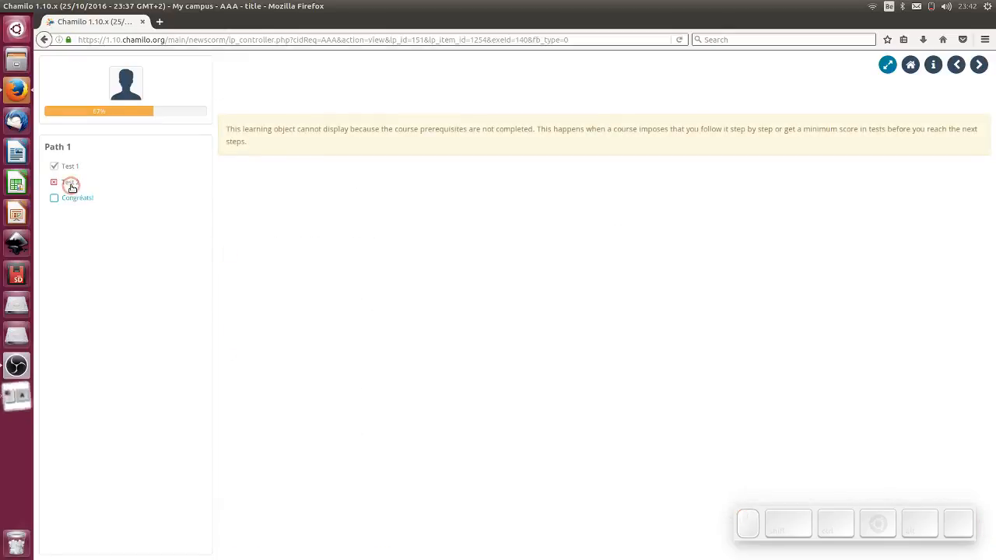
click(70, 184)
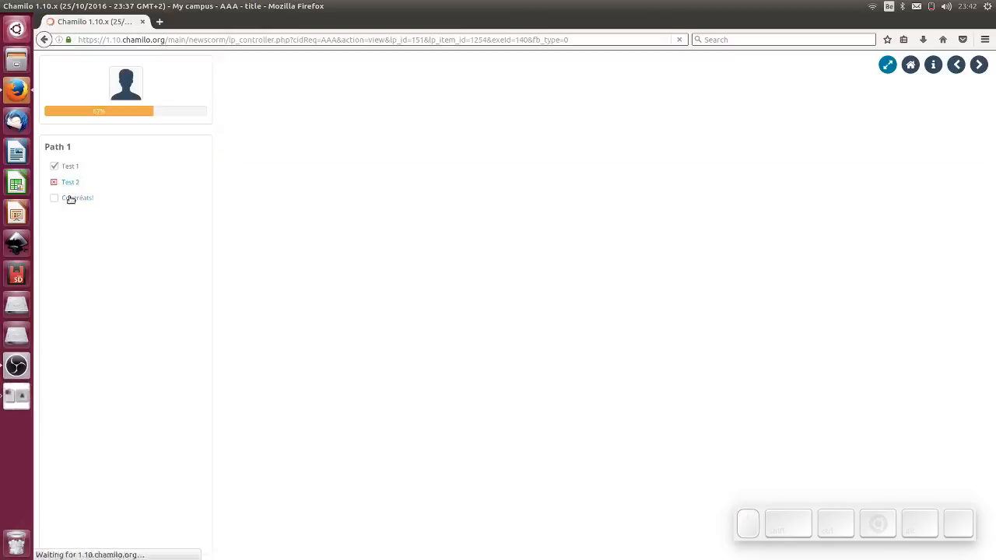
click(70, 180)
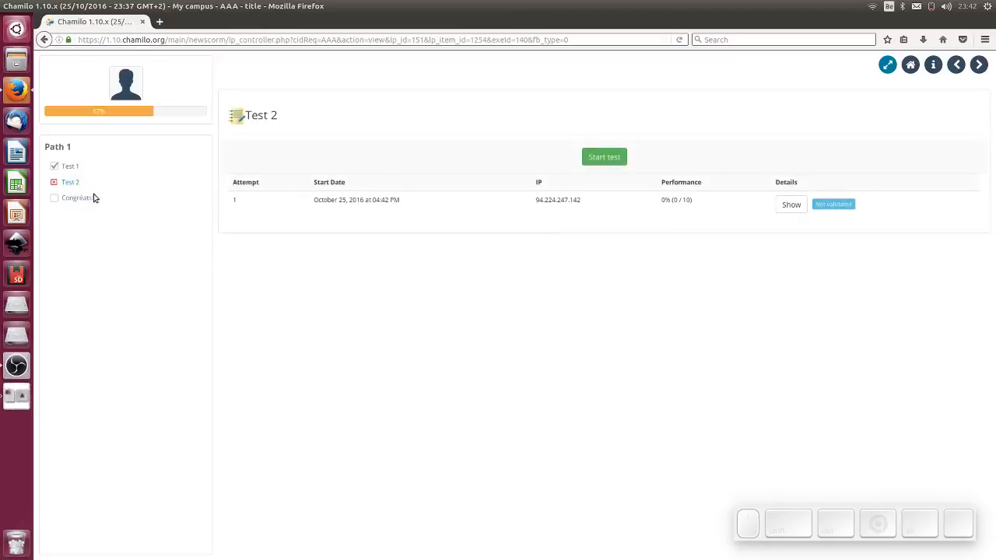
mouse_move(484, 247)
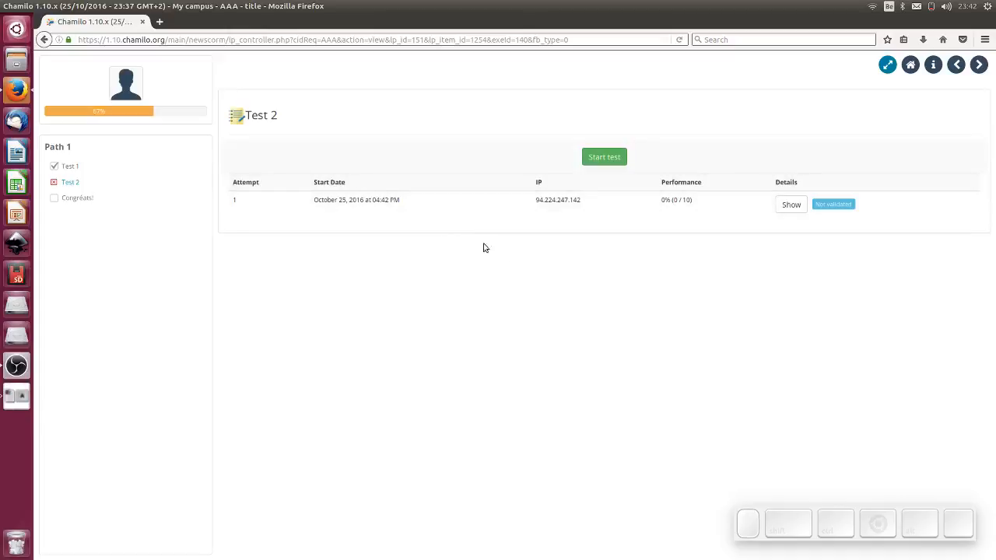
mouse_move(506, 288)
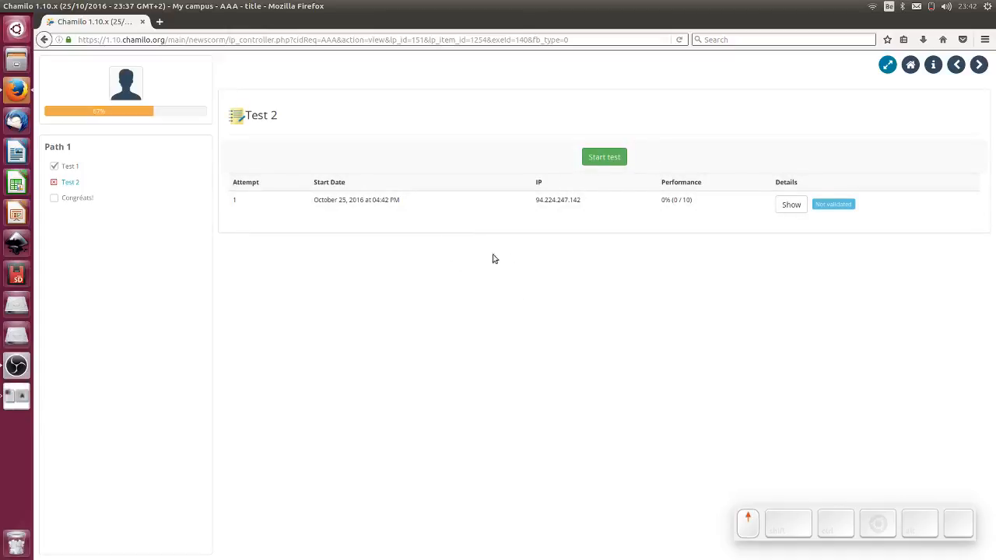
click(910, 65)
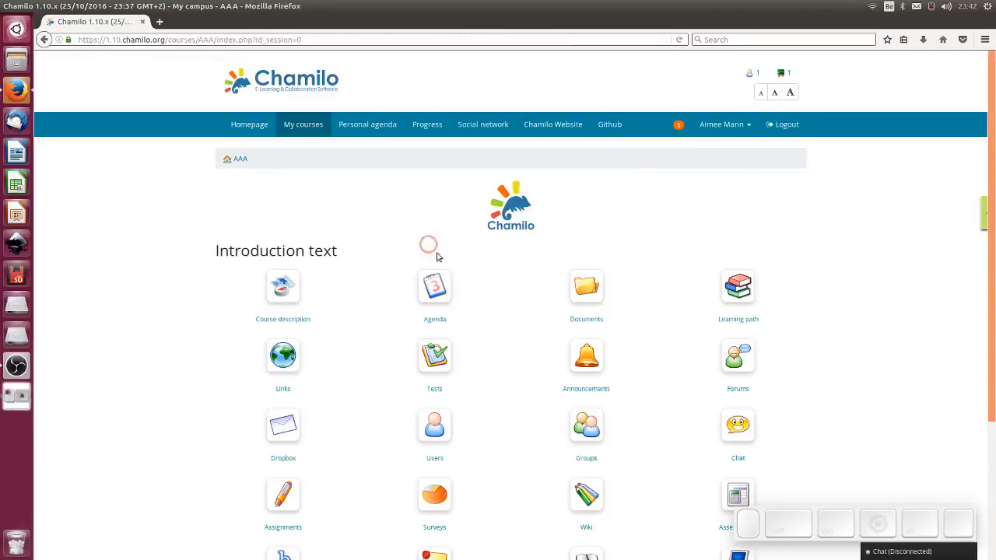
- Return to course AAA's learning paths and reopen Path 1 listing Test 1, Test 2 and Congrats!
click(737, 285)
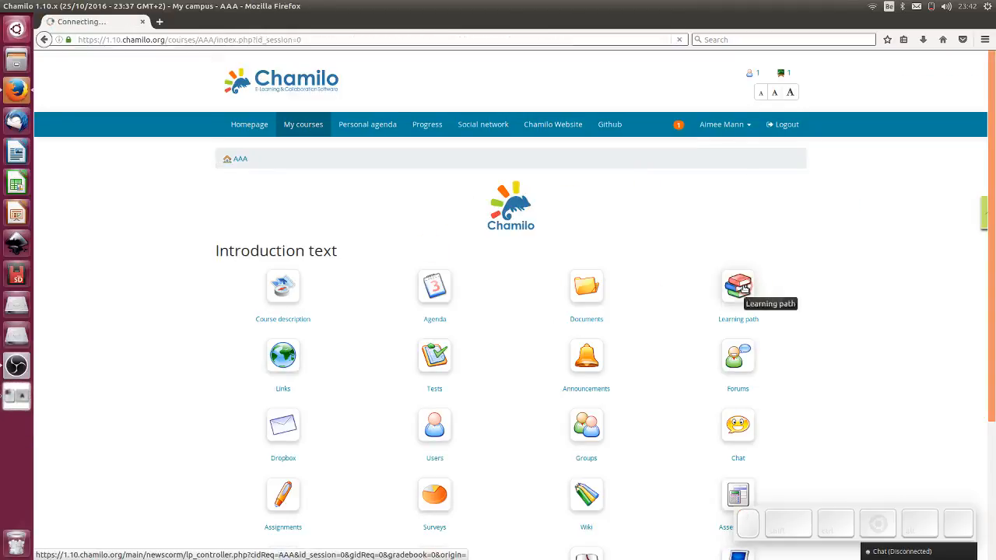
click(737, 287)
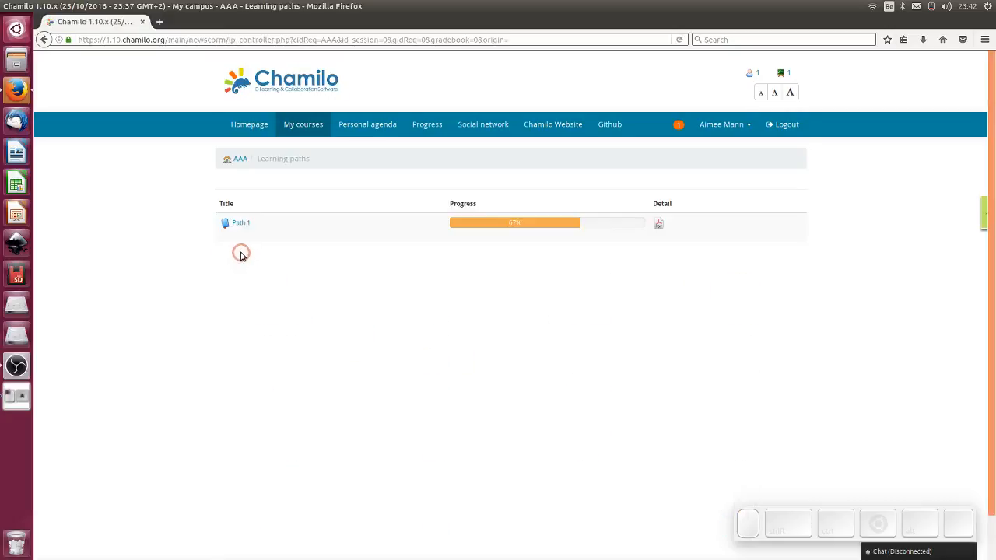
mouse_move(612, 224)
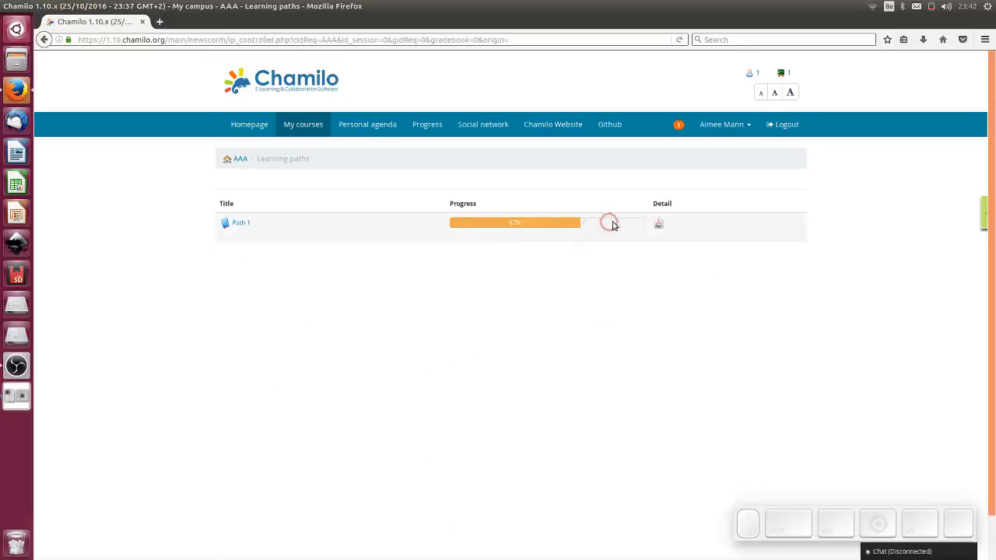
click(241, 222)
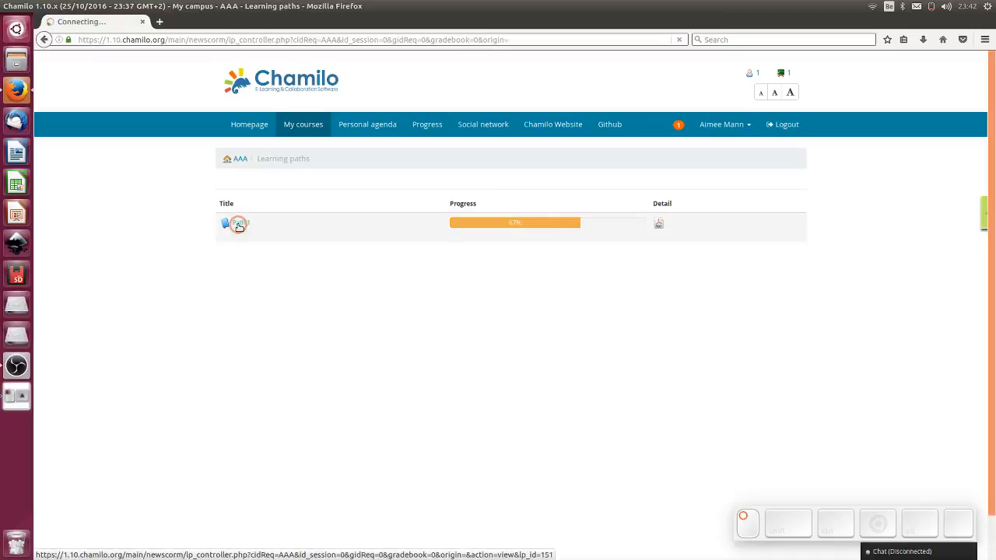
click(237, 224)
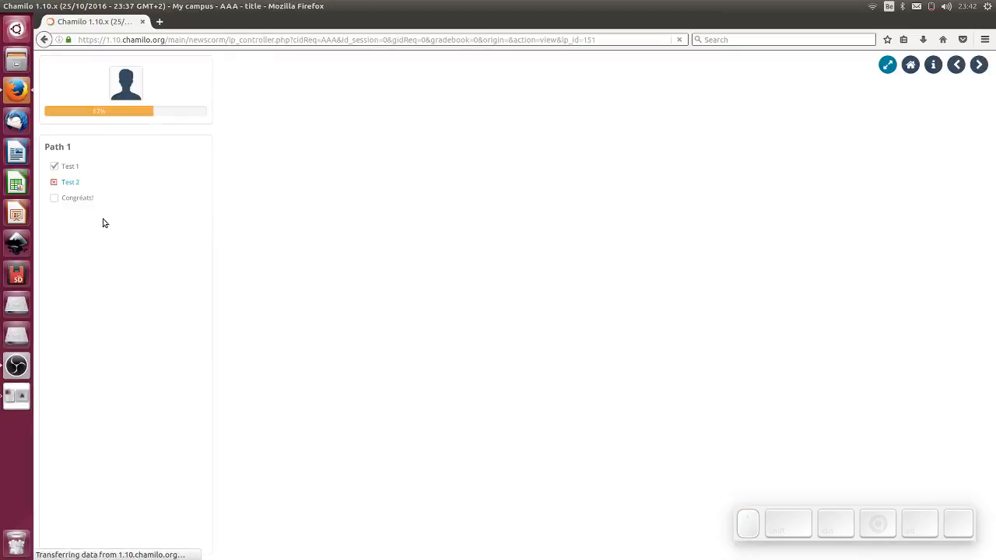
- Retake Test 2 with Yellow as the answer, scoring 10/10
click(68, 182)
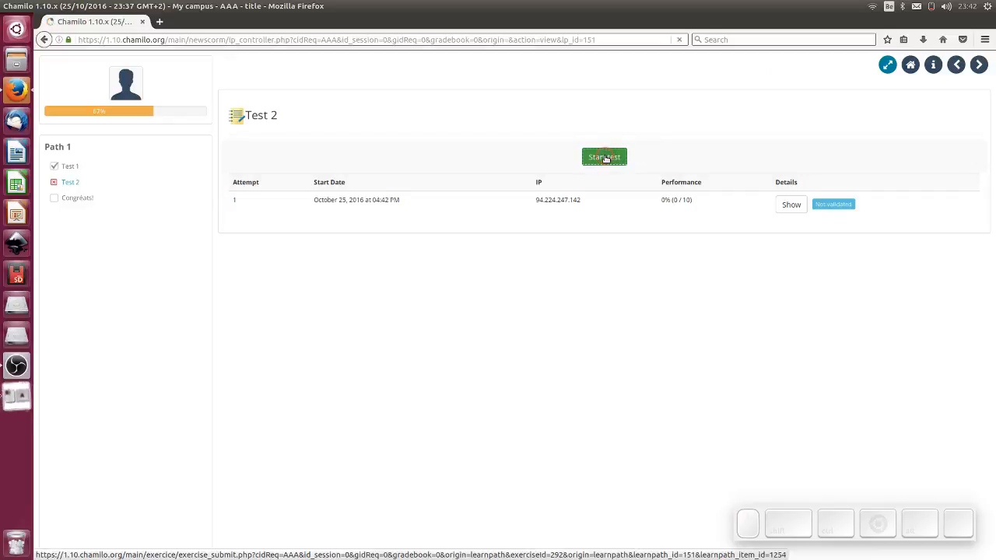
click(603, 156)
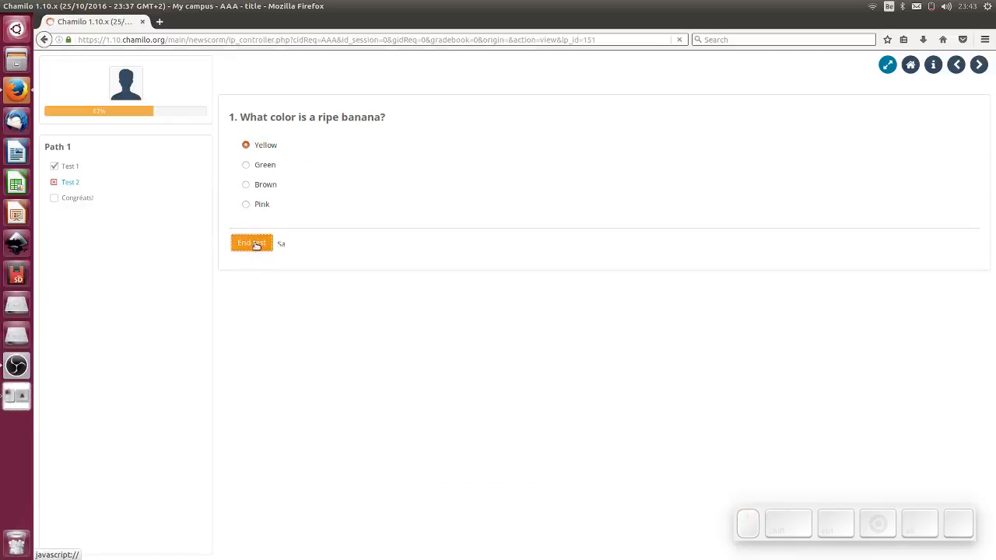
click(252, 243)
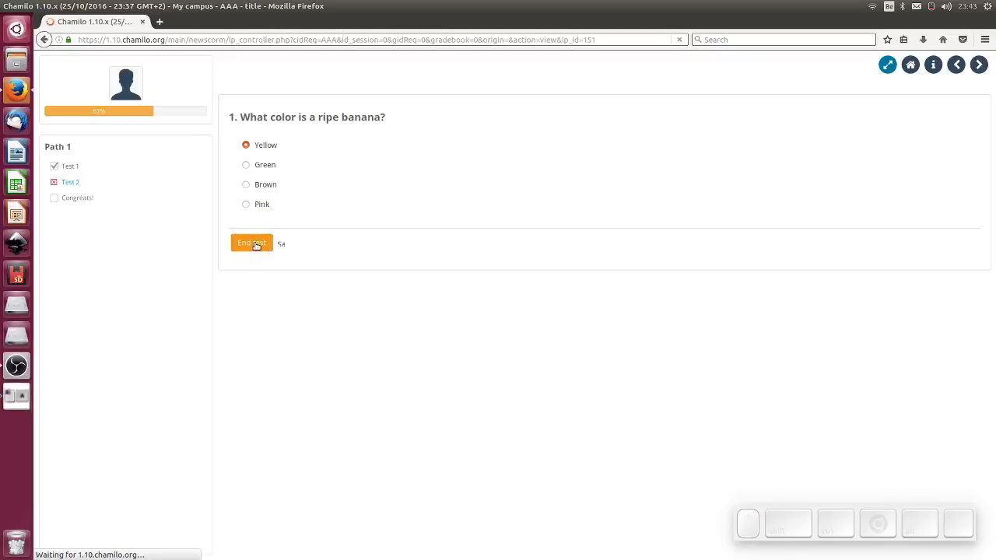
click(251, 242)
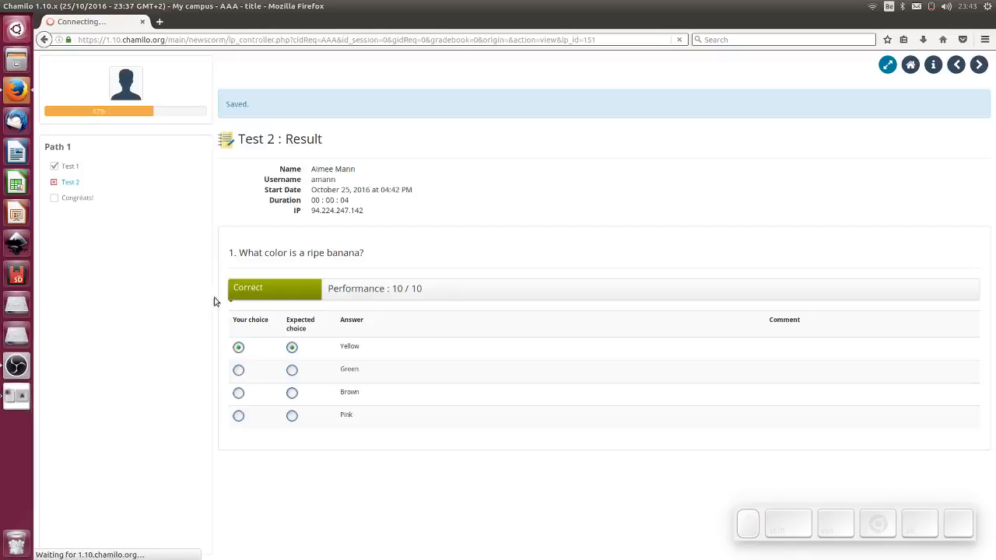
- View the now-unlocked Congrats! page at 100% and return to AAA's course home
click(75, 198)
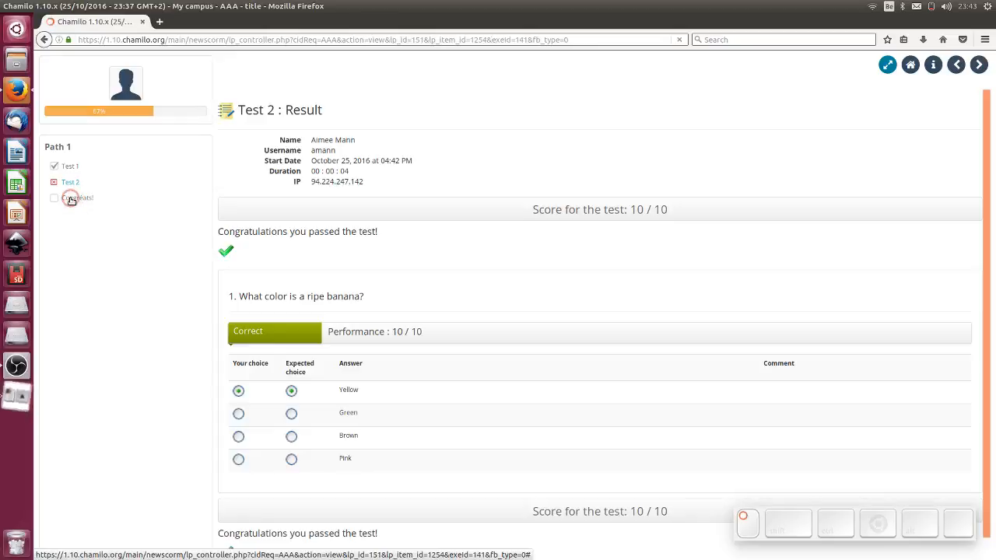
click(72, 198)
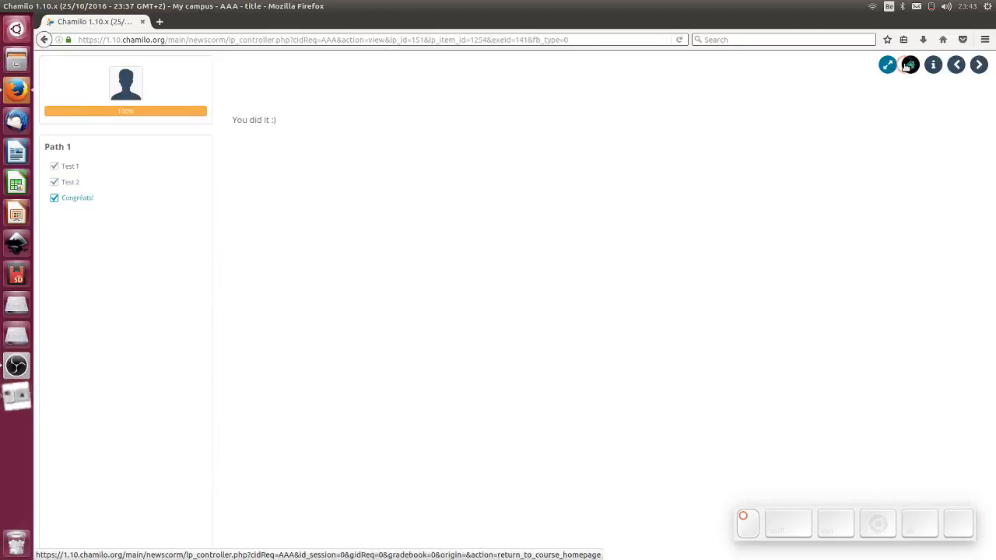
click(909, 66)
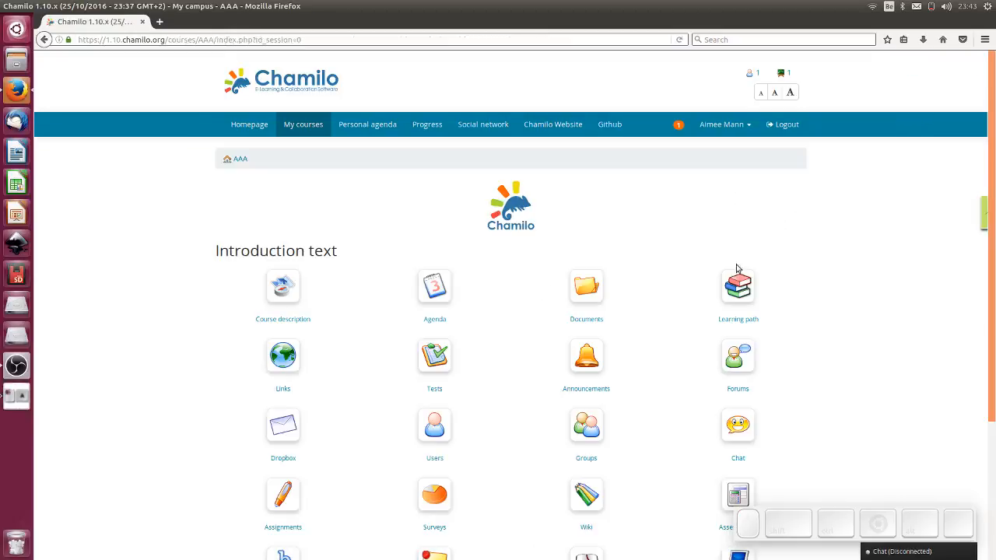
- Show AAA's learning paths list with Path 1 at 100% and Path 2 now listed
click(737, 286)
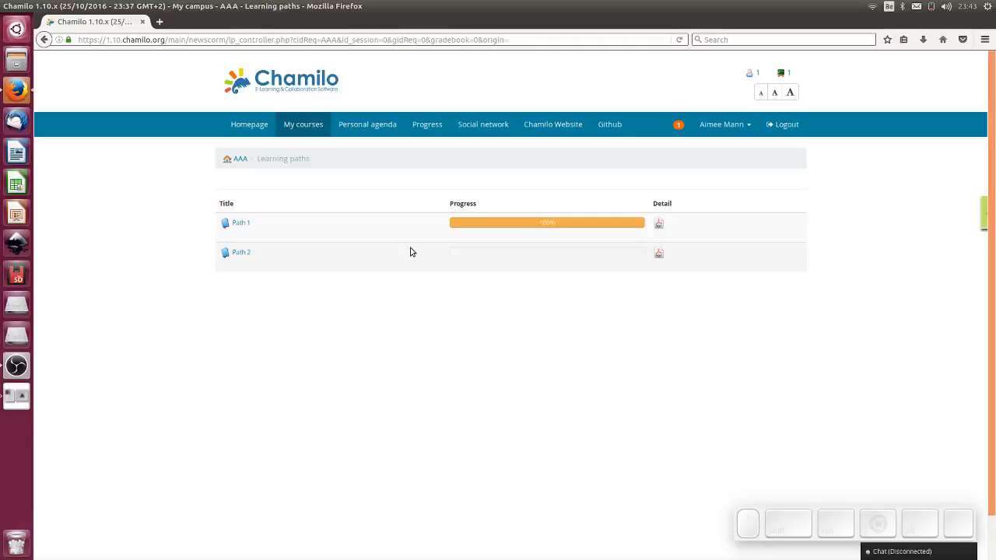
mouse_move(400, 258)
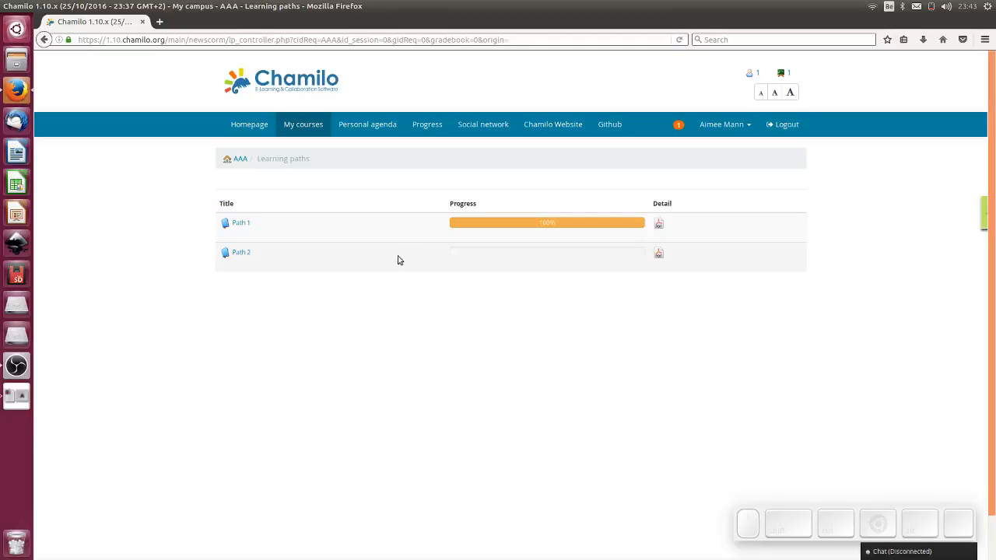
mouse_move(317, 56)
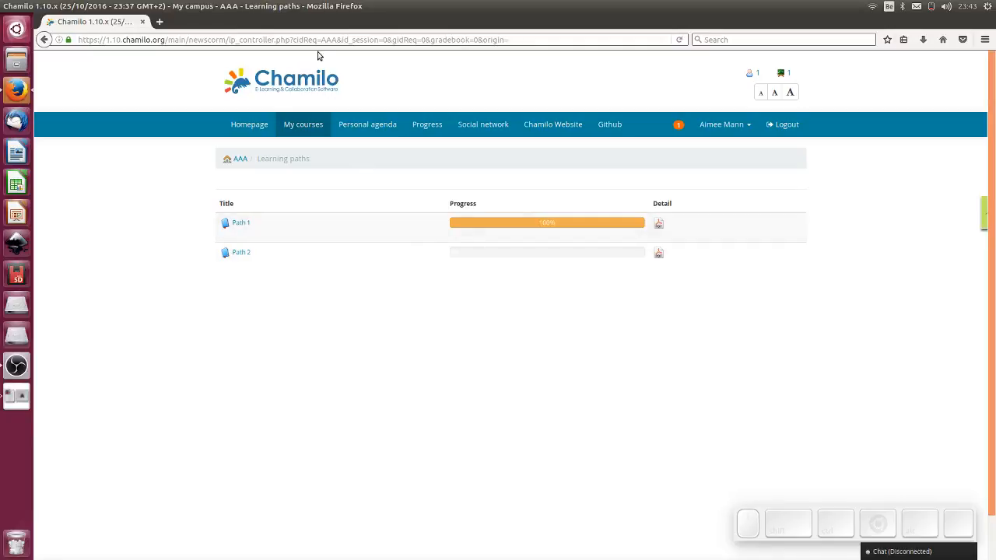
mouse_move(316, 61)
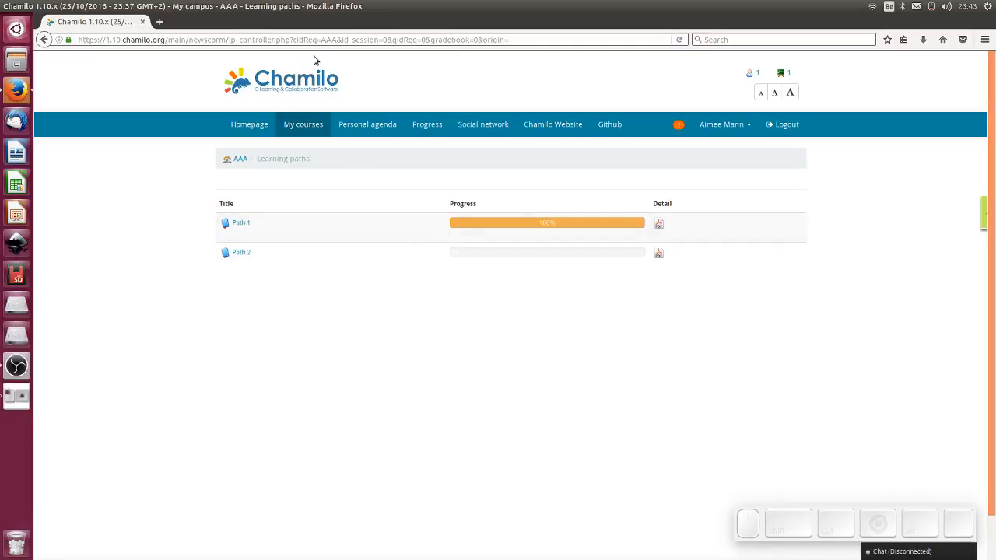